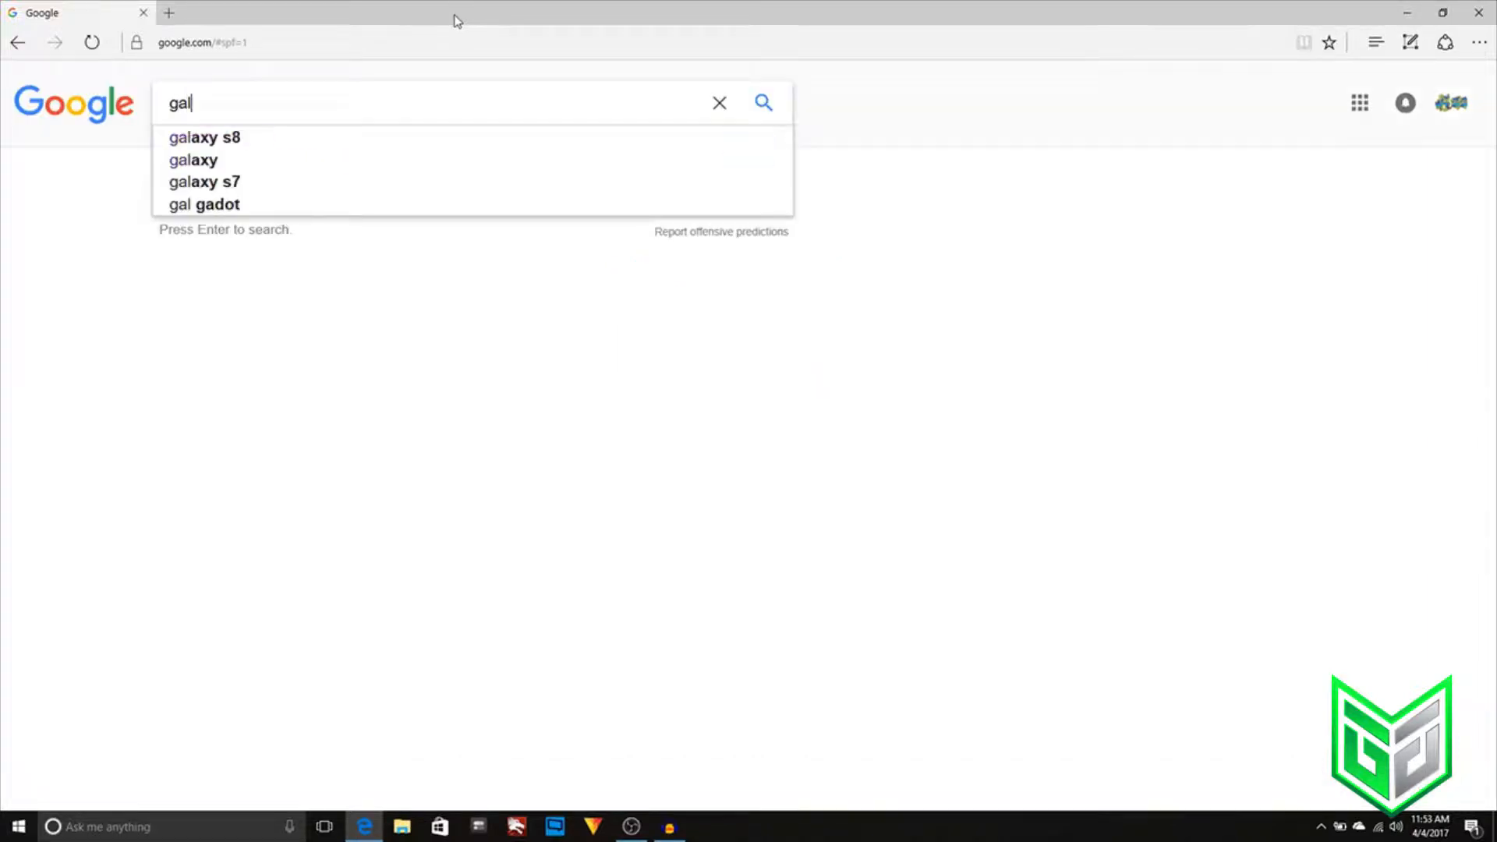
Search Google for 'galvanized grips' and open the Galvanized Grips tictail store.
text(vanized)
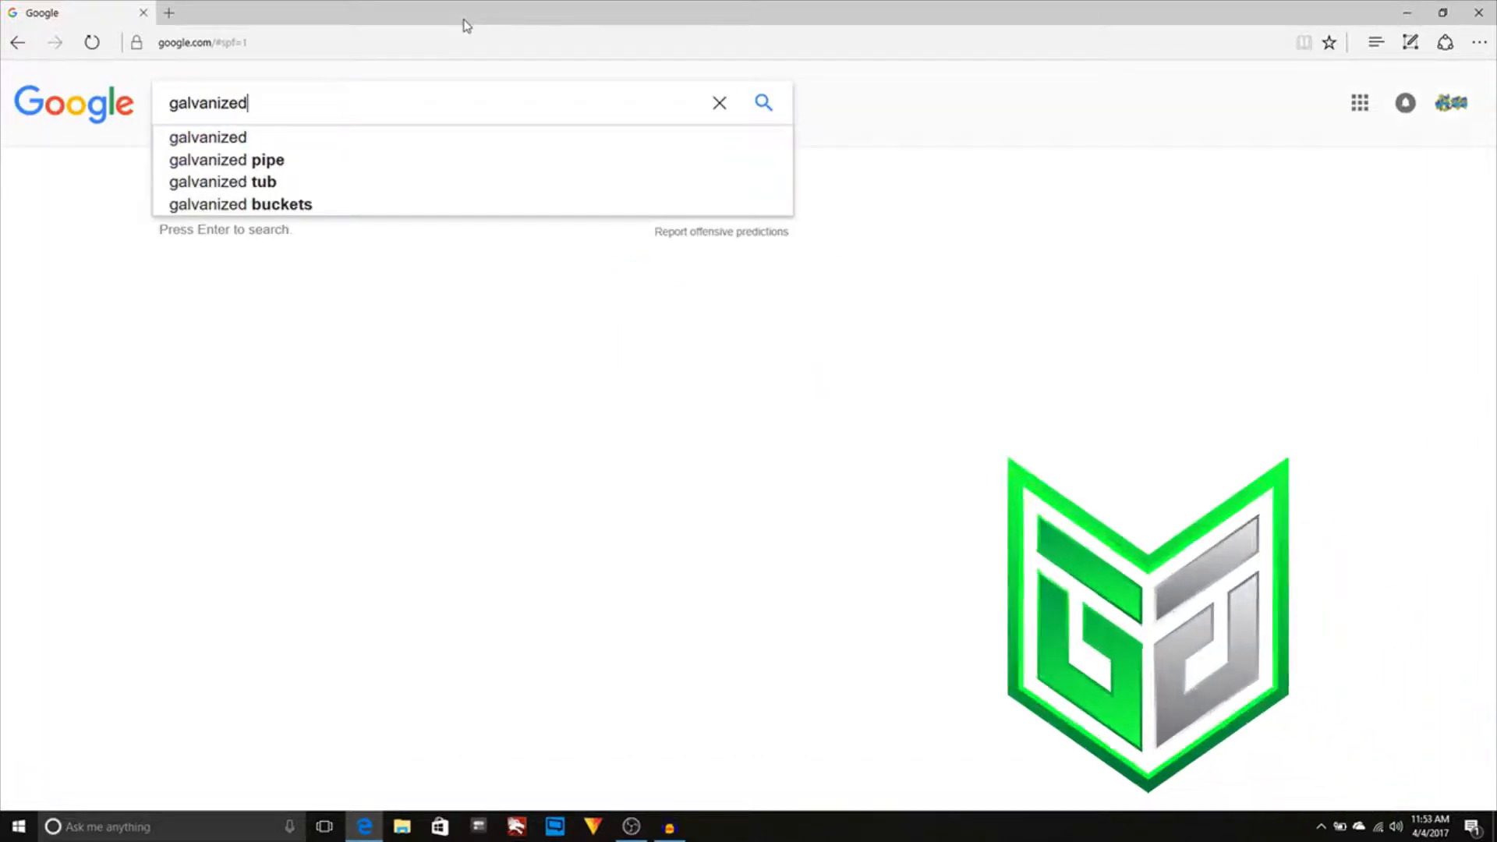
text(grip)
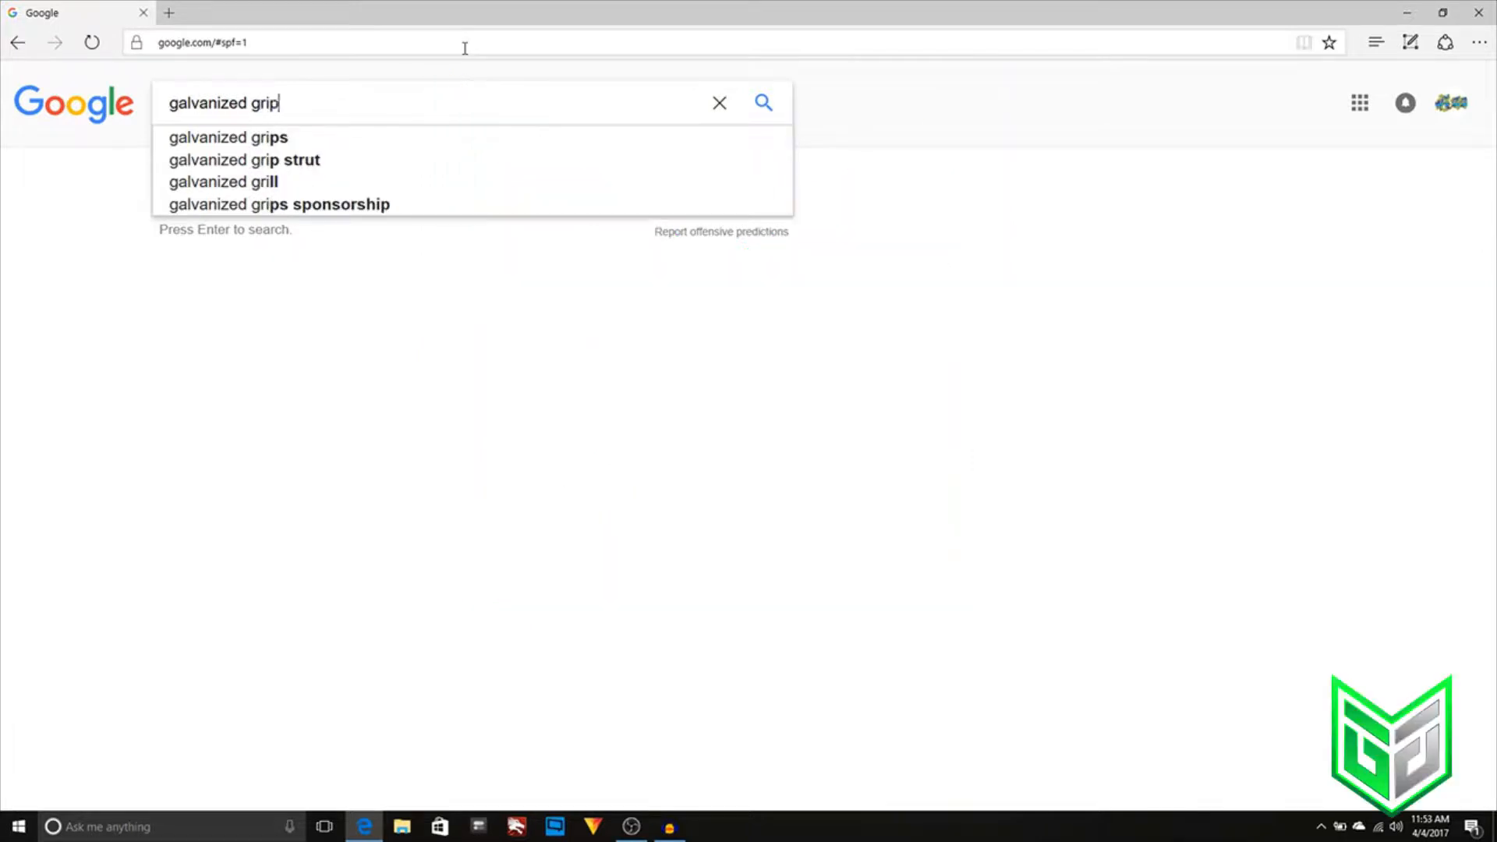
click(228, 138)
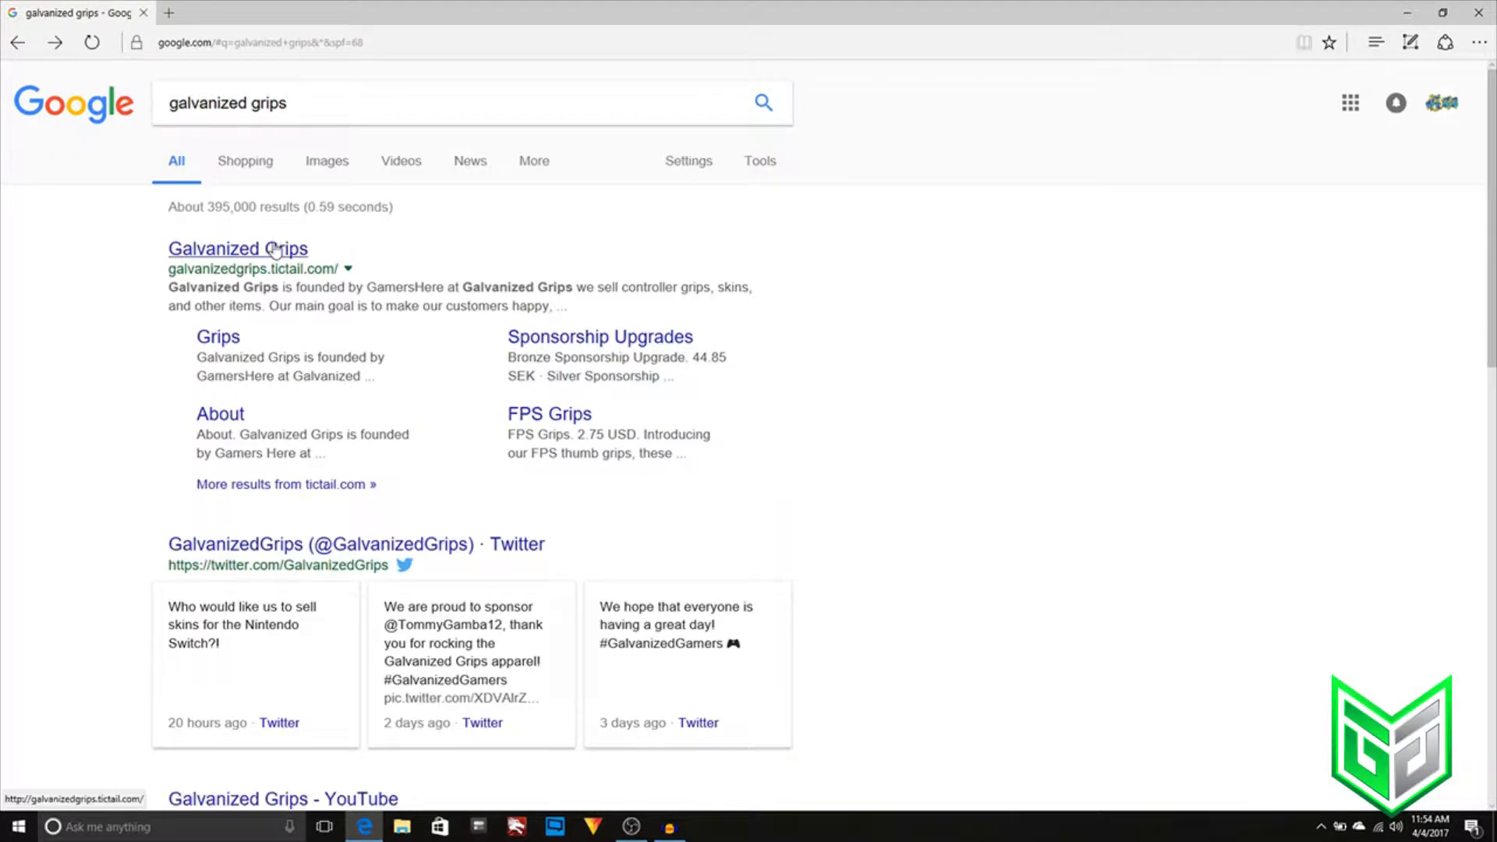
click(237, 248)
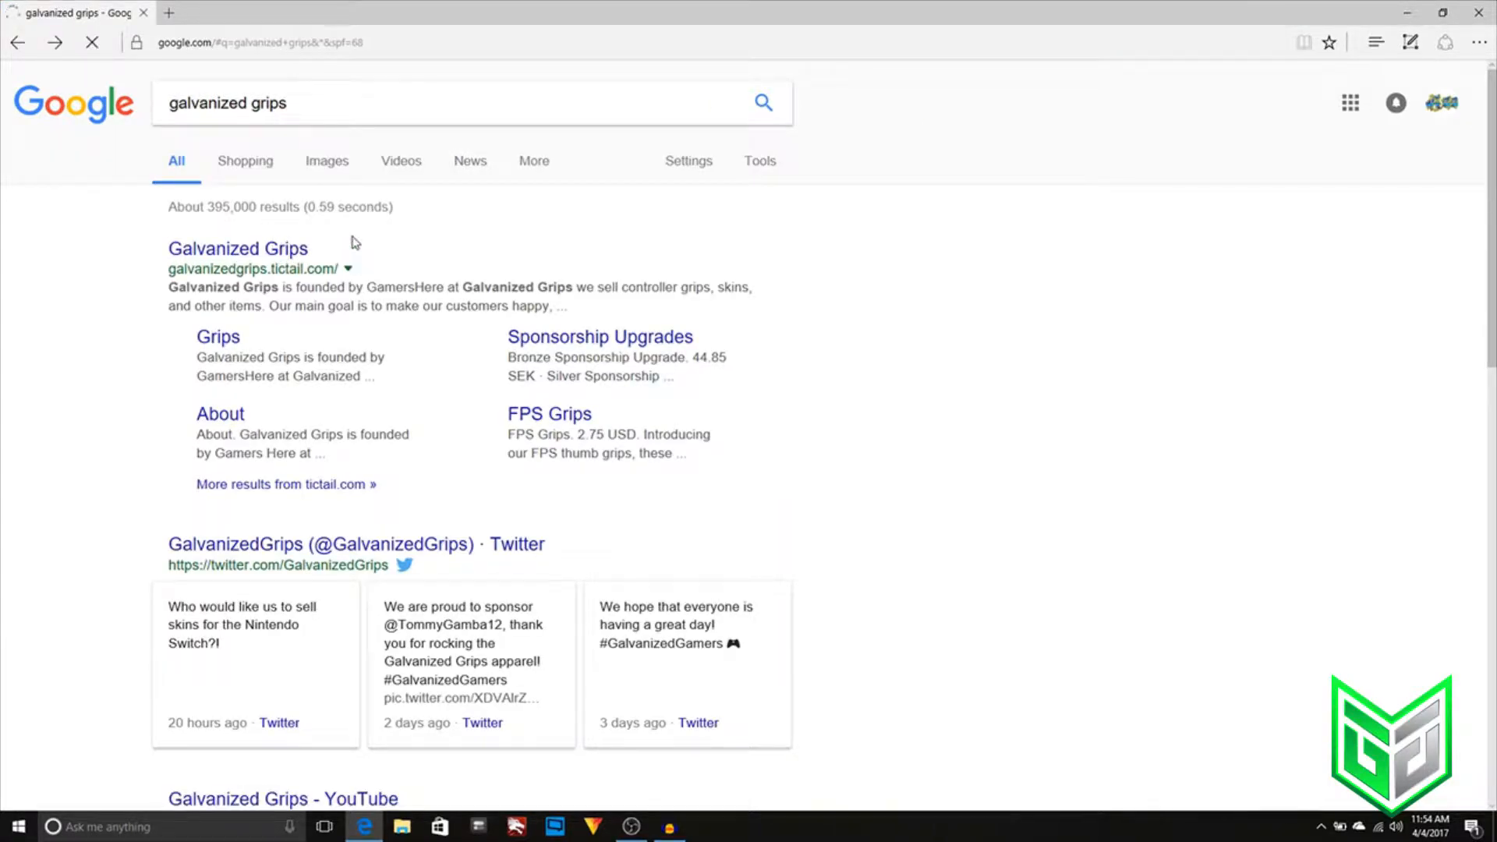
click(237, 248)
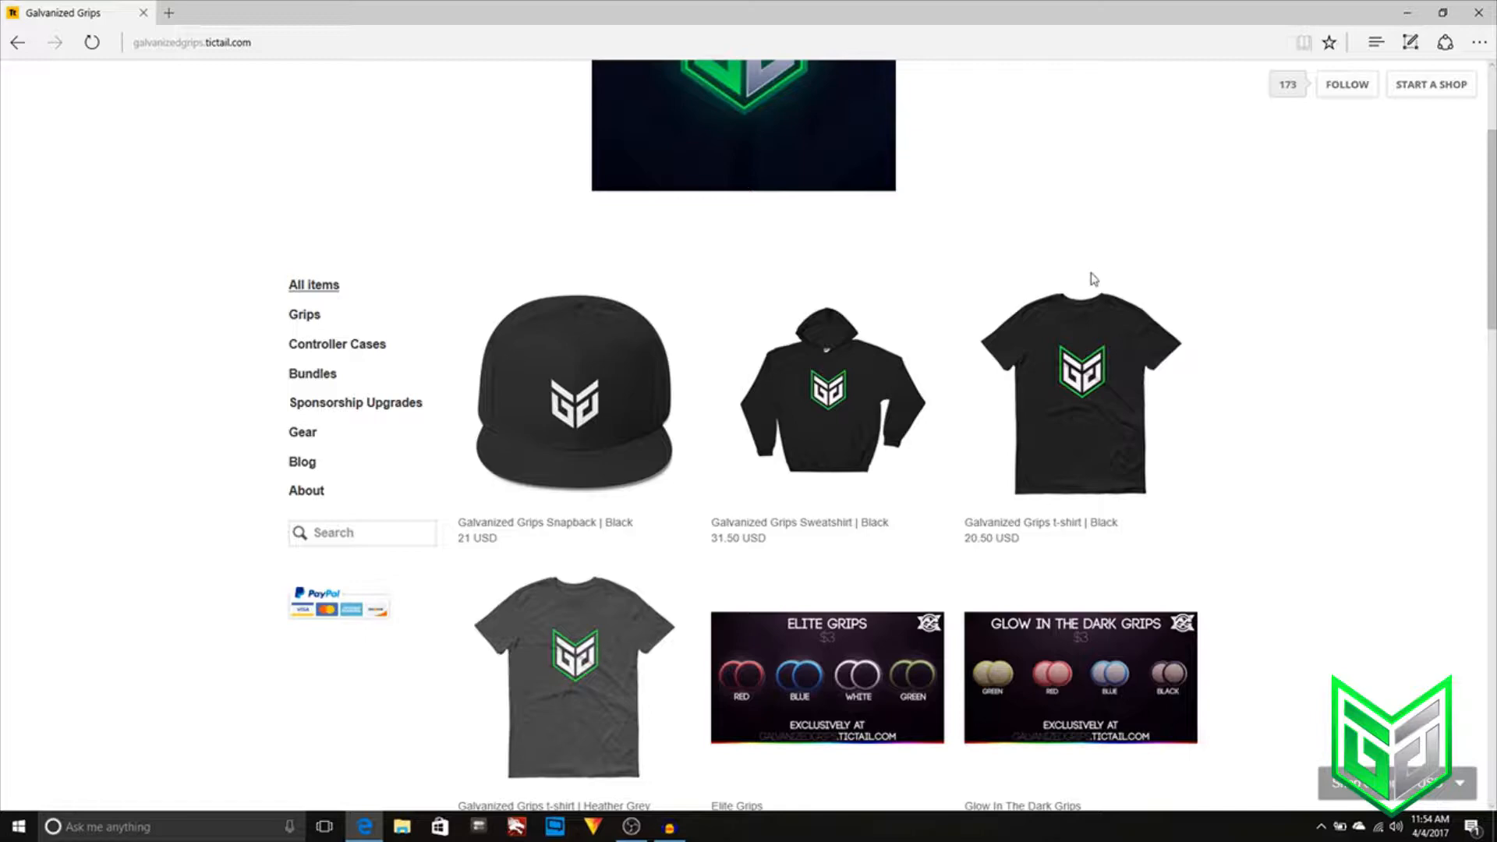
Scroll through the store's product listing down to the sponsorship upgrades and back up.
scroll(down, 3)
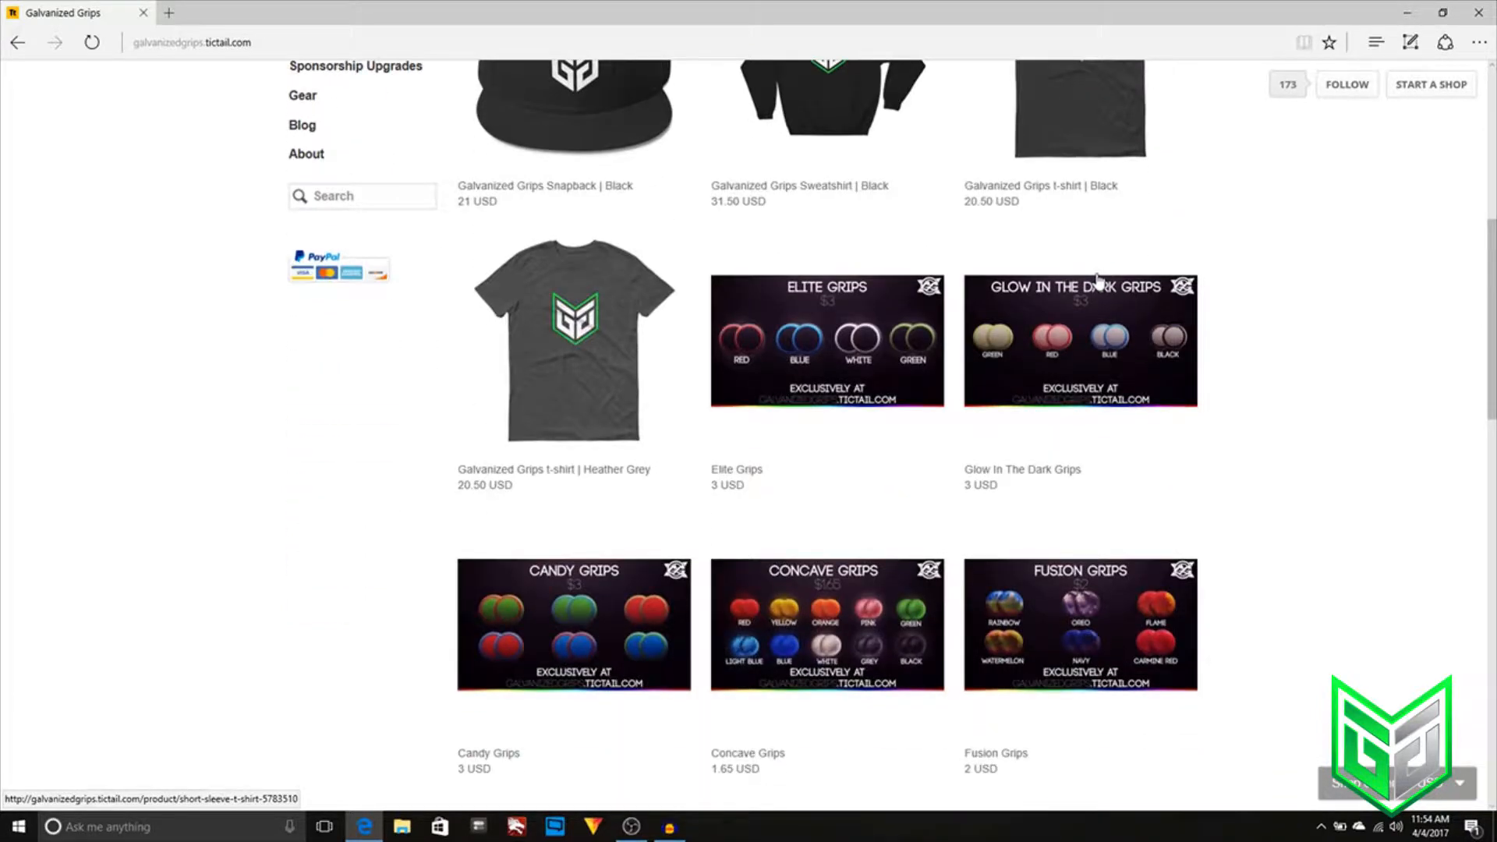
scroll(down, 3)
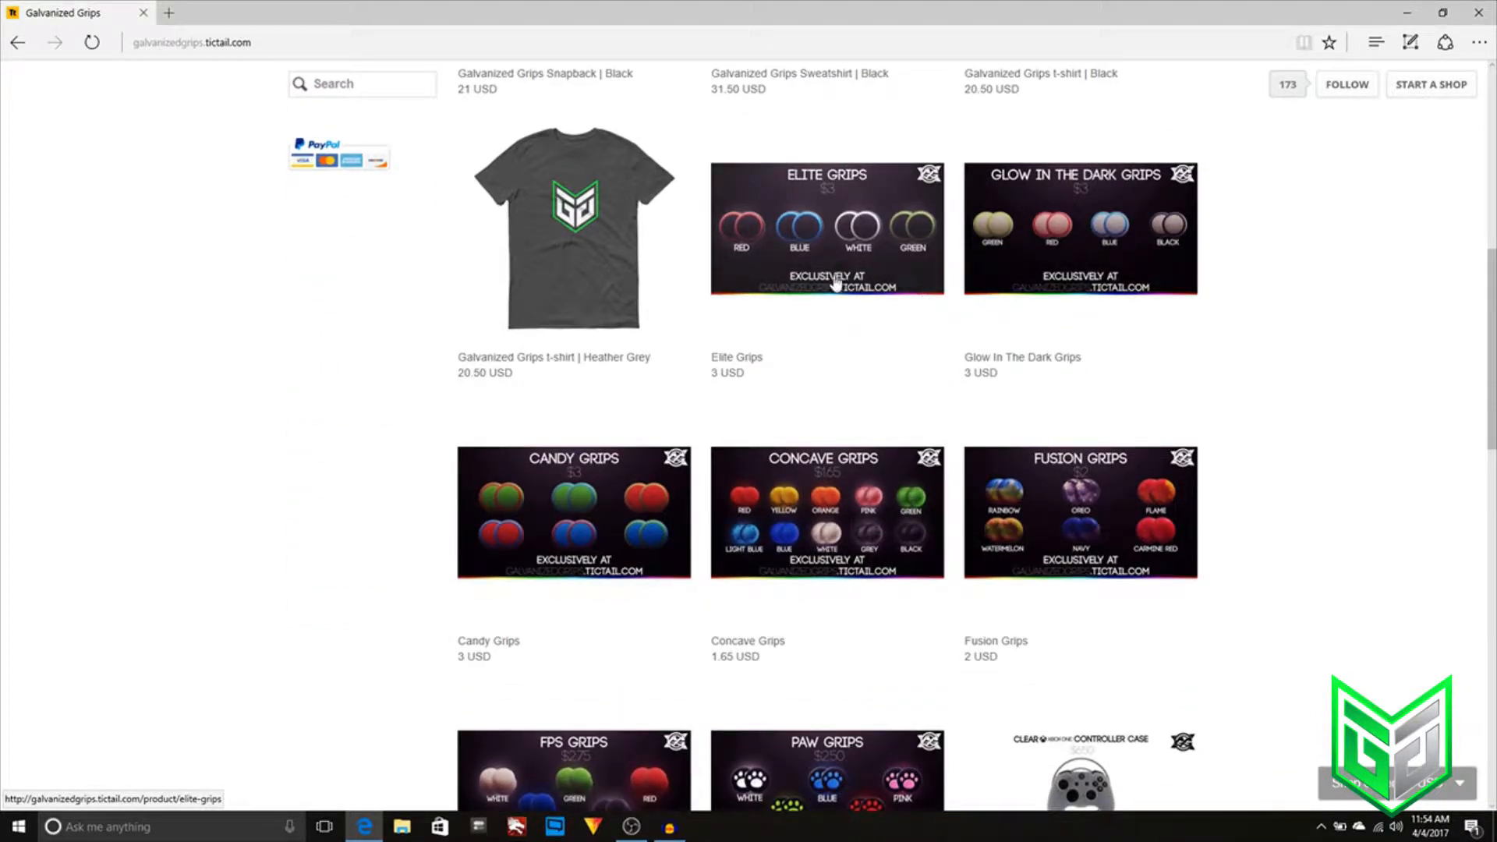
mouse_move(928, 543)
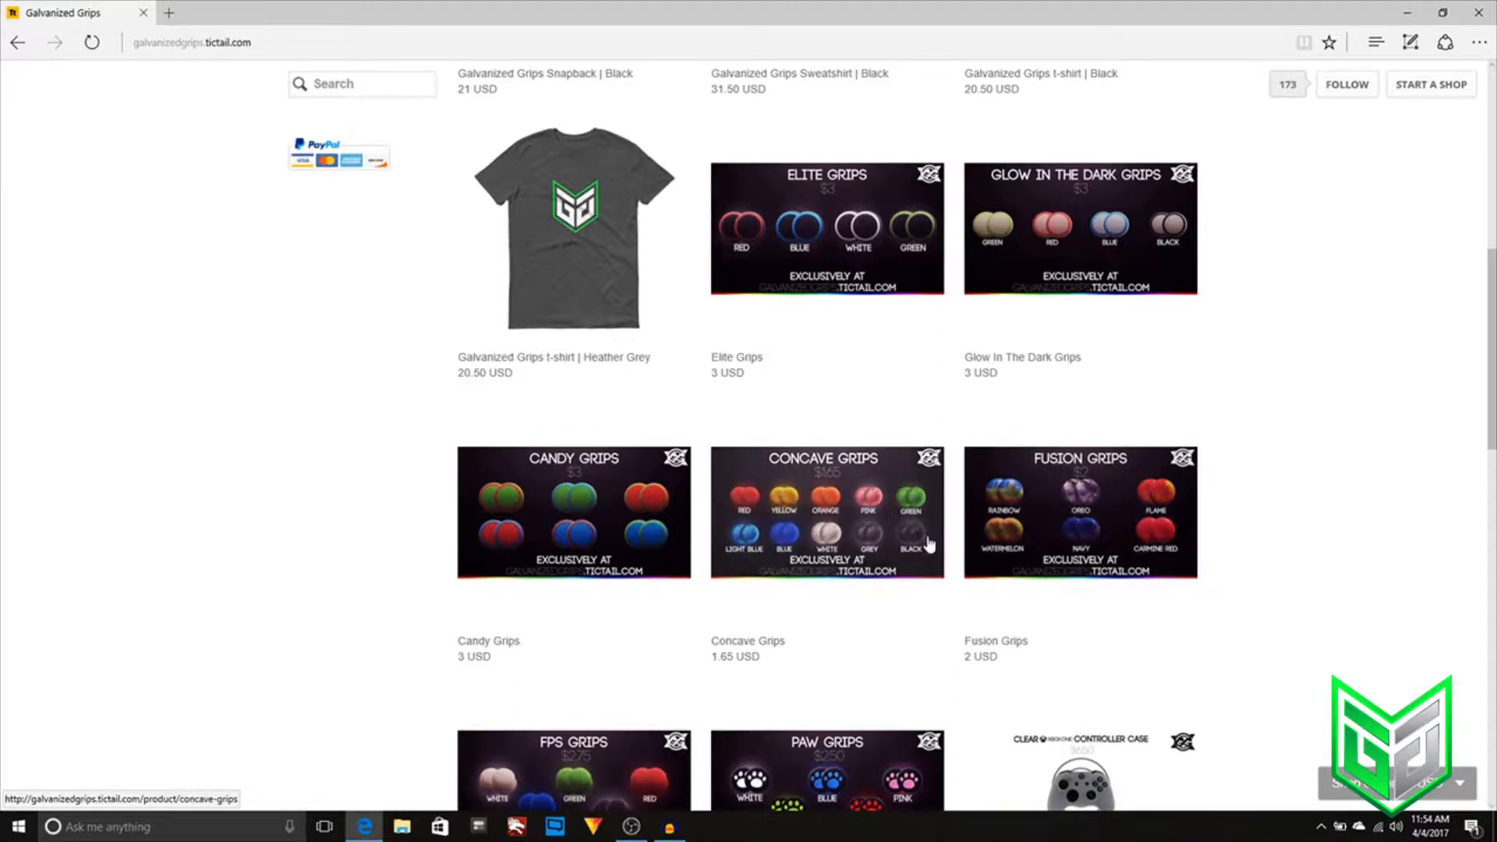
scroll(down, 3)
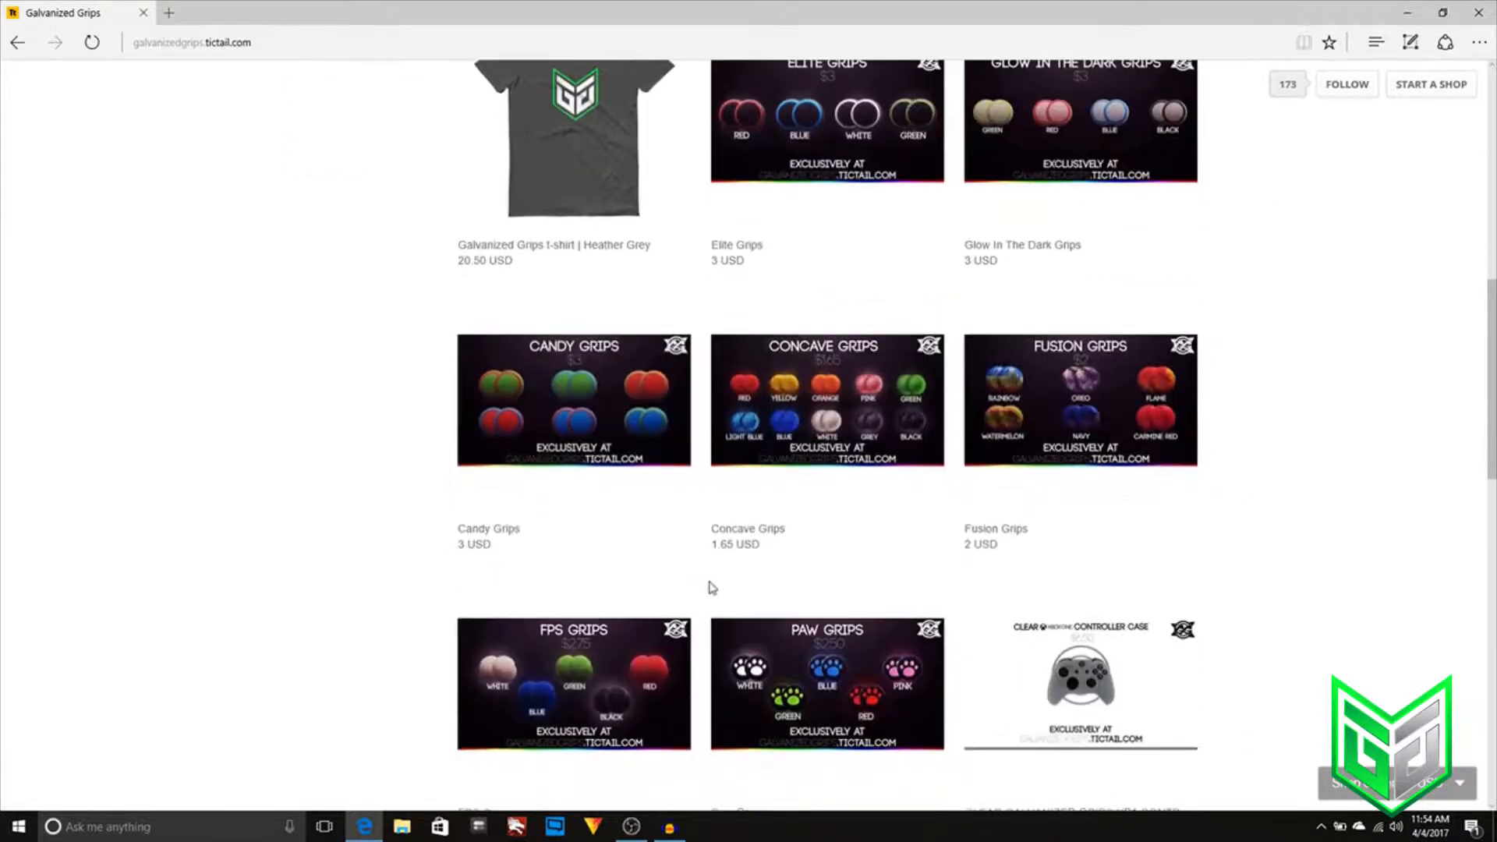
mouse_move(796, 357)
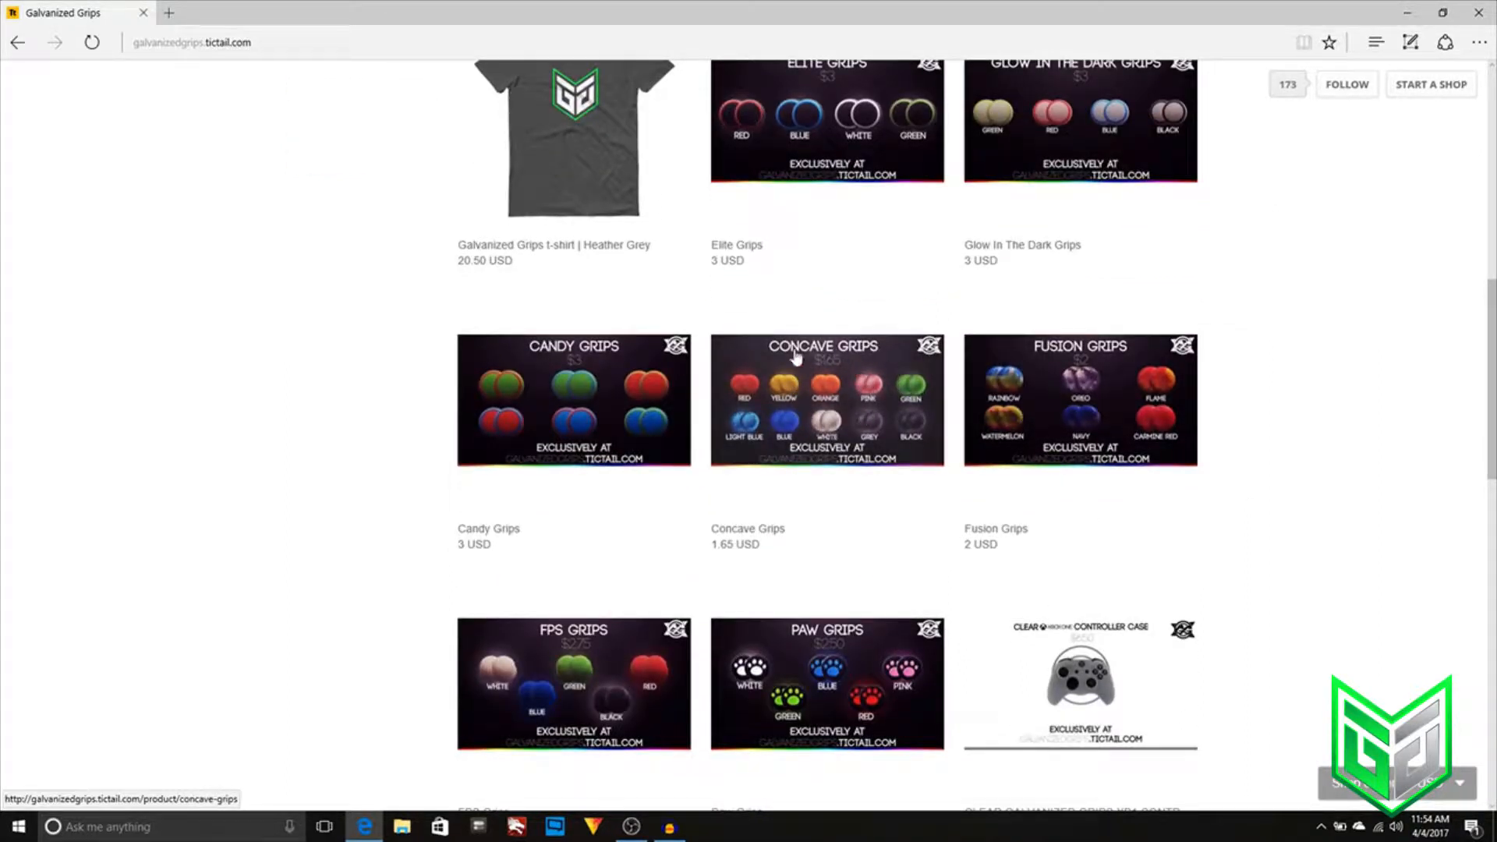
scroll(down, 3)
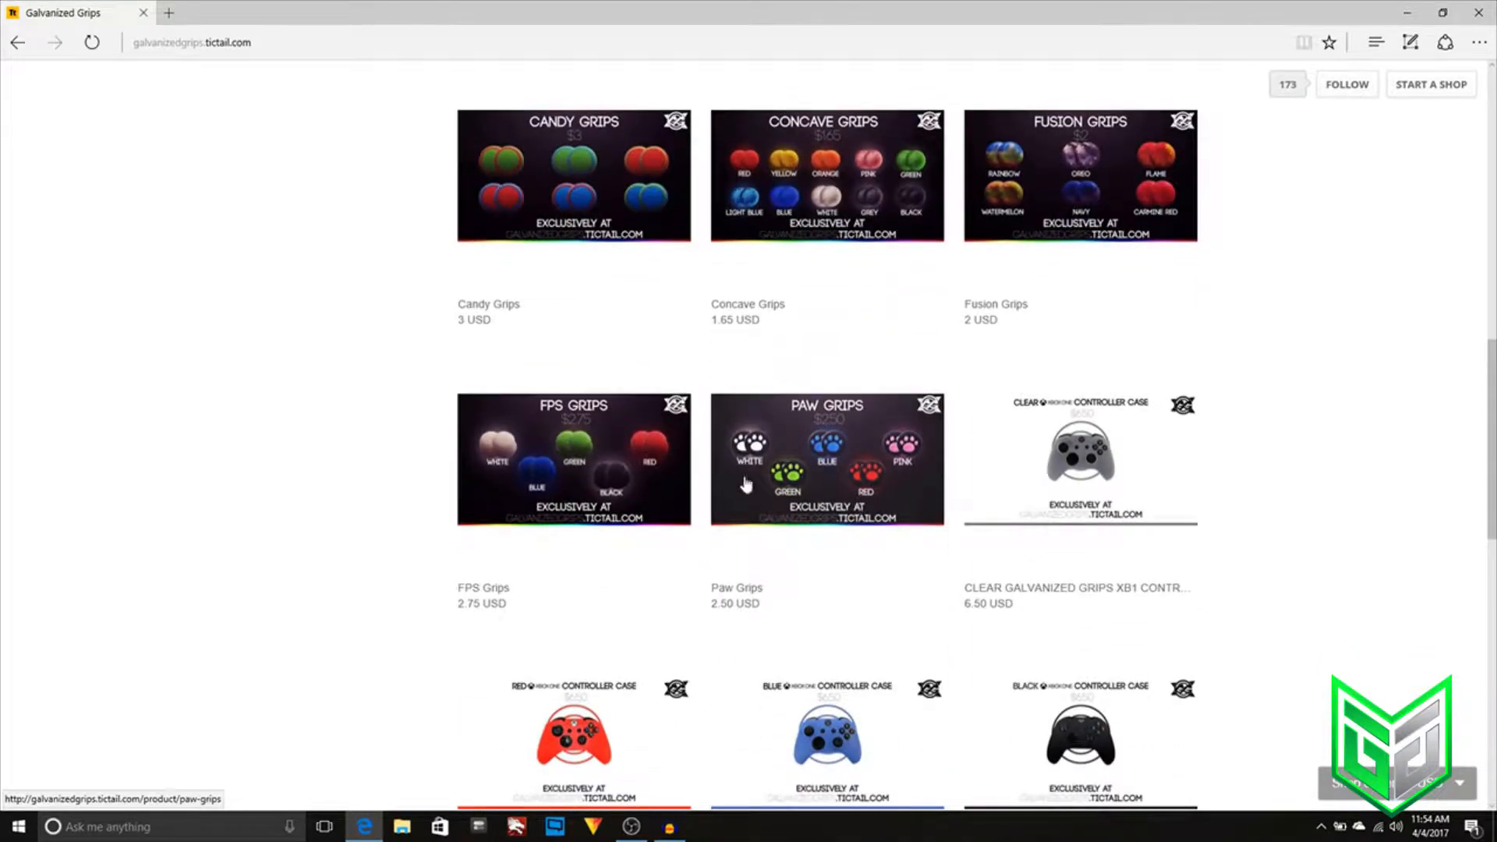
scroll(down, 3)
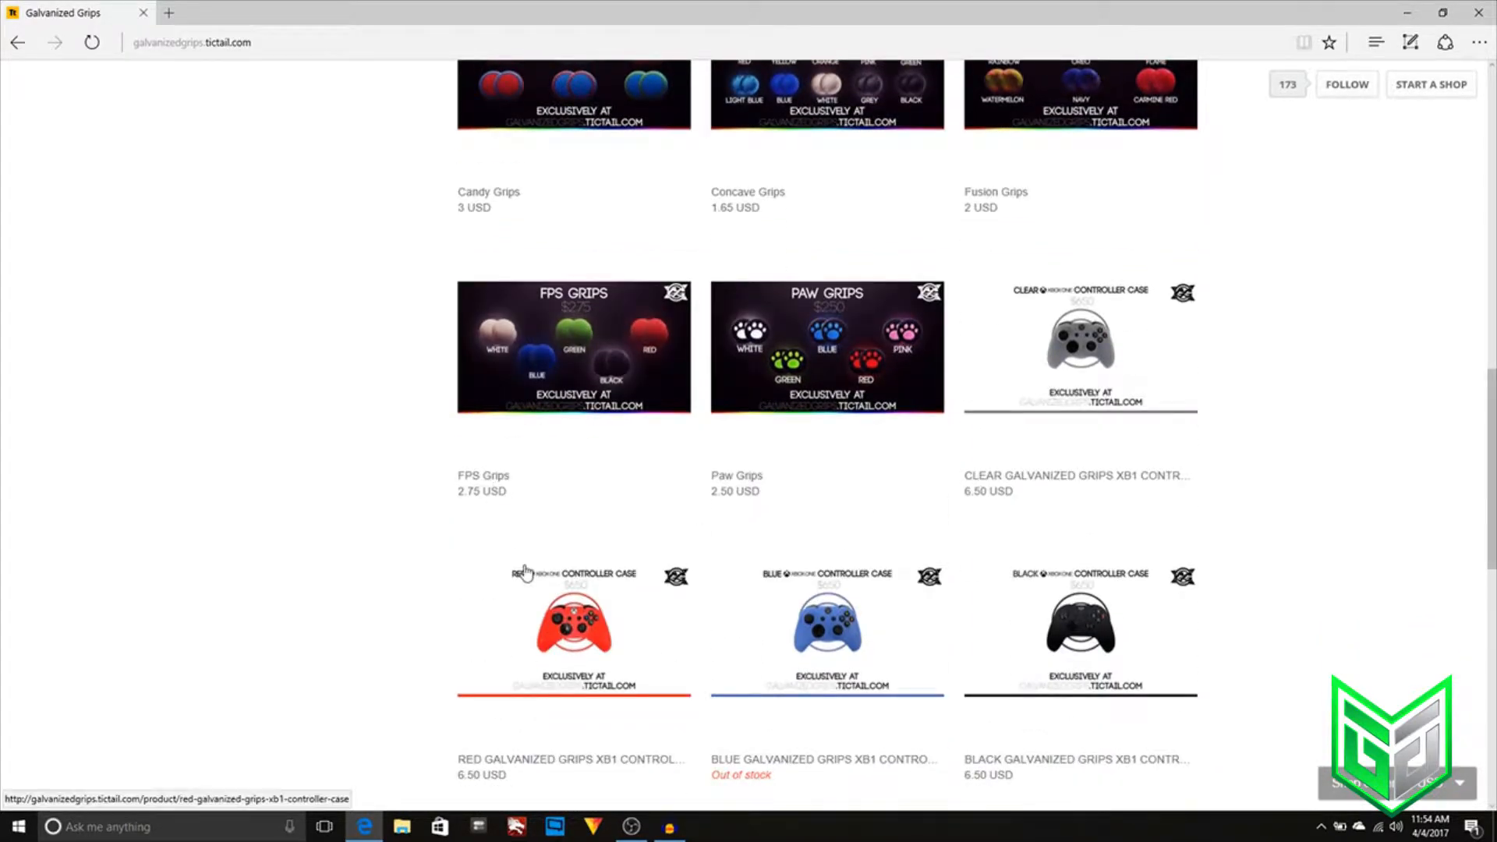
scroll(down, 3)
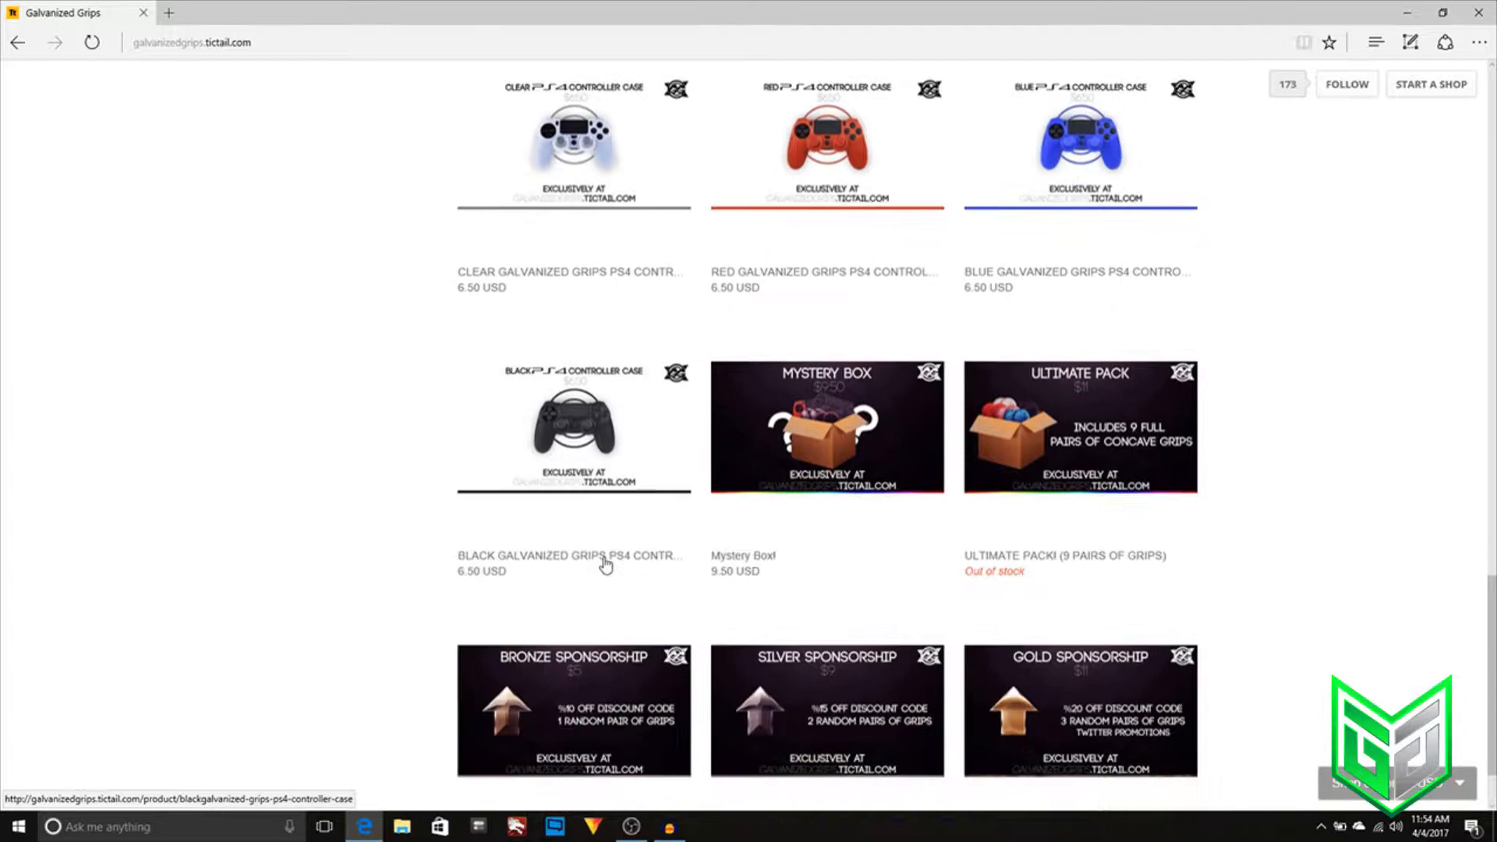
scroll(down, 3)
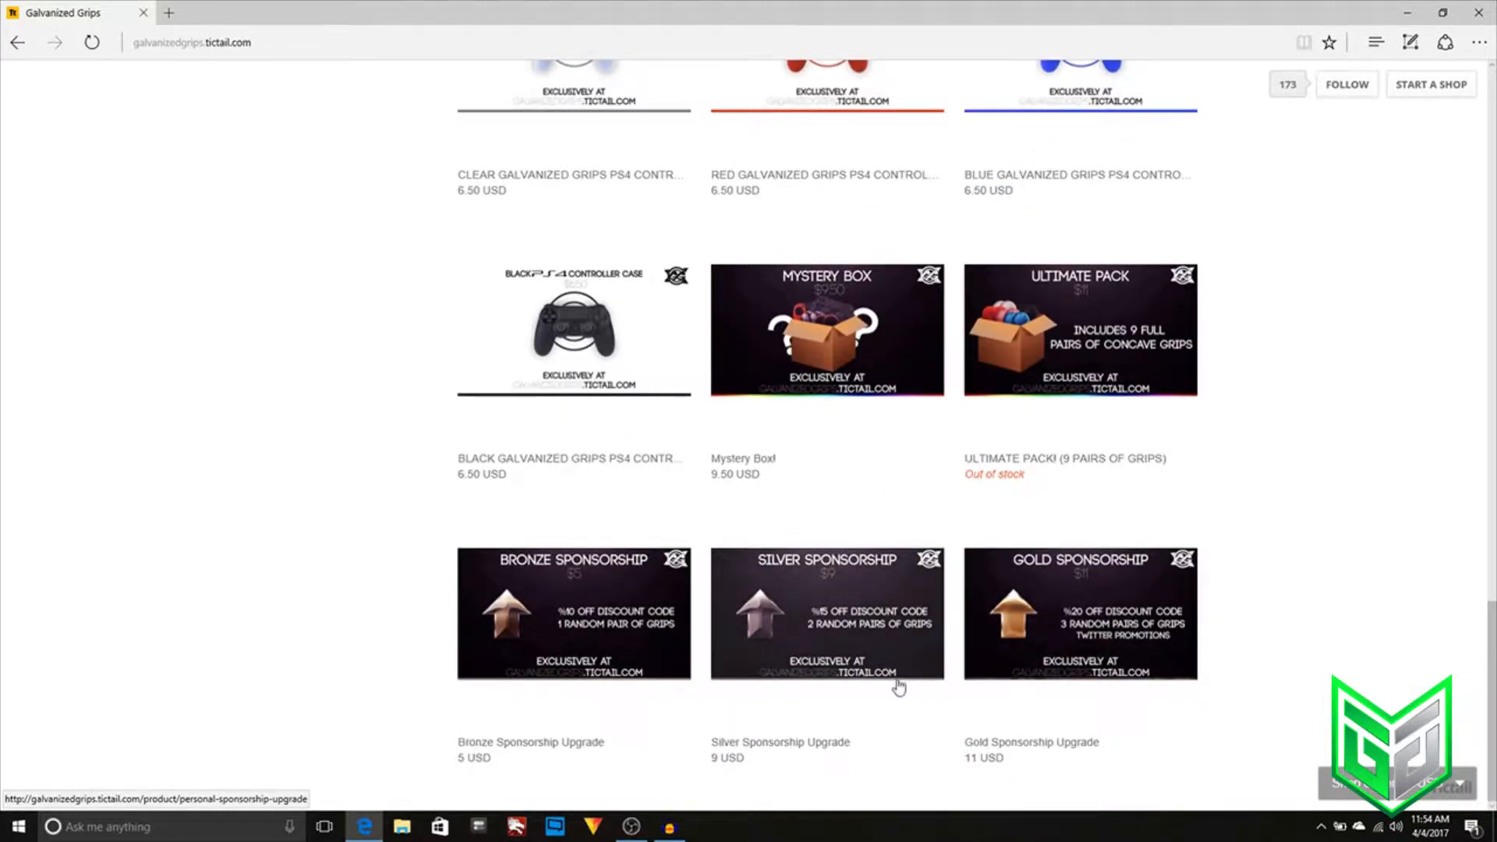
scroll(up, 3)
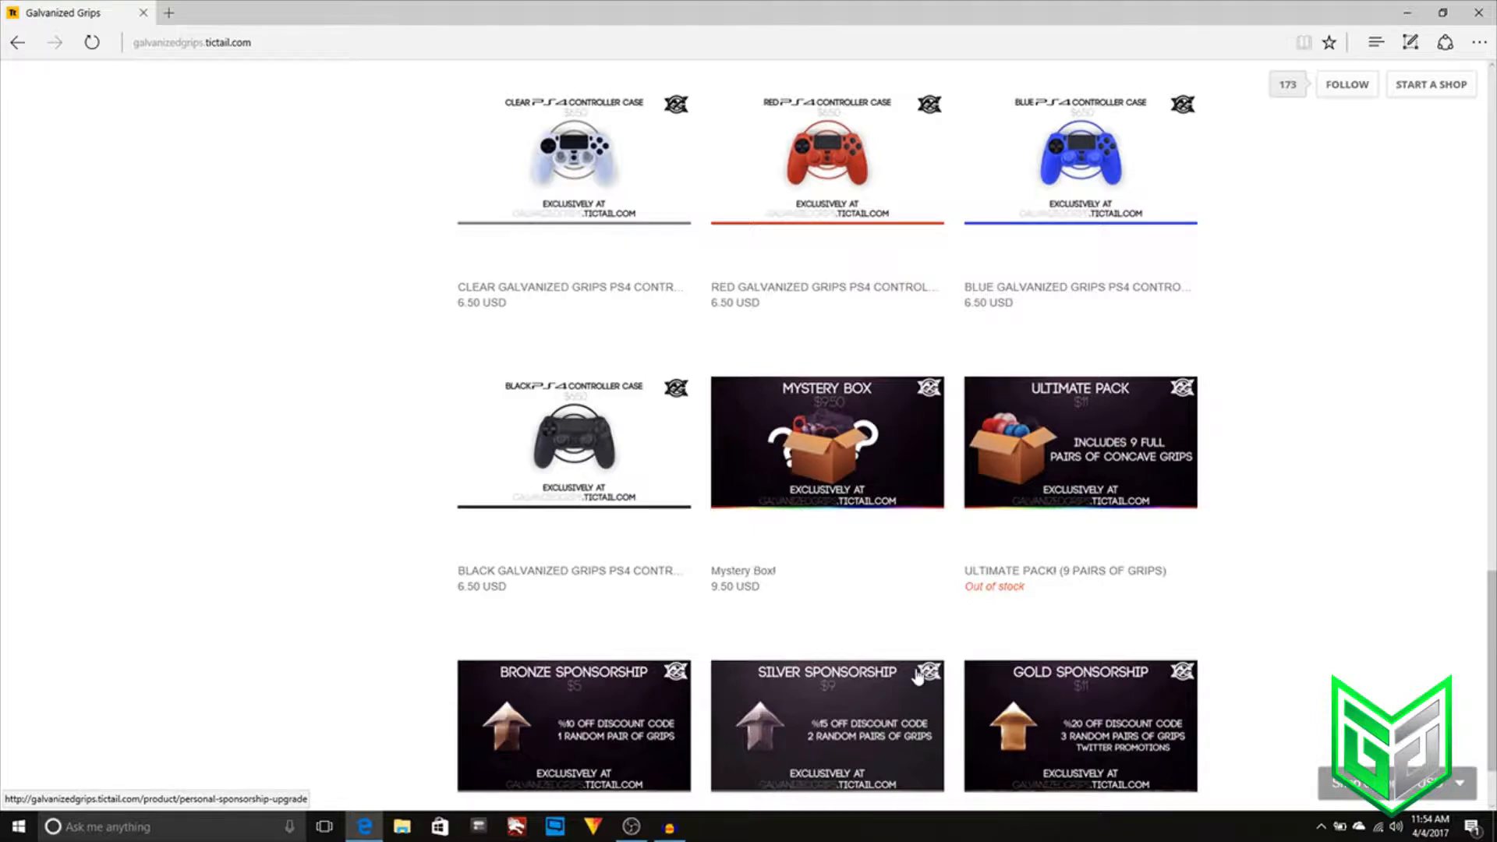
scroll(up, 3)
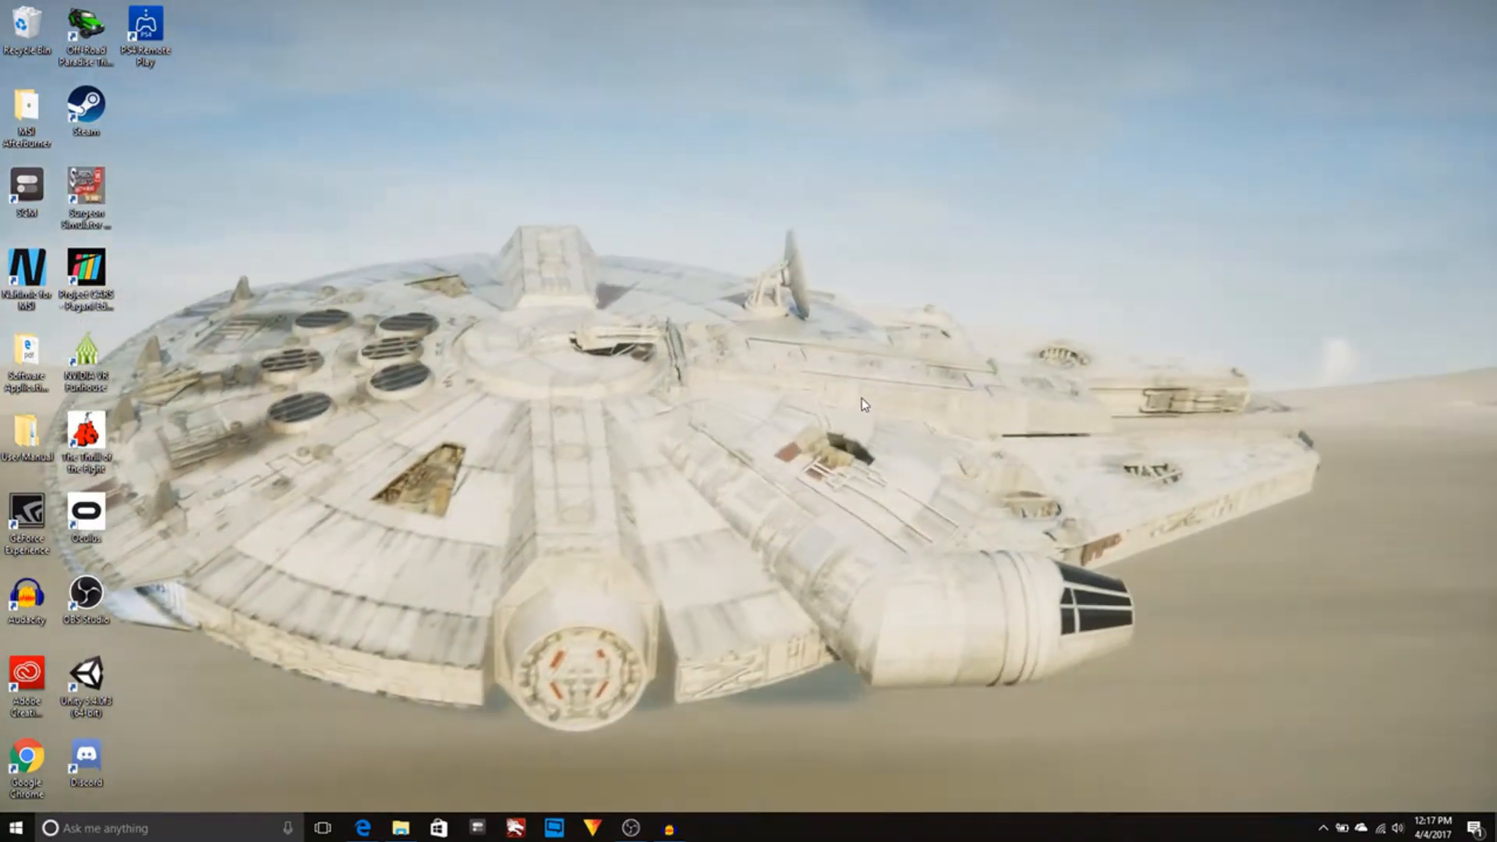
Launch Microsoft Edge from the desktop to reach youtube.com/upload.
click(86, 593)
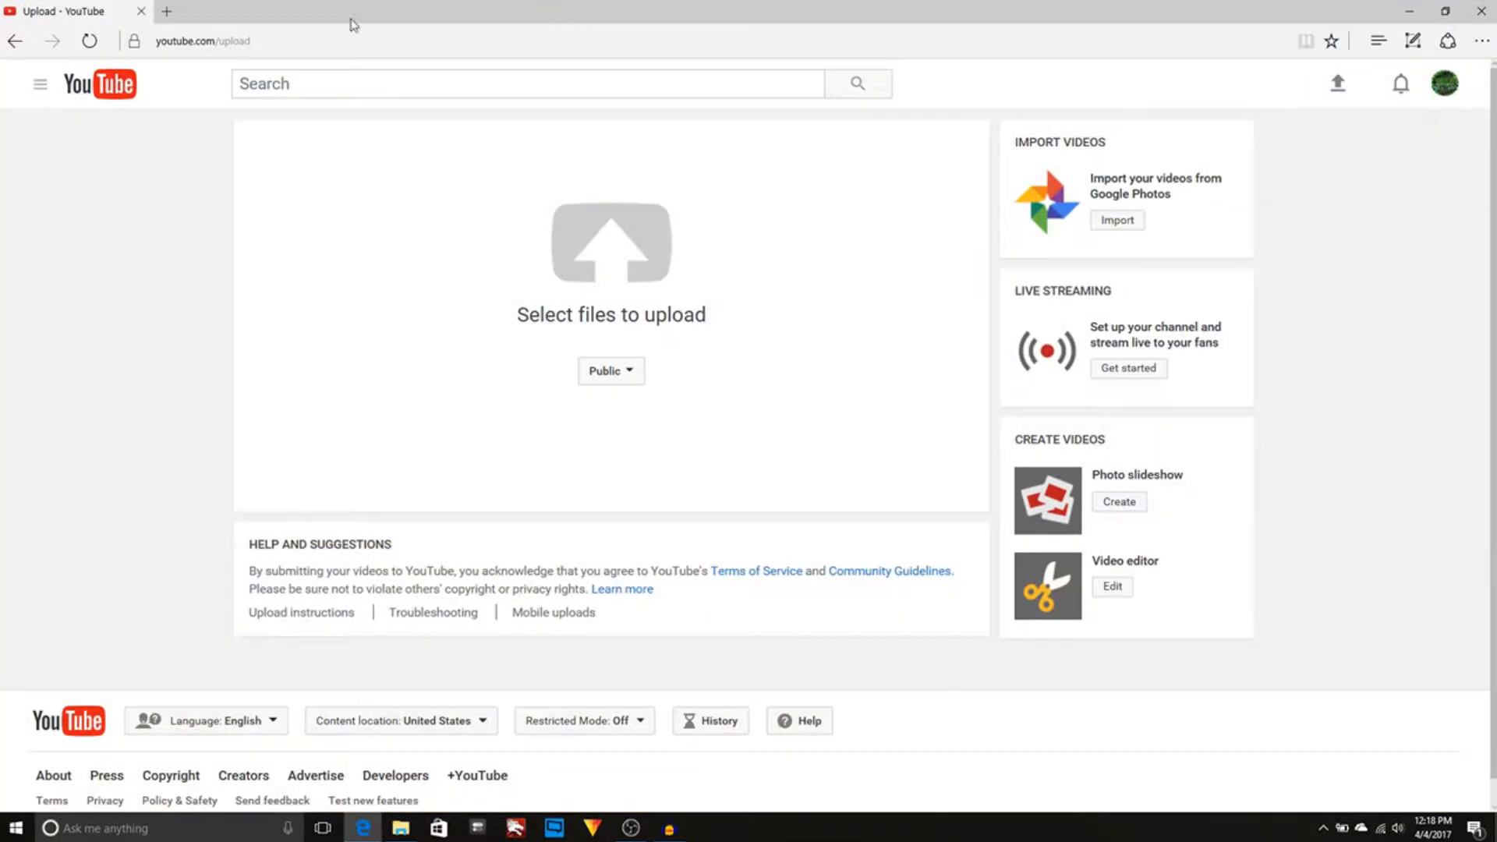
In a new tab, search Google for 'hitfilm 4 express' and open the HitFilm.com result.
click(164, 11)
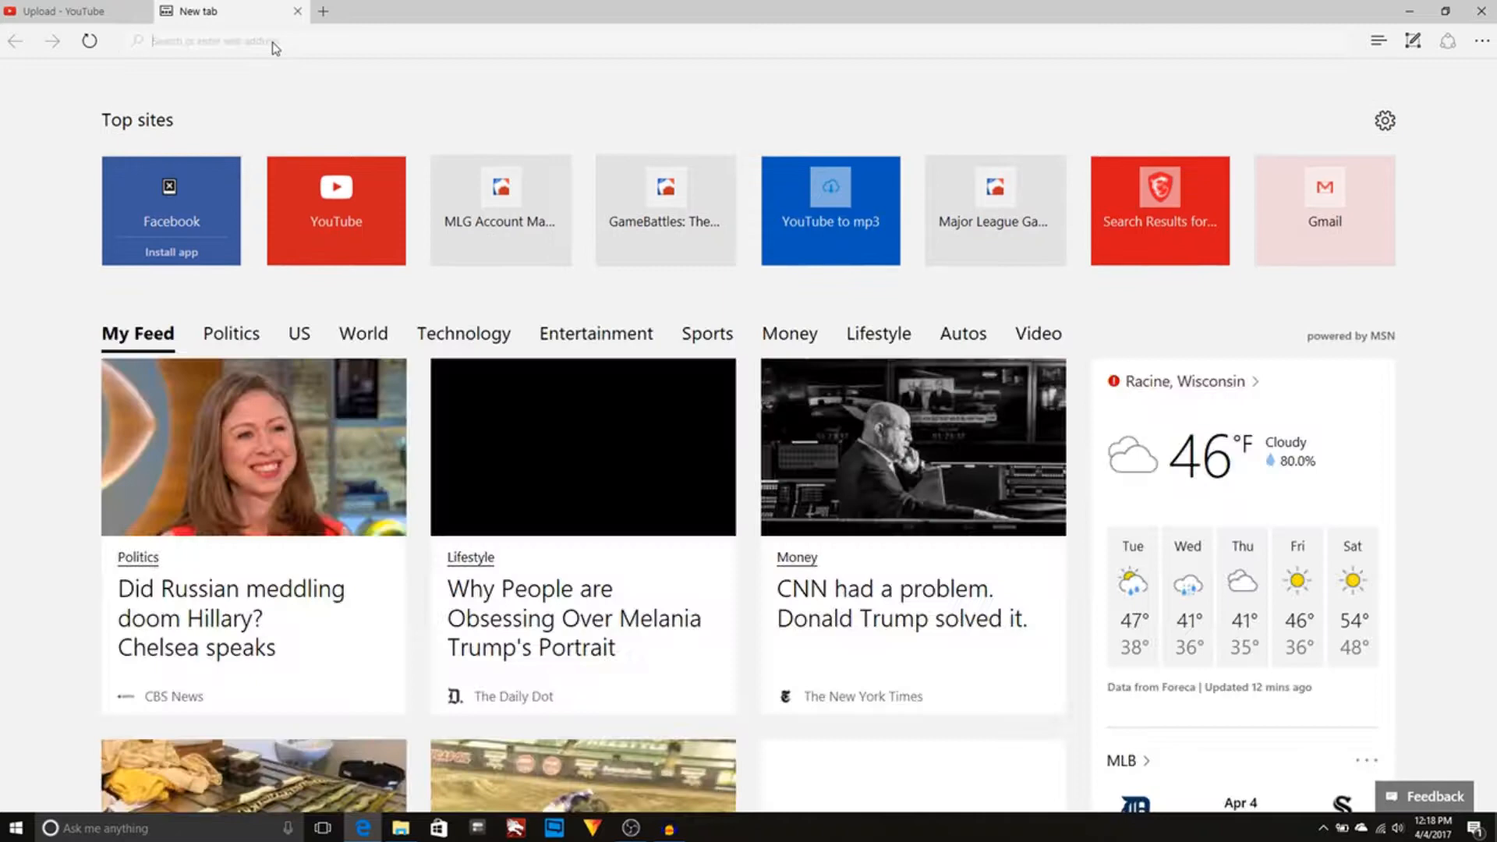
text(google.com)
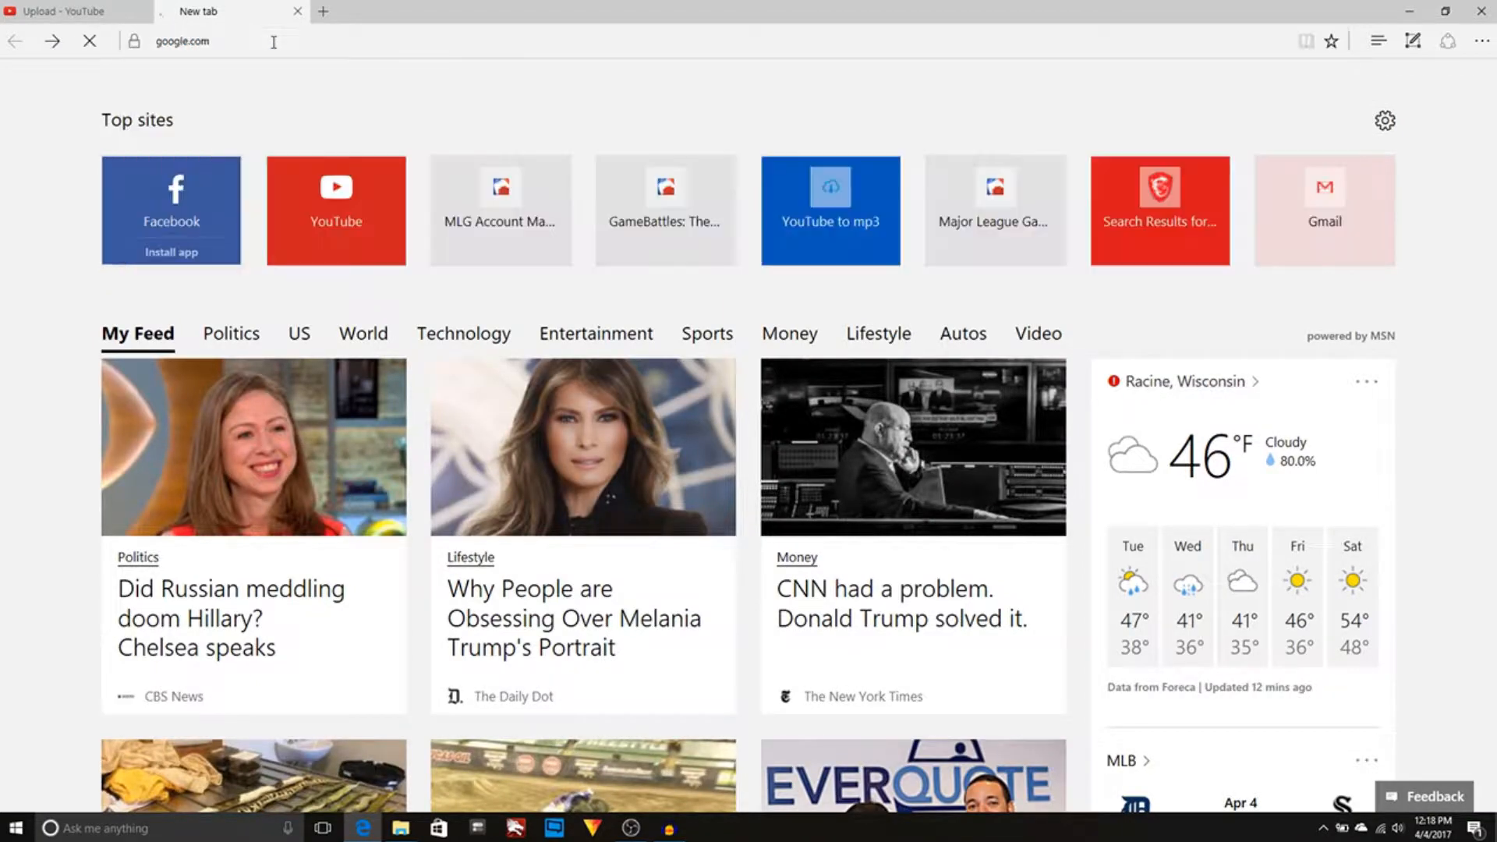
text(h)
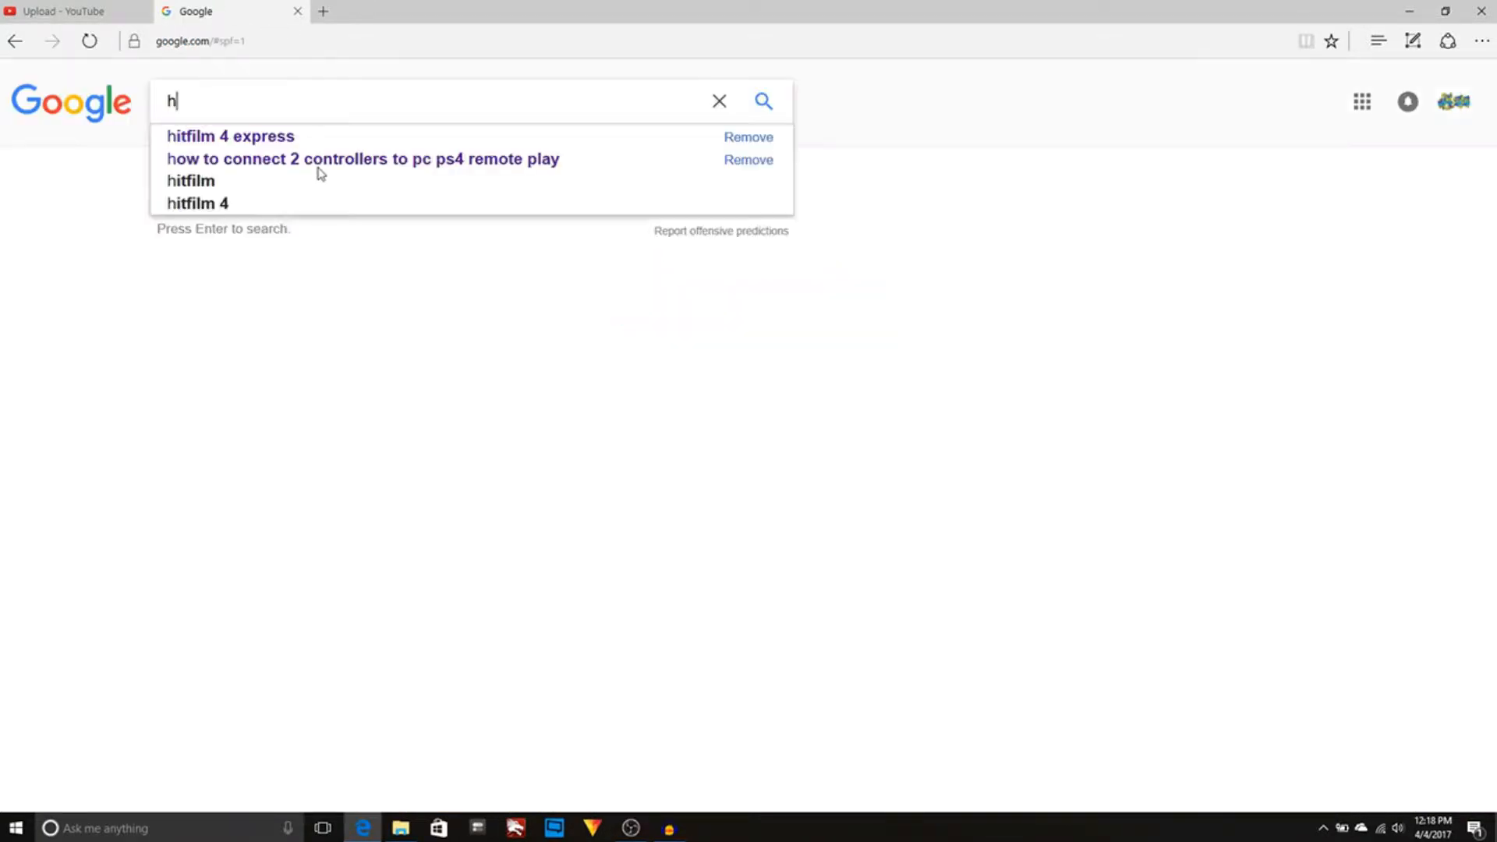
click(229, 136)
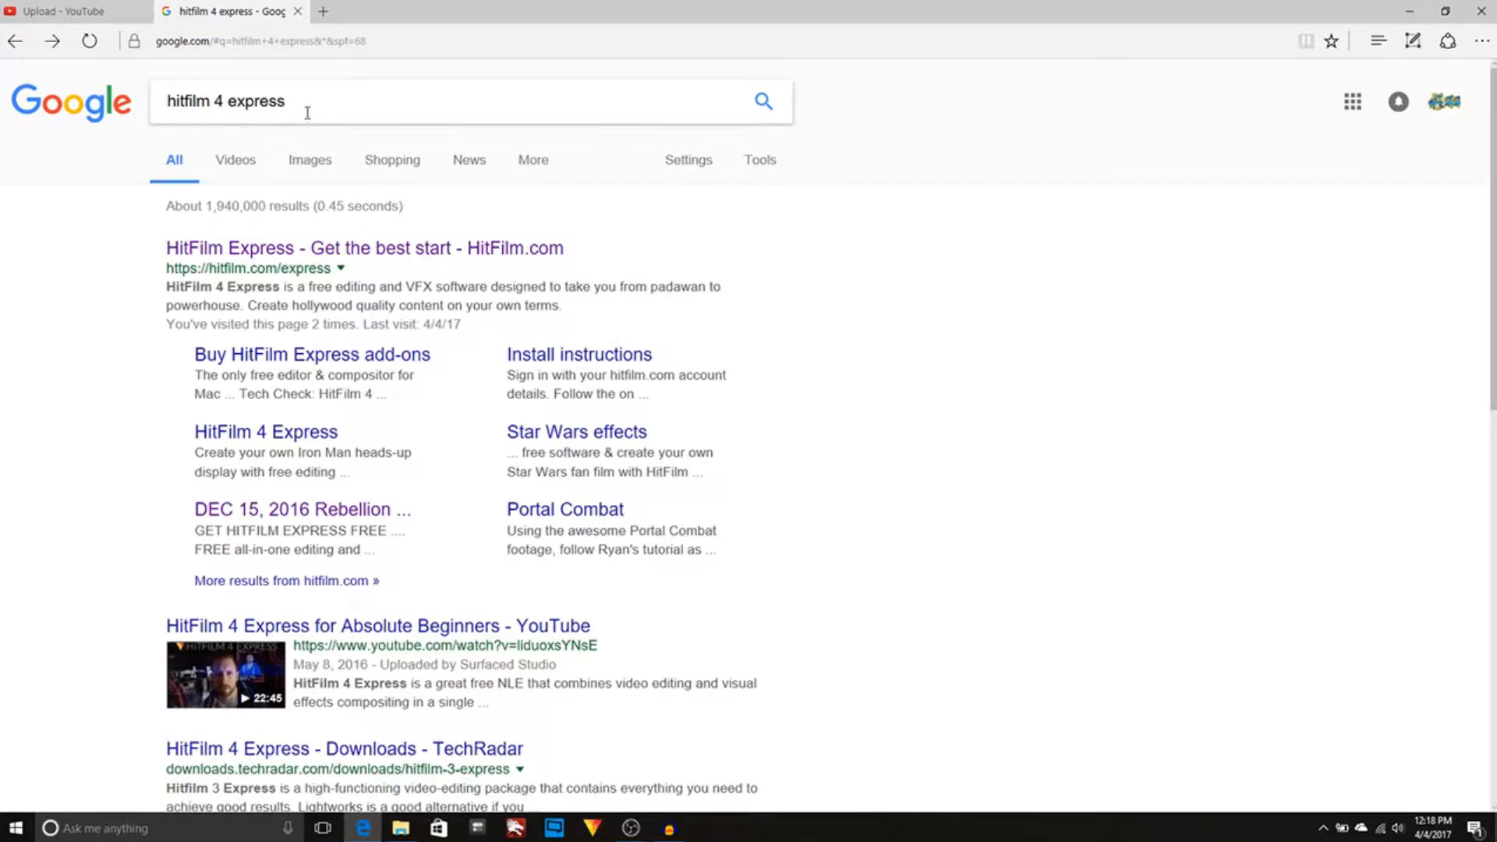
mouse_move(646, 218)
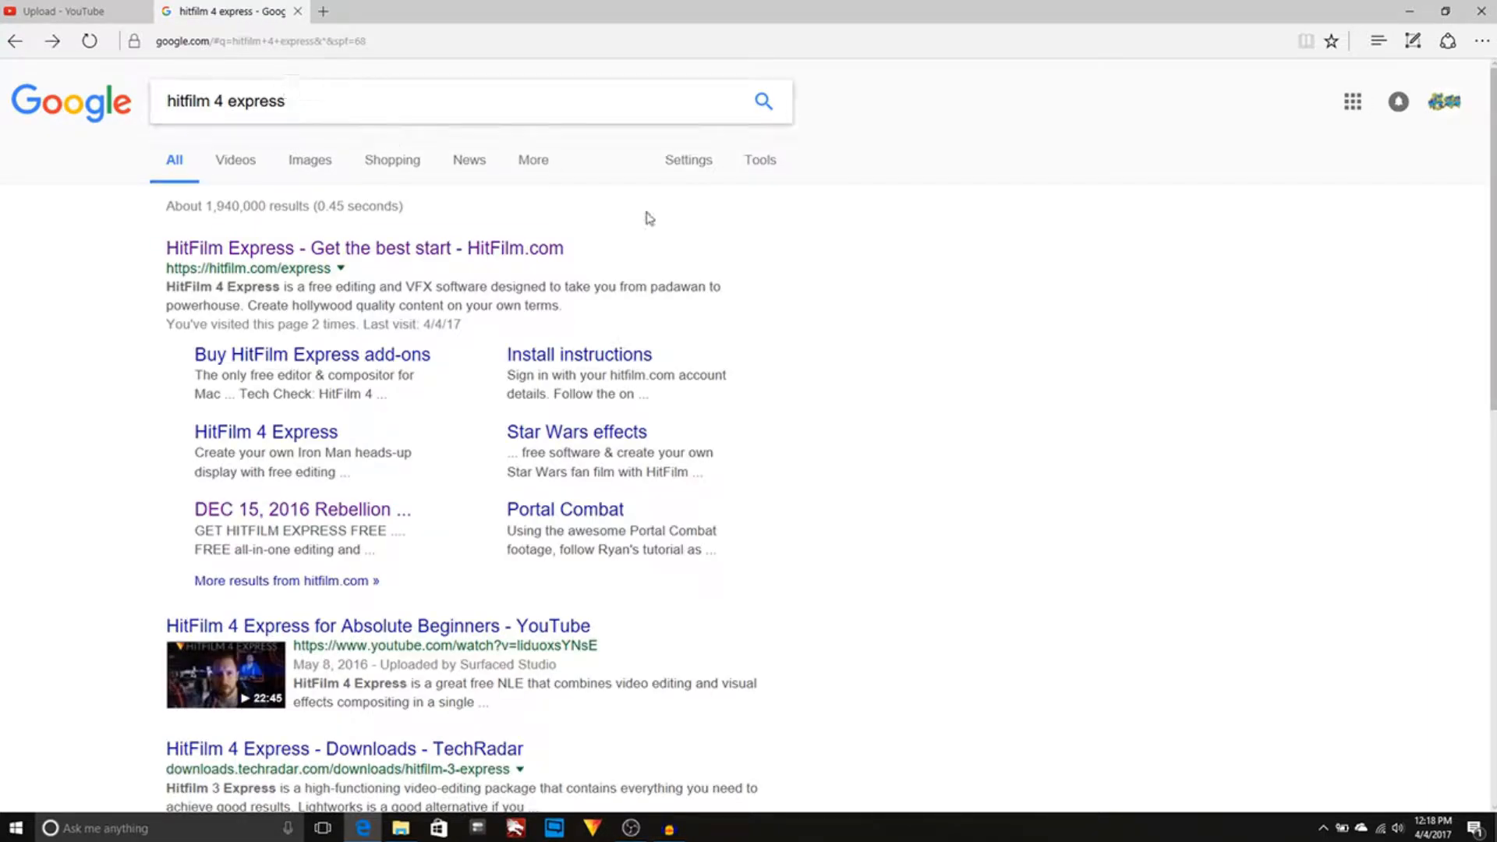
click(363, 248)
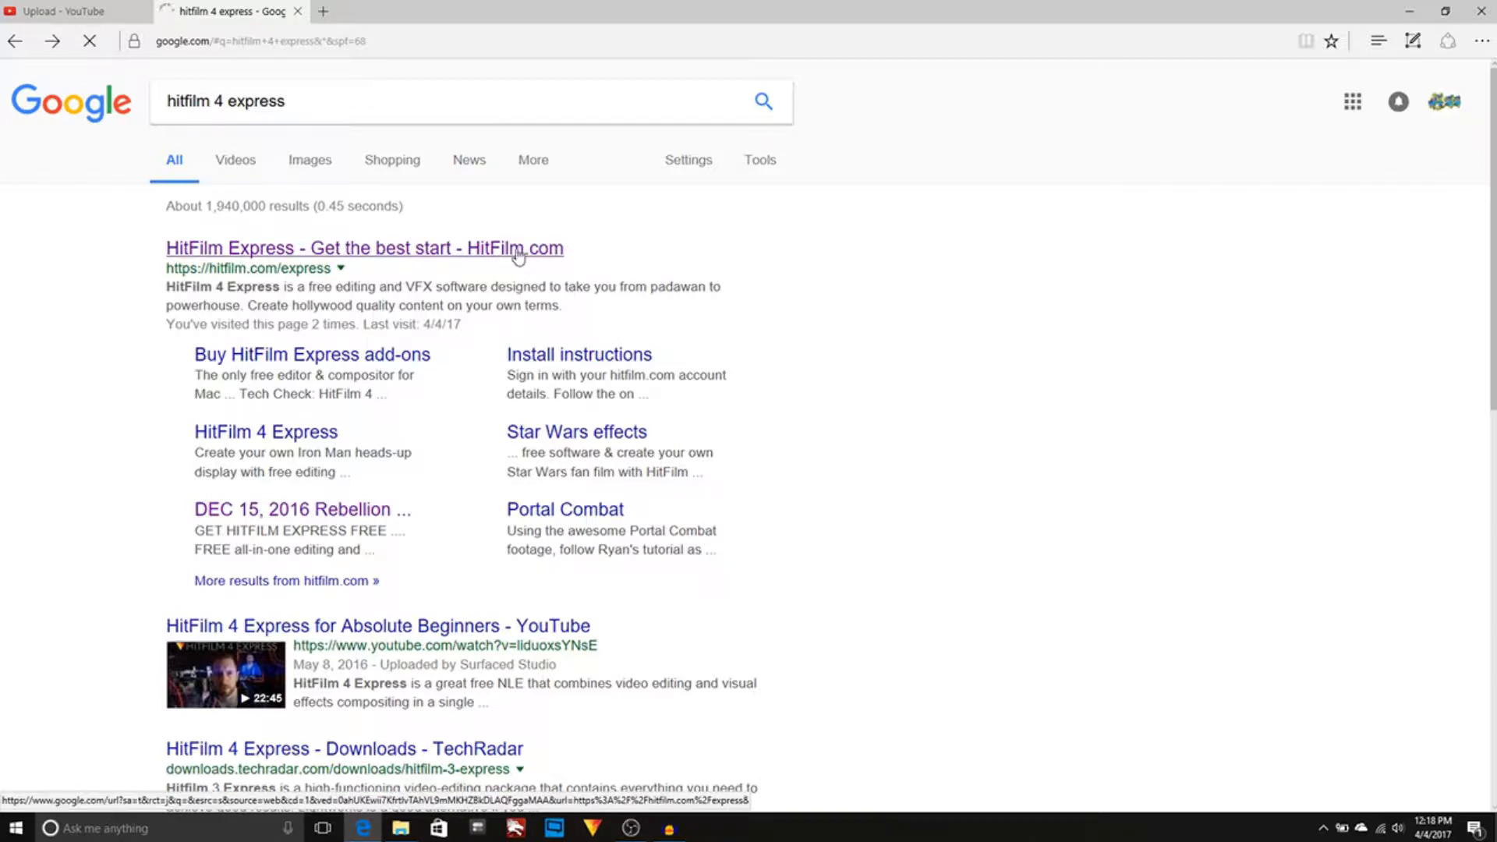
From the official HitFilm Express page, go to Get Started and open the free-download sign-up form.
click(364, 248)
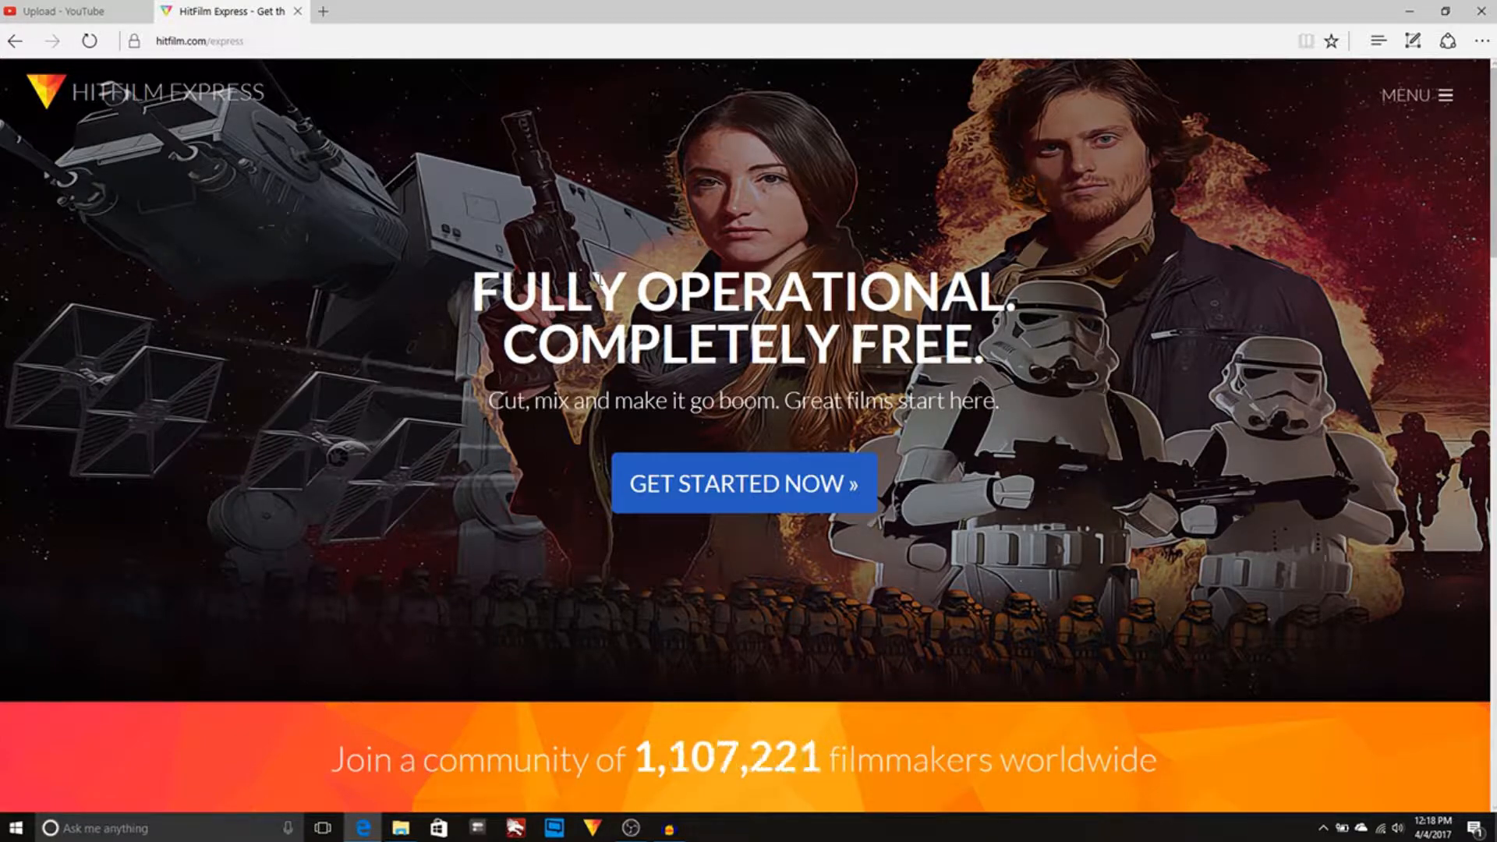
mouse_move(774, 484)
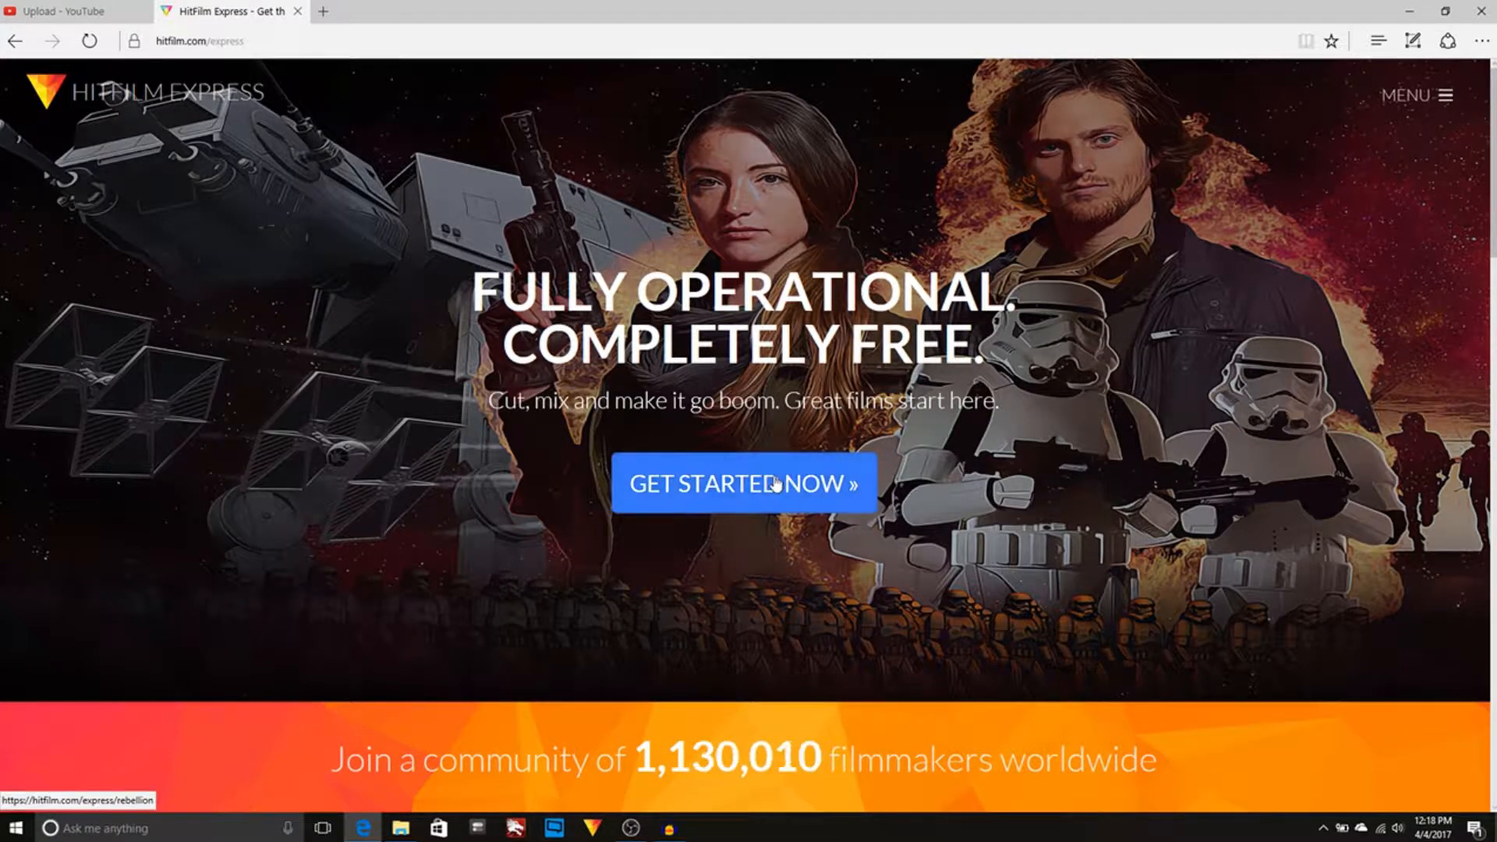
click(742, 484)
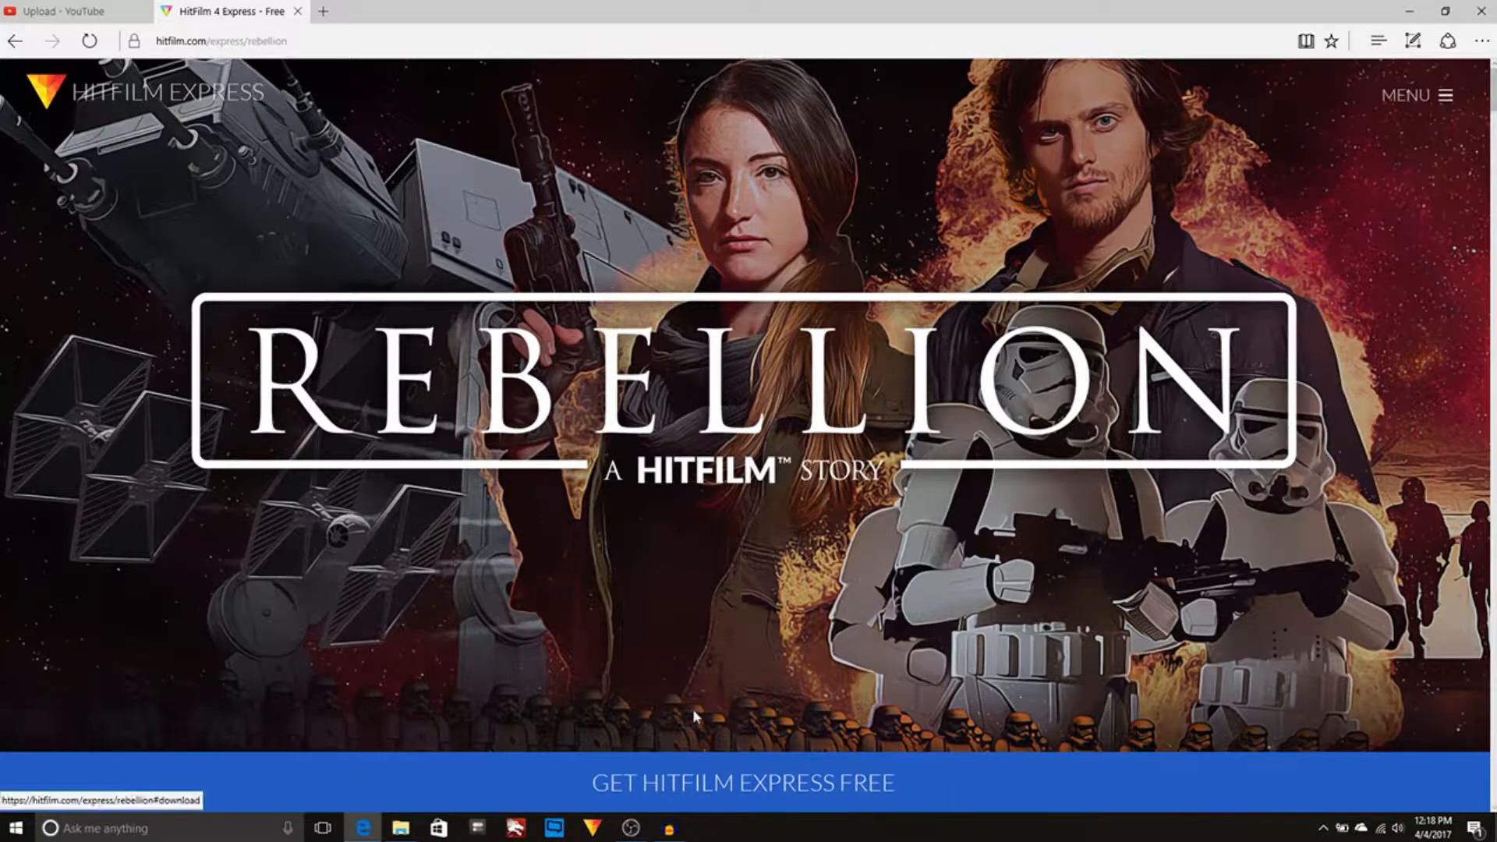
scroll(down, 3)
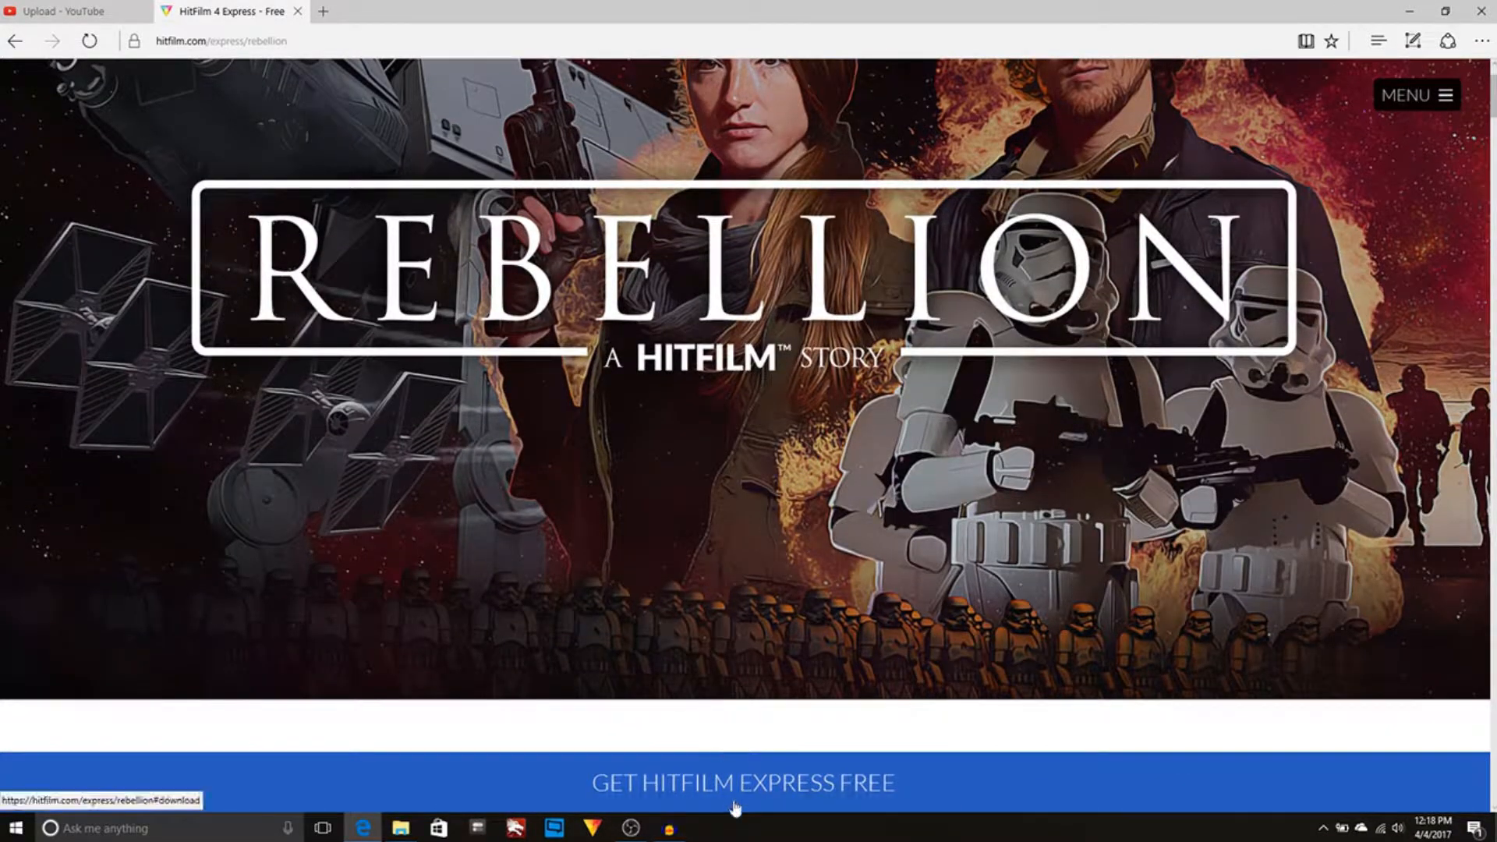
click(742, 782)
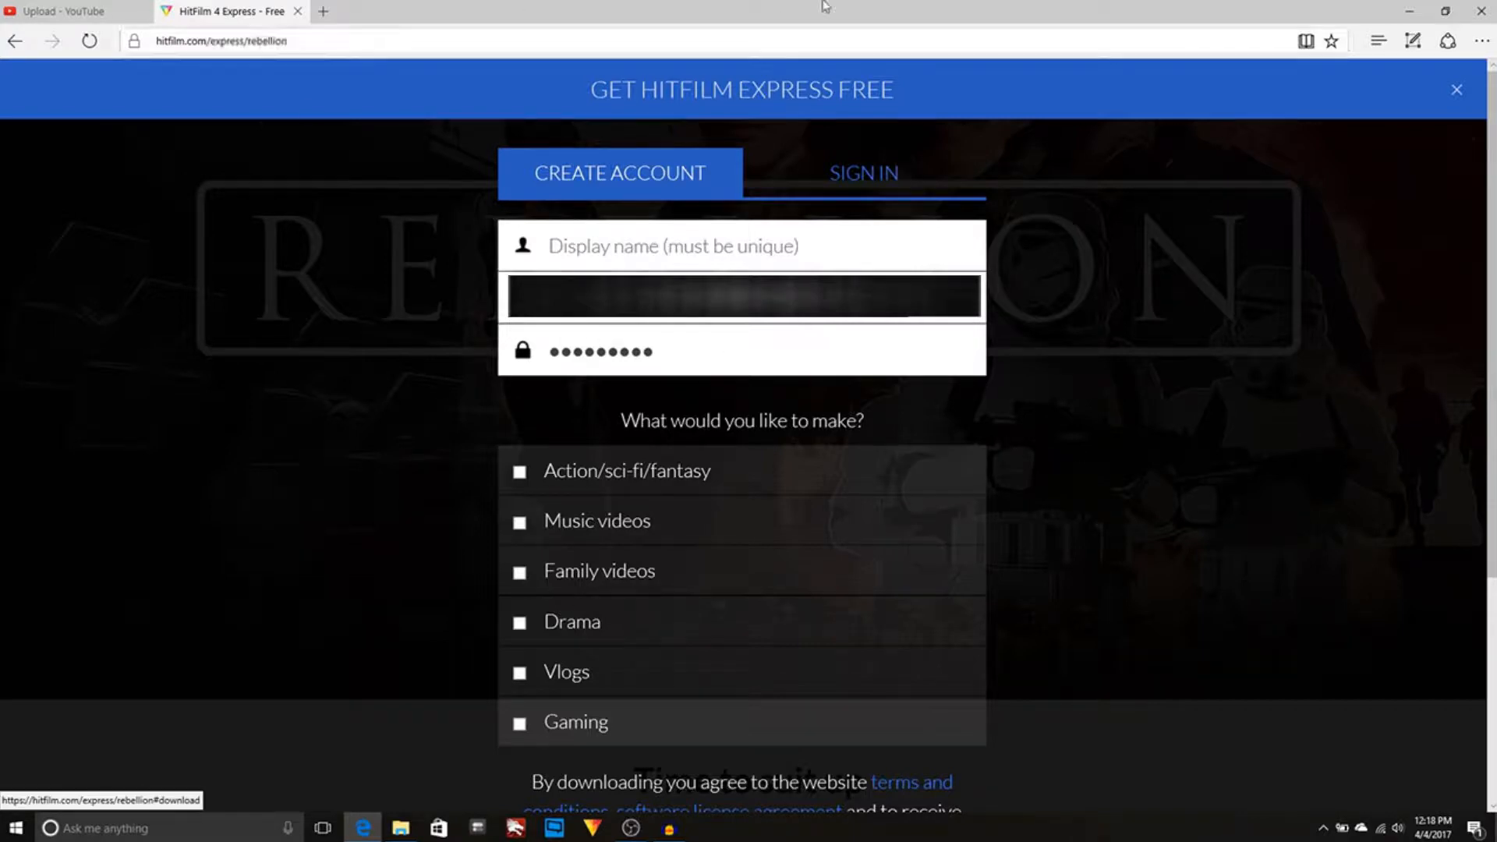
mouse_move(474, 21)
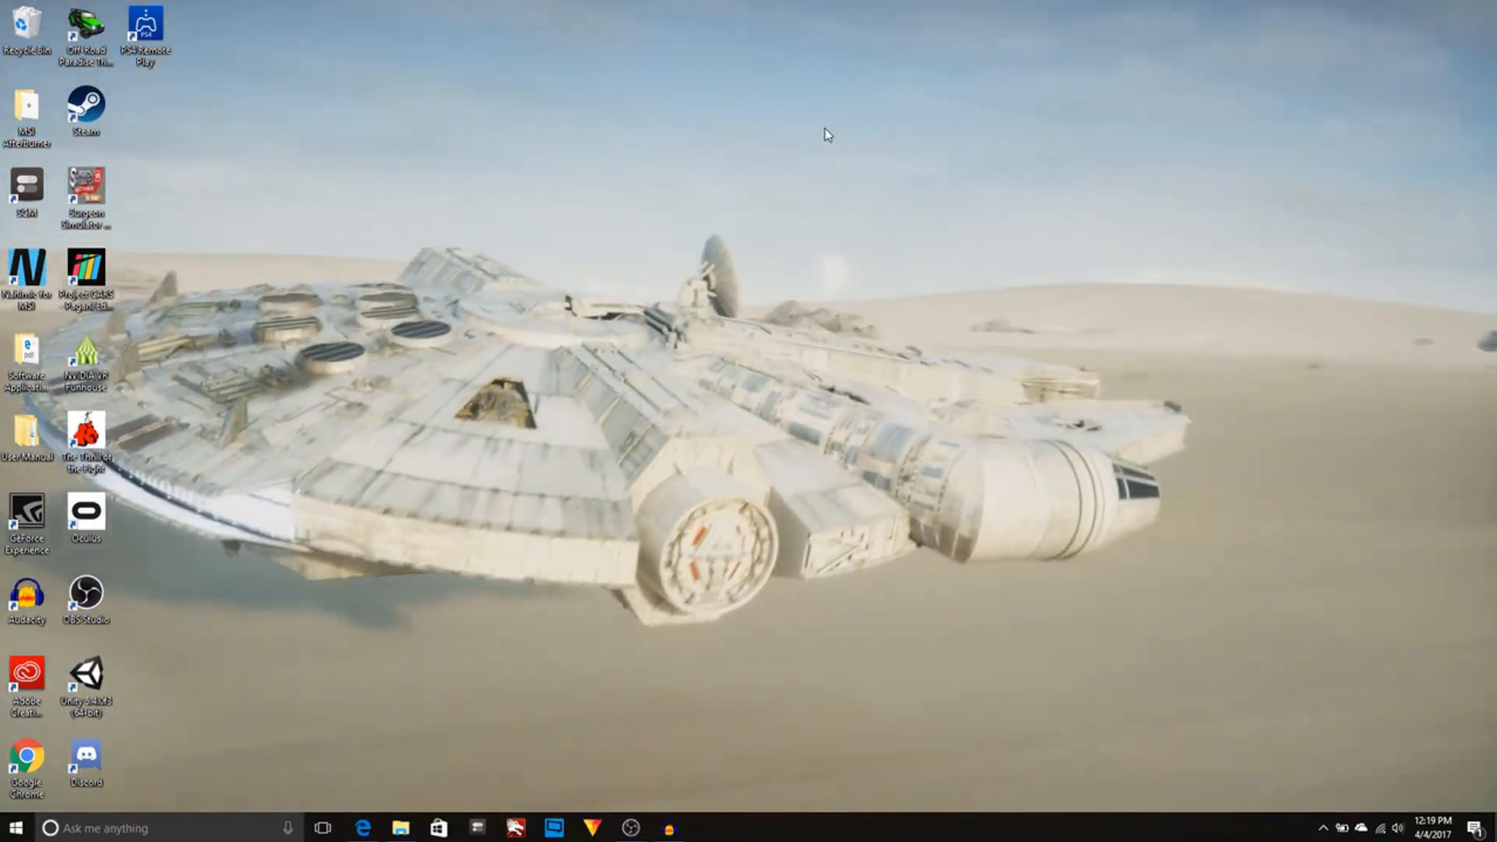
mouse_move(551, 516)
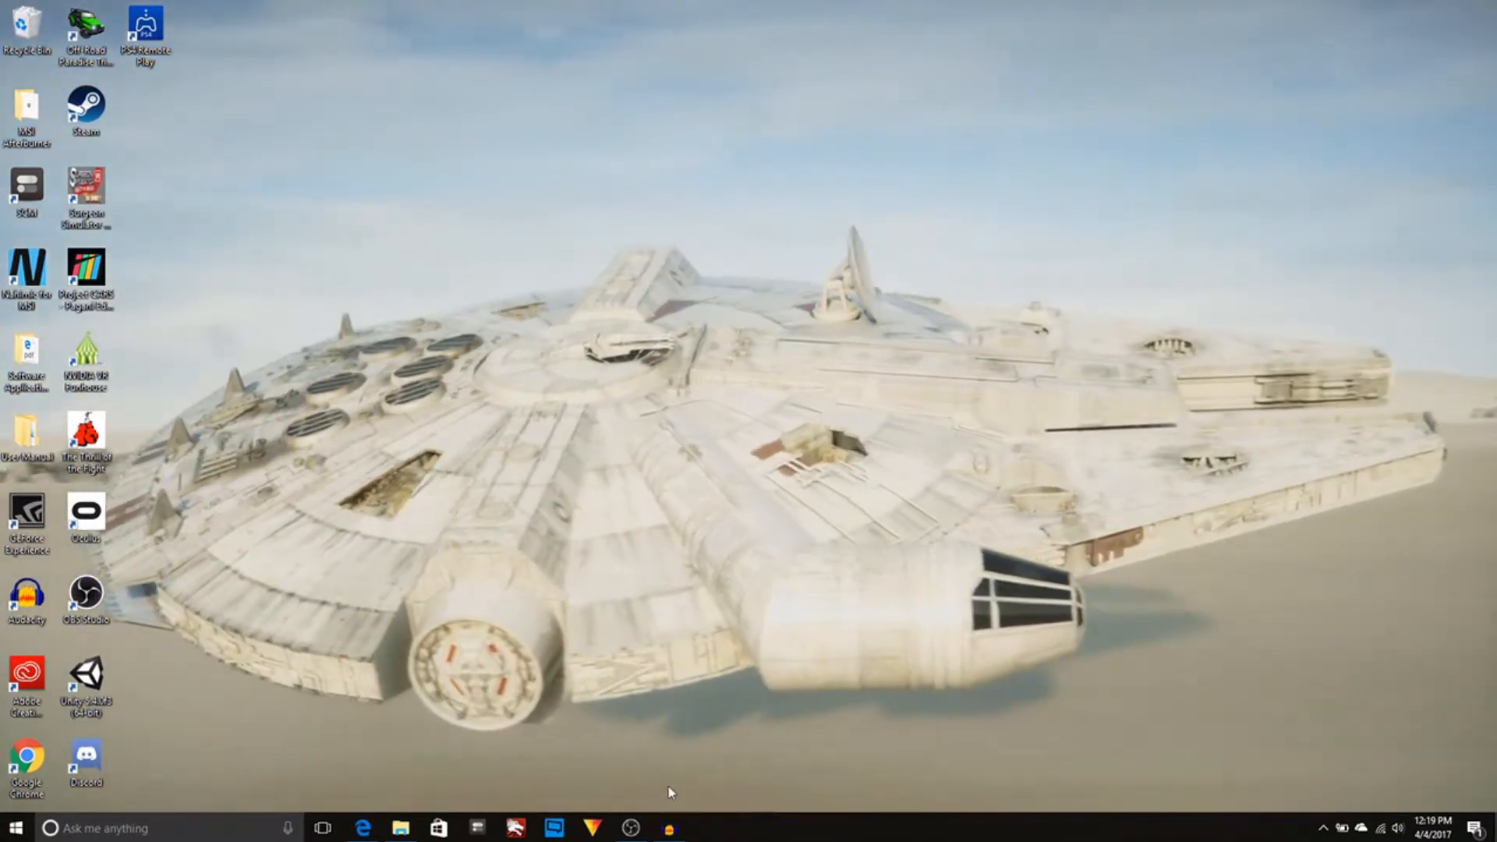
mouse_move(630, 829)
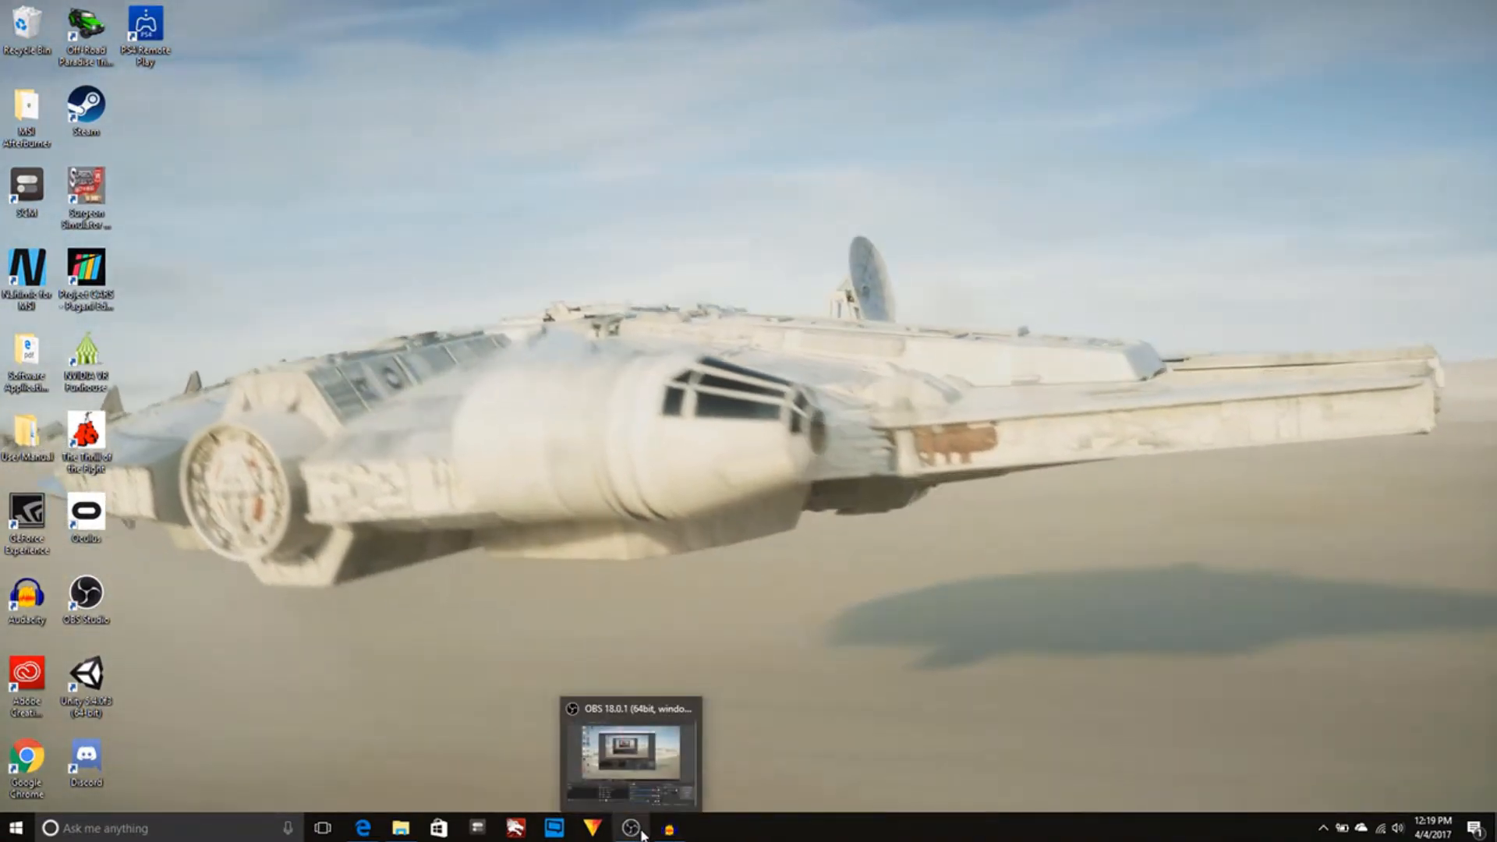
mouse_move(364, 828)
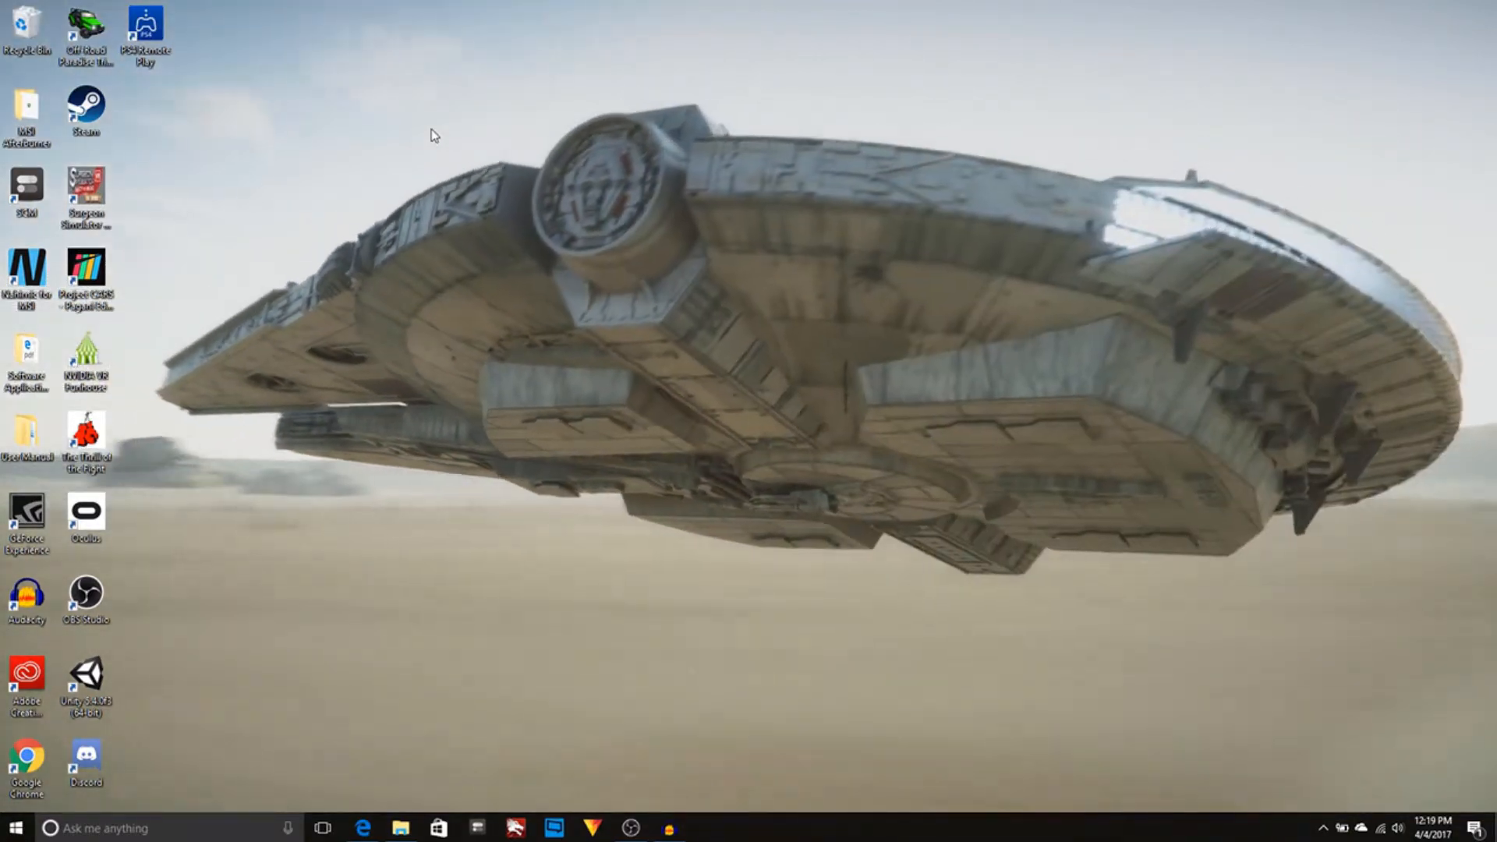
mouse_move(526, 122)
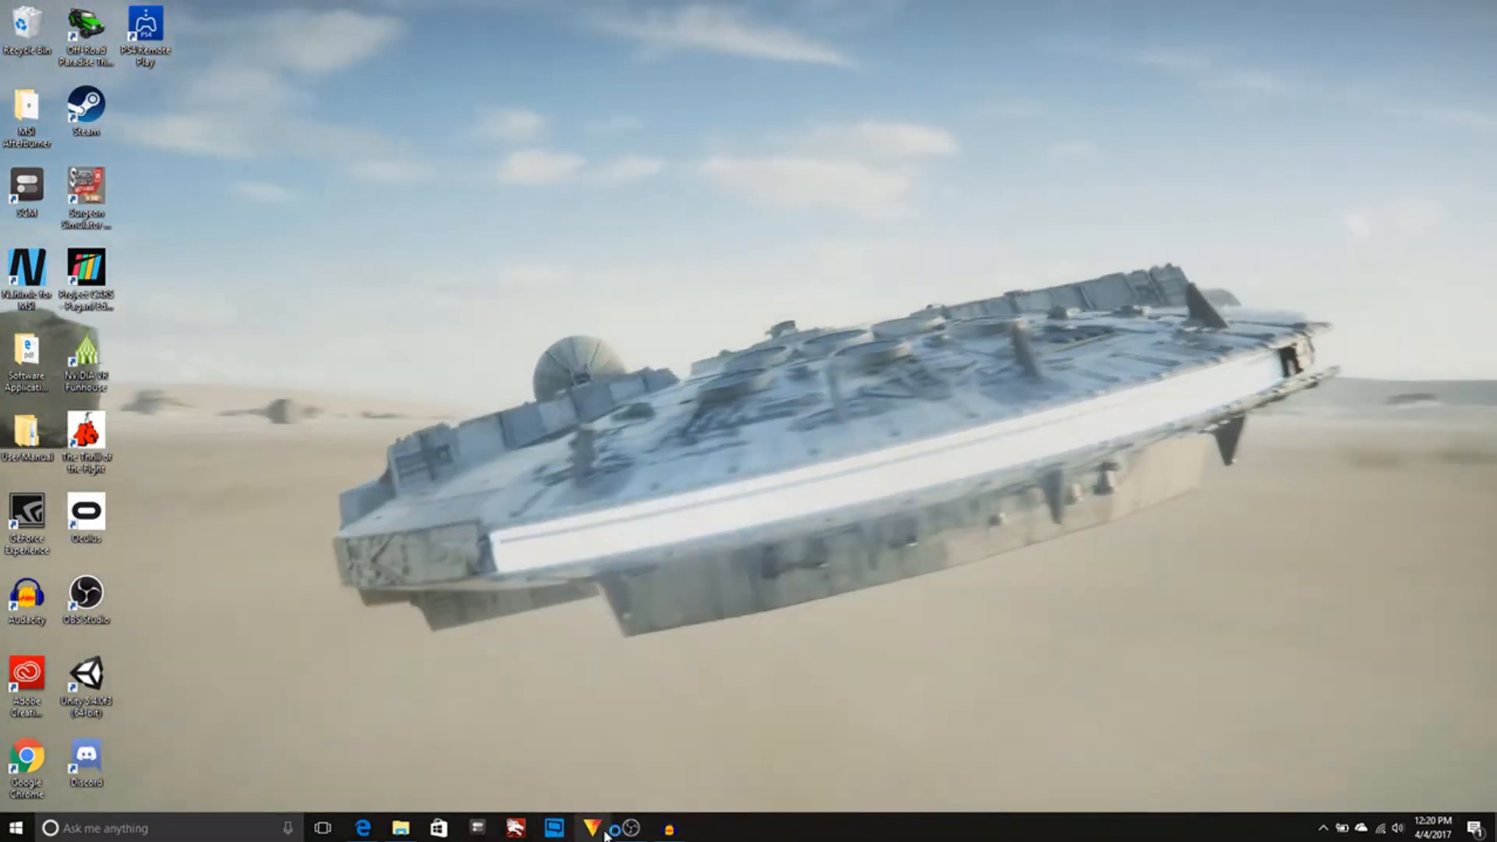
Start a new HitFilm project with the 1080p Full HD @ 30 fps template.
click(592, 828)
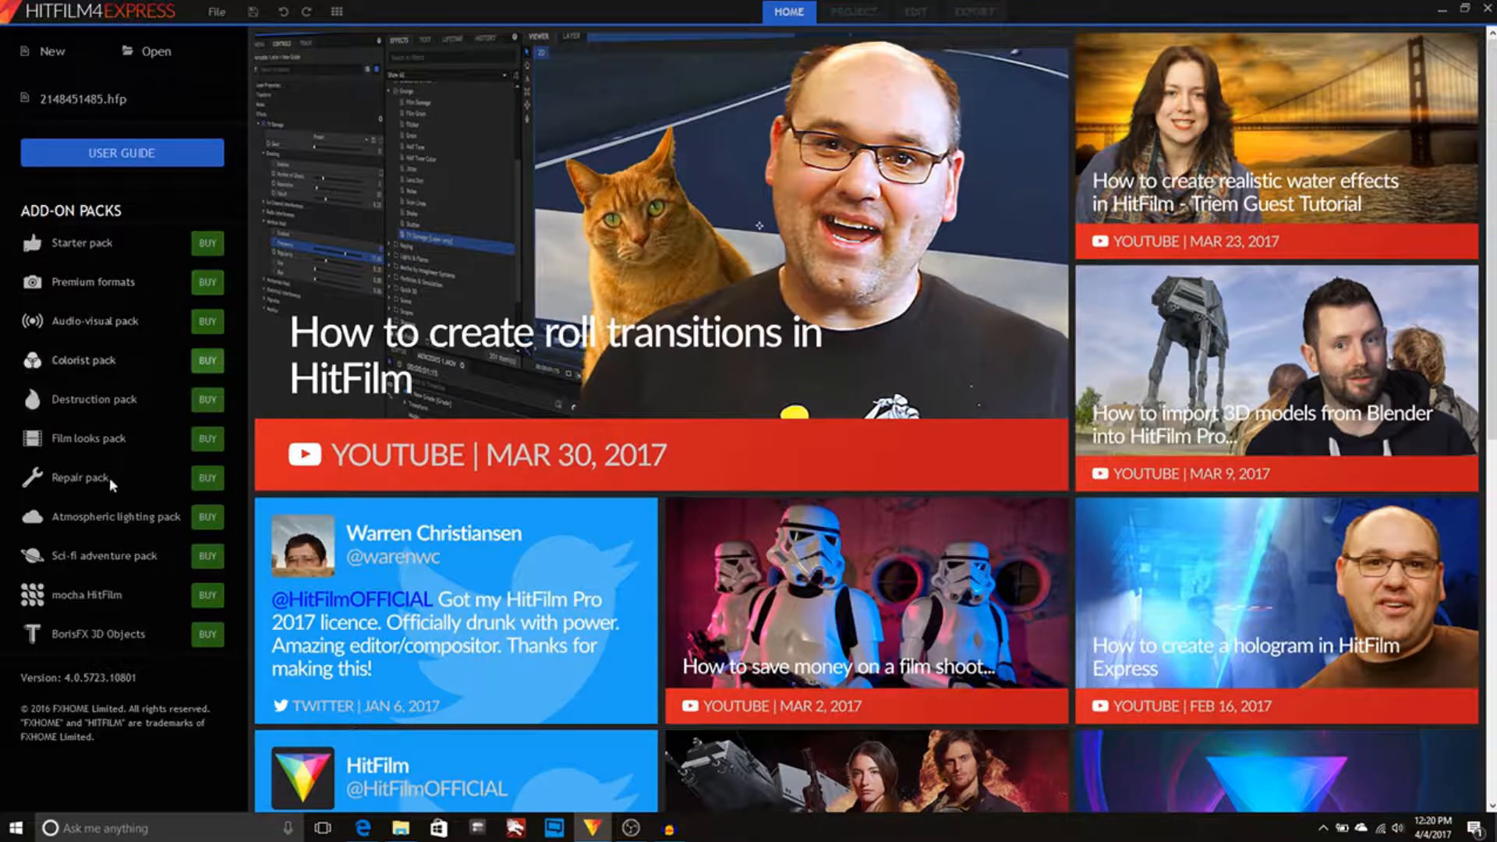
mouse_move(65, 75)
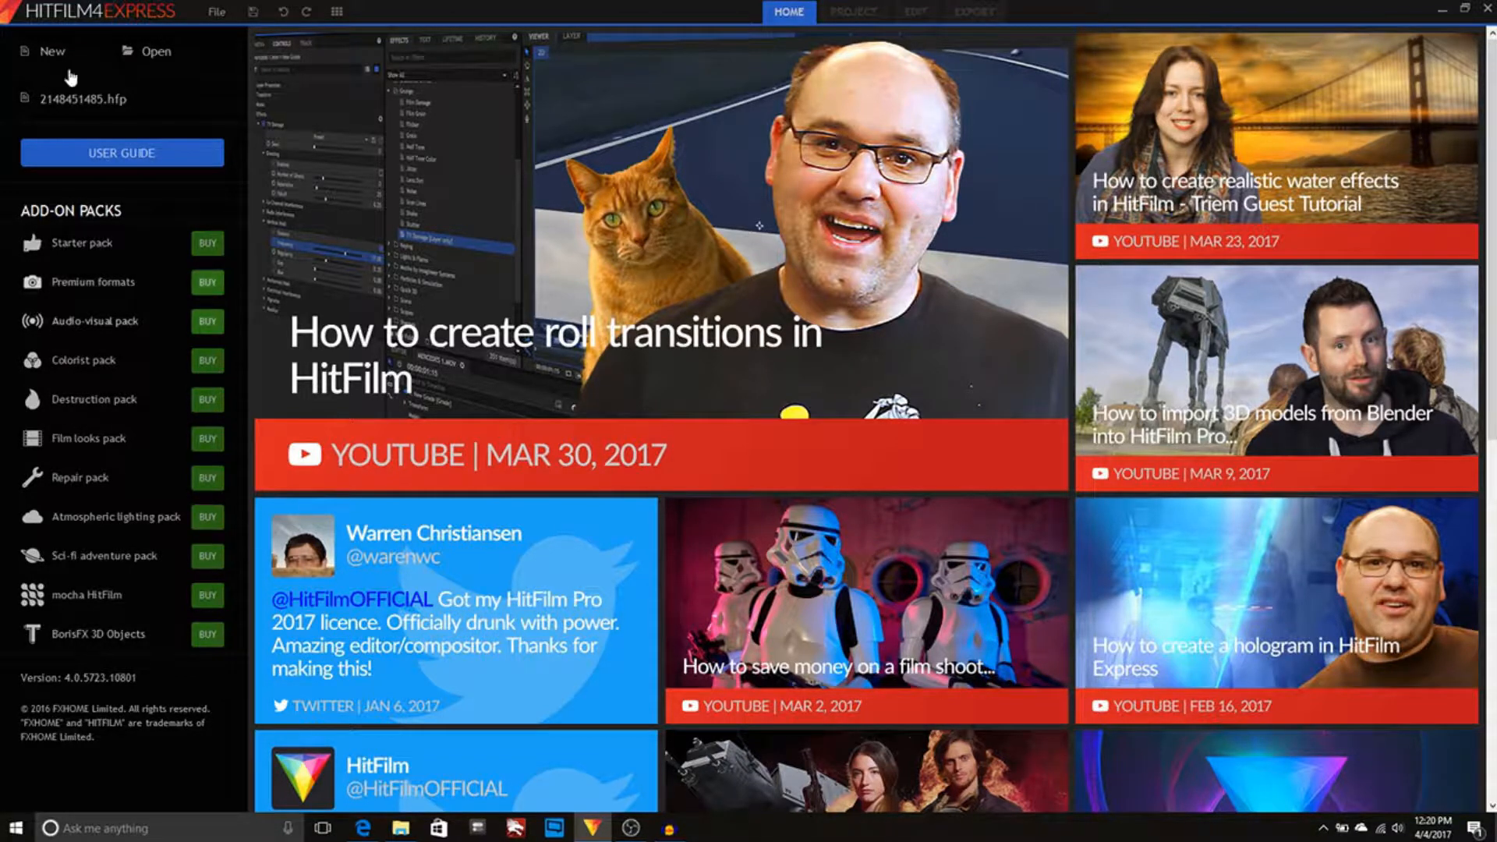
mouse_move(100, 78)
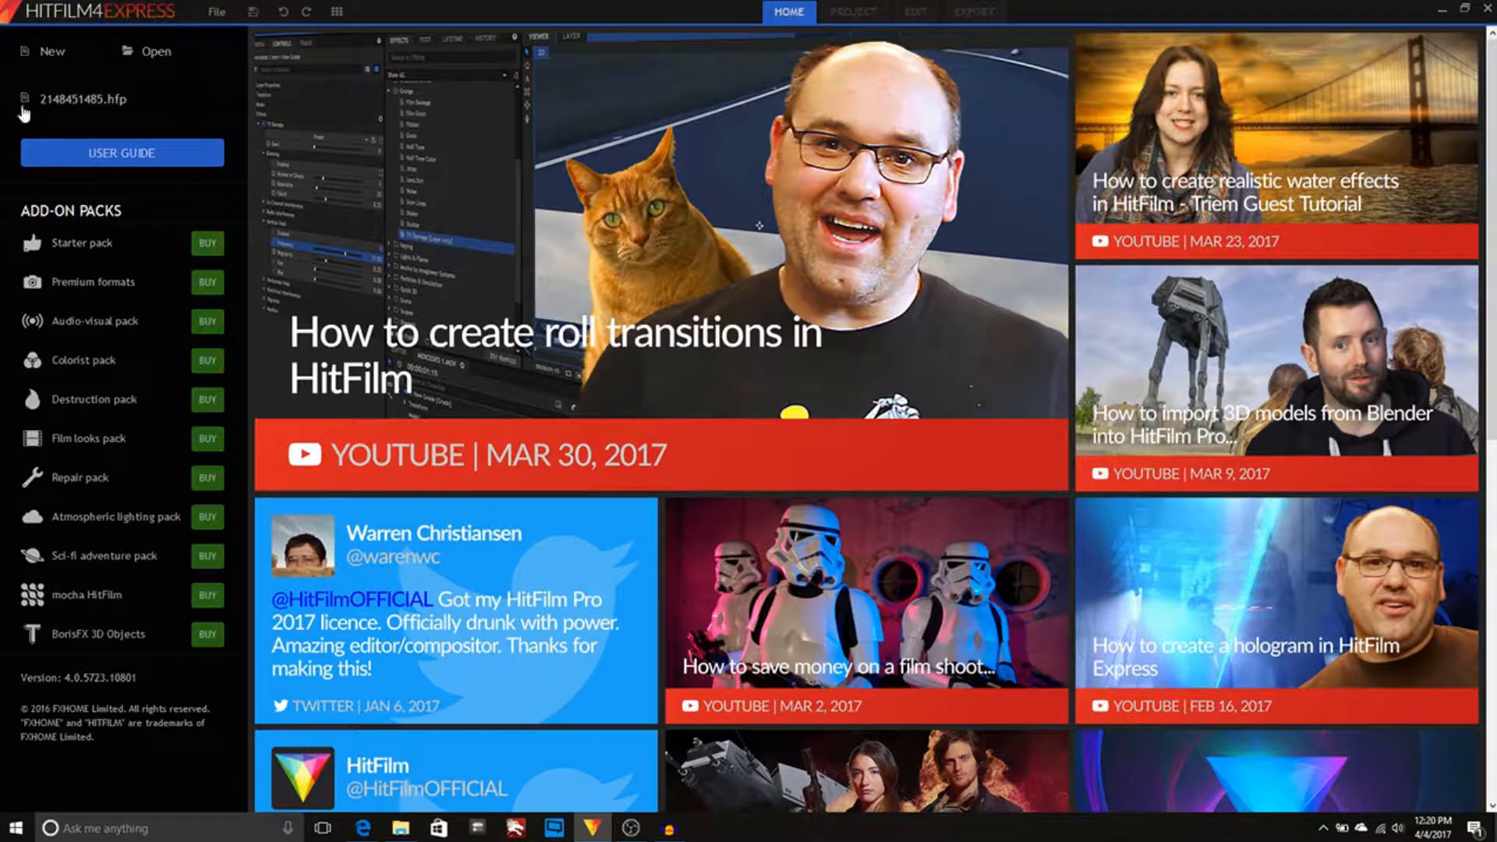
mouse_move(214, 272)
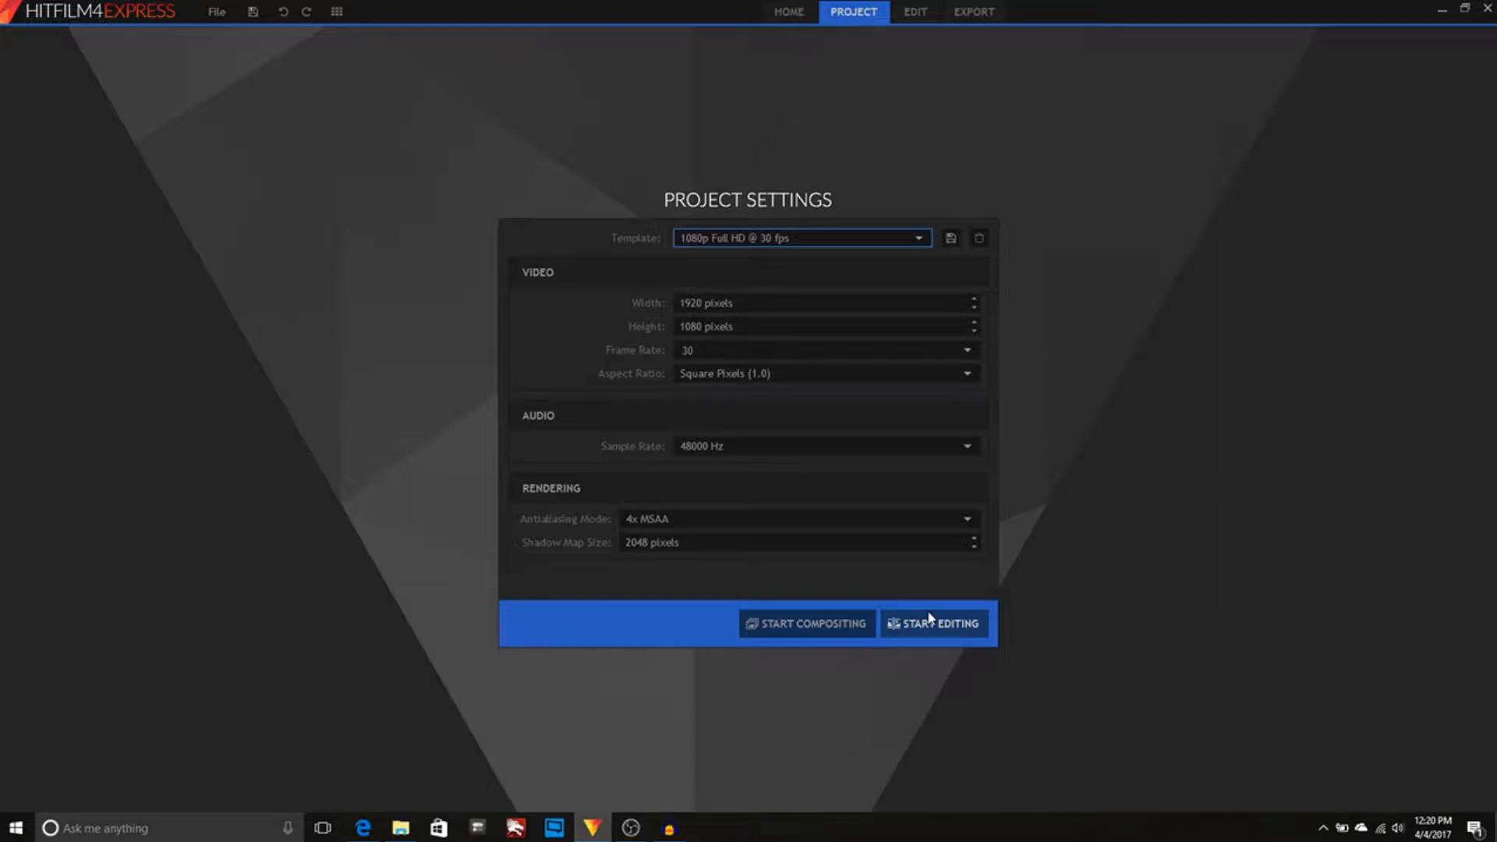
click(934, 622)
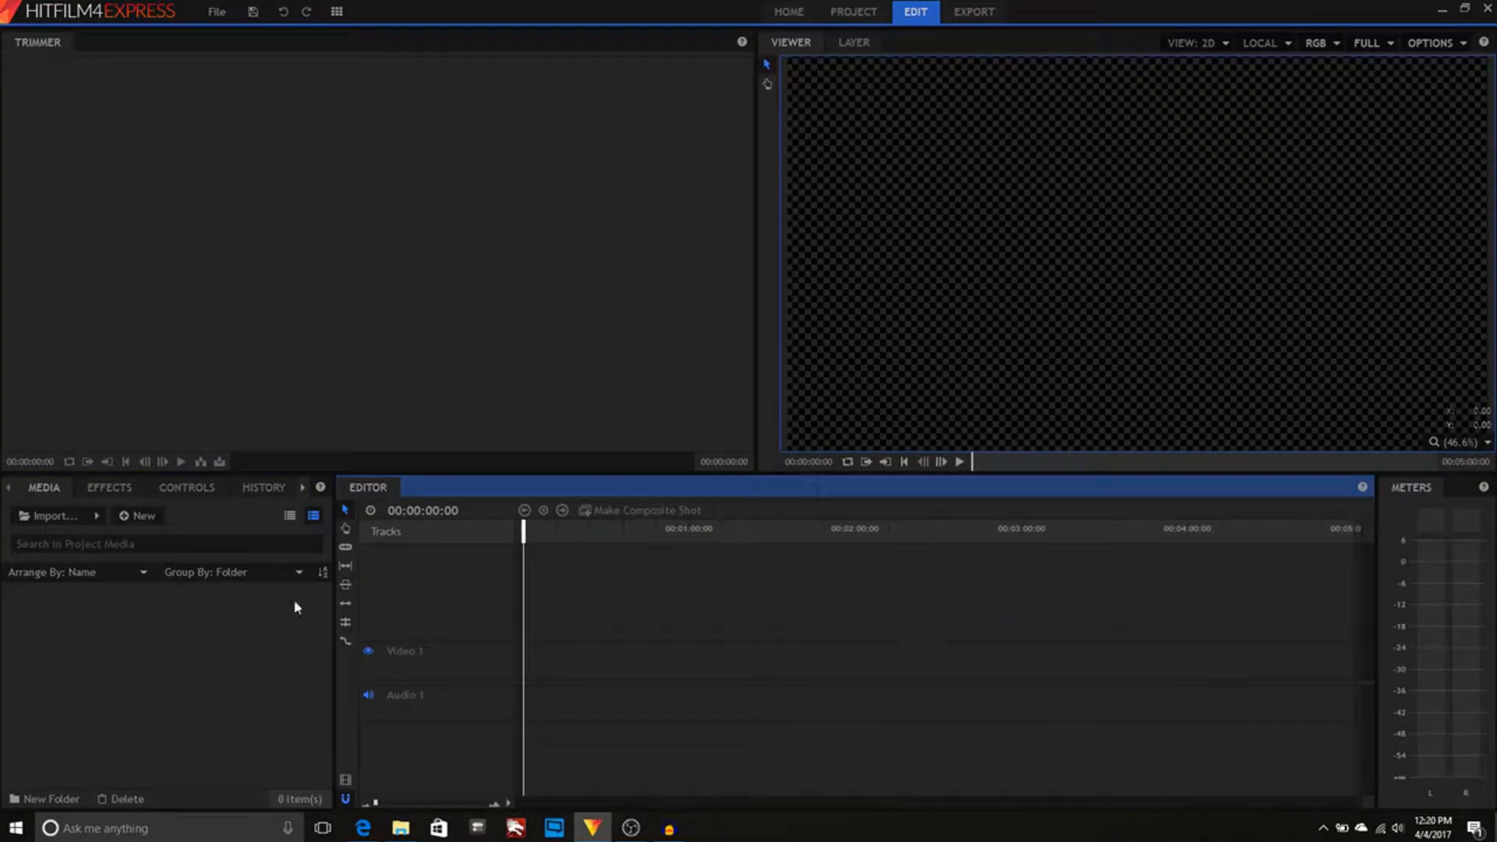
mouse_move(287, 605)
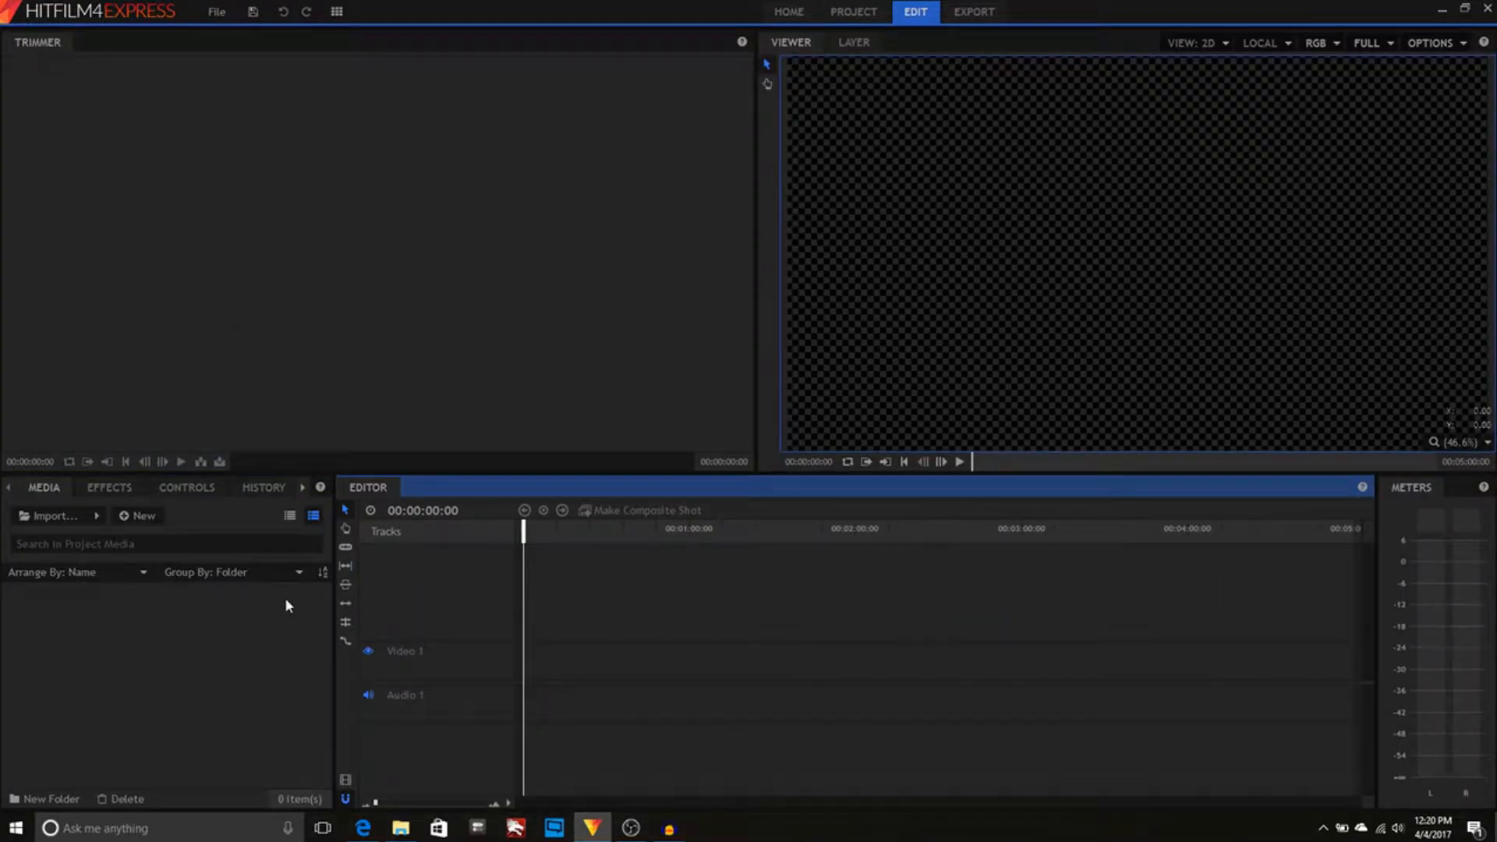
mouse_move(197, 678)
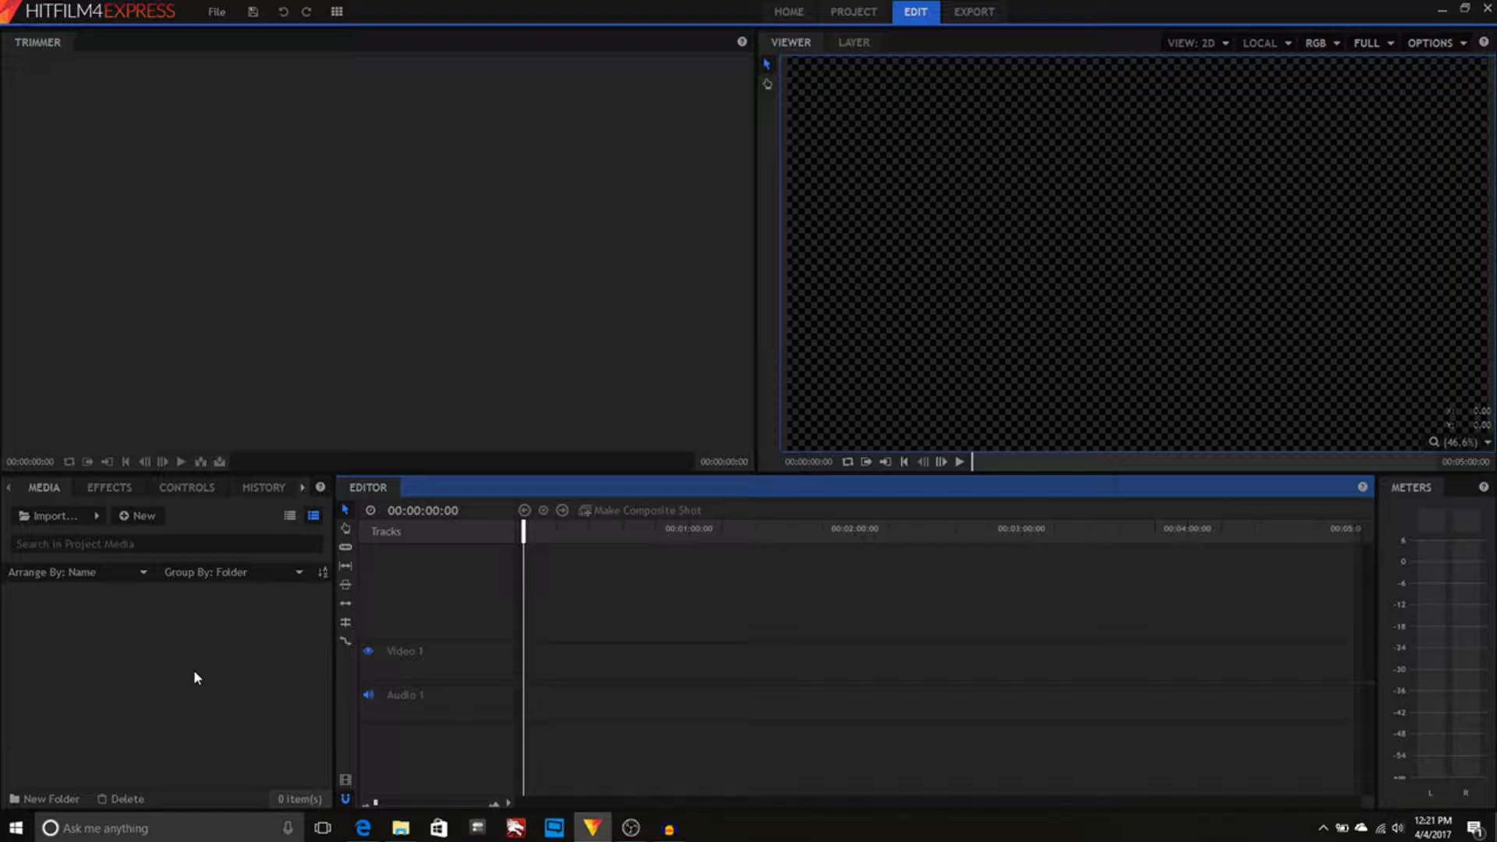
Insert a second video track and audio track on the timeline.
right_click(190, 677)
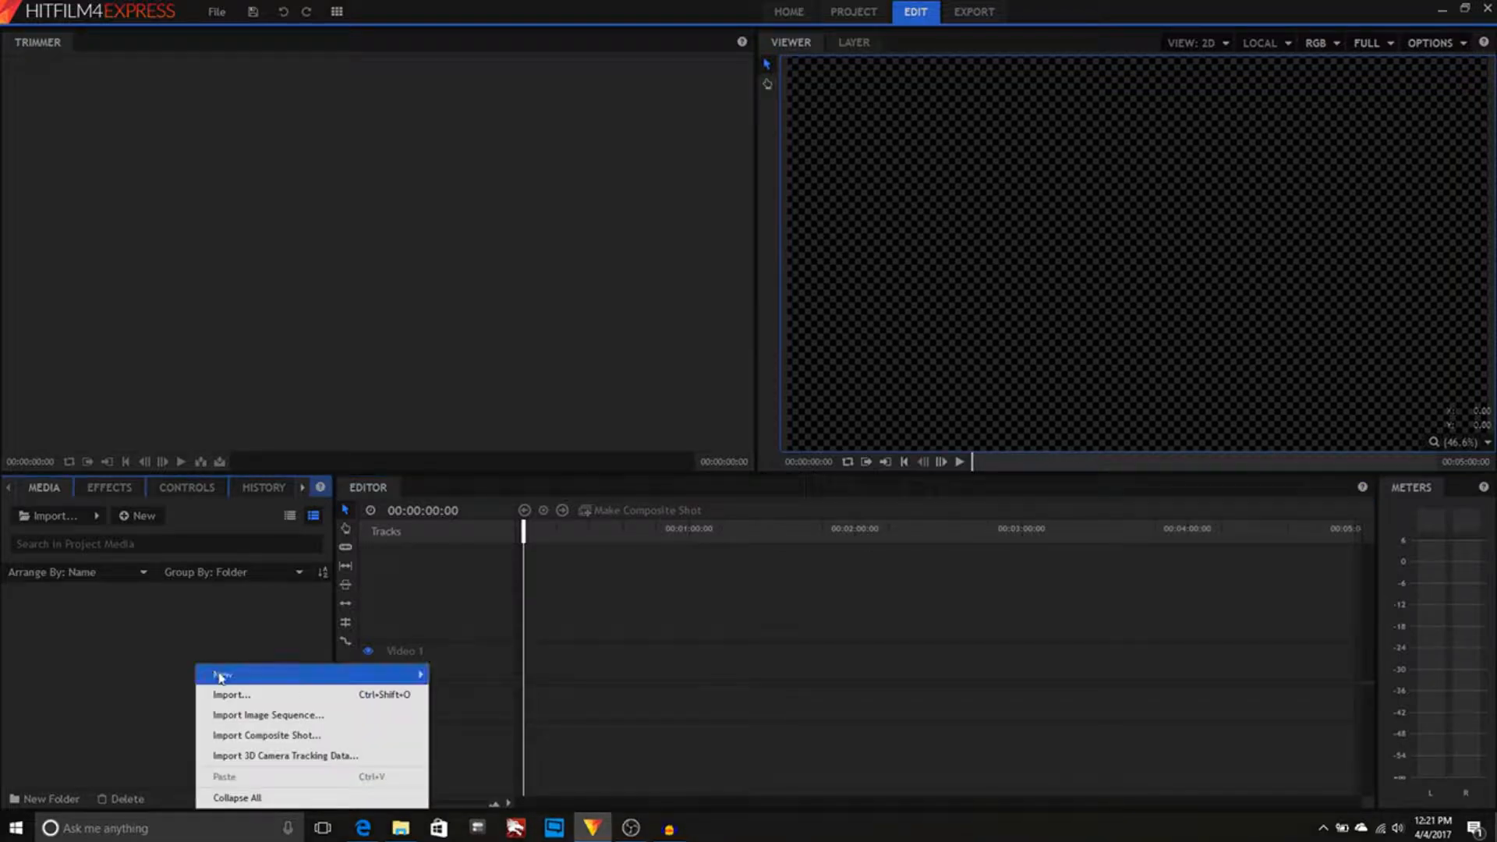
mouse_move(230, 696)
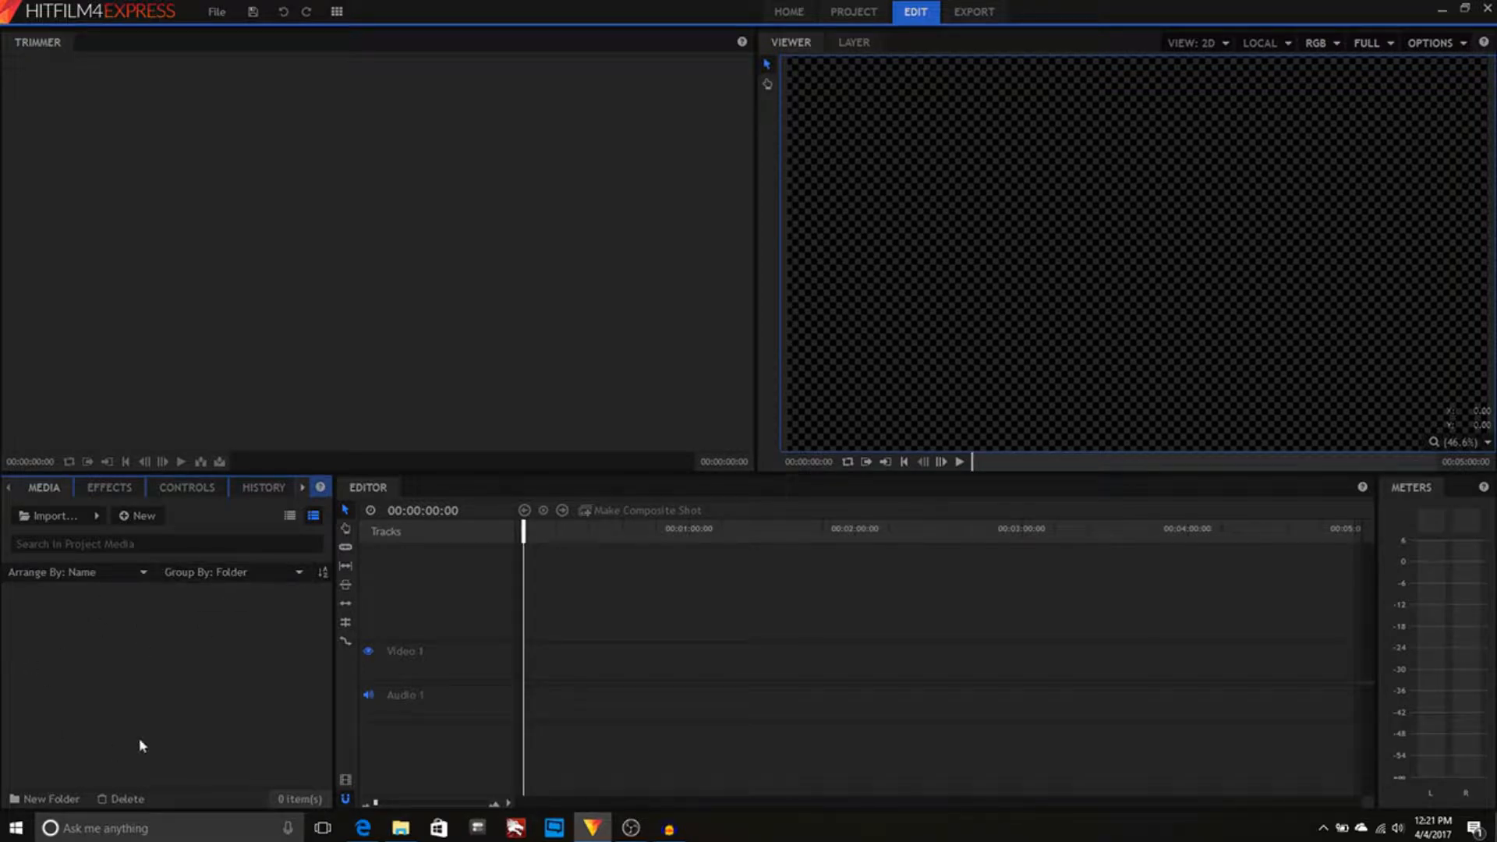
mouse_move(657, 566)
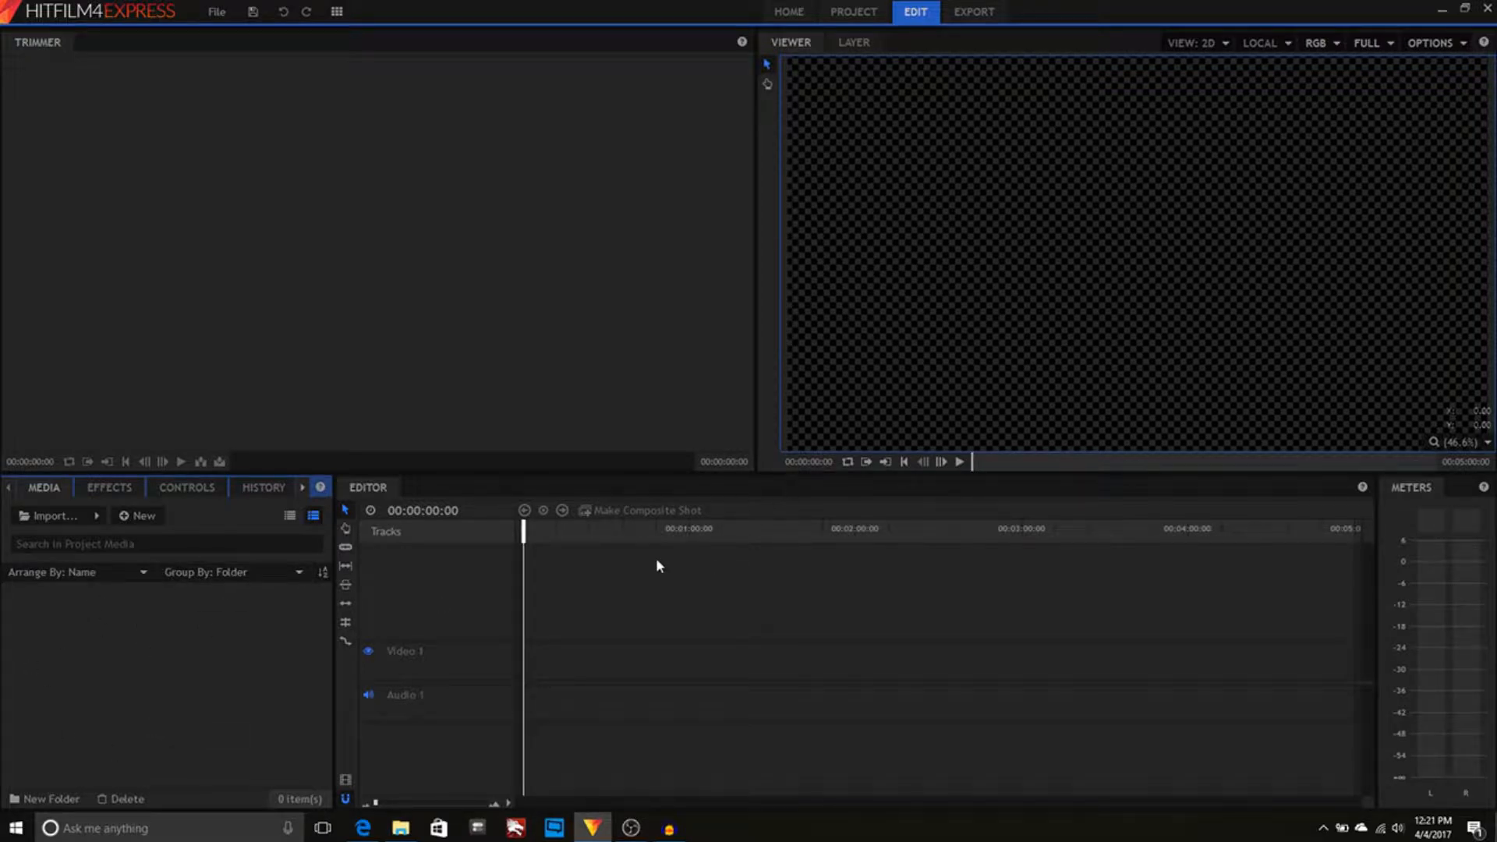
right_click(422, 622)
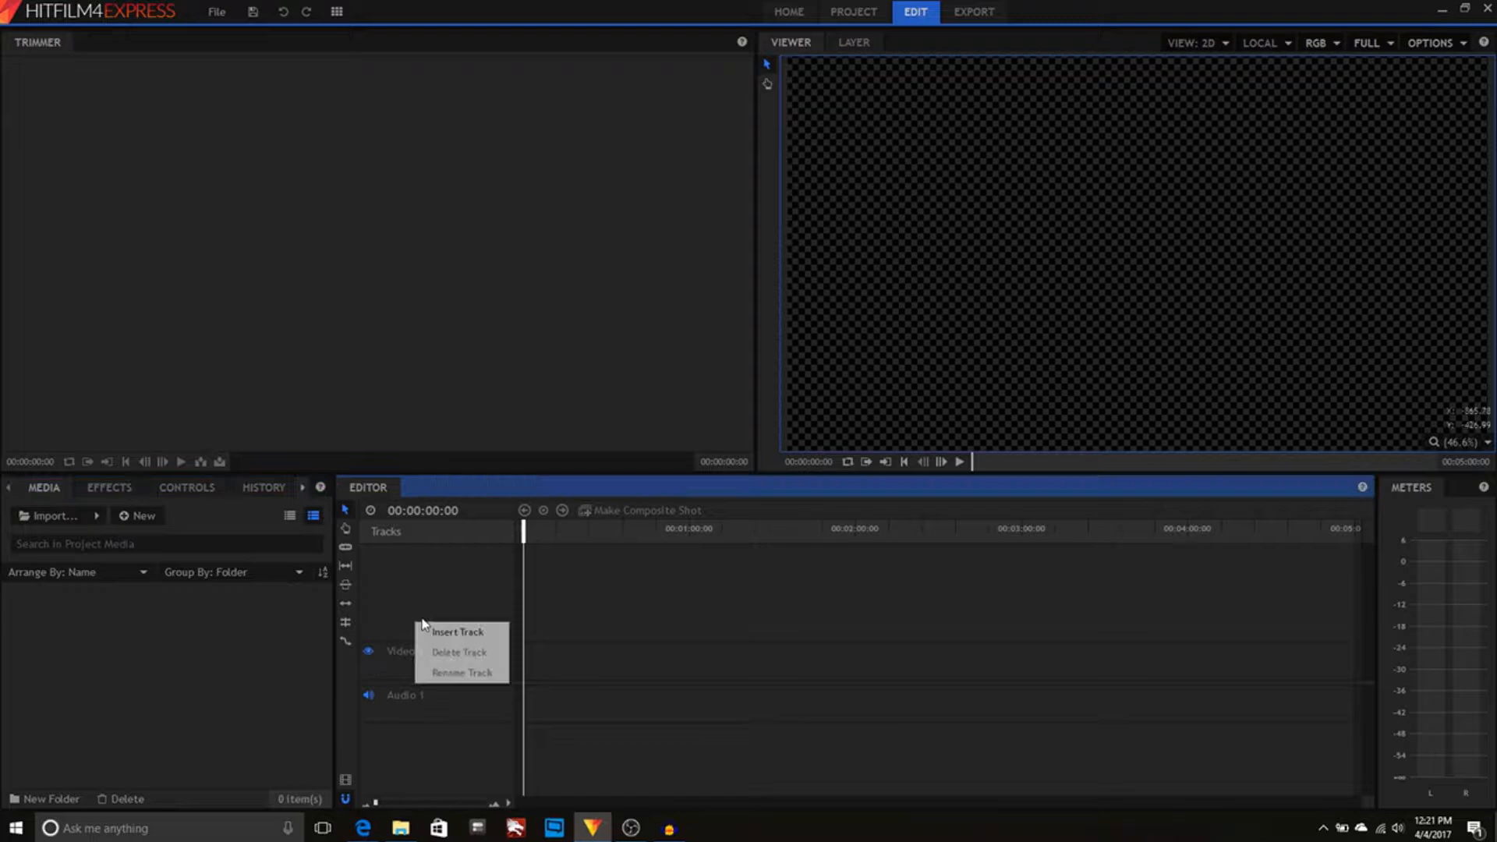
click(457, 632)
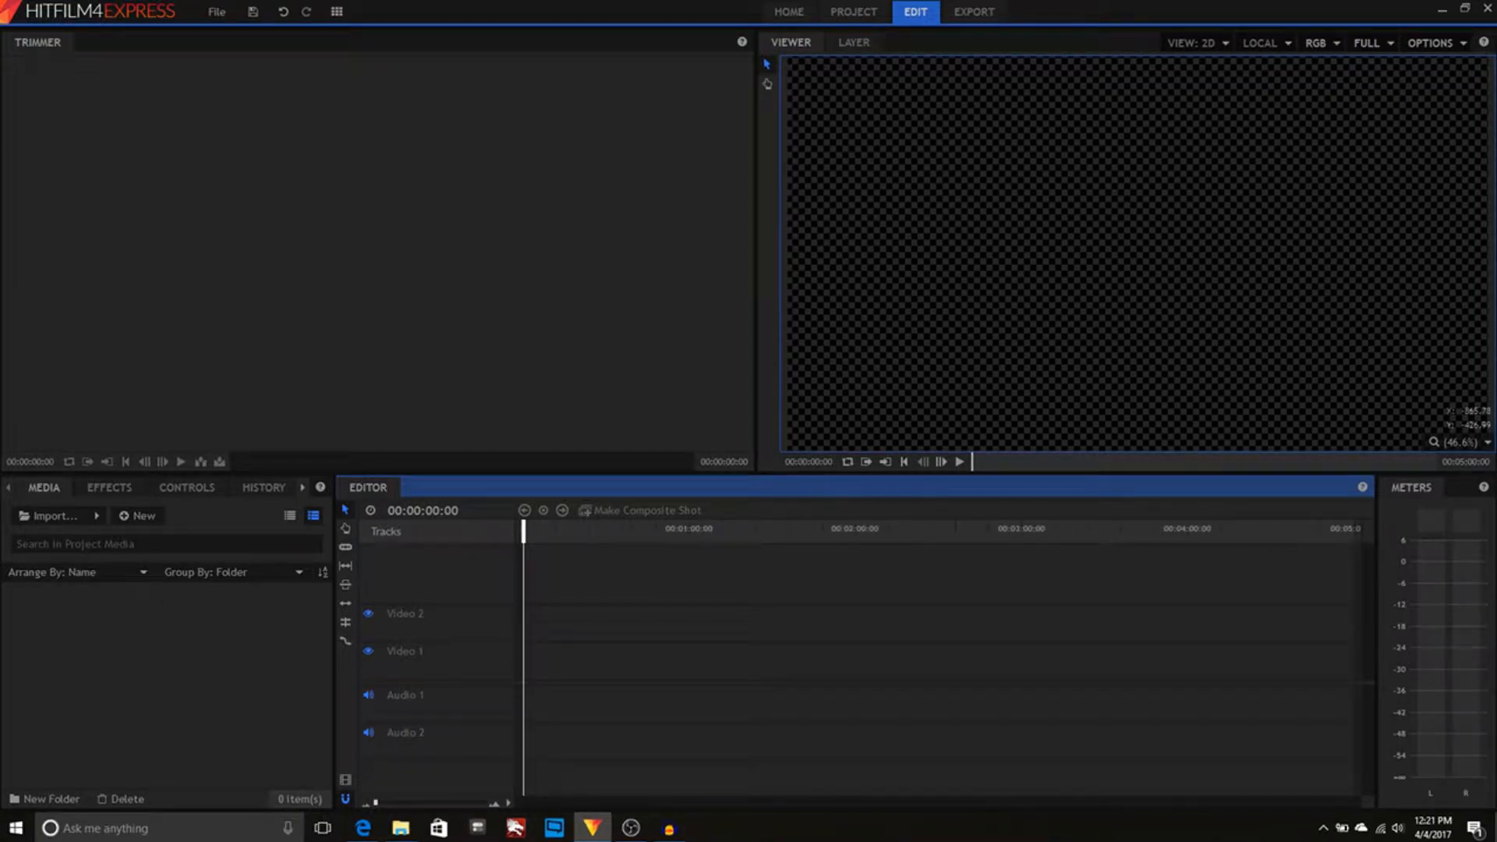
click(54, 516)
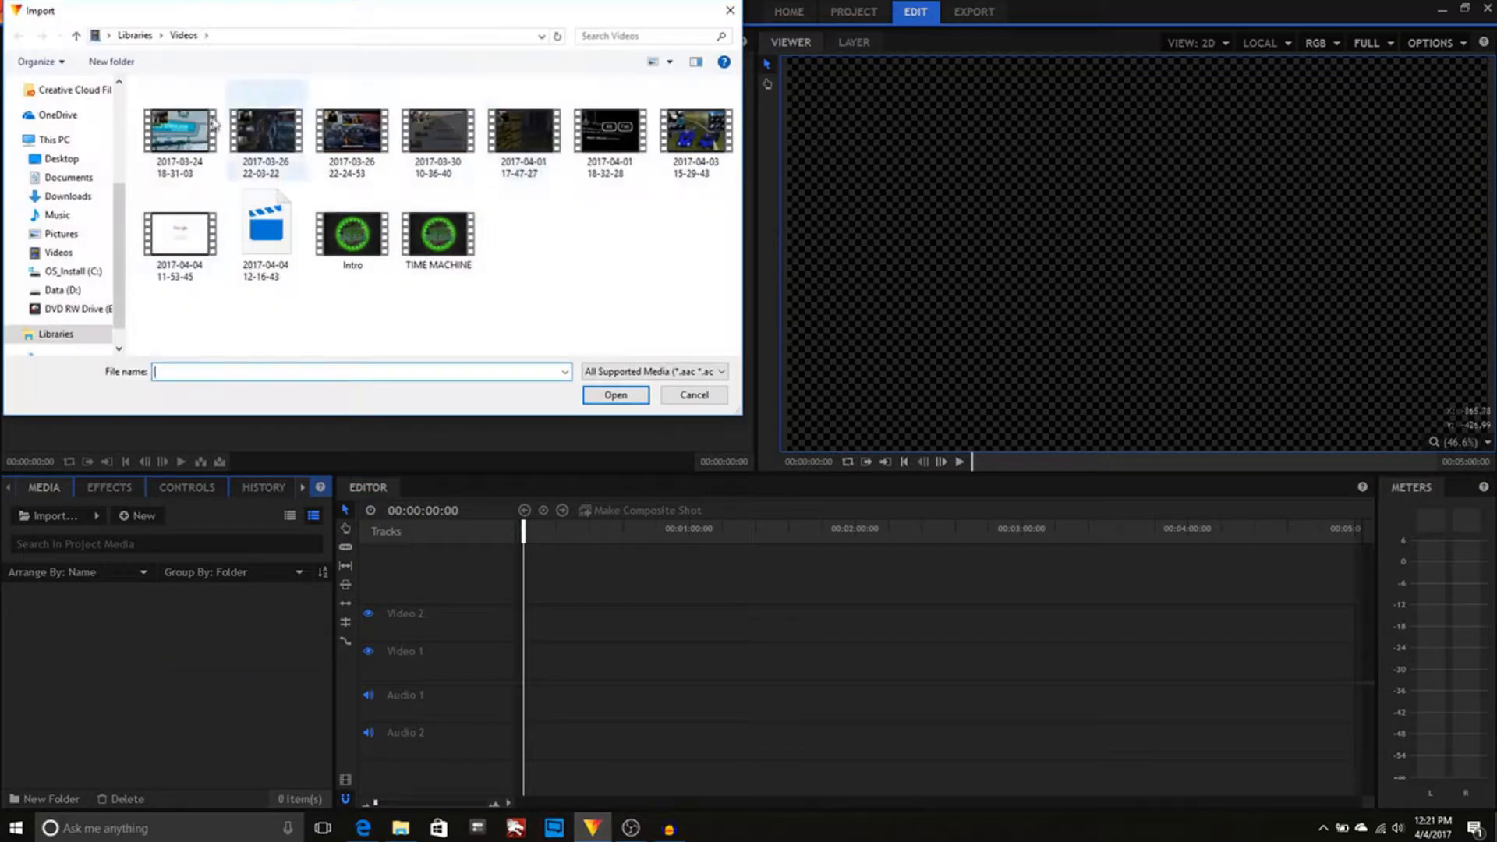
click(178, 131)
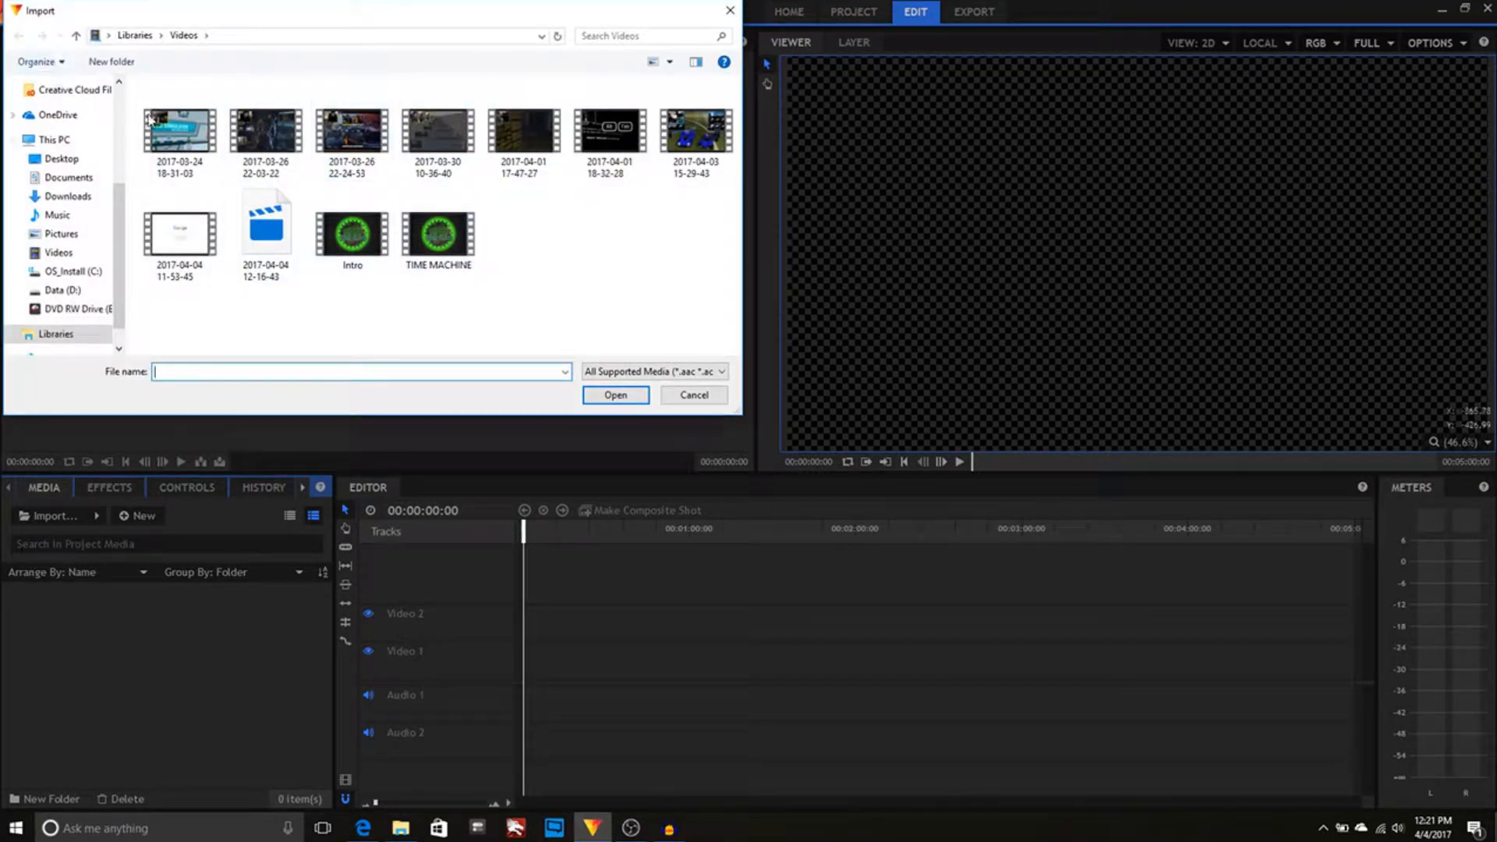
click(180, 131)
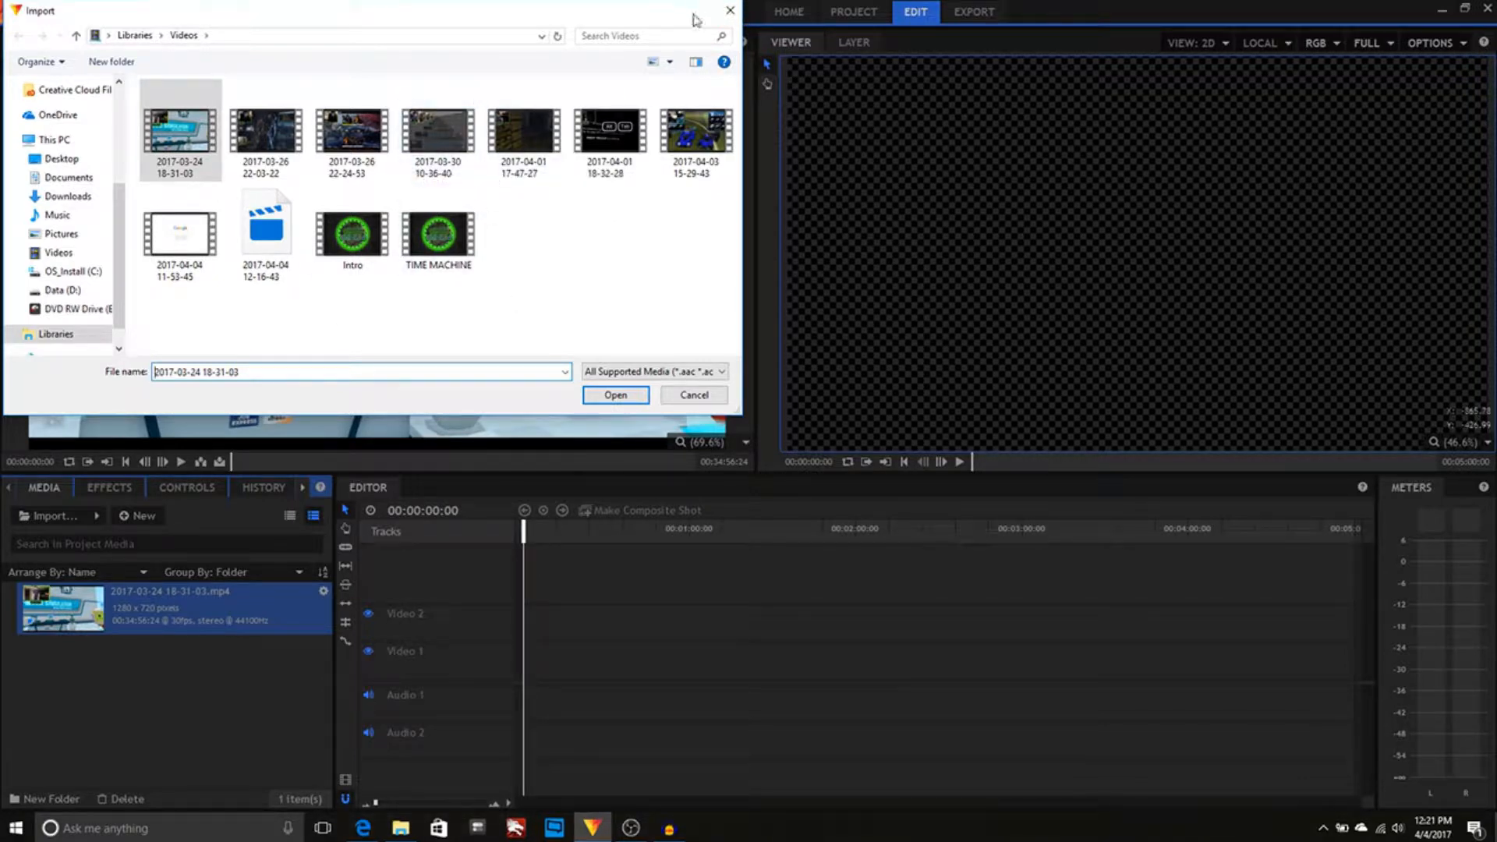
Import the Intro clip and place it before the gameplay on Video 1.
click(353, 234)
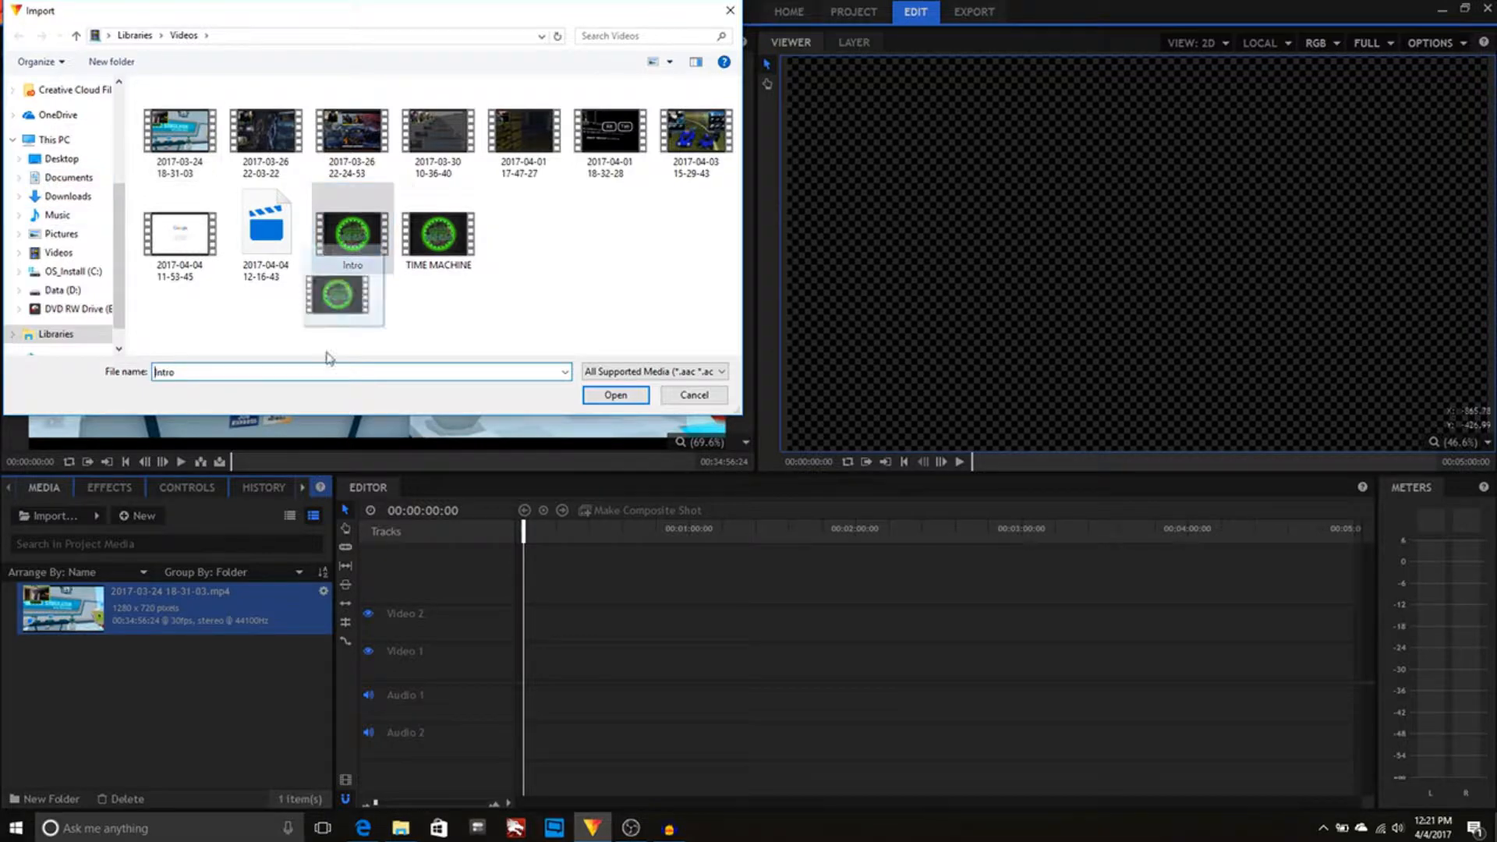
click(615, 395)
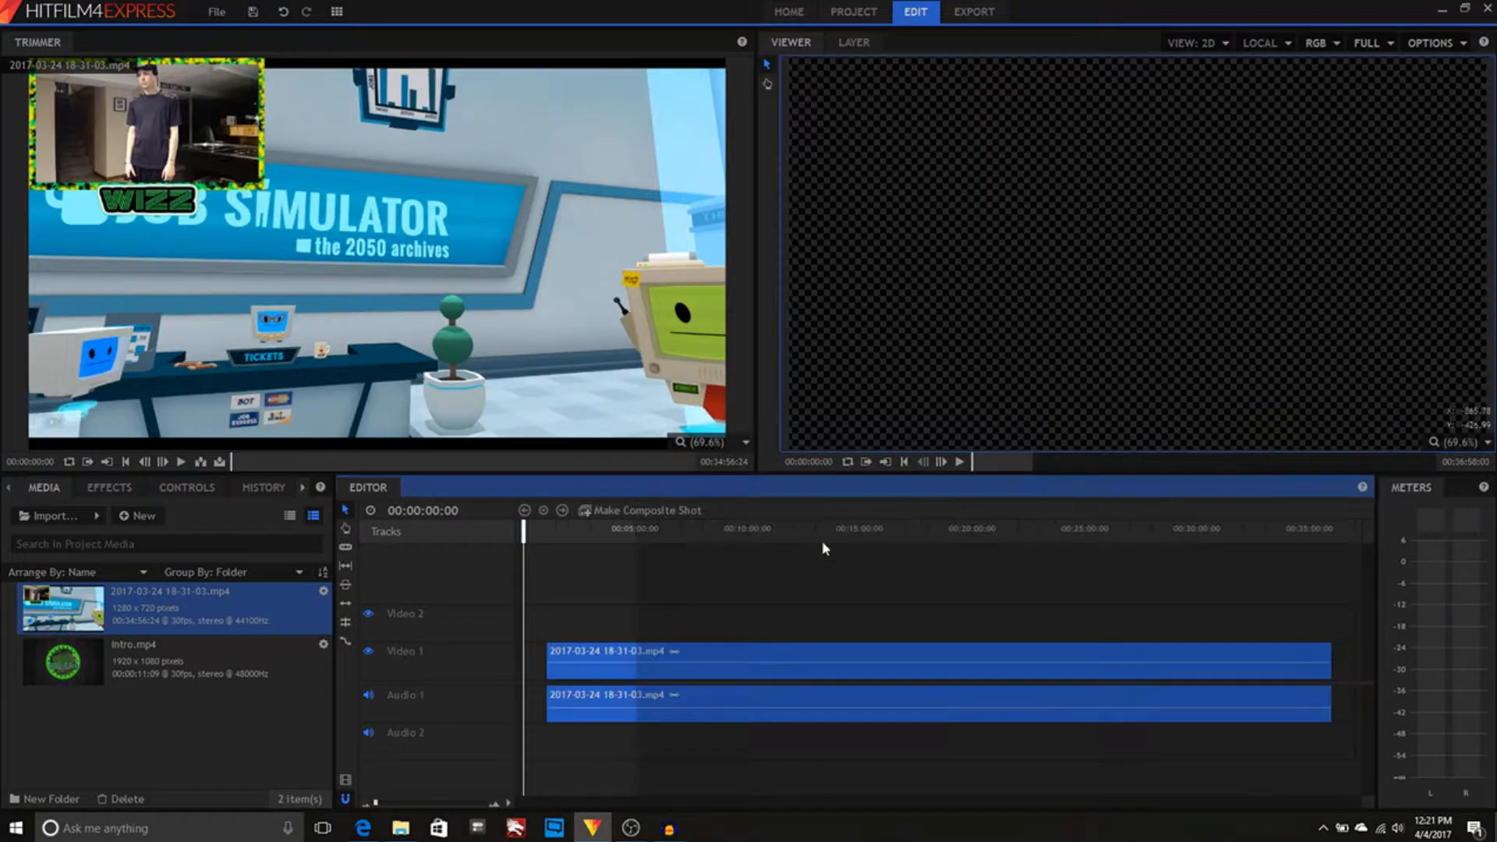
mouse_move(774, 655)
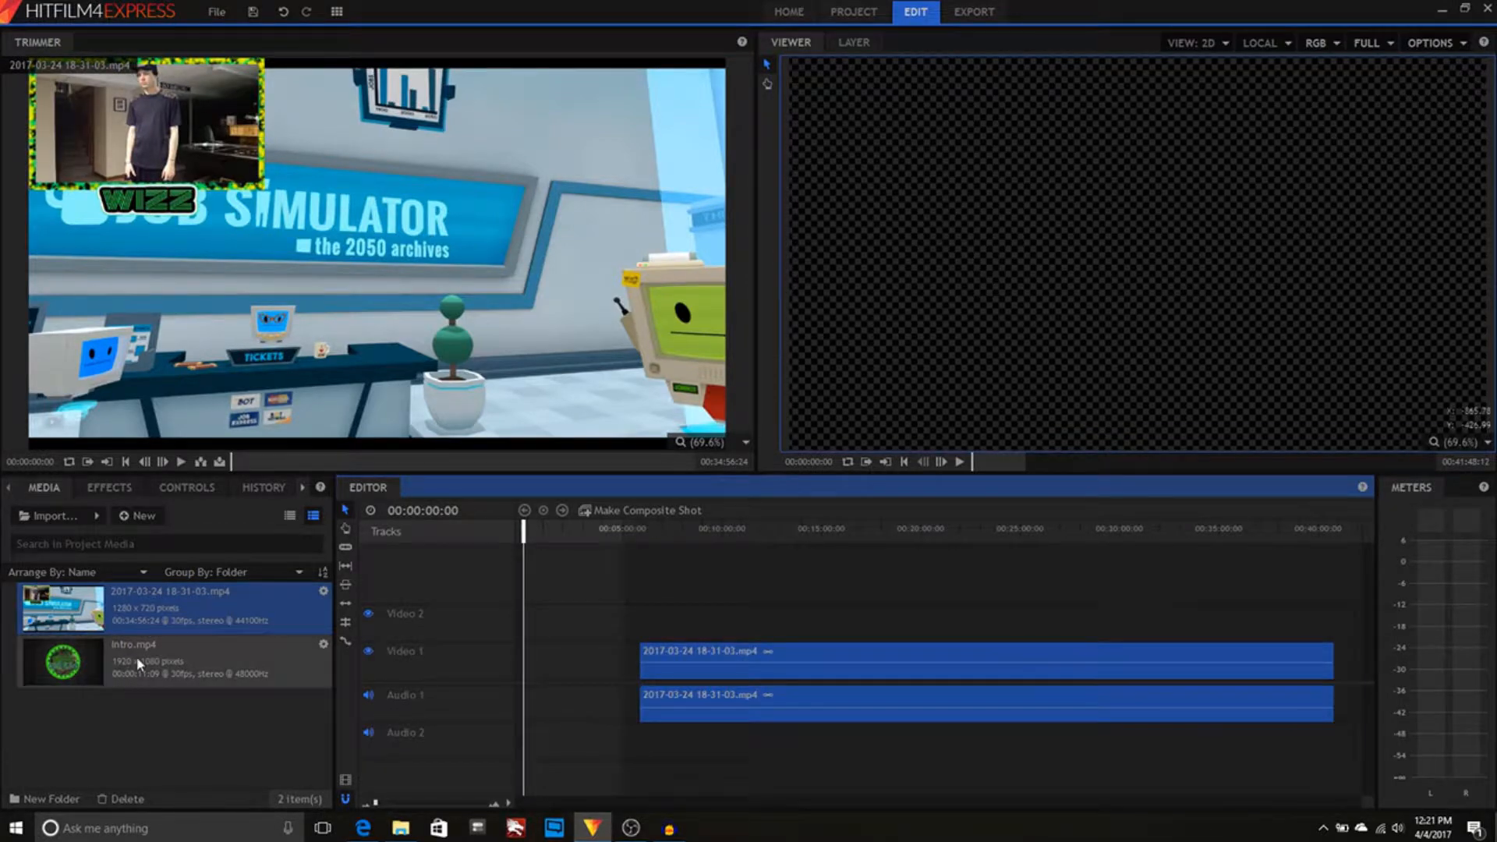
click(125, 666)
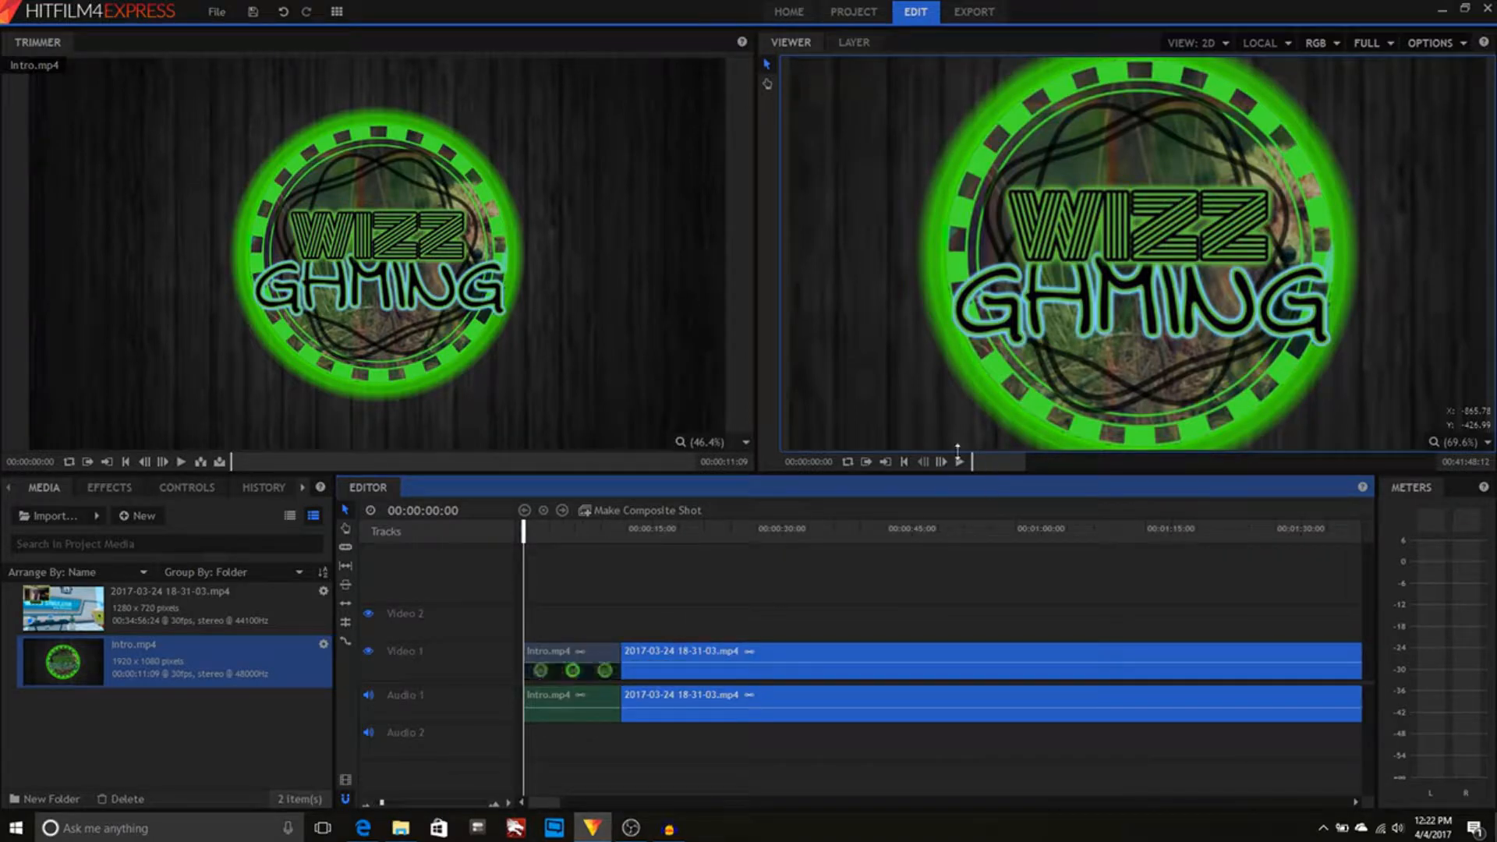
click(942, 461)
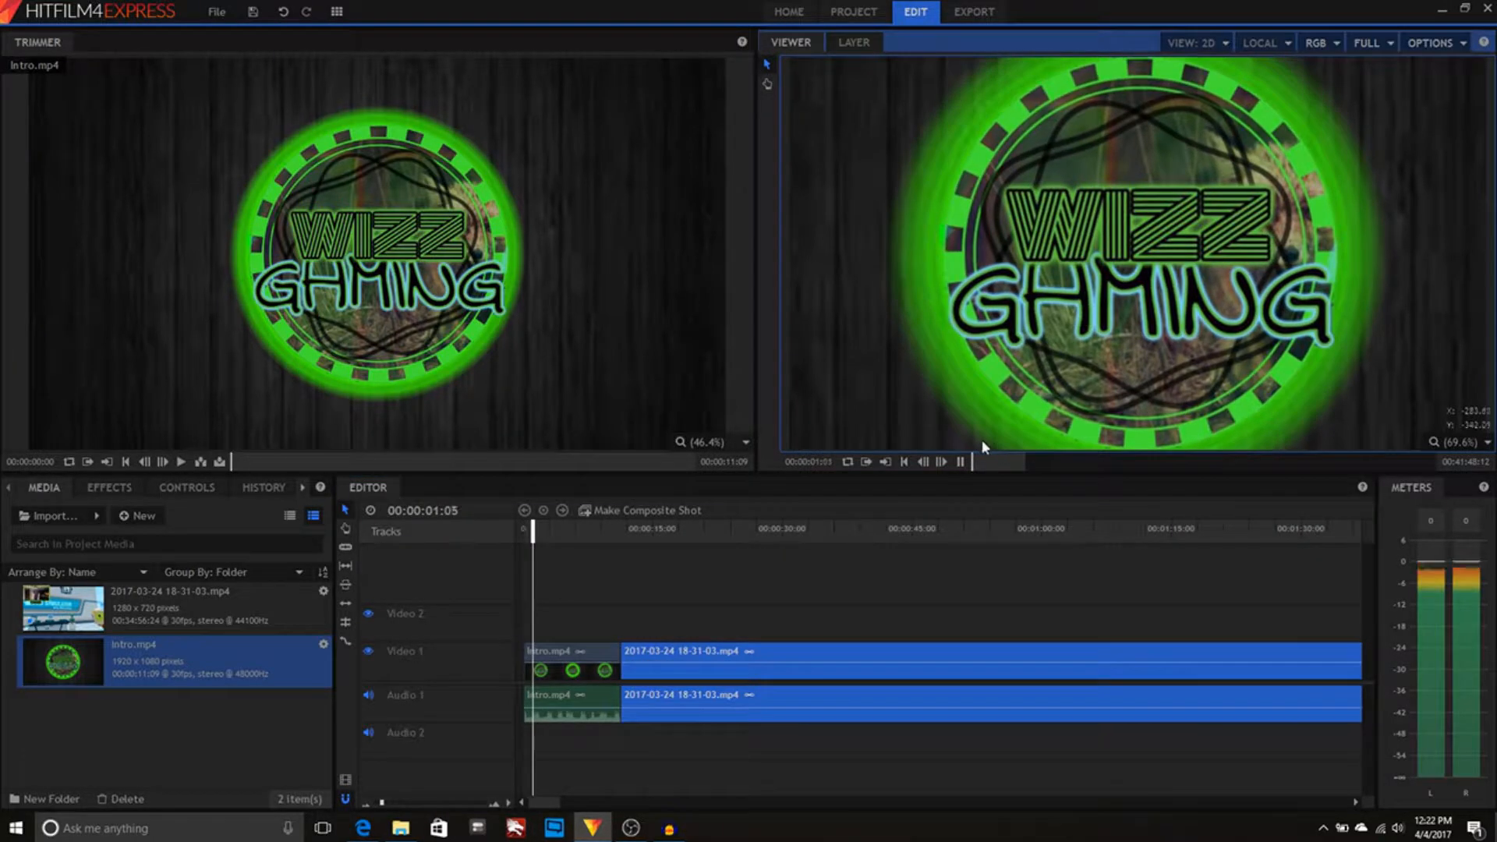
click(599, 529)
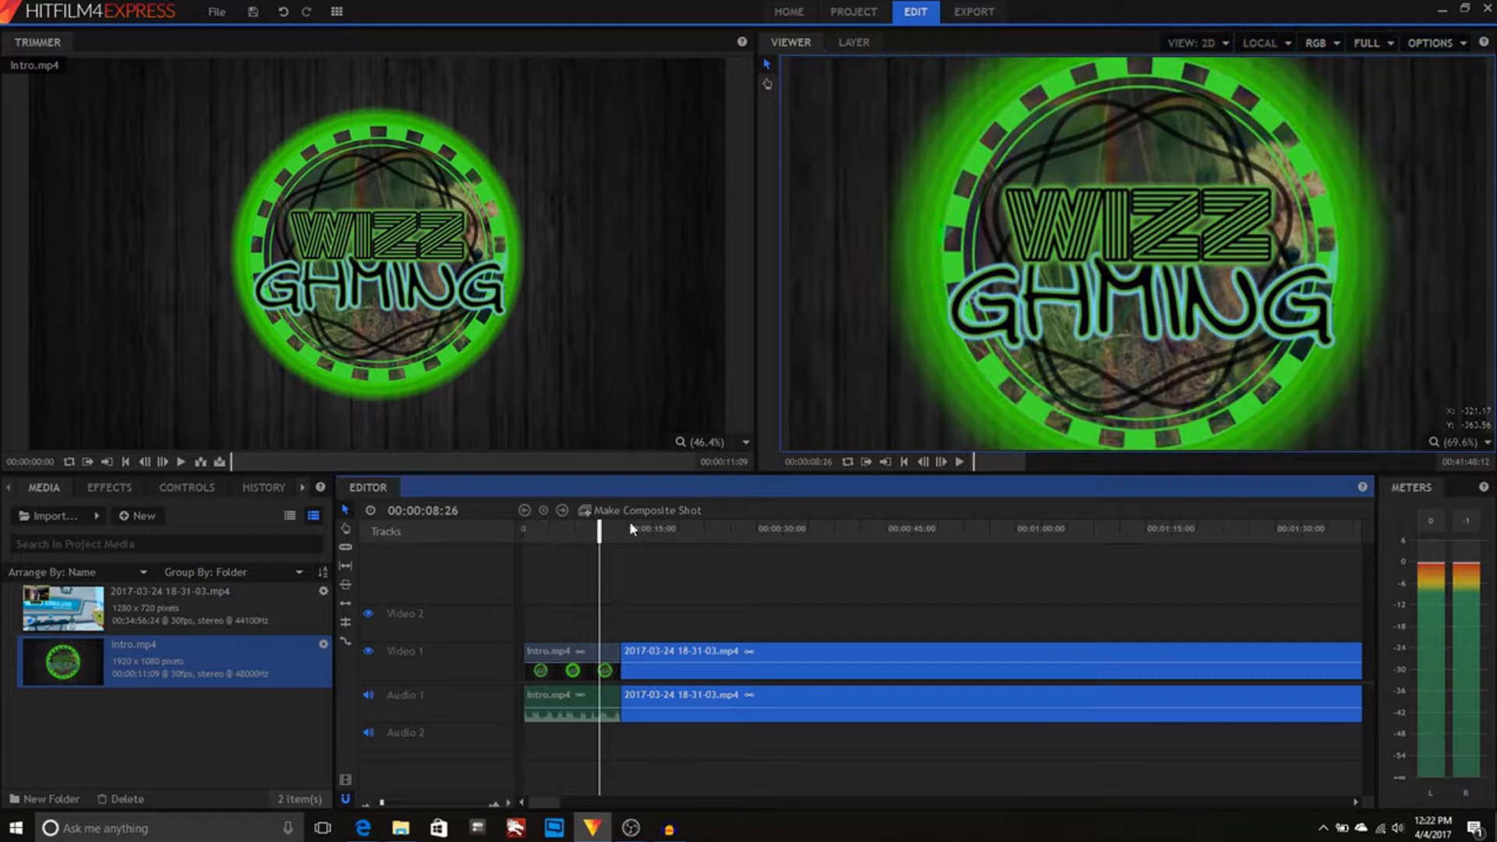
click(958, 462)
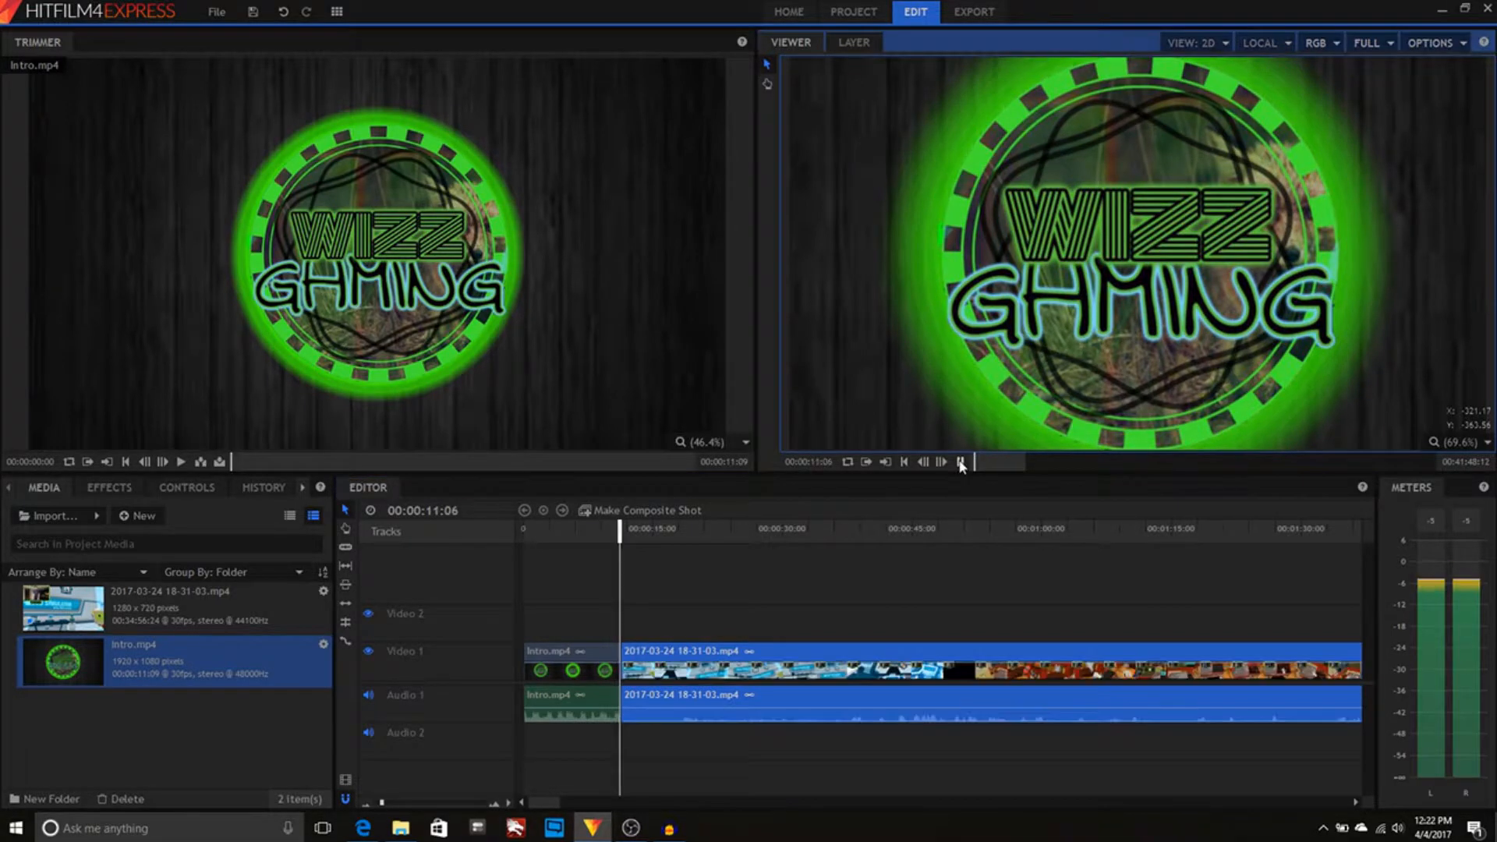
click(959, 464)
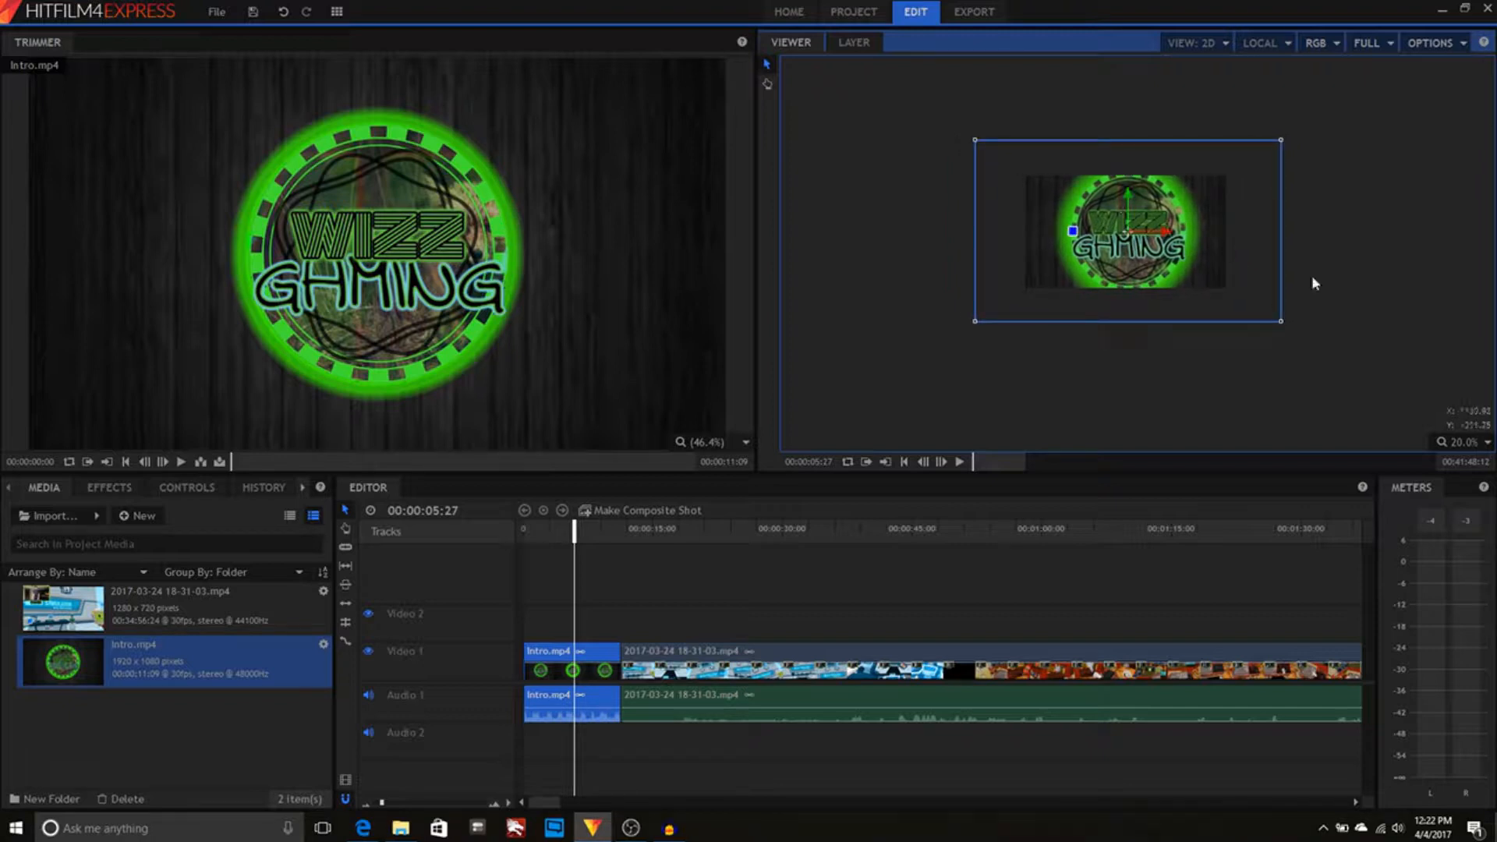
click(759, 582)
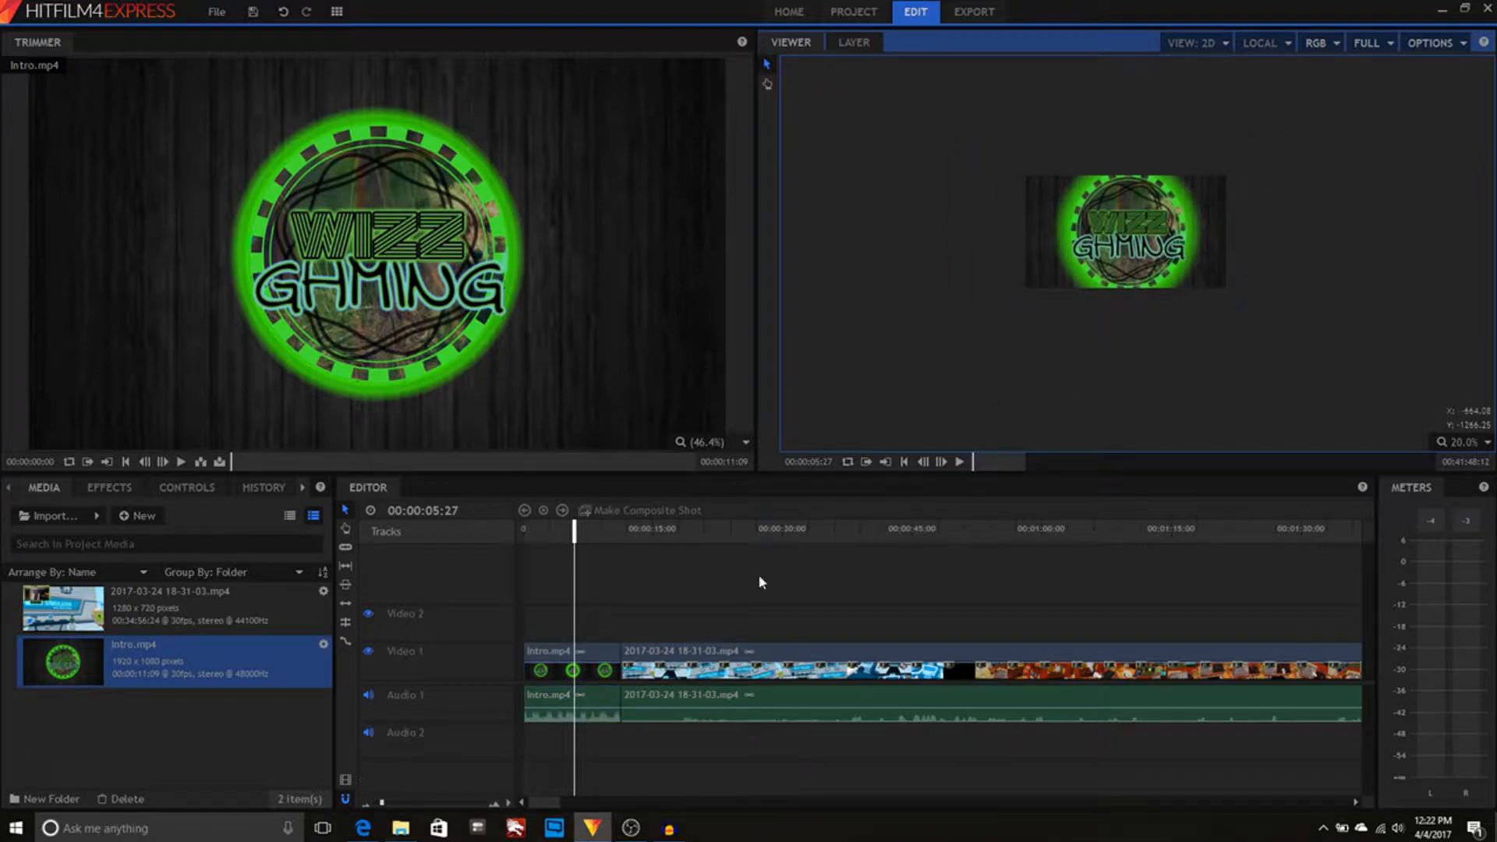
click(734, 528)
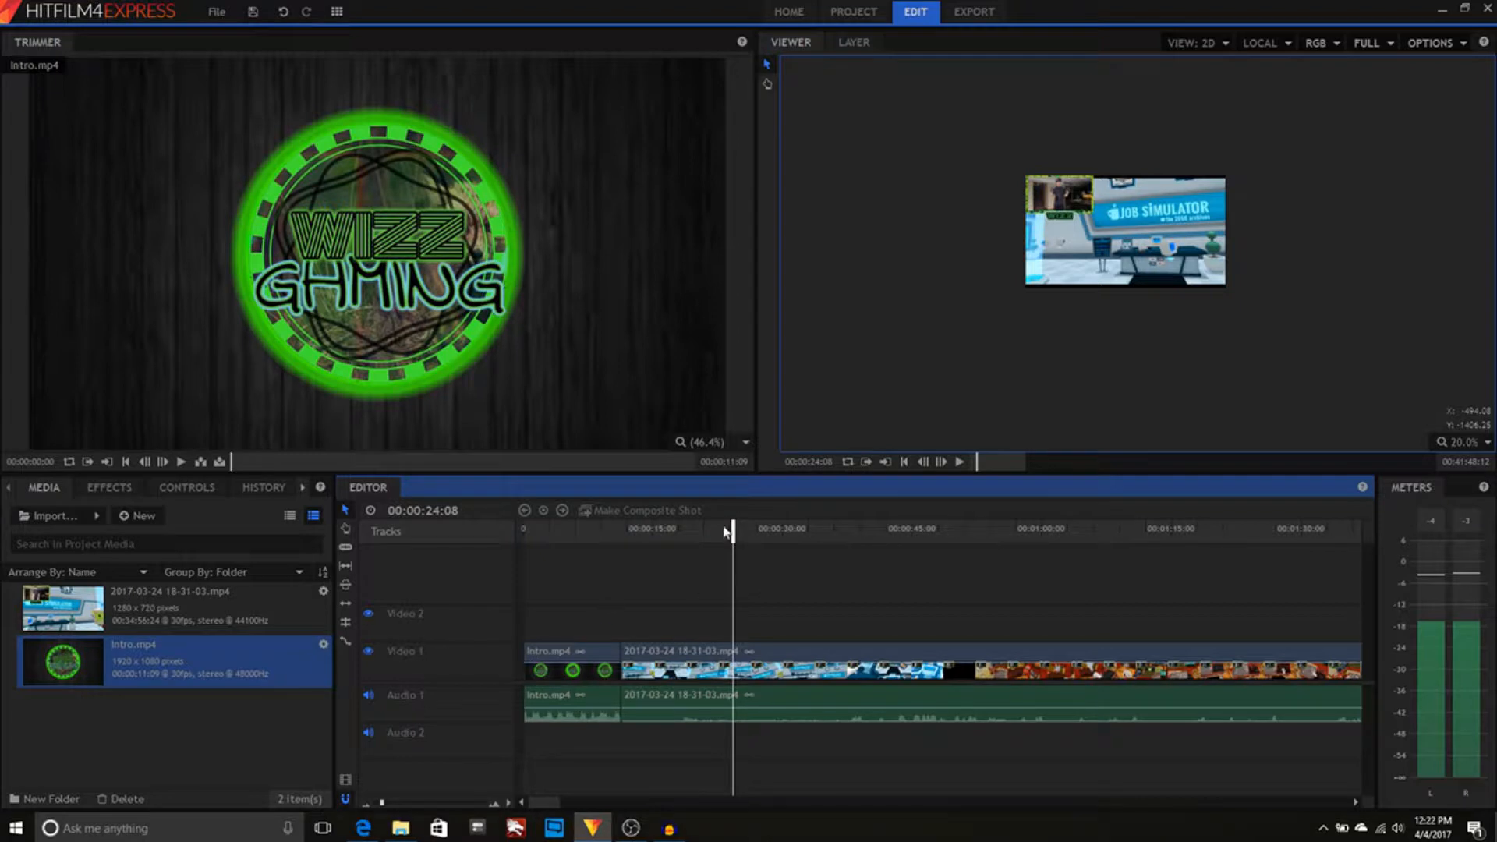
mouse_move(730, 656)
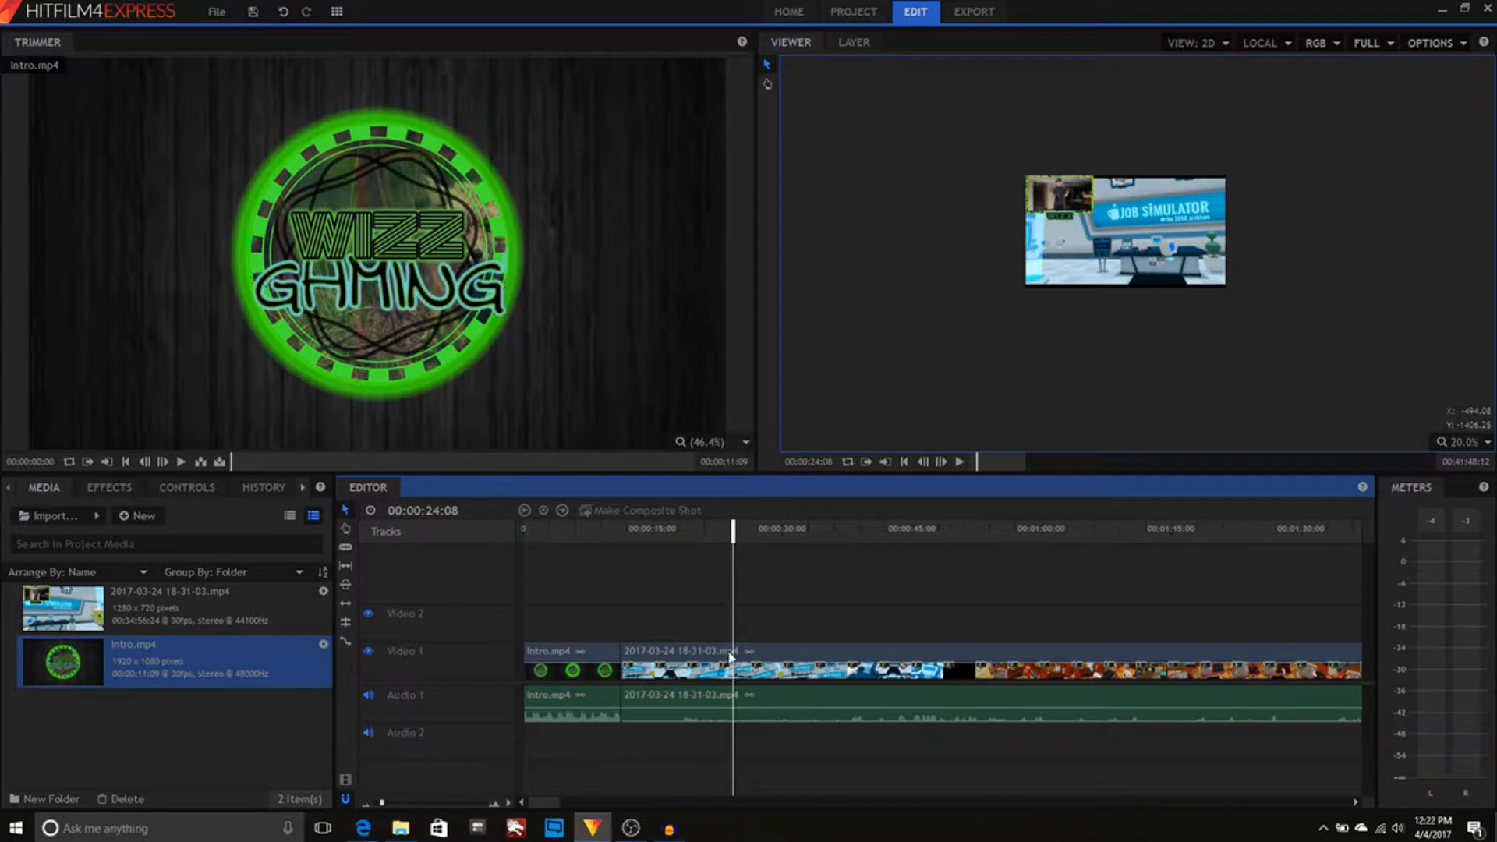
Separate the gameplay clip's video from audio, slice off a short piece and open its Speed/Duration settings.
right_click(730, 656)
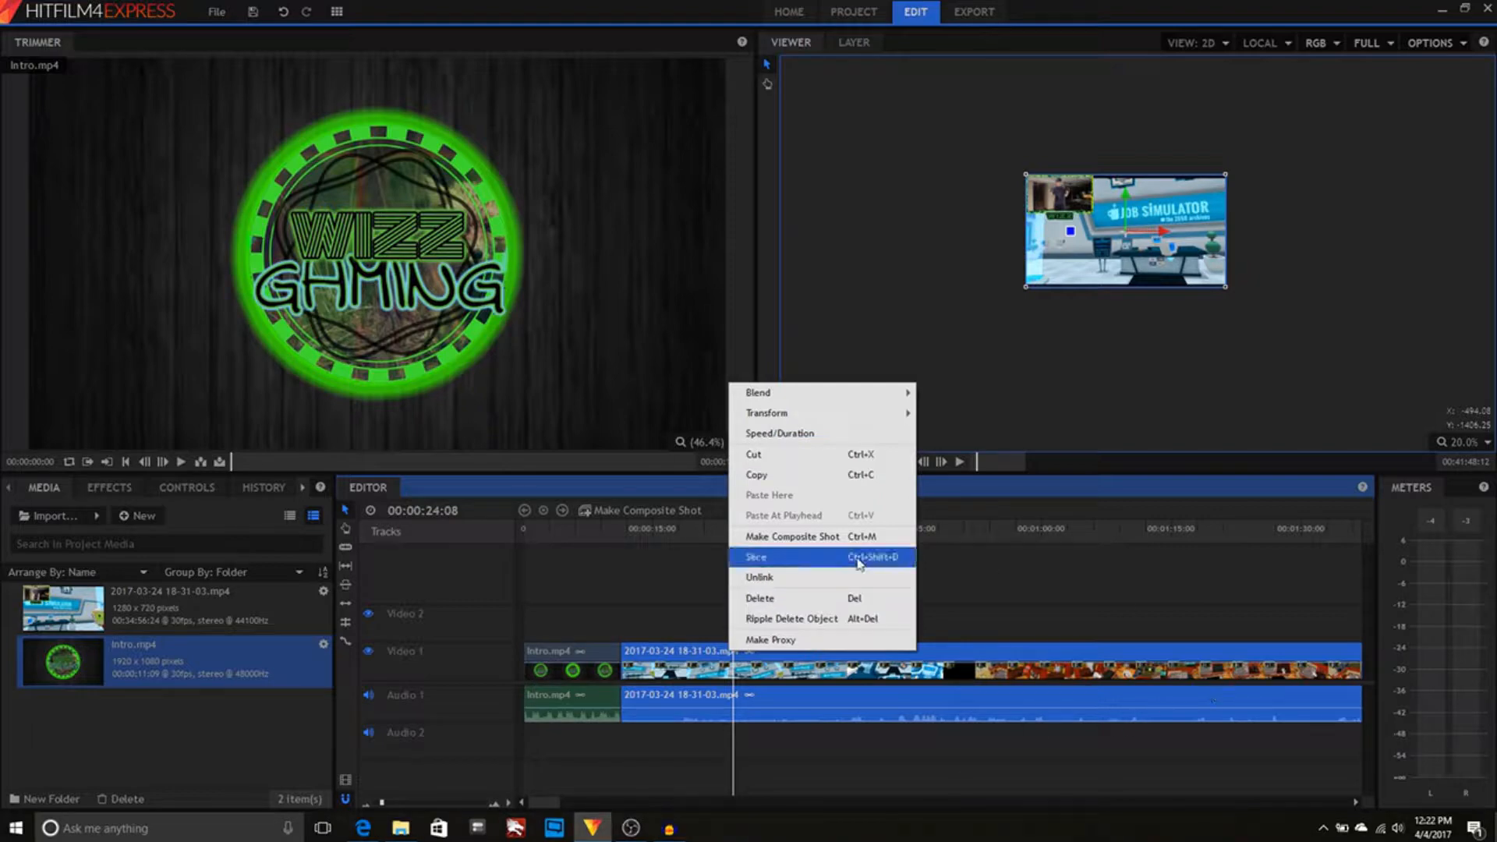
mouse_move(809, 577)
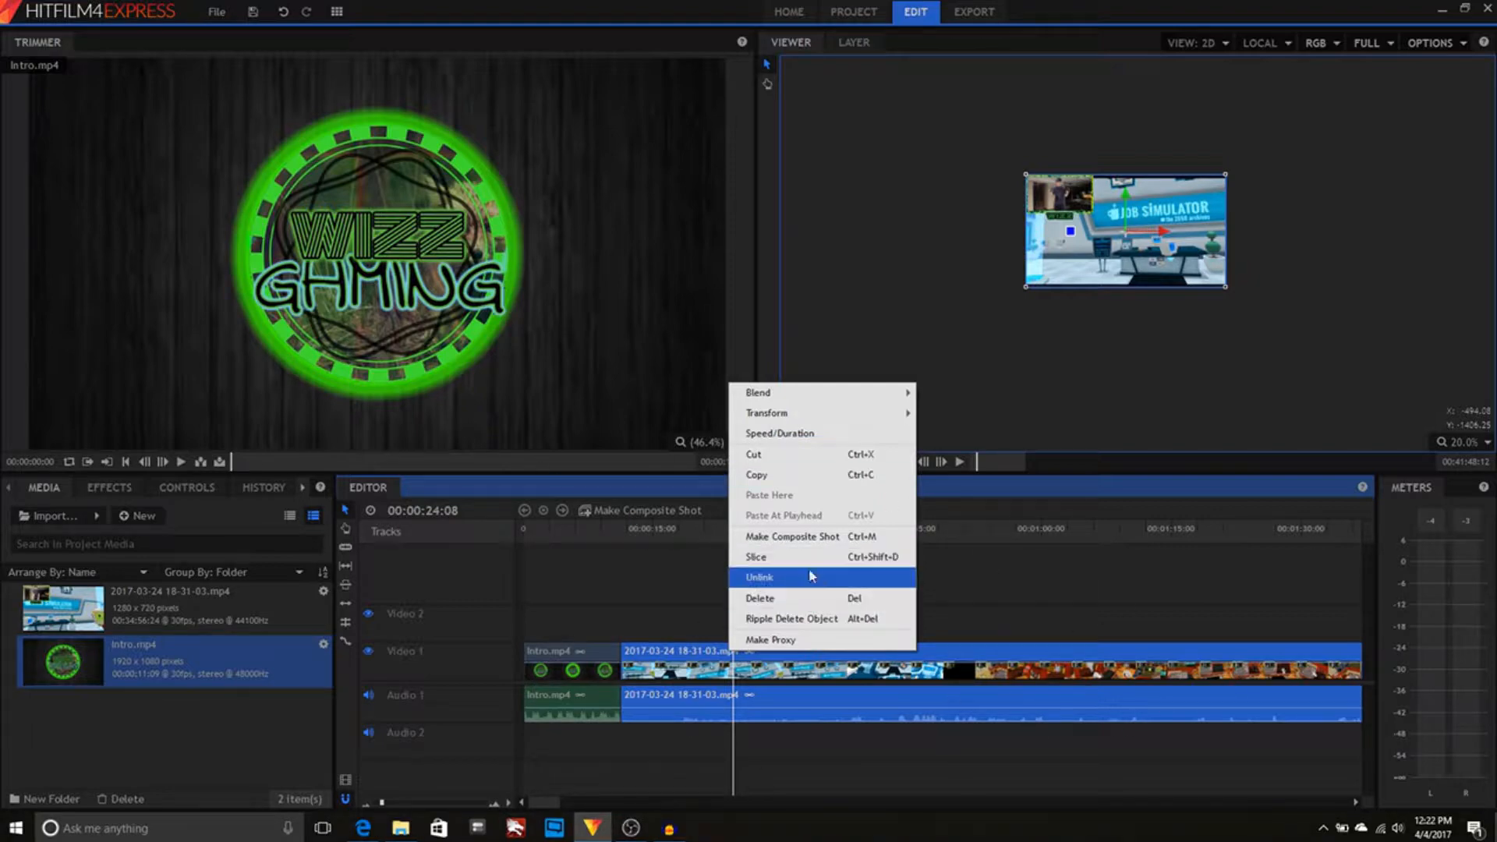
click(758, 578)
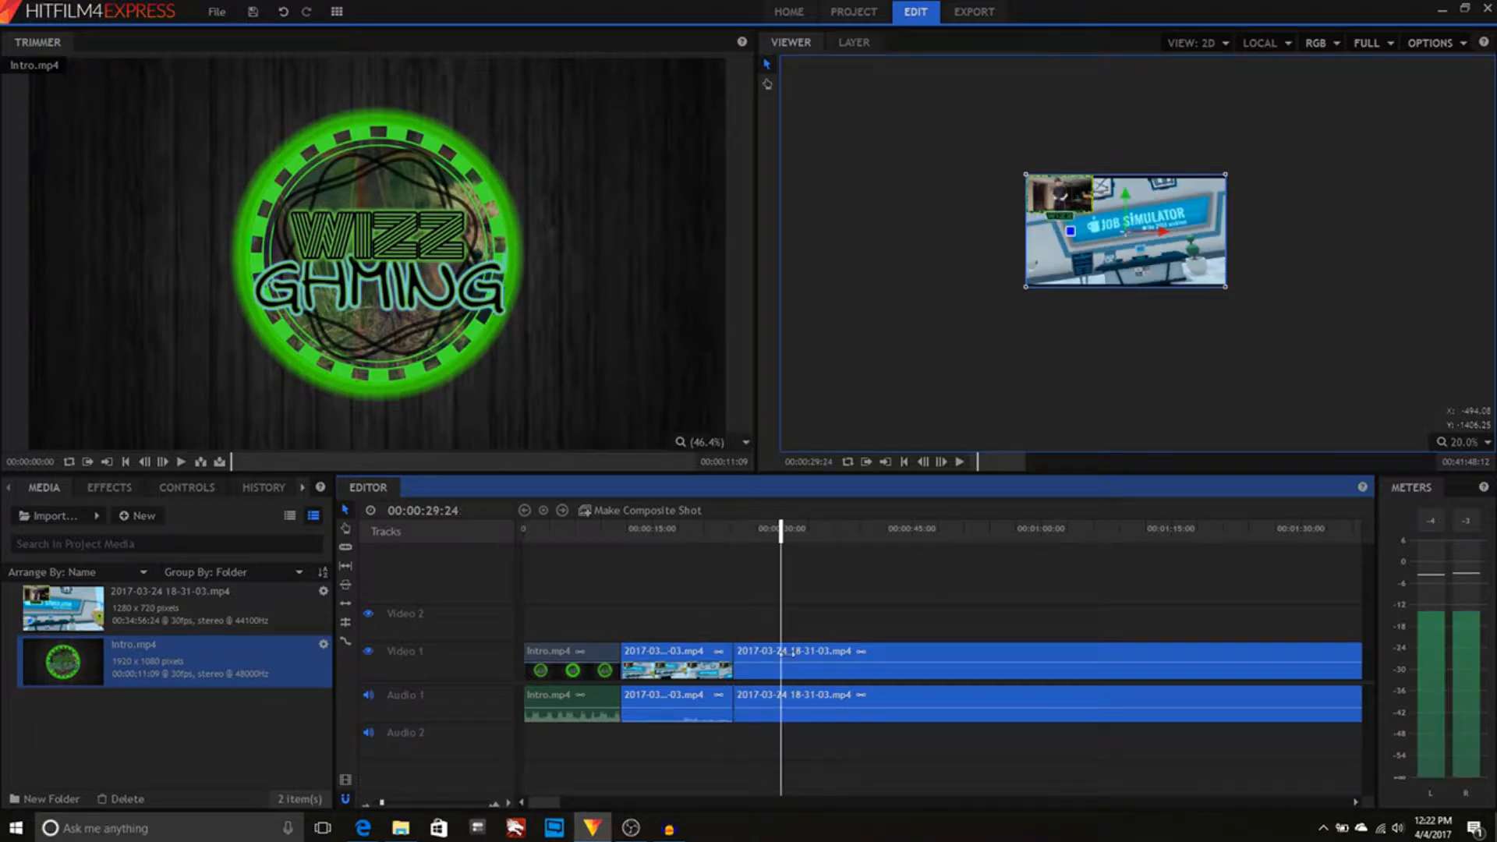
right_click(802, 659)
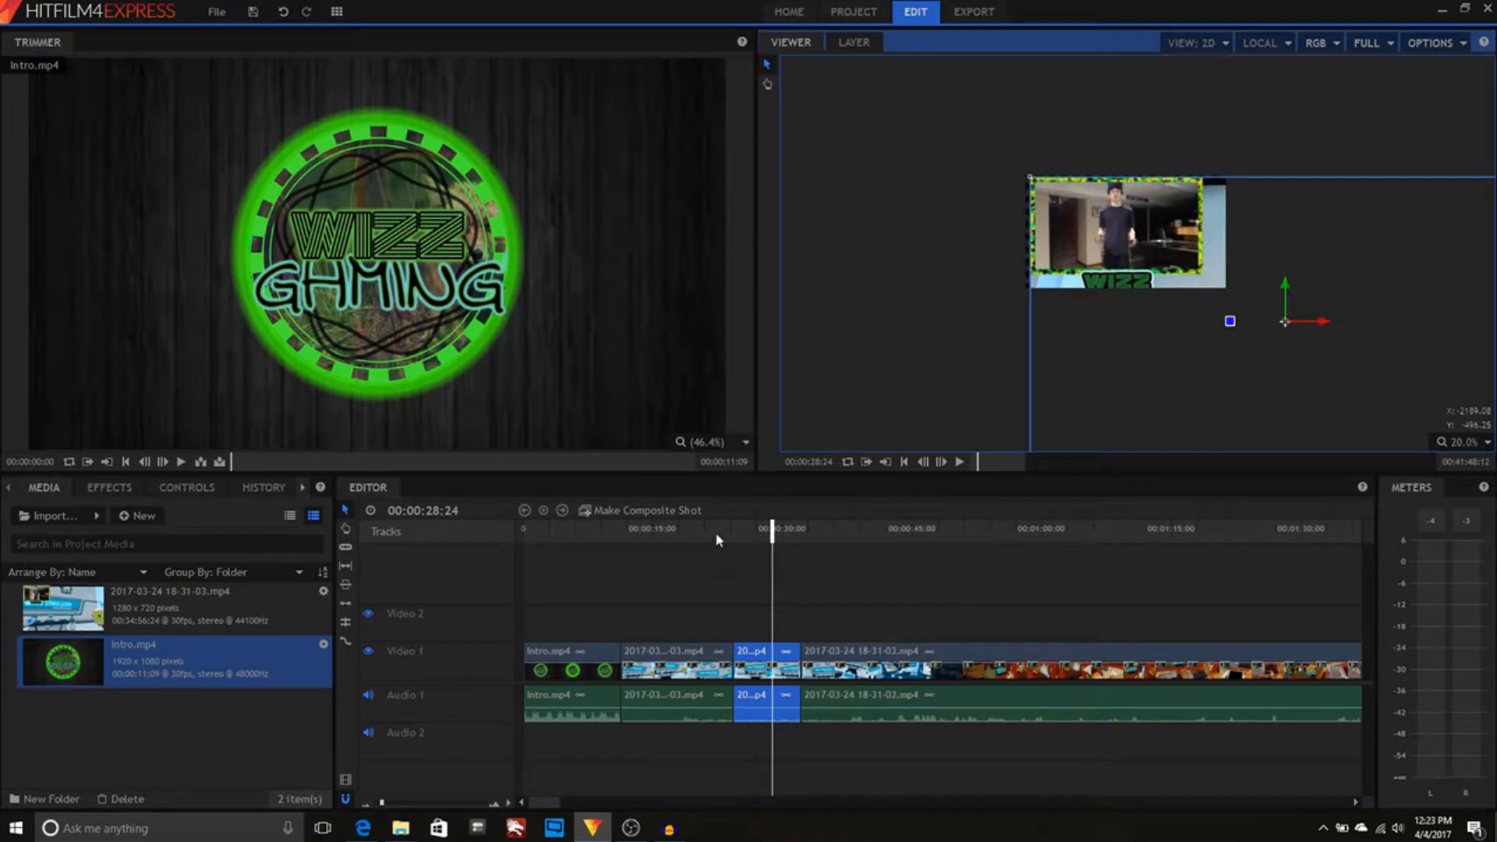
click(960, 462)
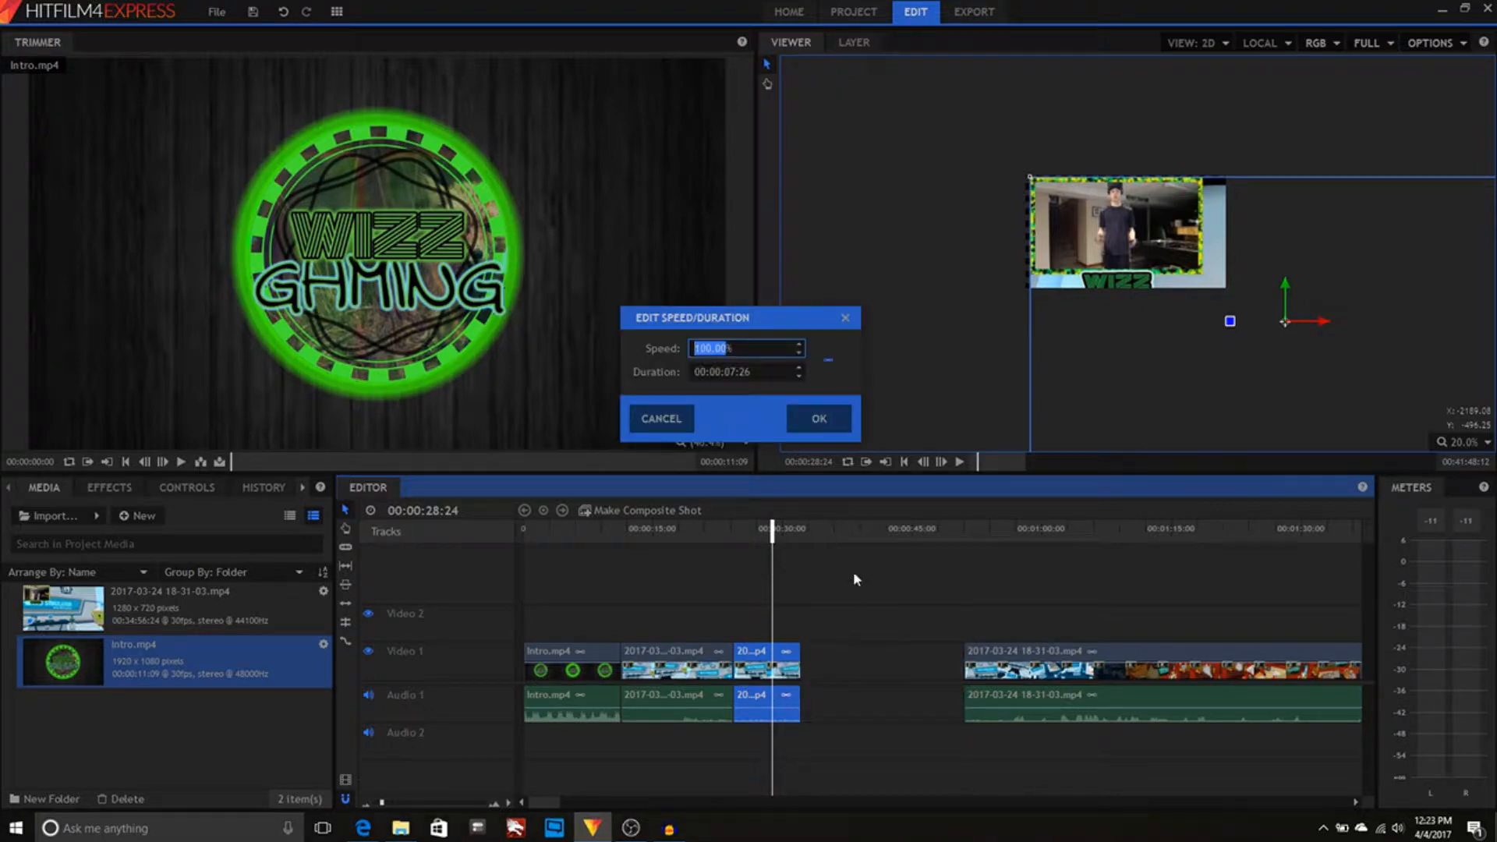
Set the short piece's speed to 65%, preview it, and butt the remaining clip against it.
text(65%)
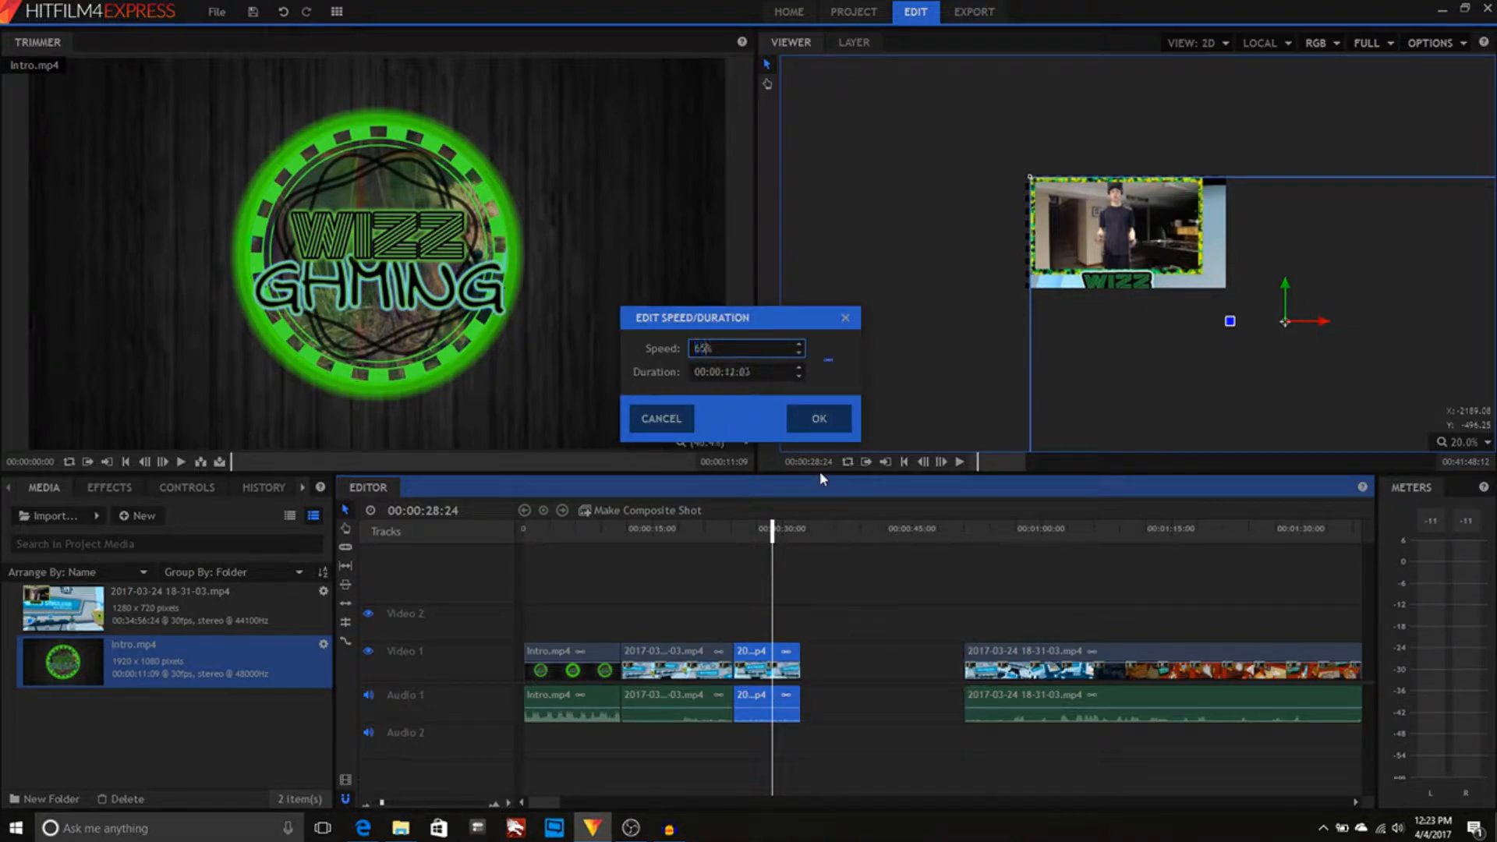
click(816, 418)
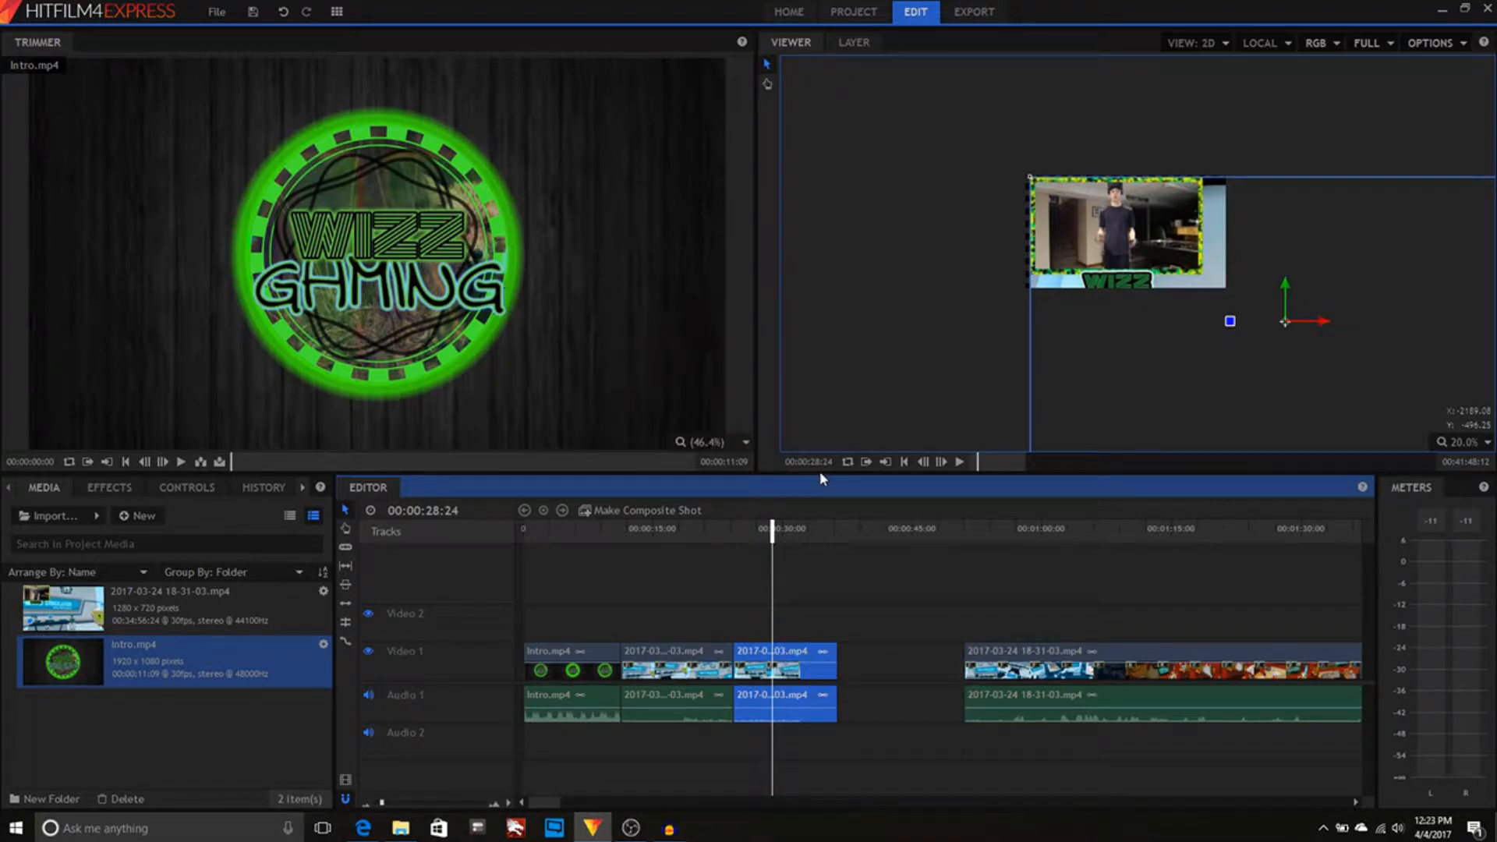
click(962, 462)
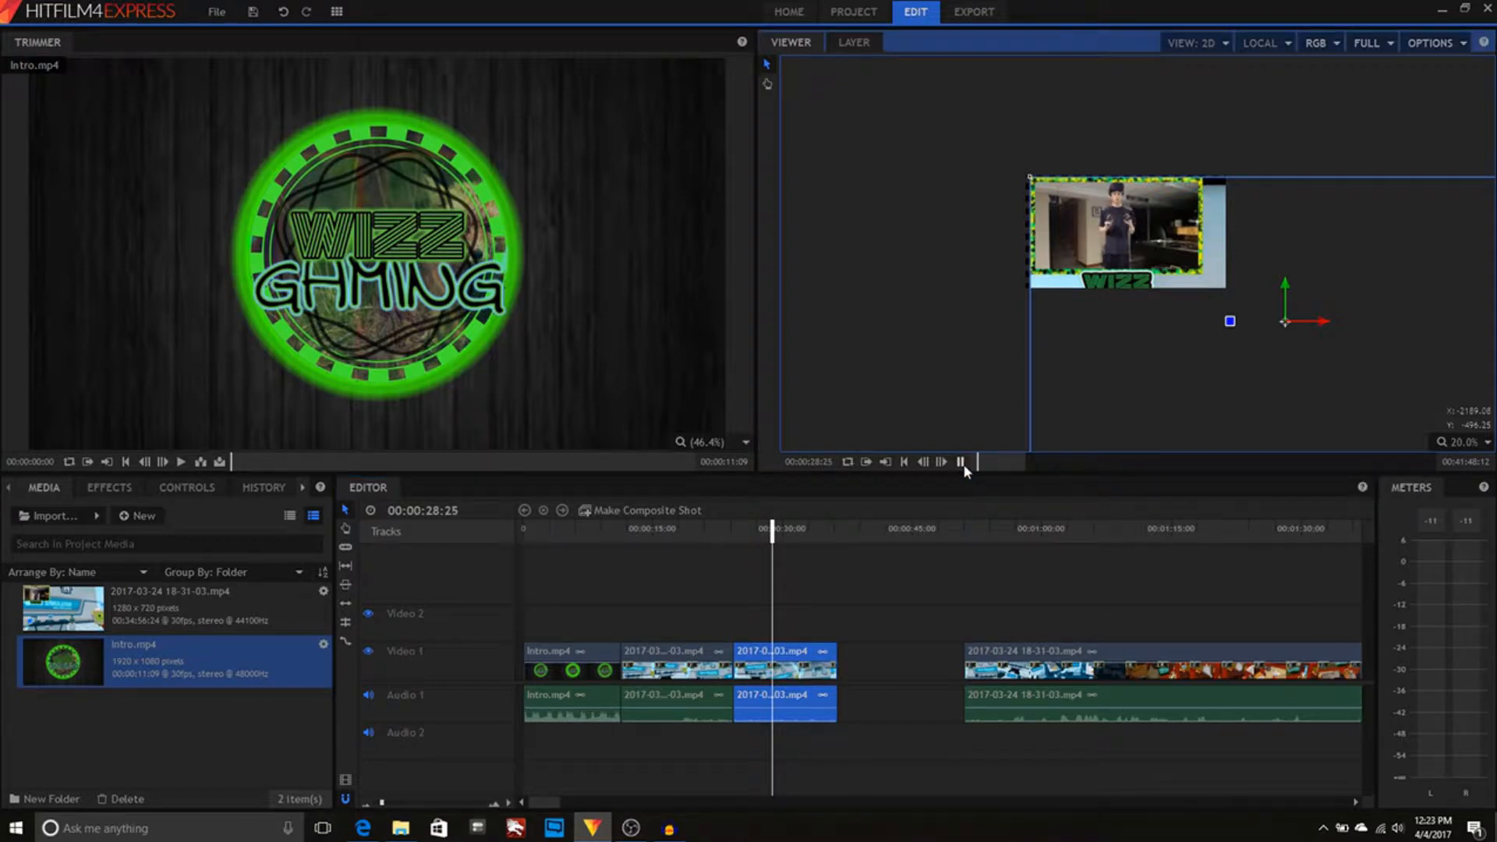
click(959, 462)
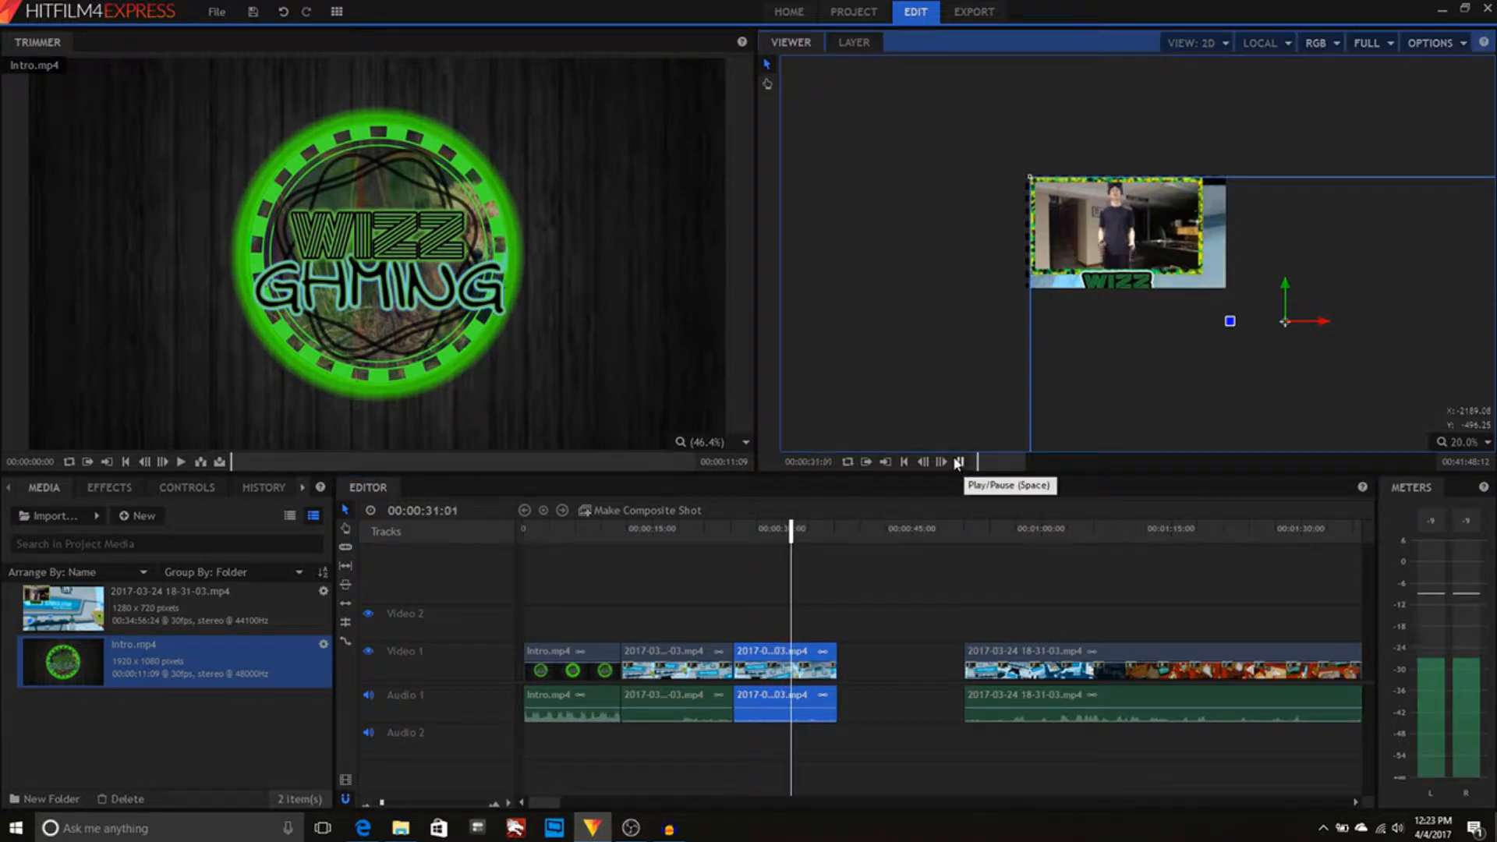
click(959, 461)
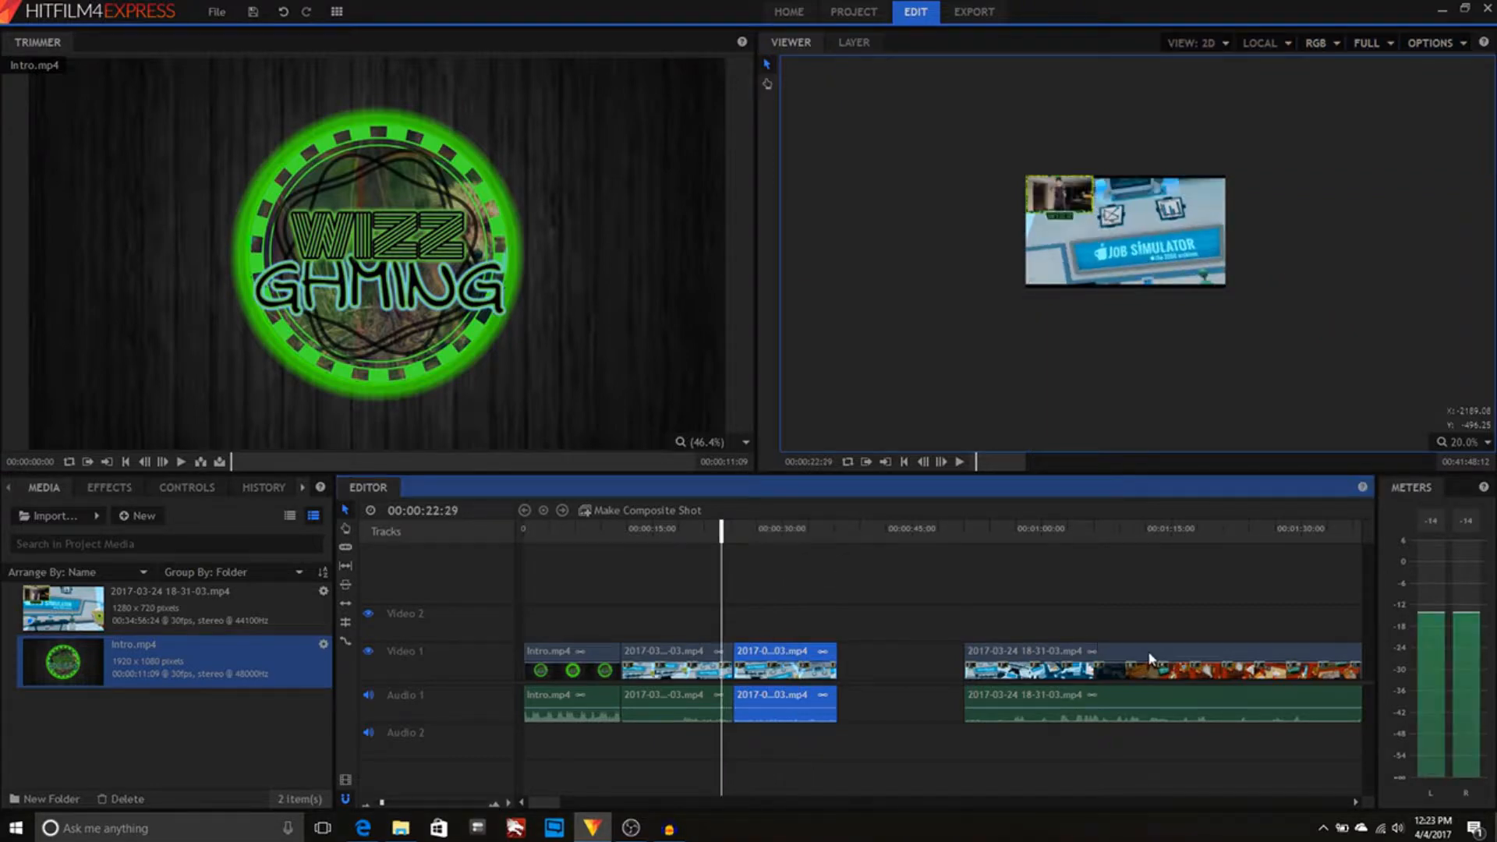
click(1050, 658)
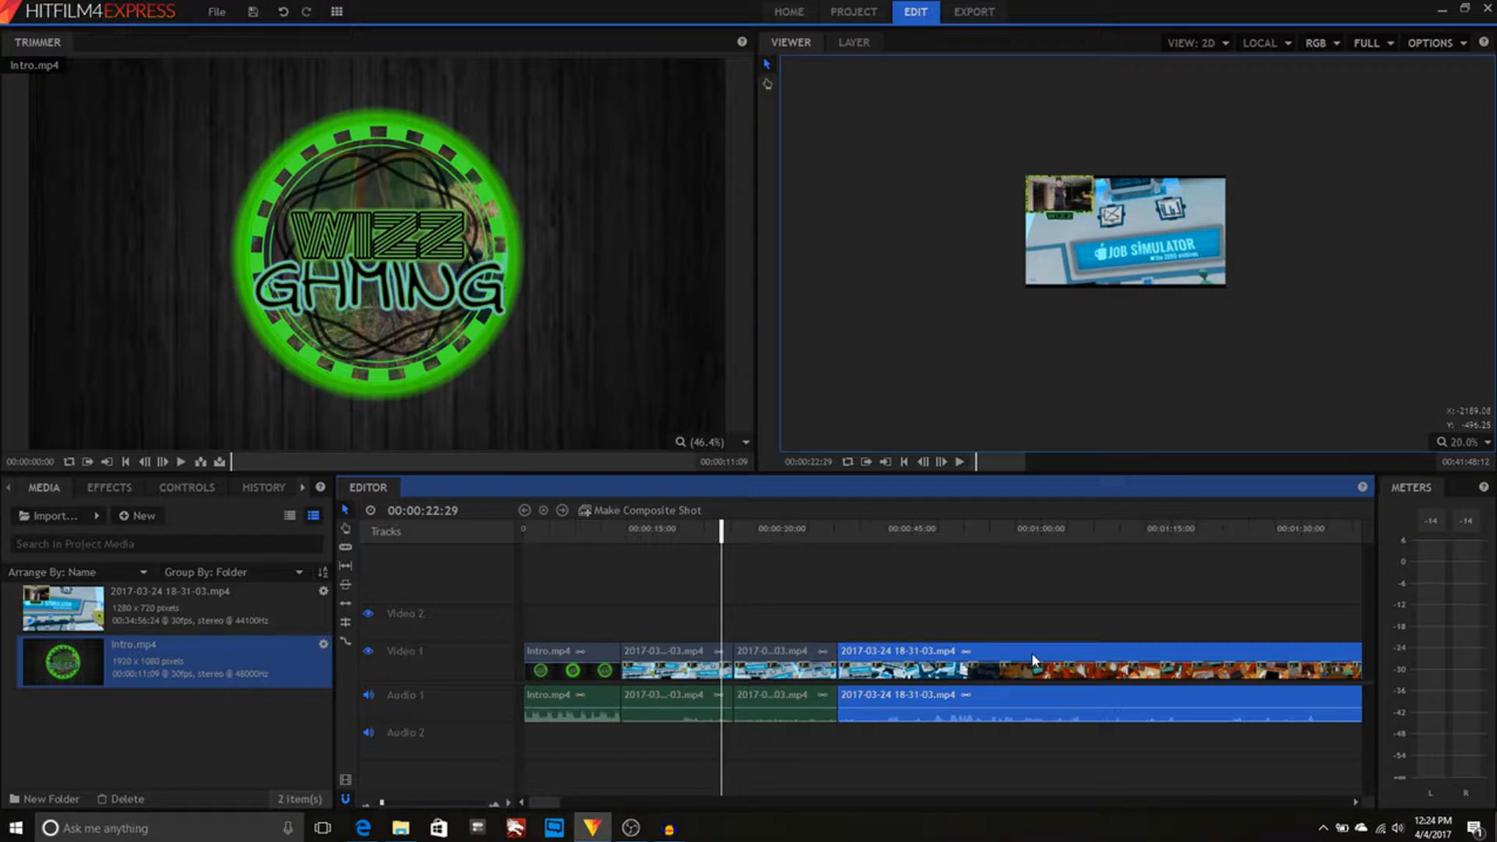
mouse_move(841, 496)
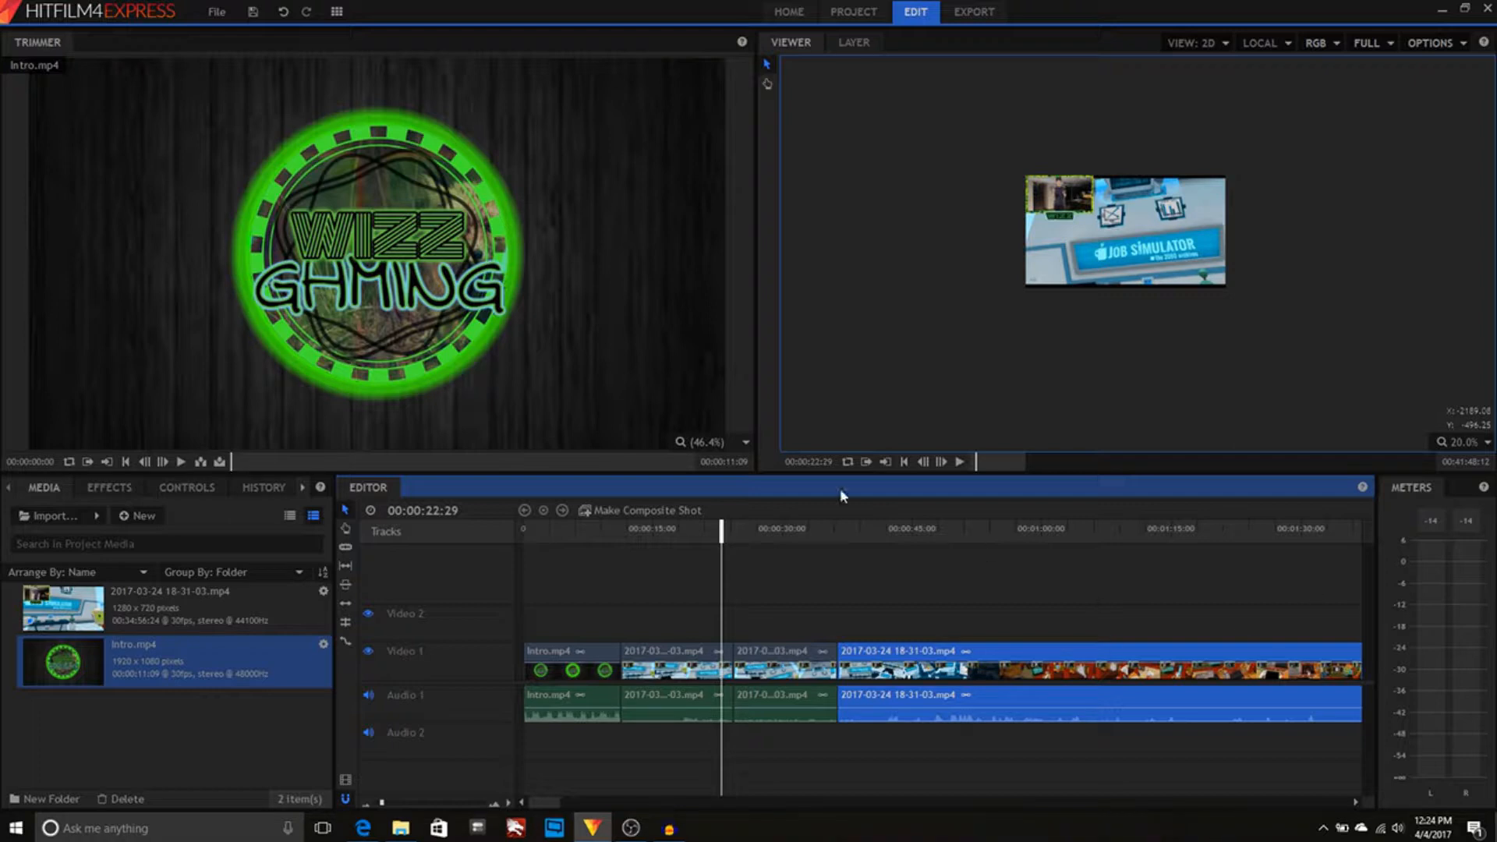
mouse_move(568, 599)
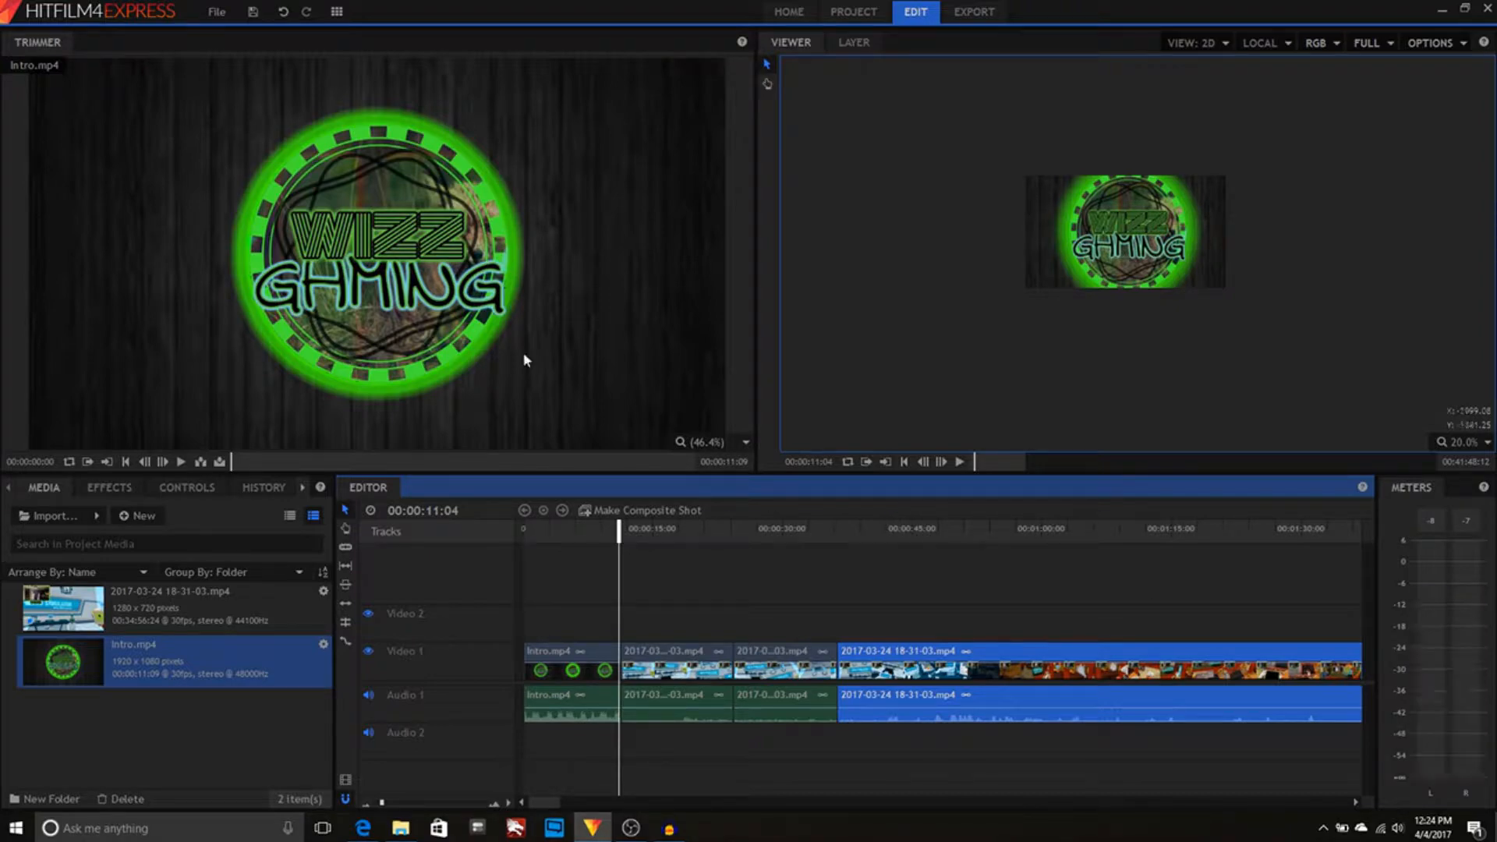
Layer the gameplay clip on Video 2 and create a new composite shot with default settings.
click(171, 609)
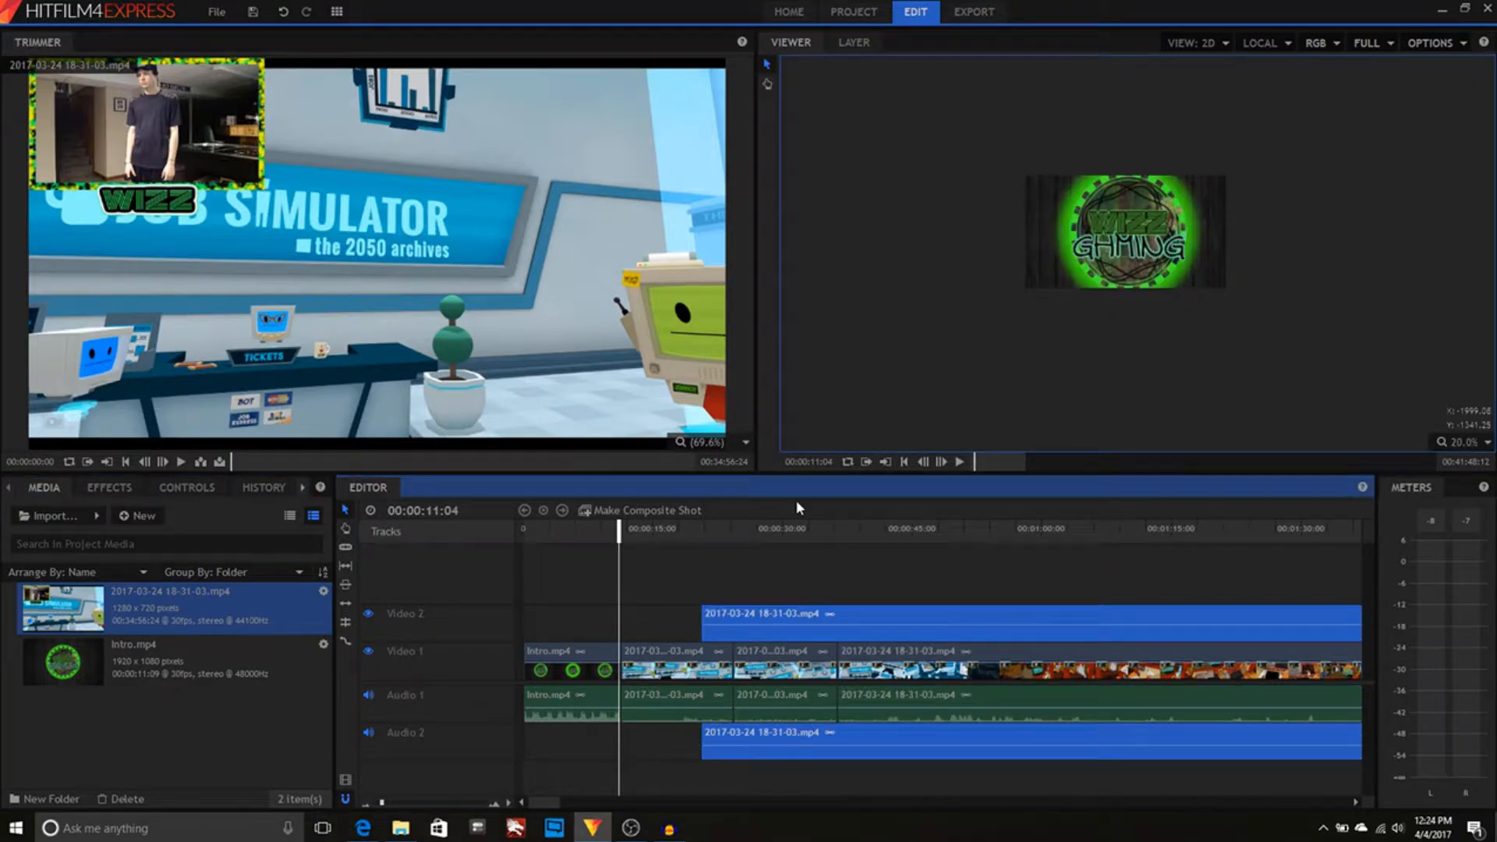
mouse_move(699, 551)
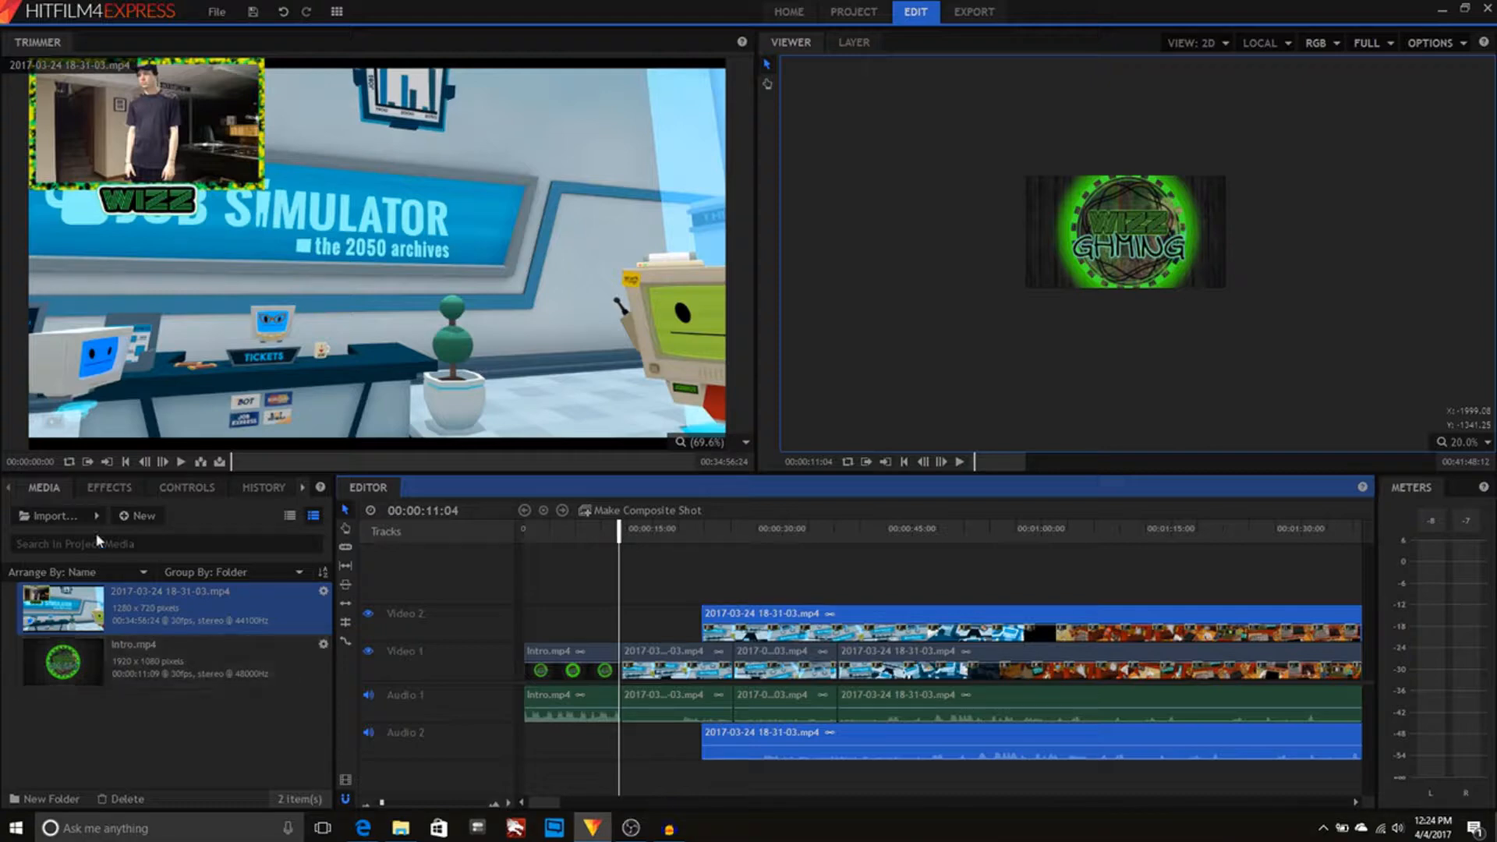
click(139, 516)
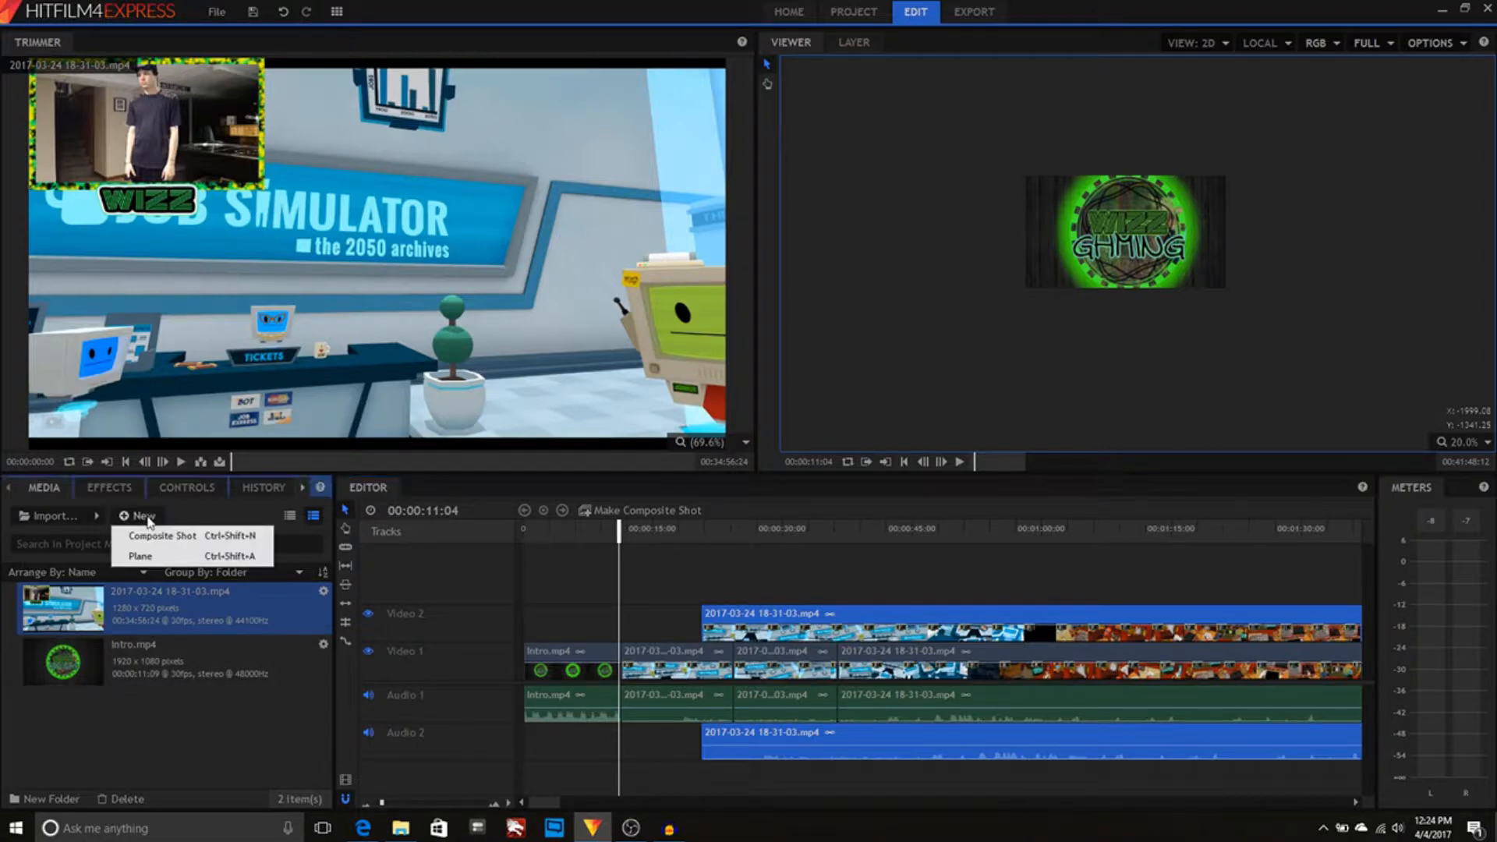
click(162, 535)
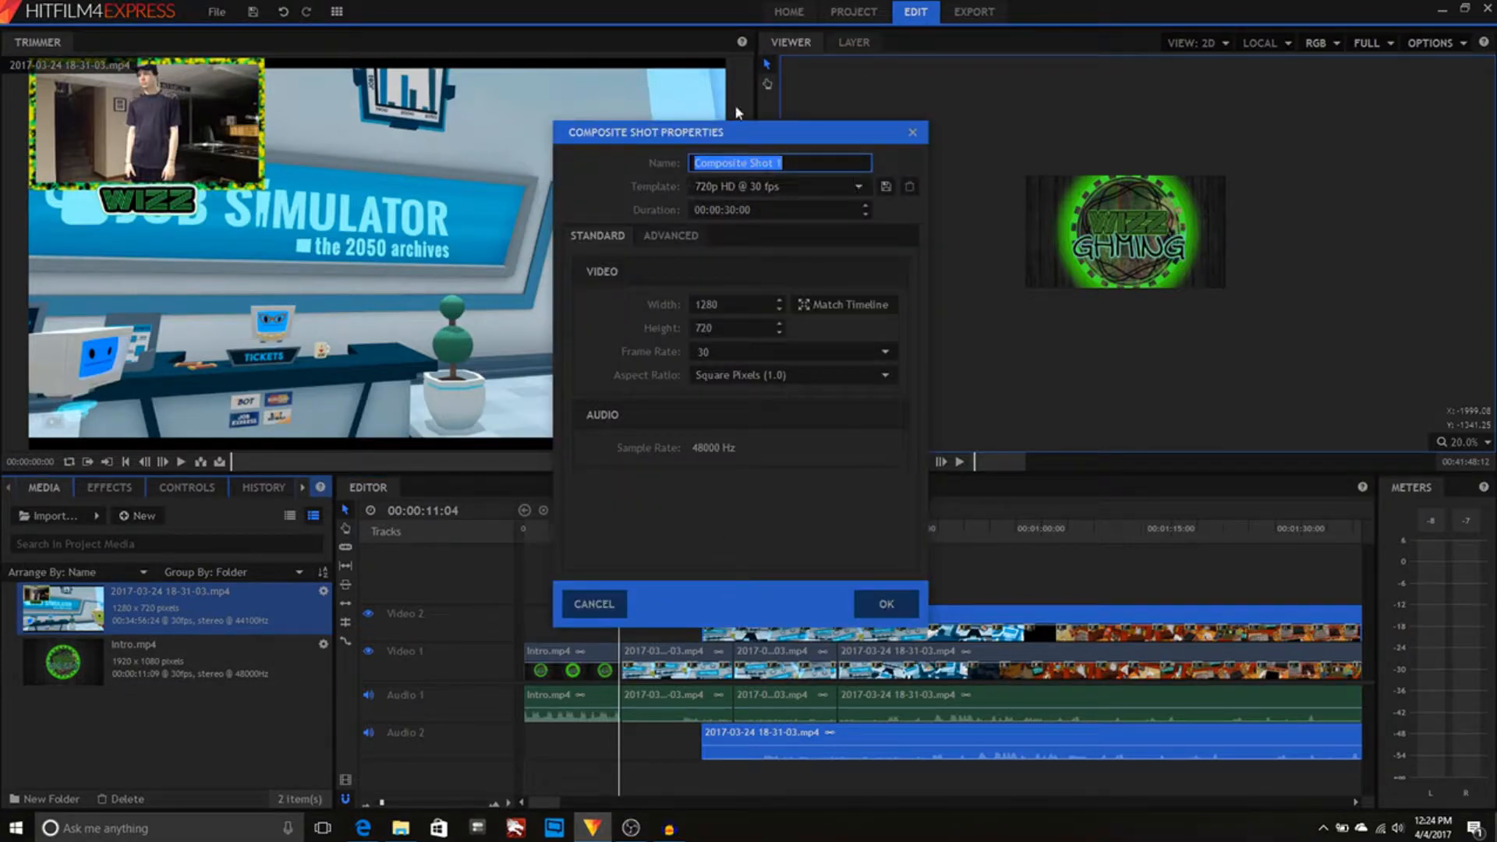
click(883, 603)
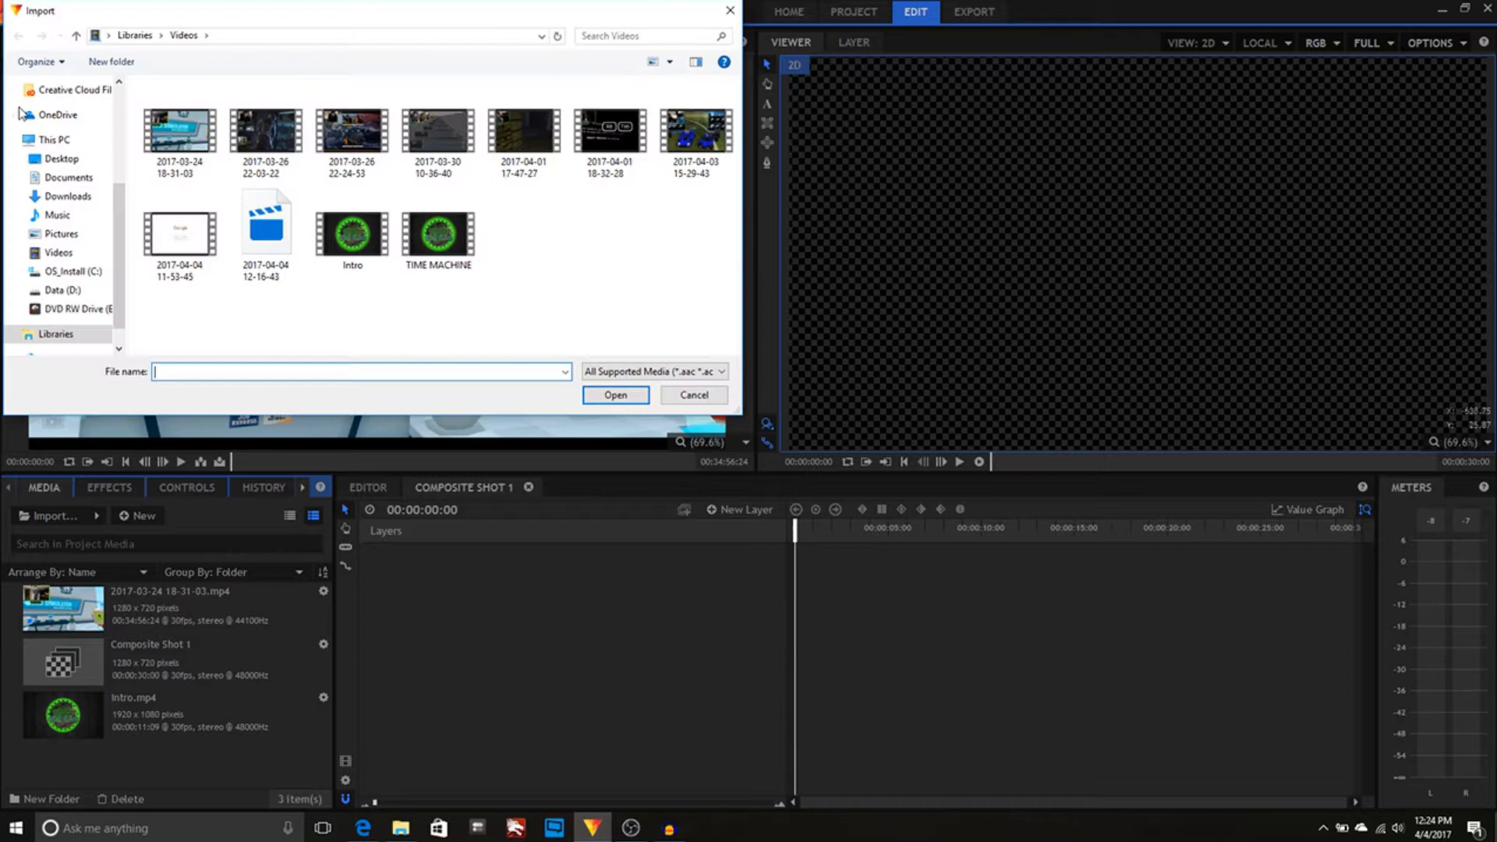
Import Logo Effect.png from Downloads into the composite shot and expand its layer.
click(67, 196)
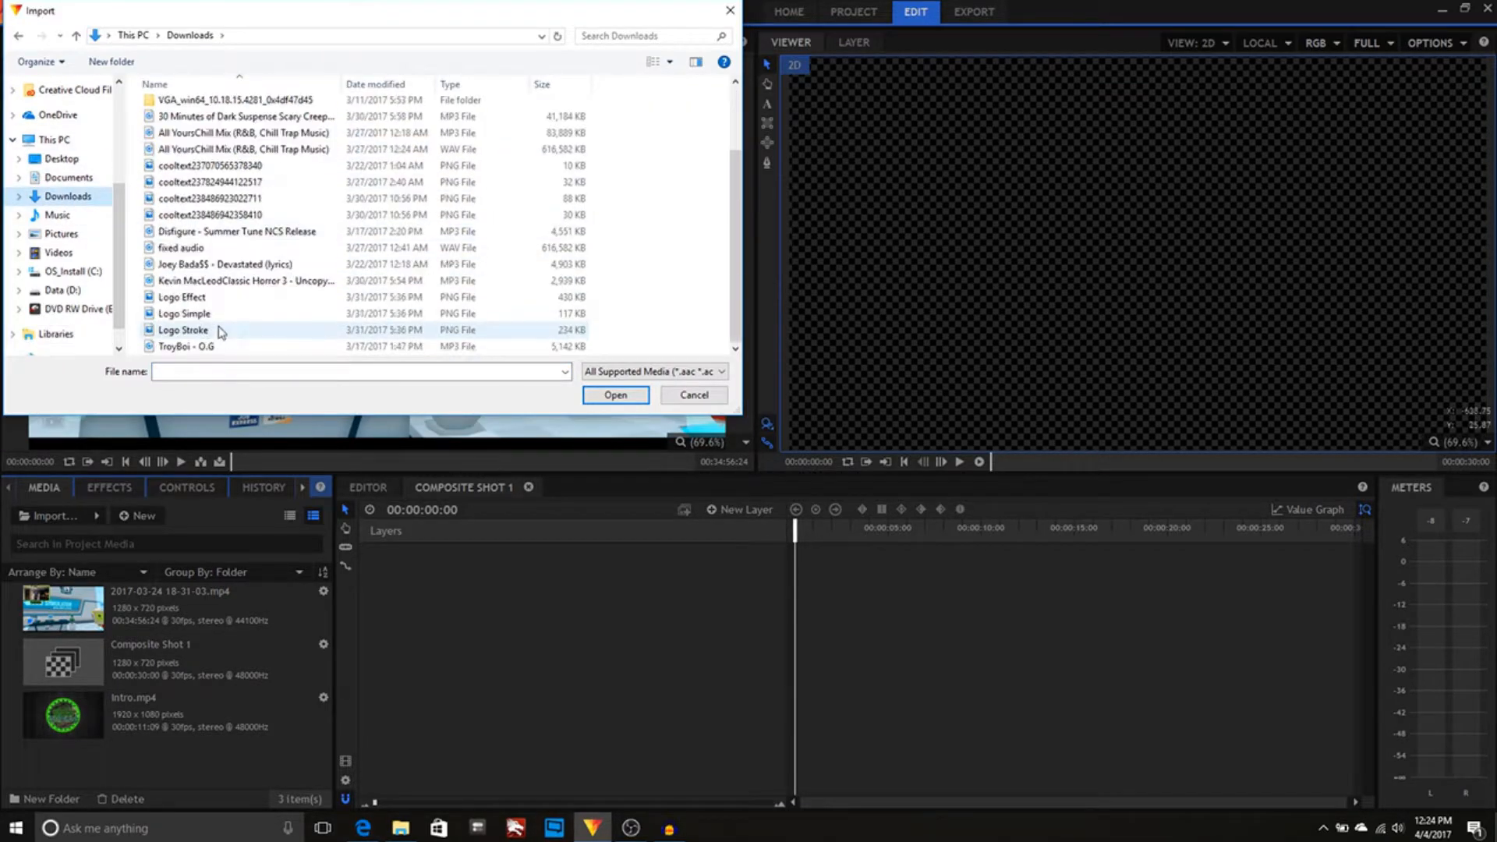
click(182, 296)
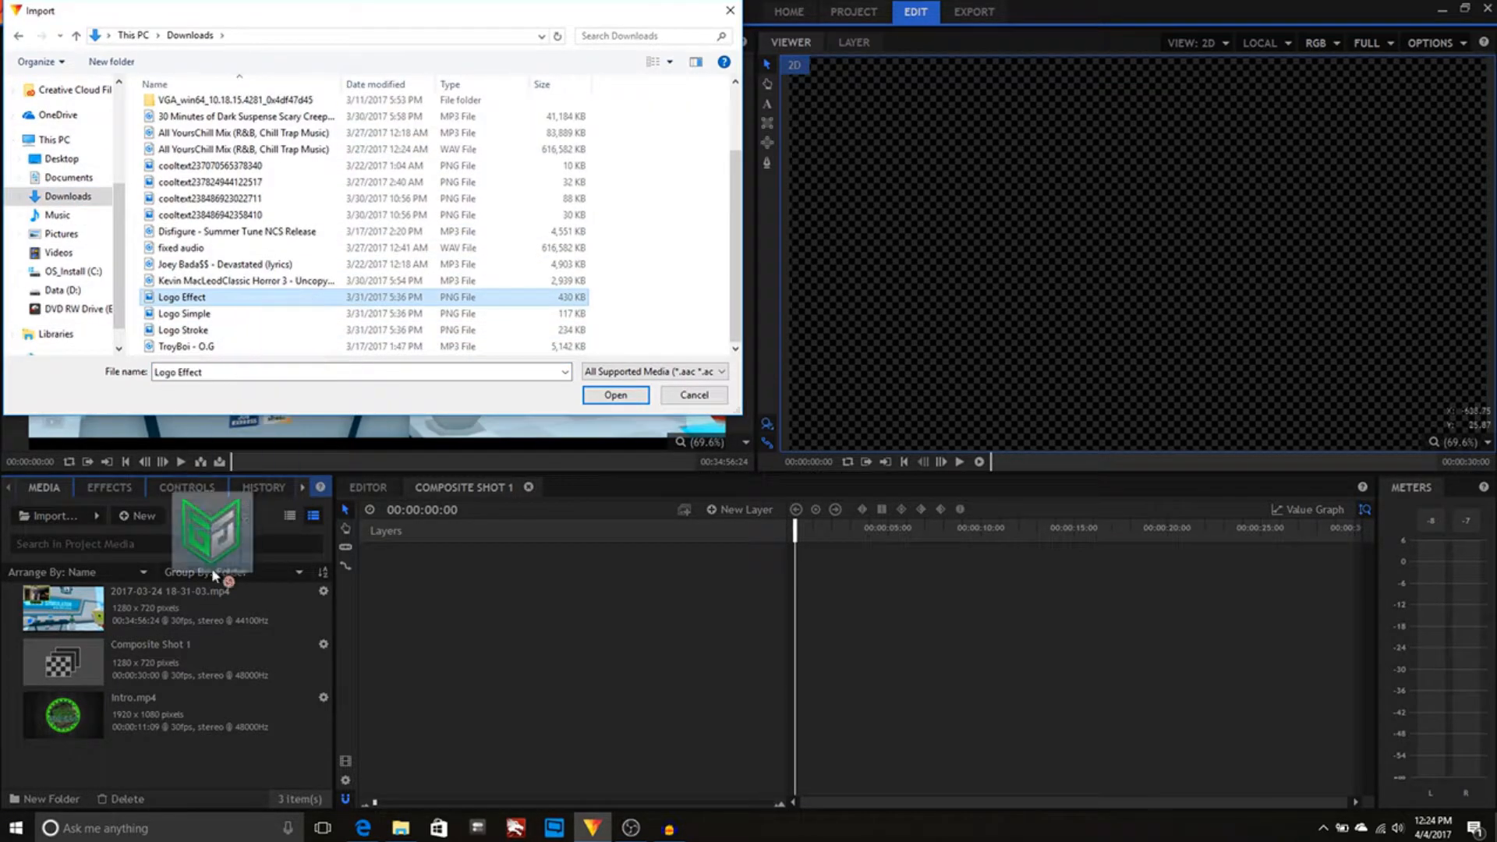
click(615, 394)
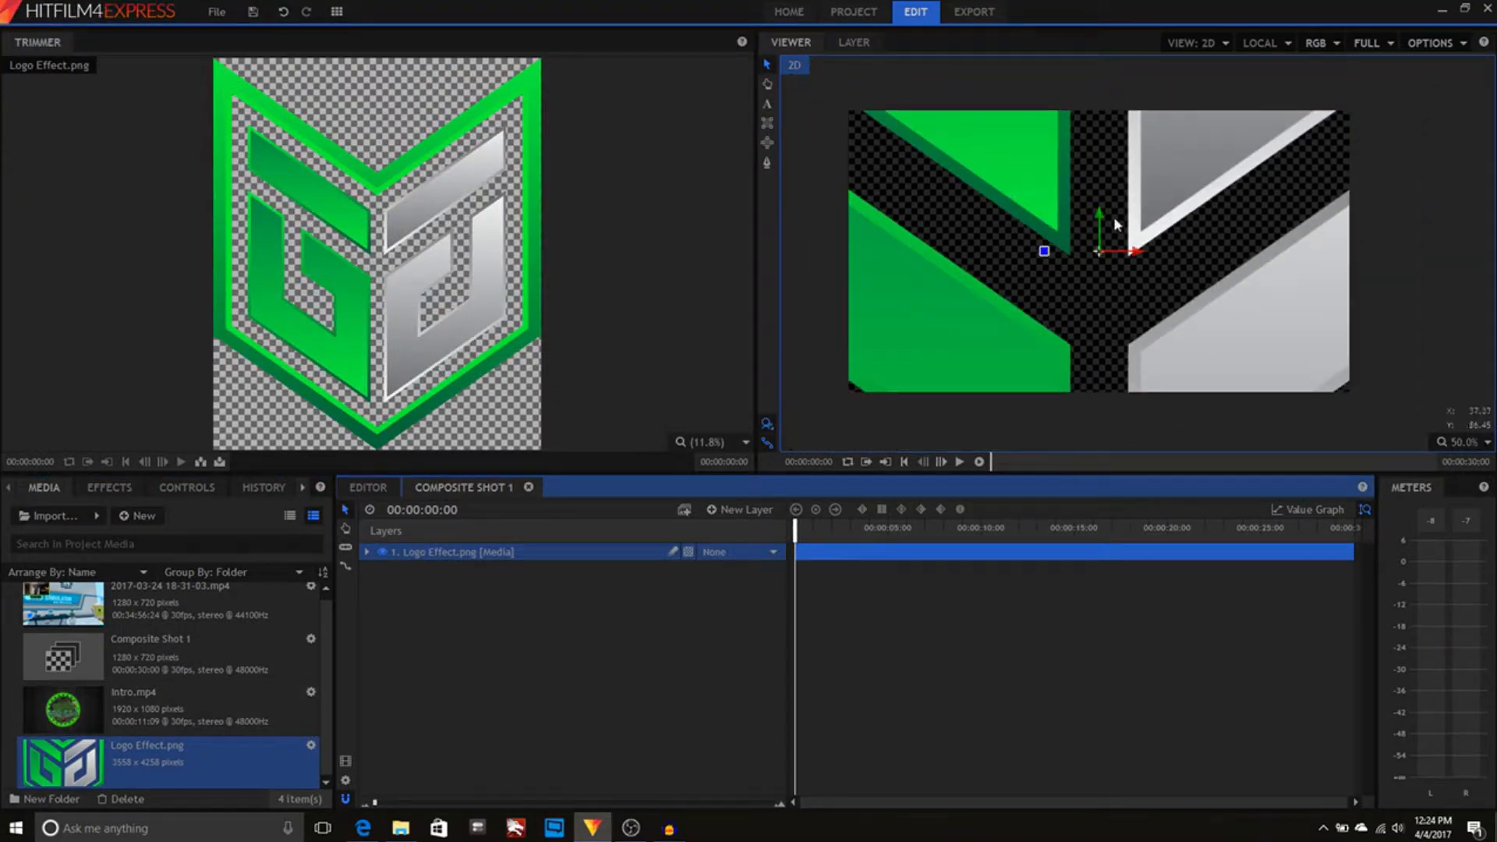
click(367, 552)
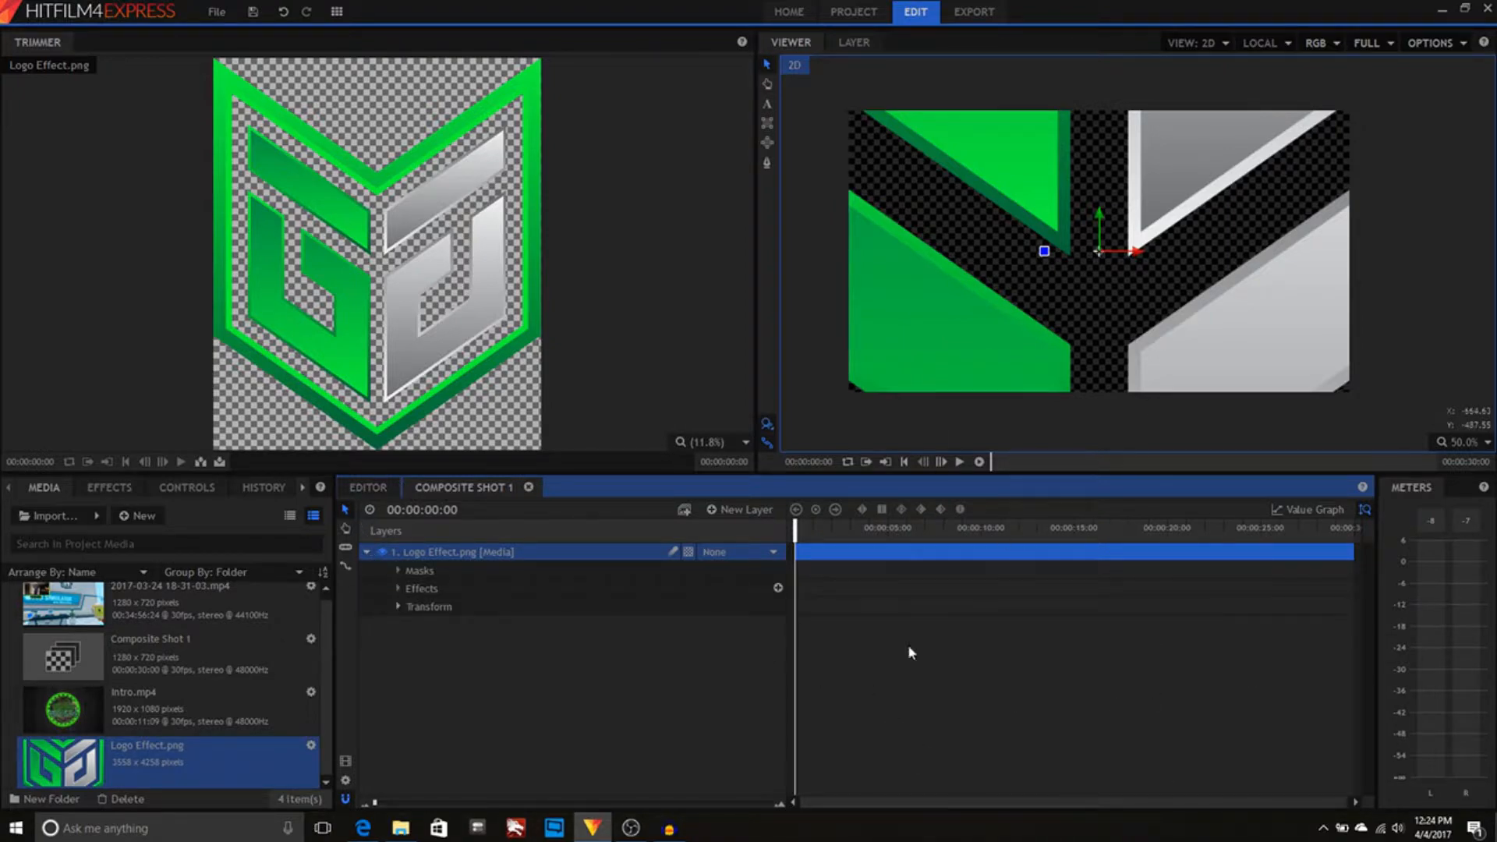
Keyframe the logo's Scale from 100% to 3.5% at 5 s, preview, and return to the editor timeline.
click(398, 607)
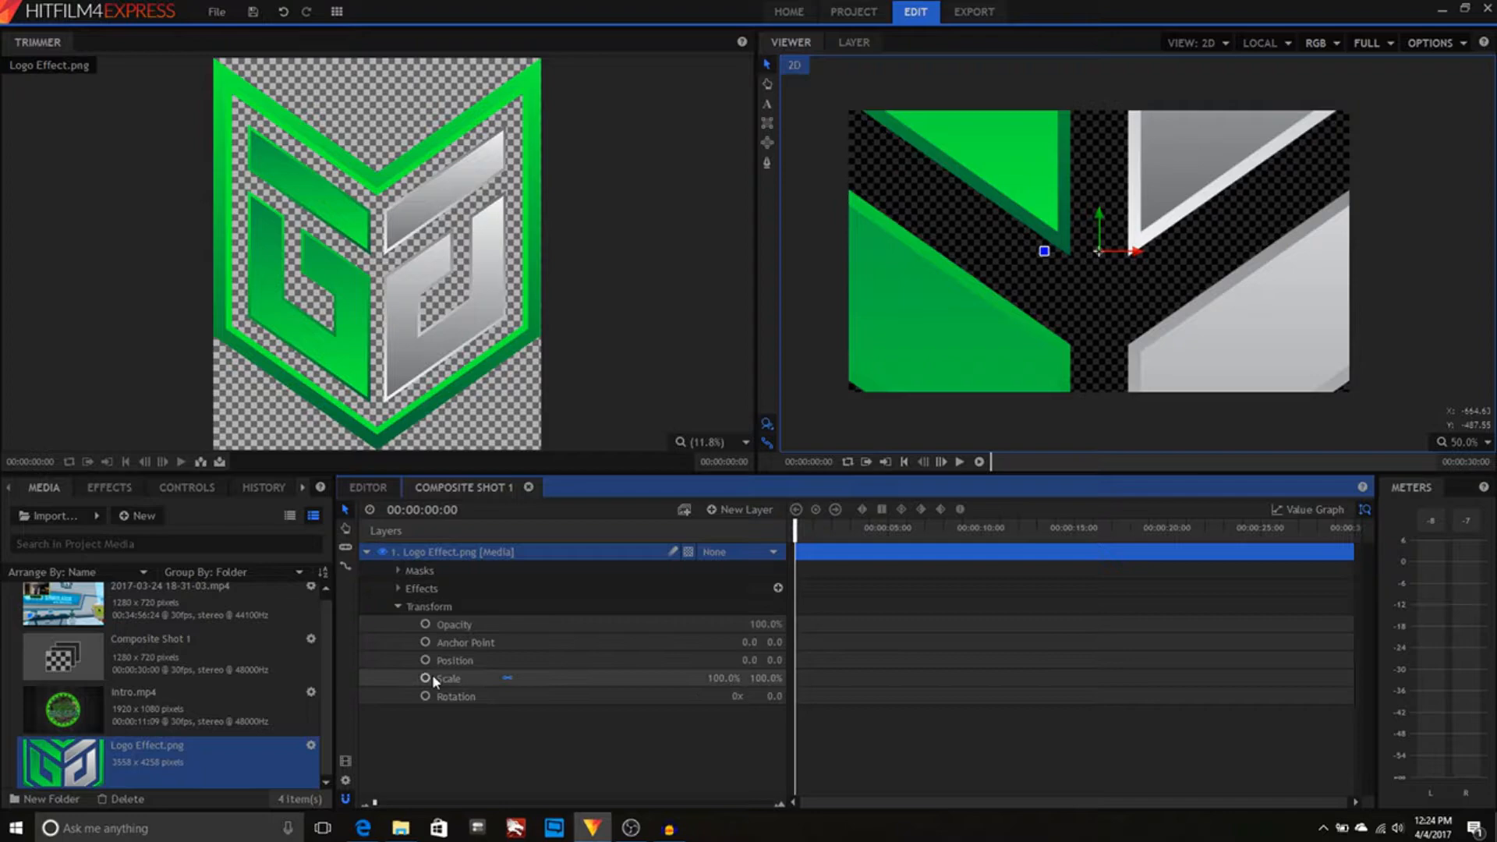
click(448, 678)
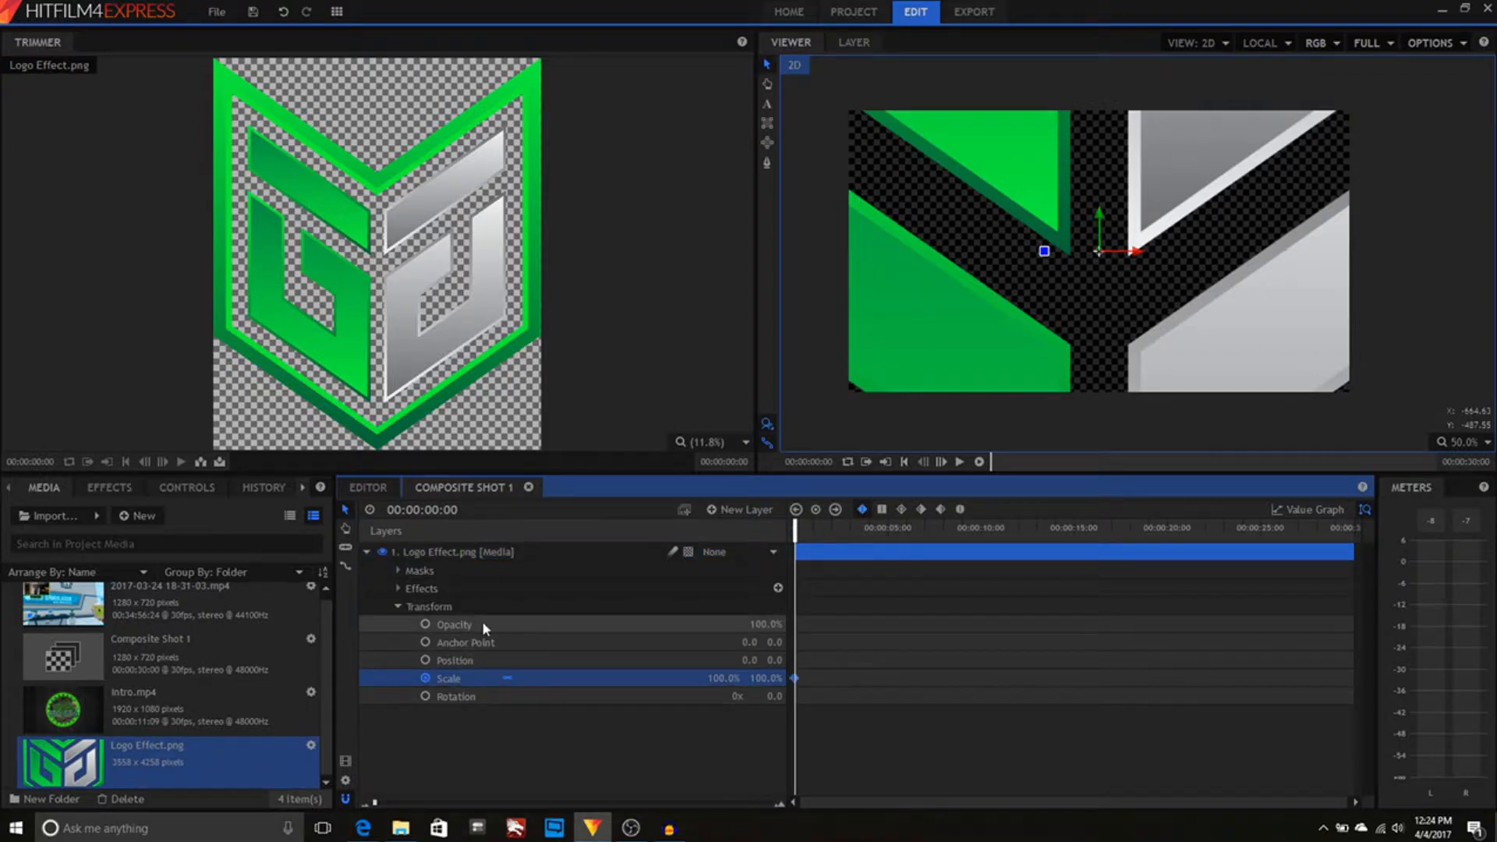
mouse_move(833, 390)
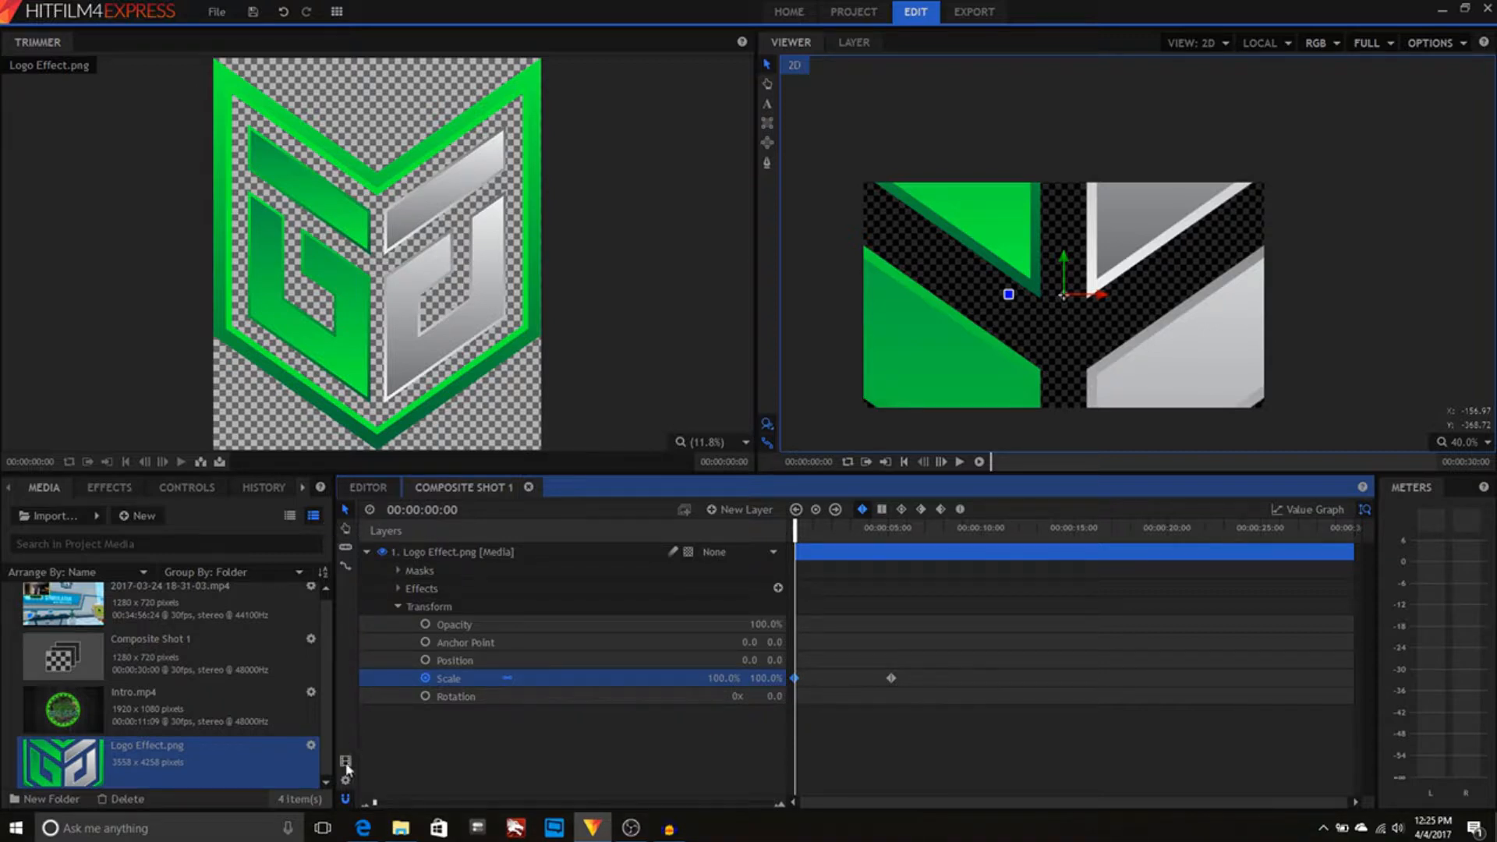
click(959, 461)
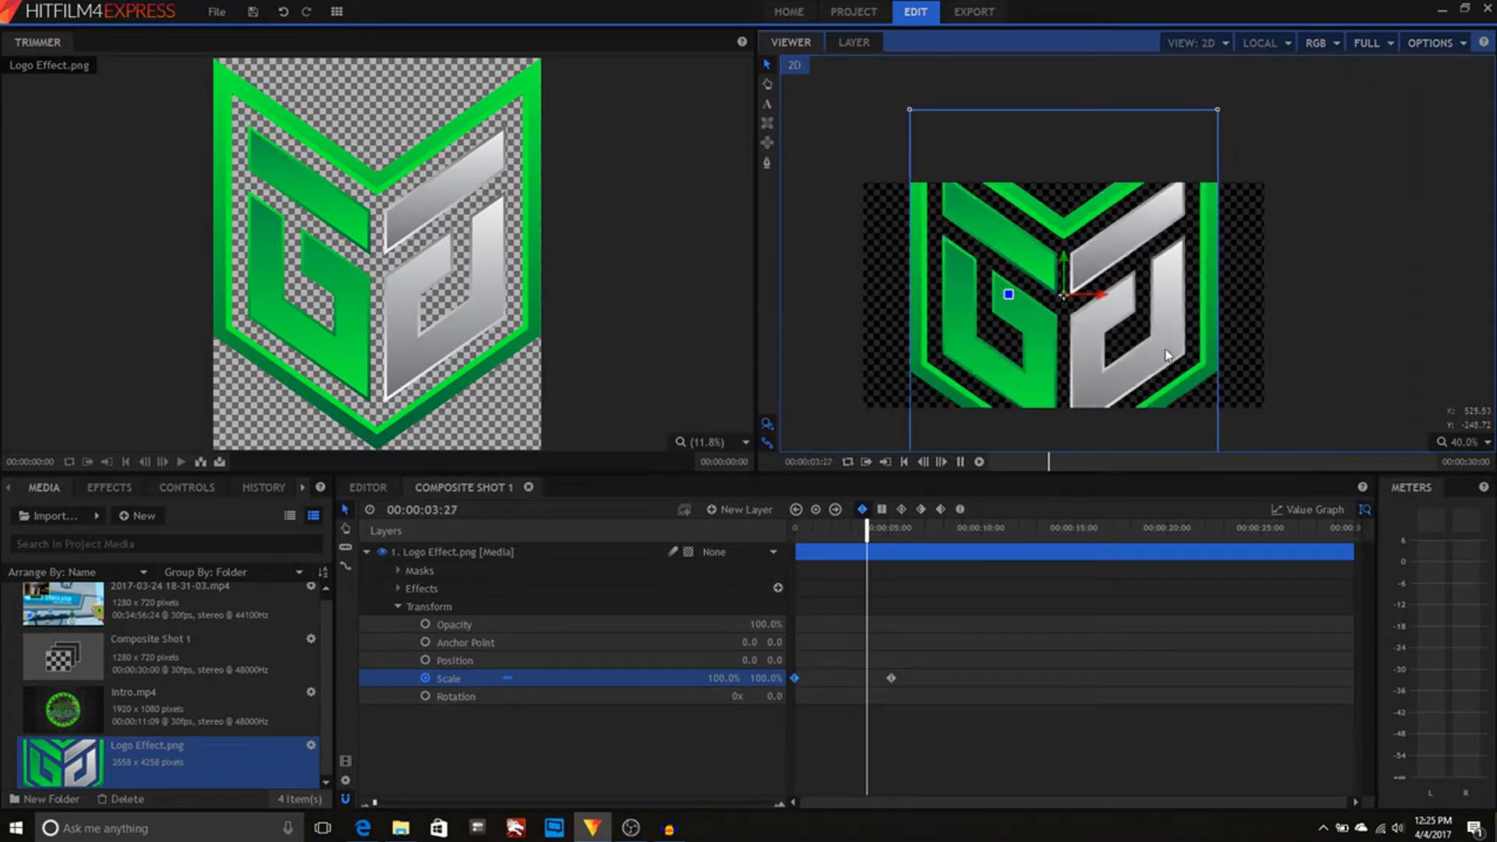
click(961, 462)
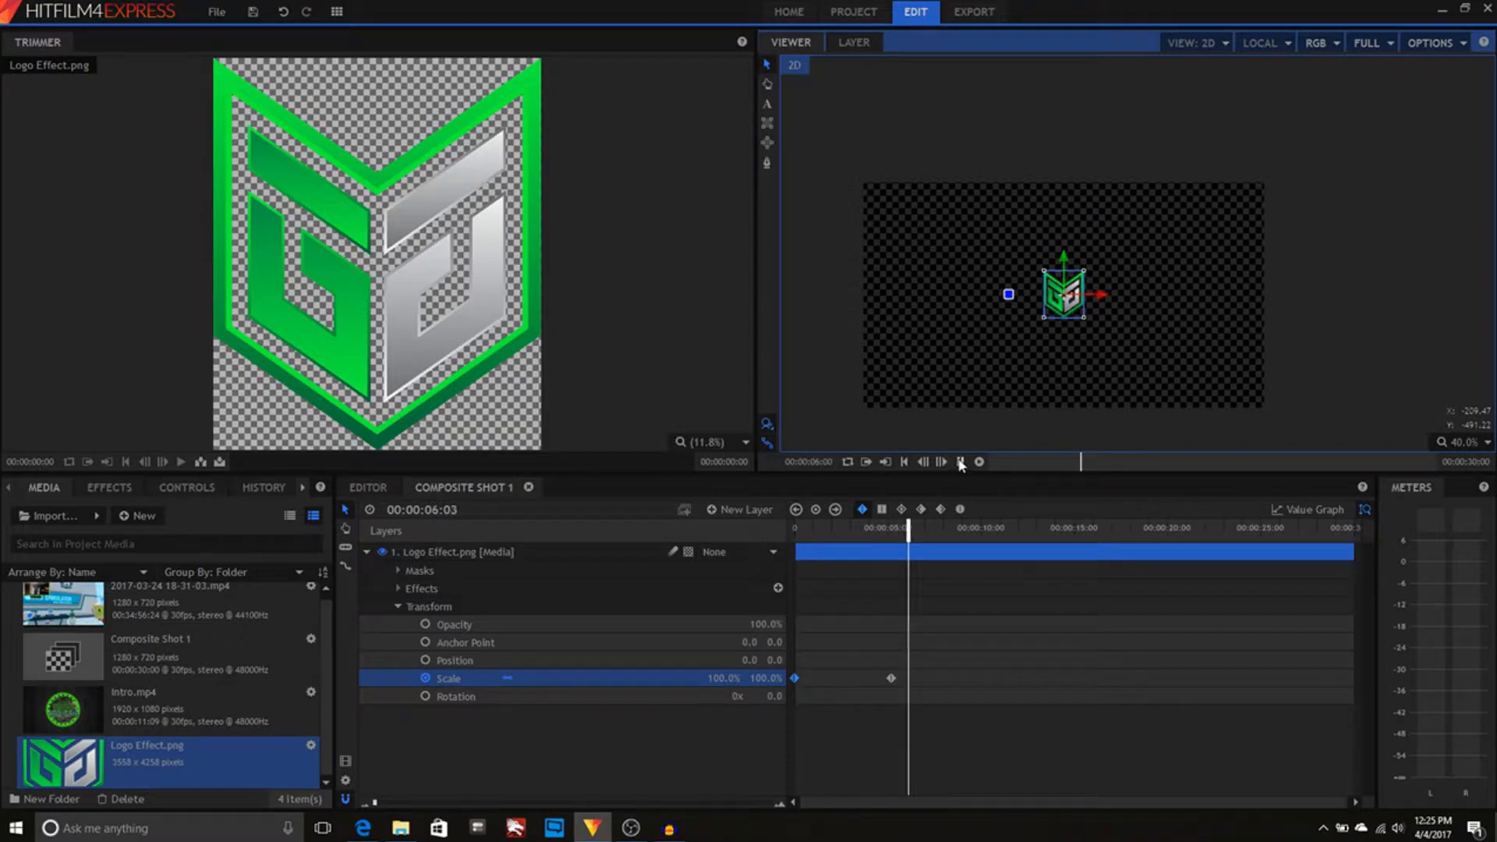
click(963, 462)
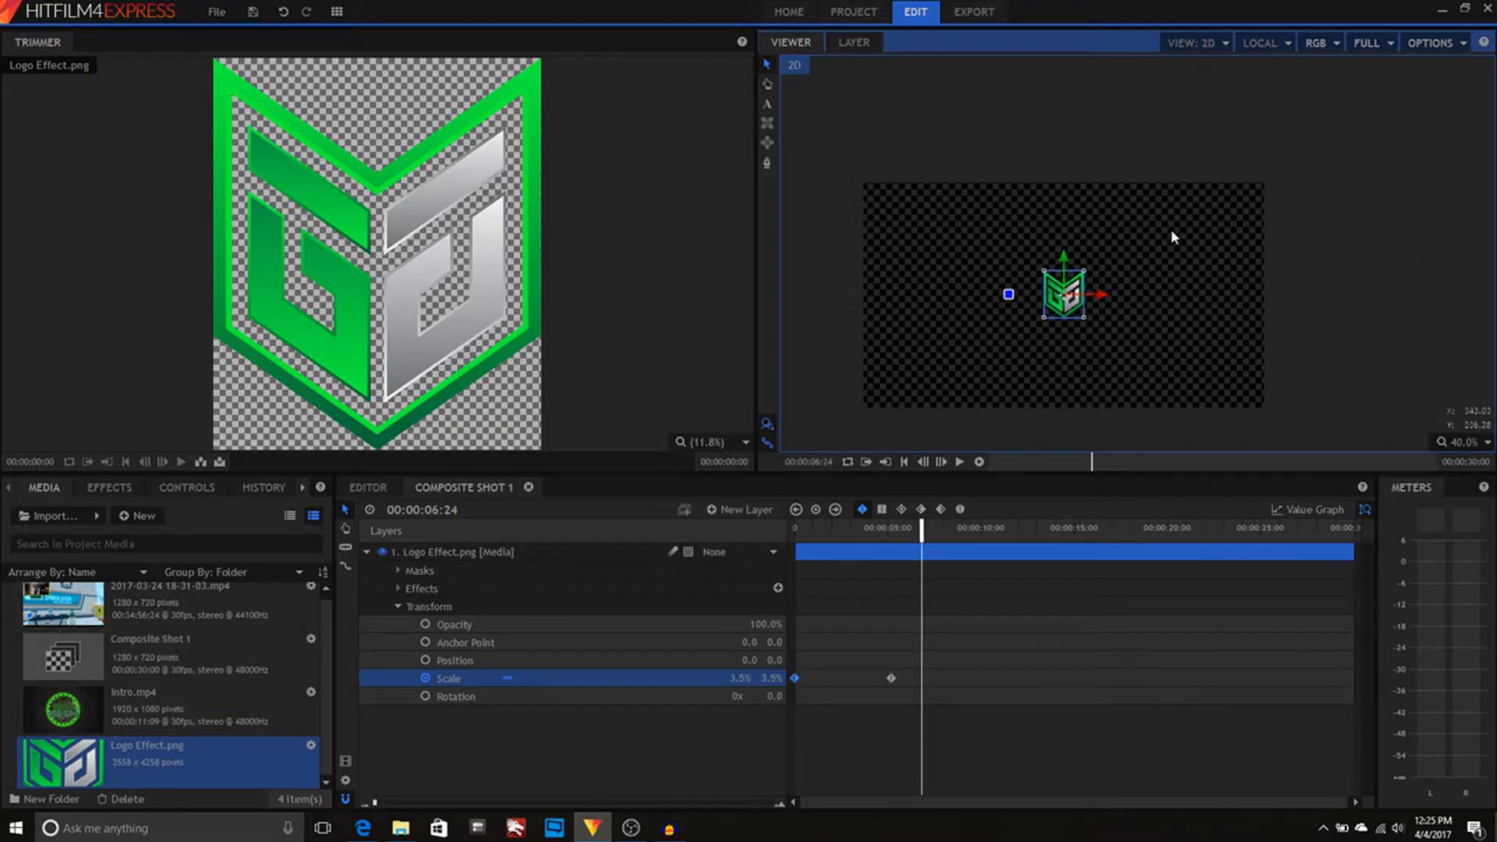
click(365, 486)
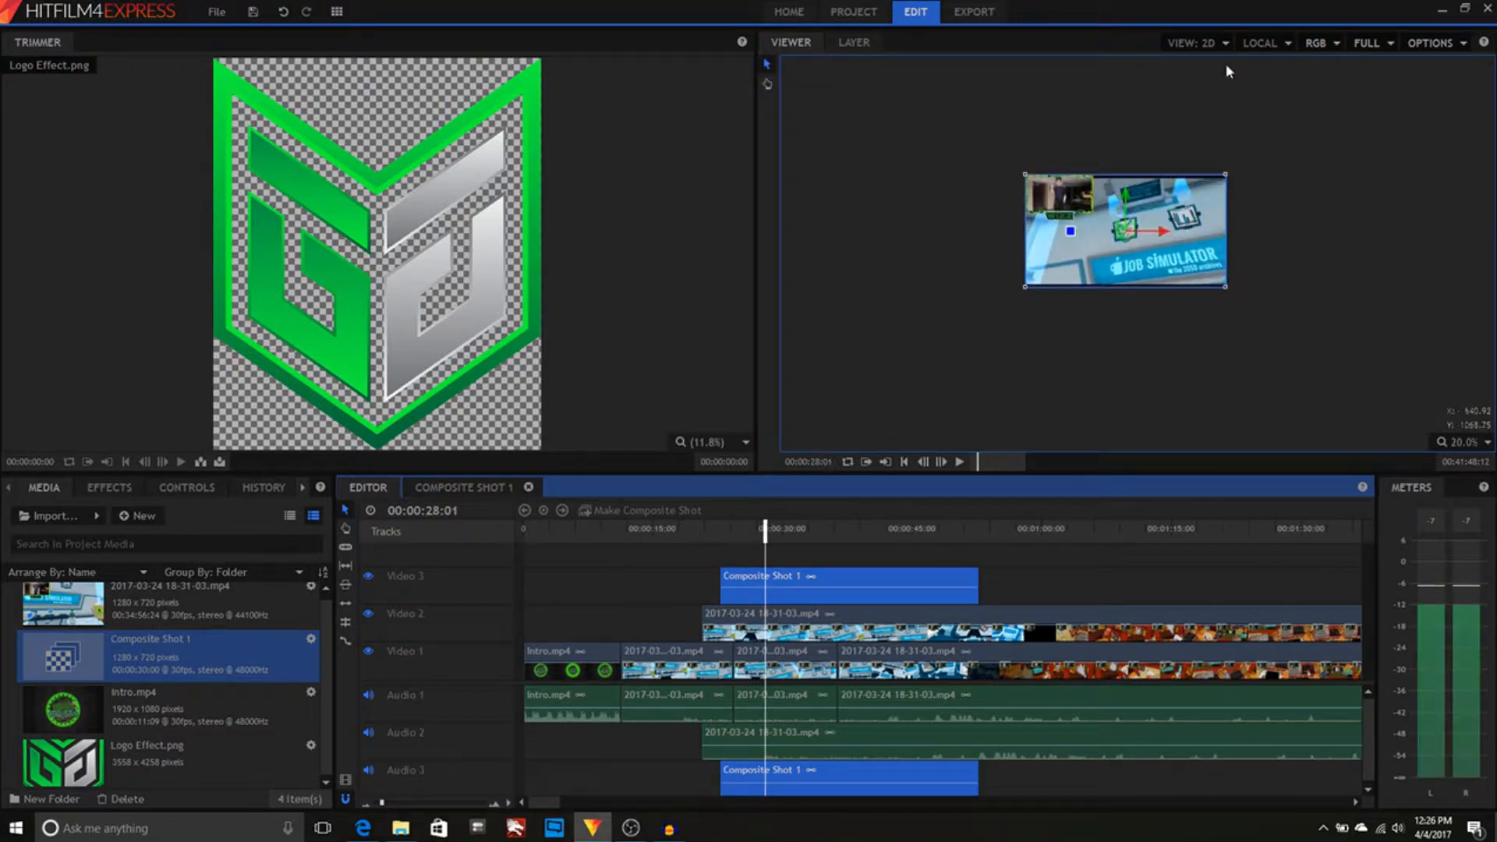
mouse_move(1117, 256)
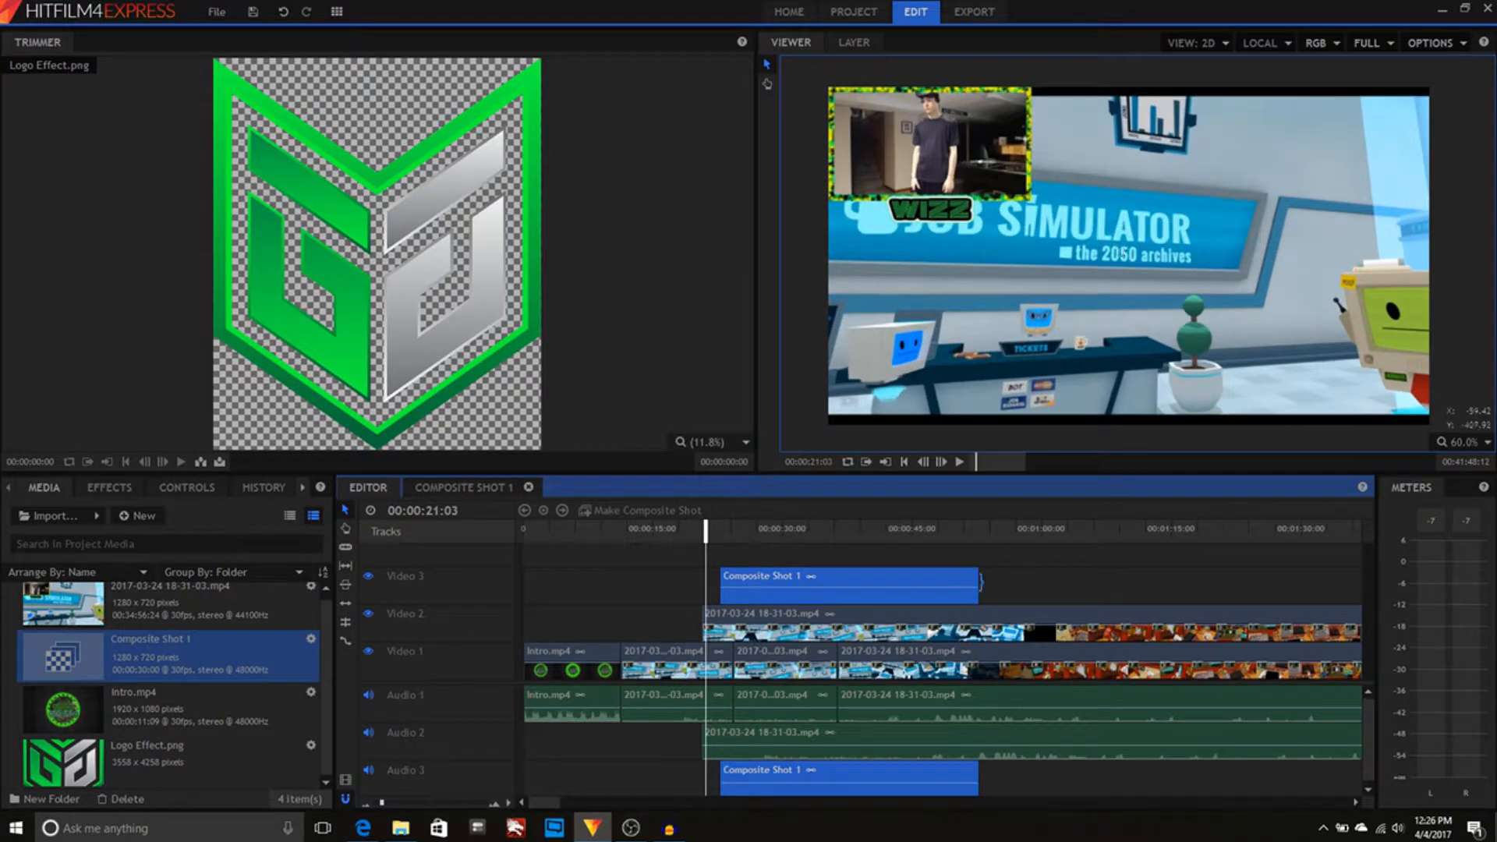
Play the edit in the Viewer to watch the green logo overlay over the gameplay.
click(959, 462)
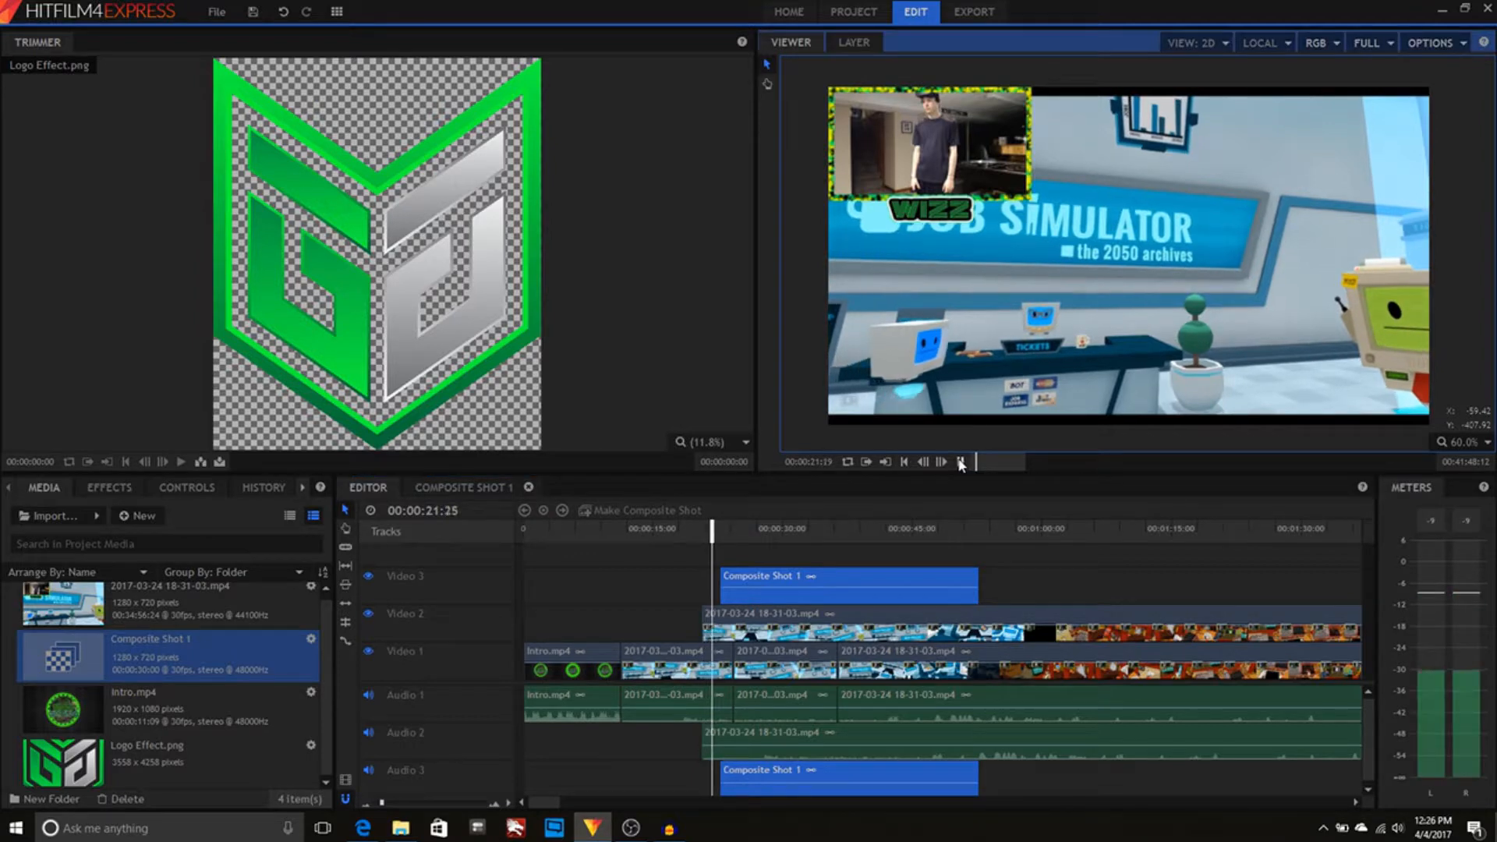
click(959, 462)
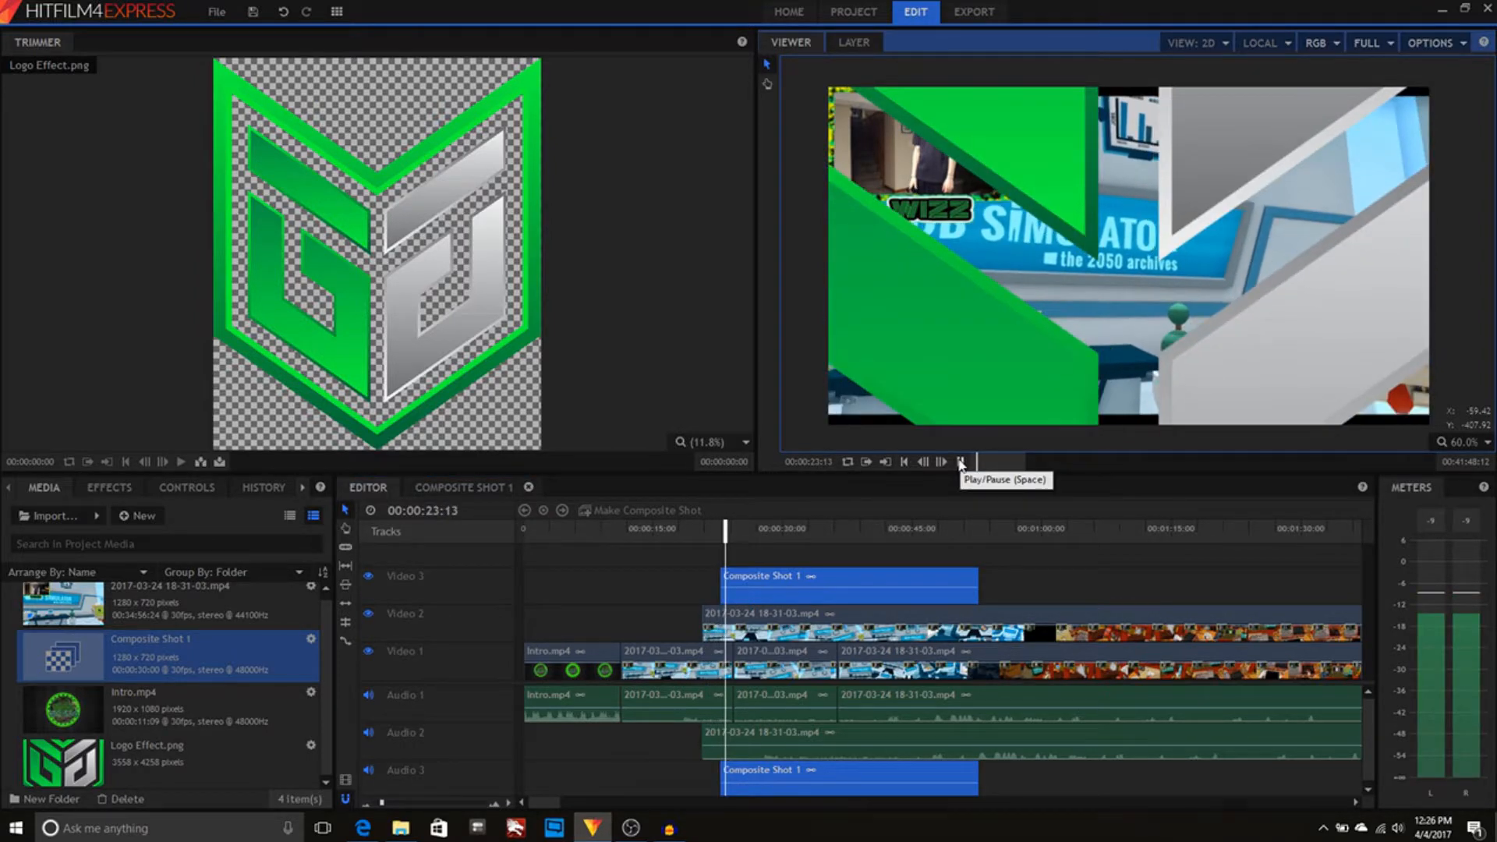
click(959, 462)
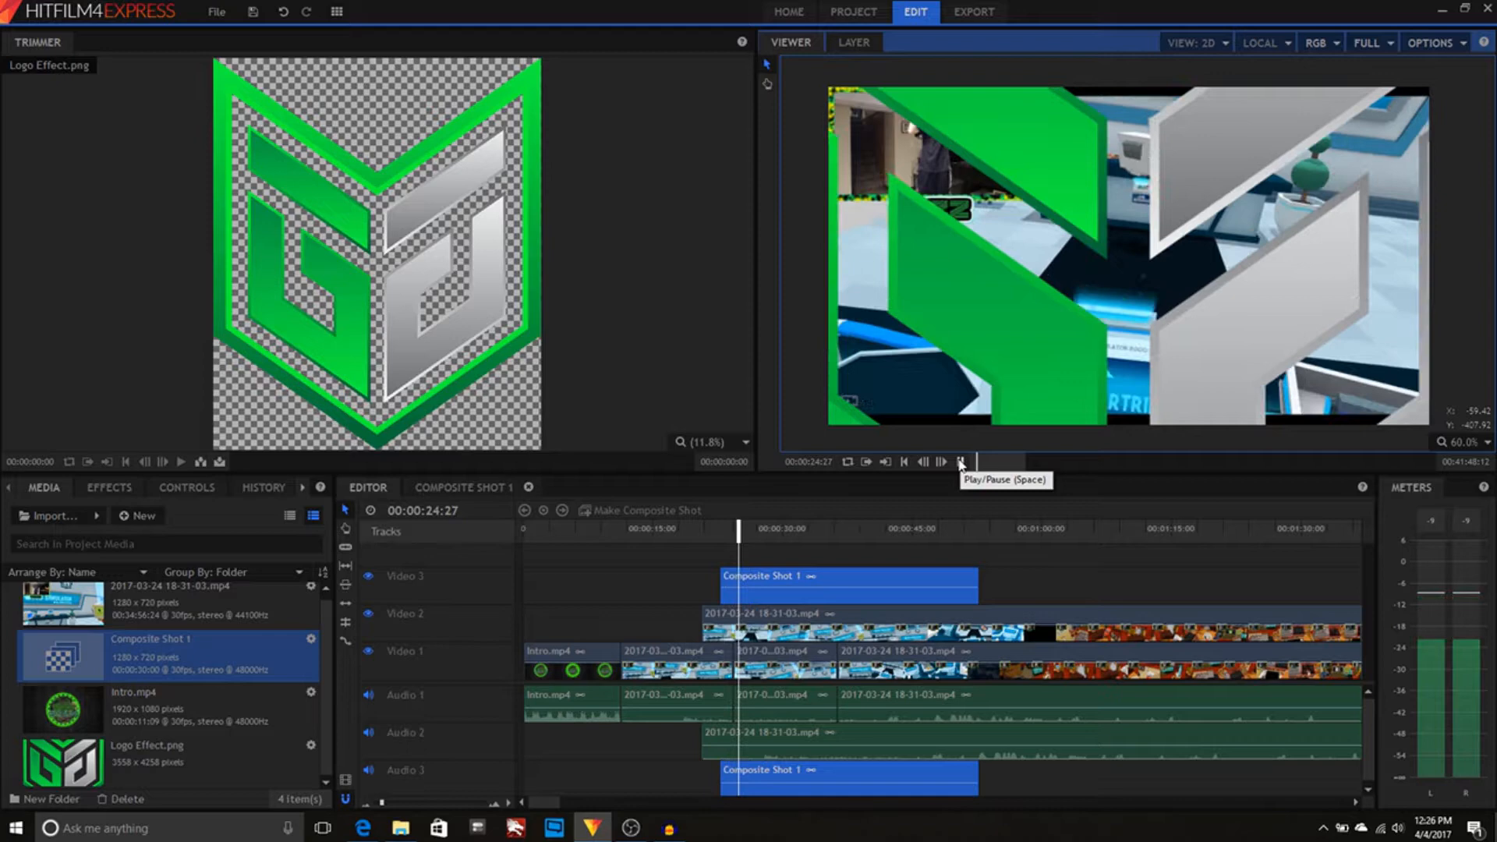
click(959, 462)
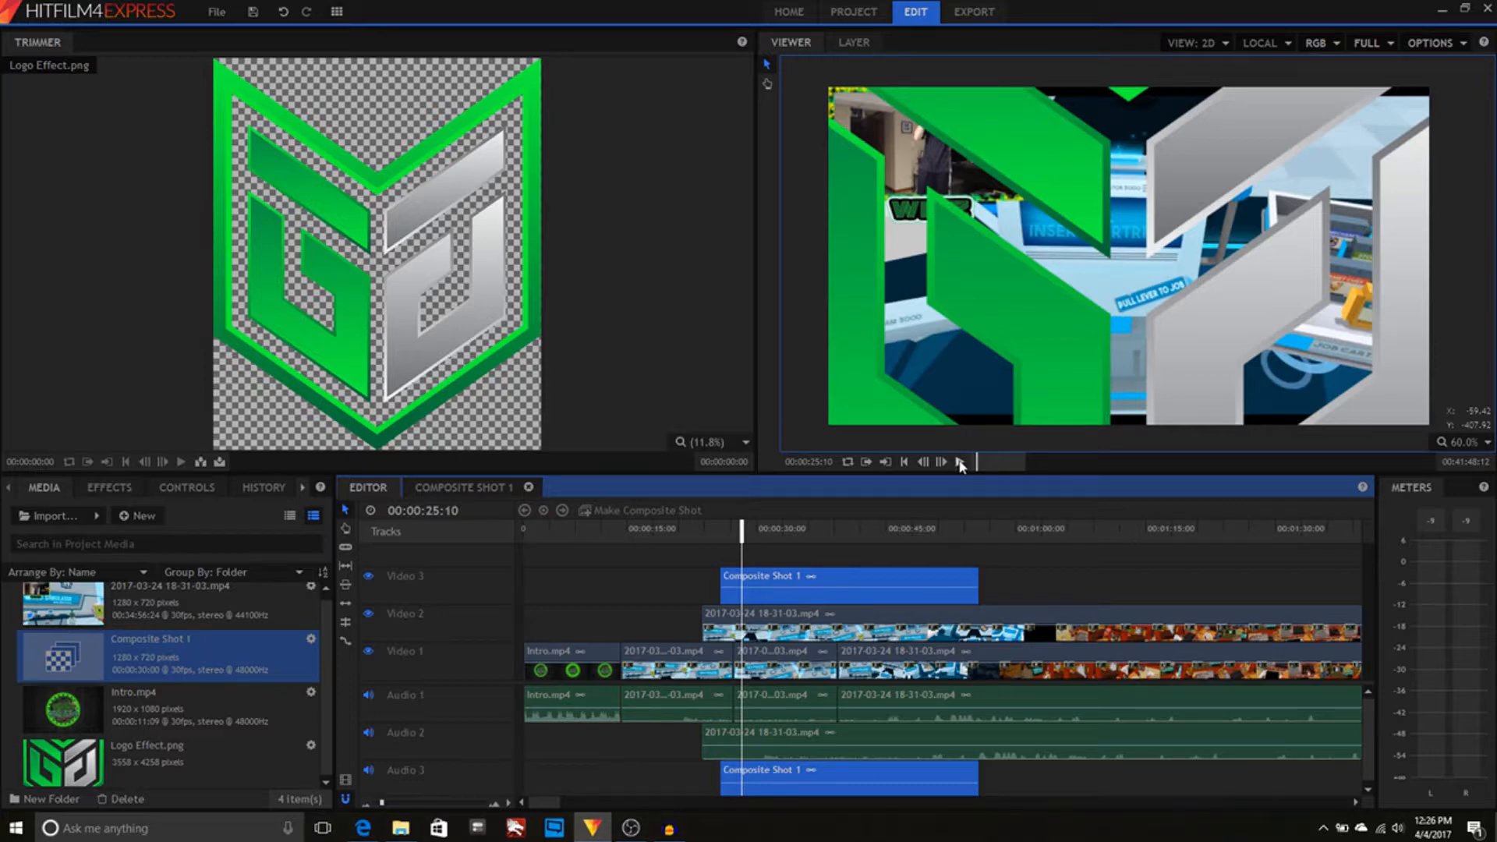
Step the preview through the logo reveal until it shrinks away, then head to Export.
click(960, 462)
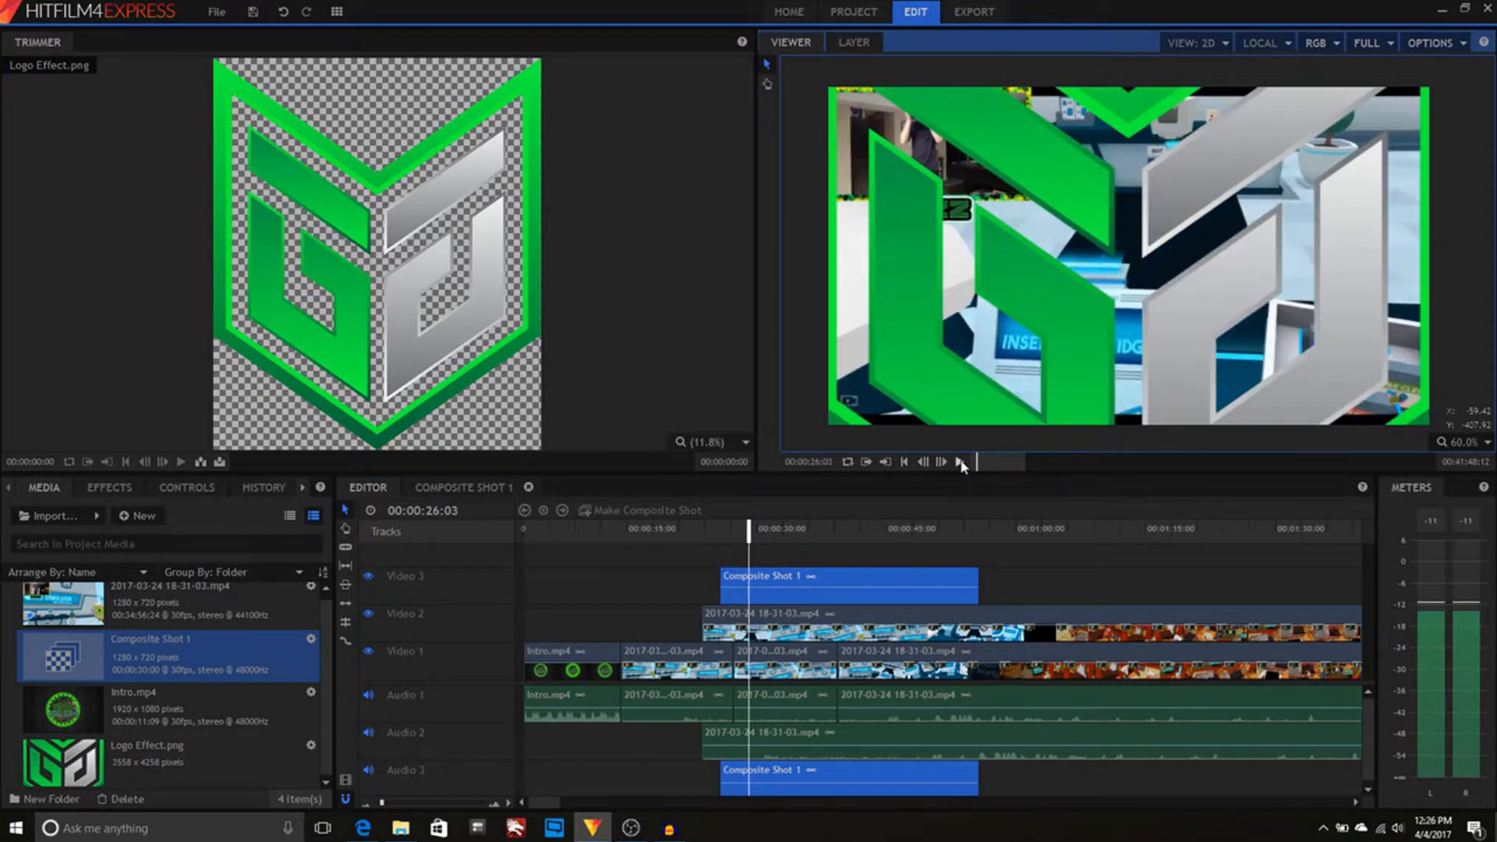
click(964, 462)
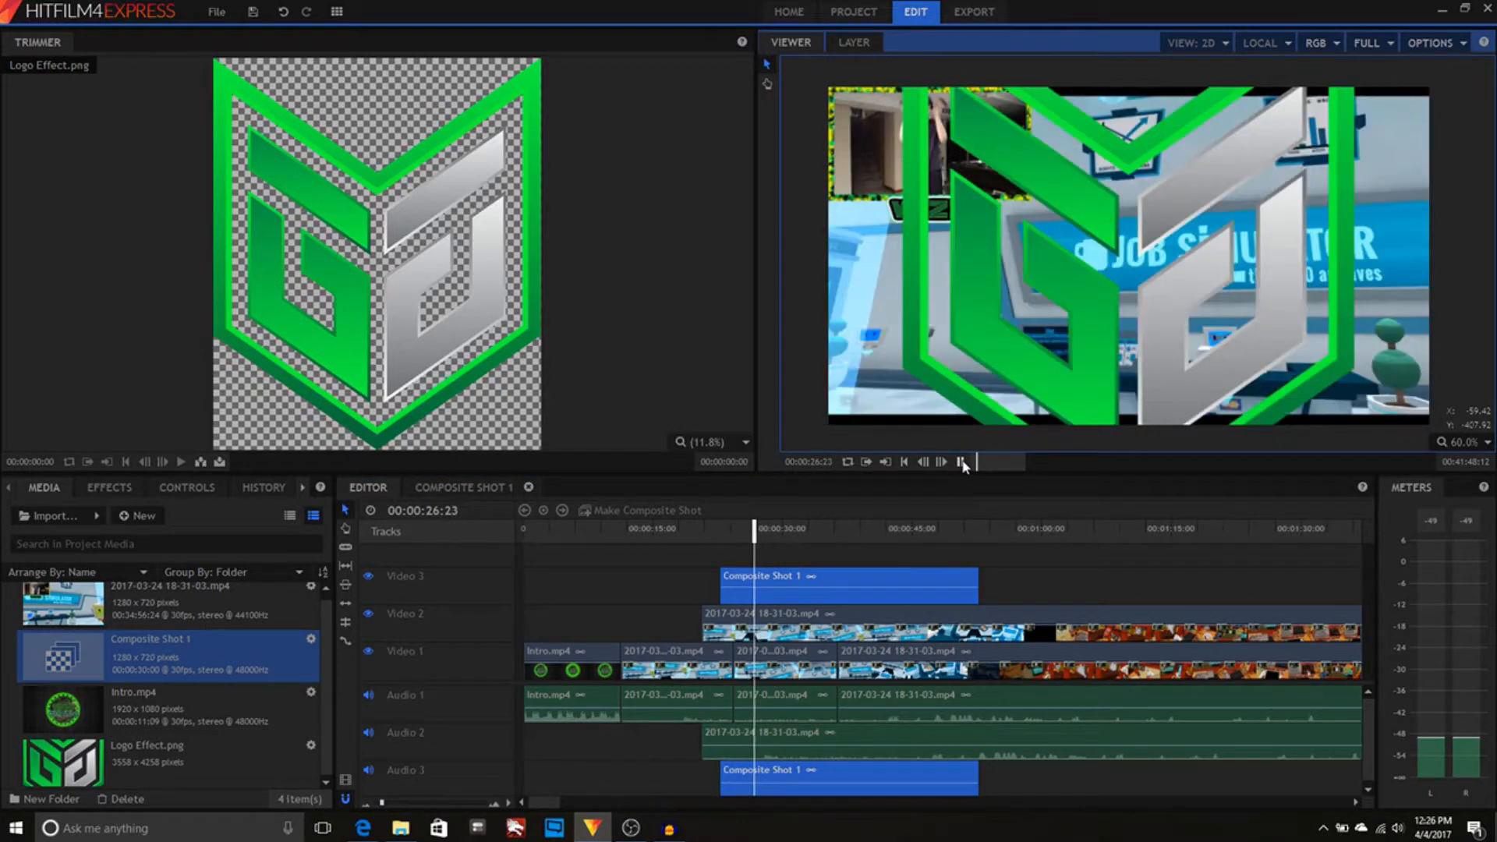
click(941, 462)
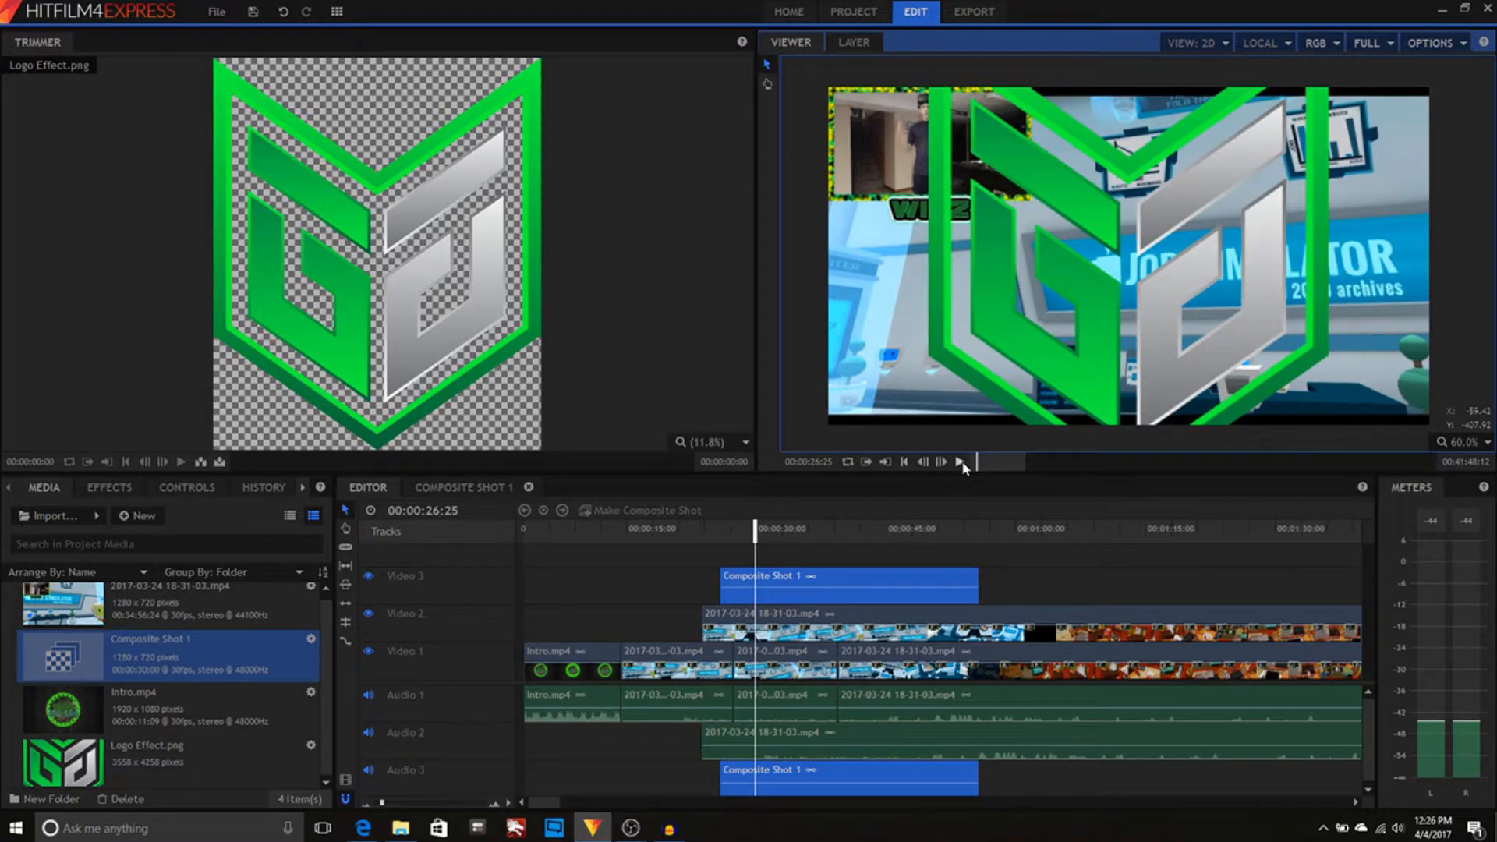
click(941, 462)
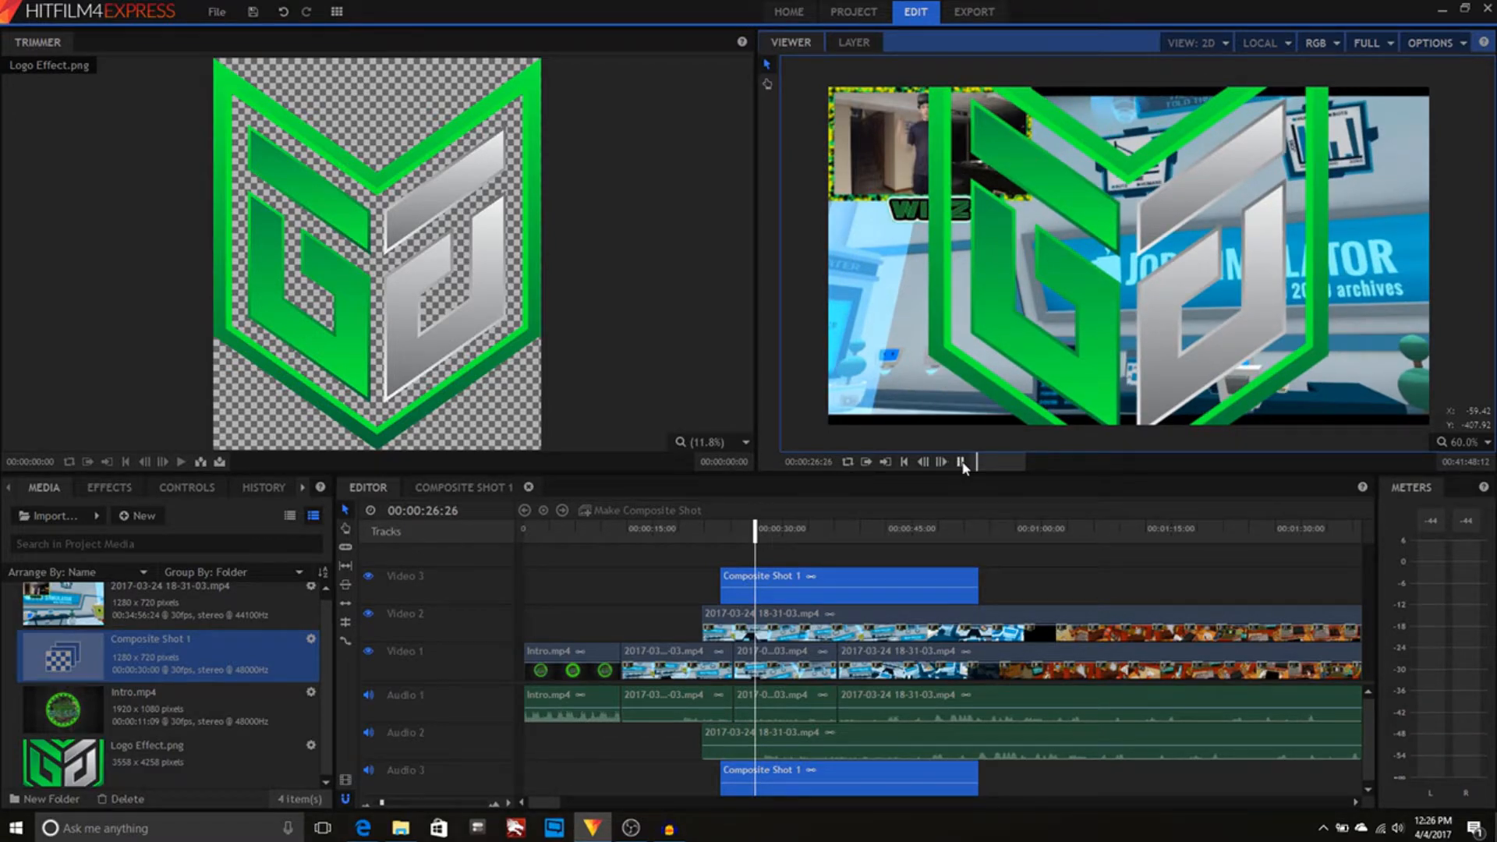
click(964, 462)
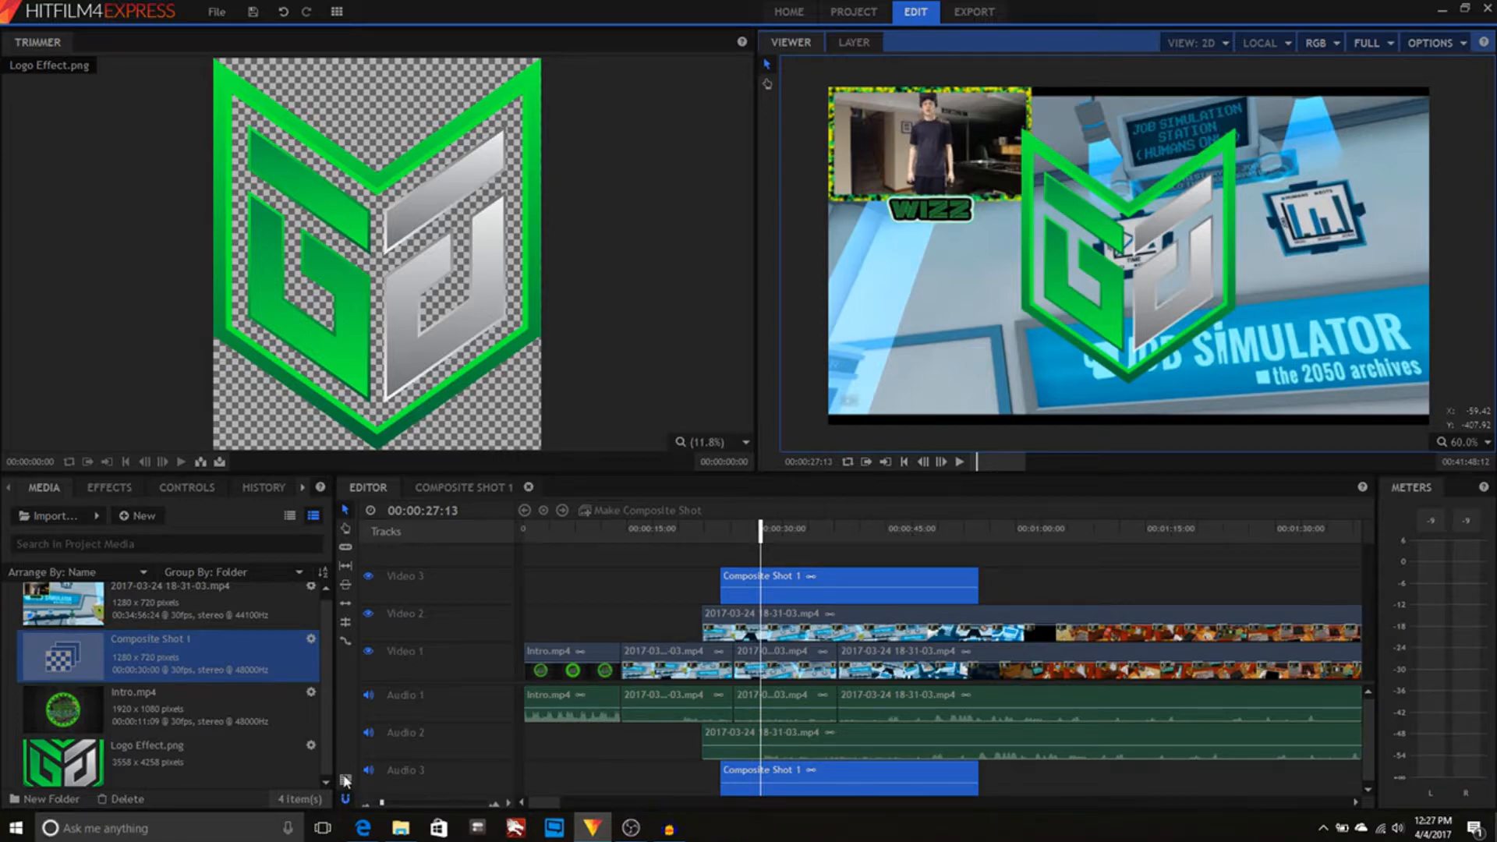
click(972, 11)
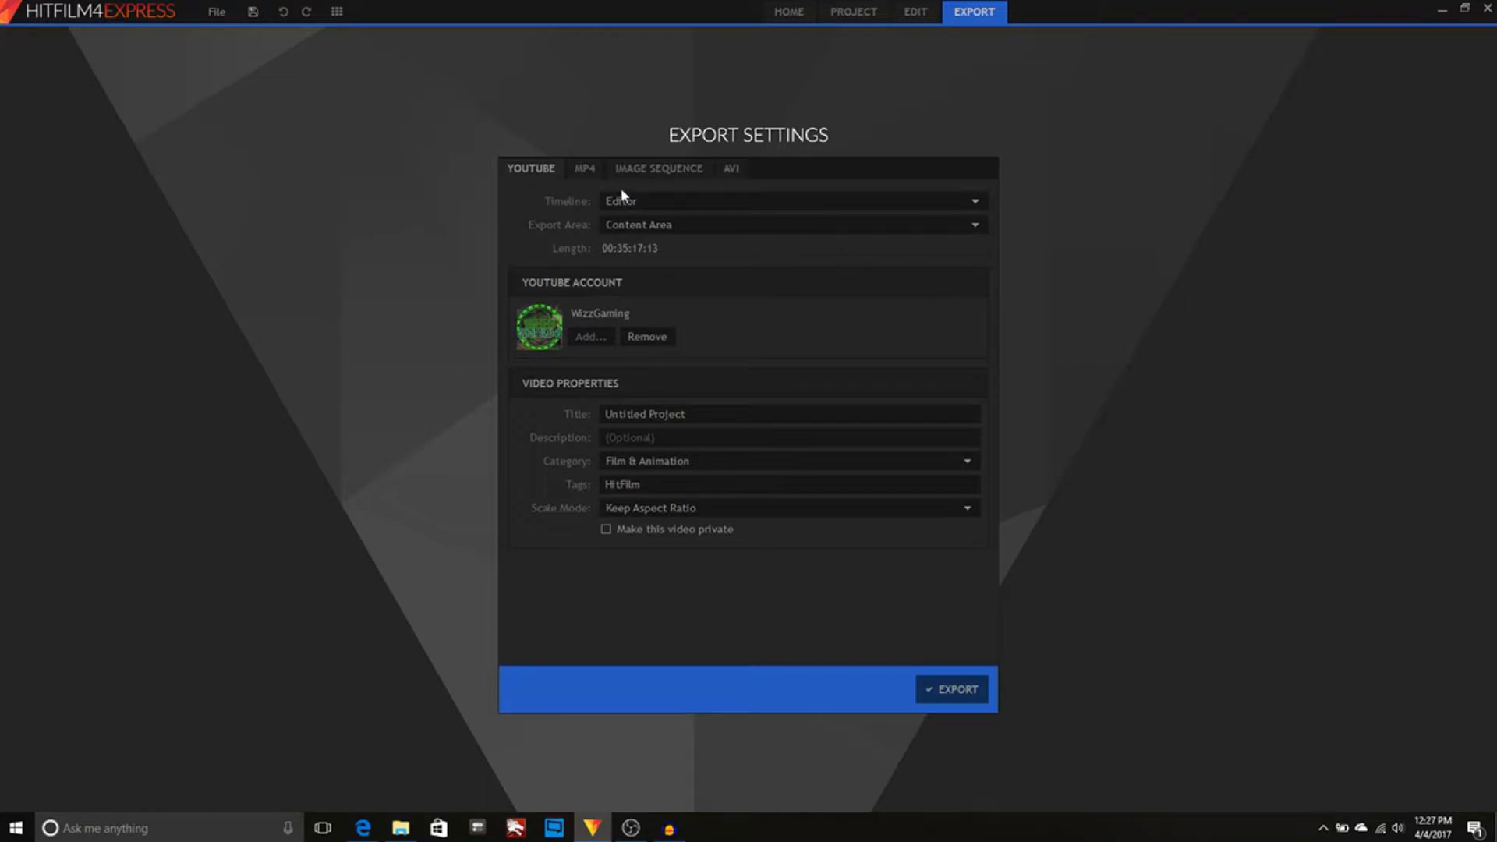
mouse_move(549, 254)
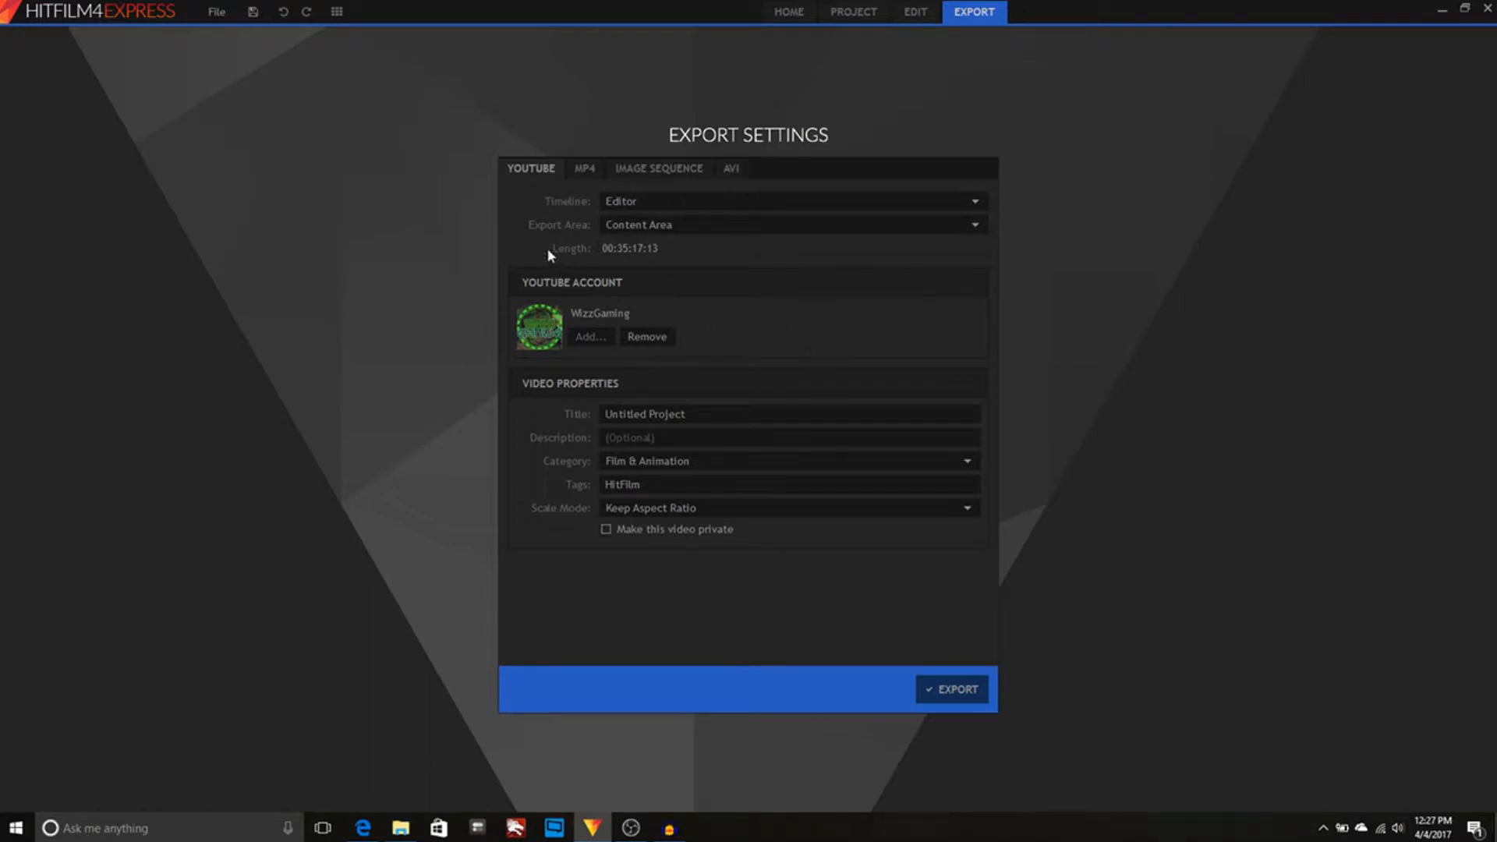
mouse_move(773, 285)
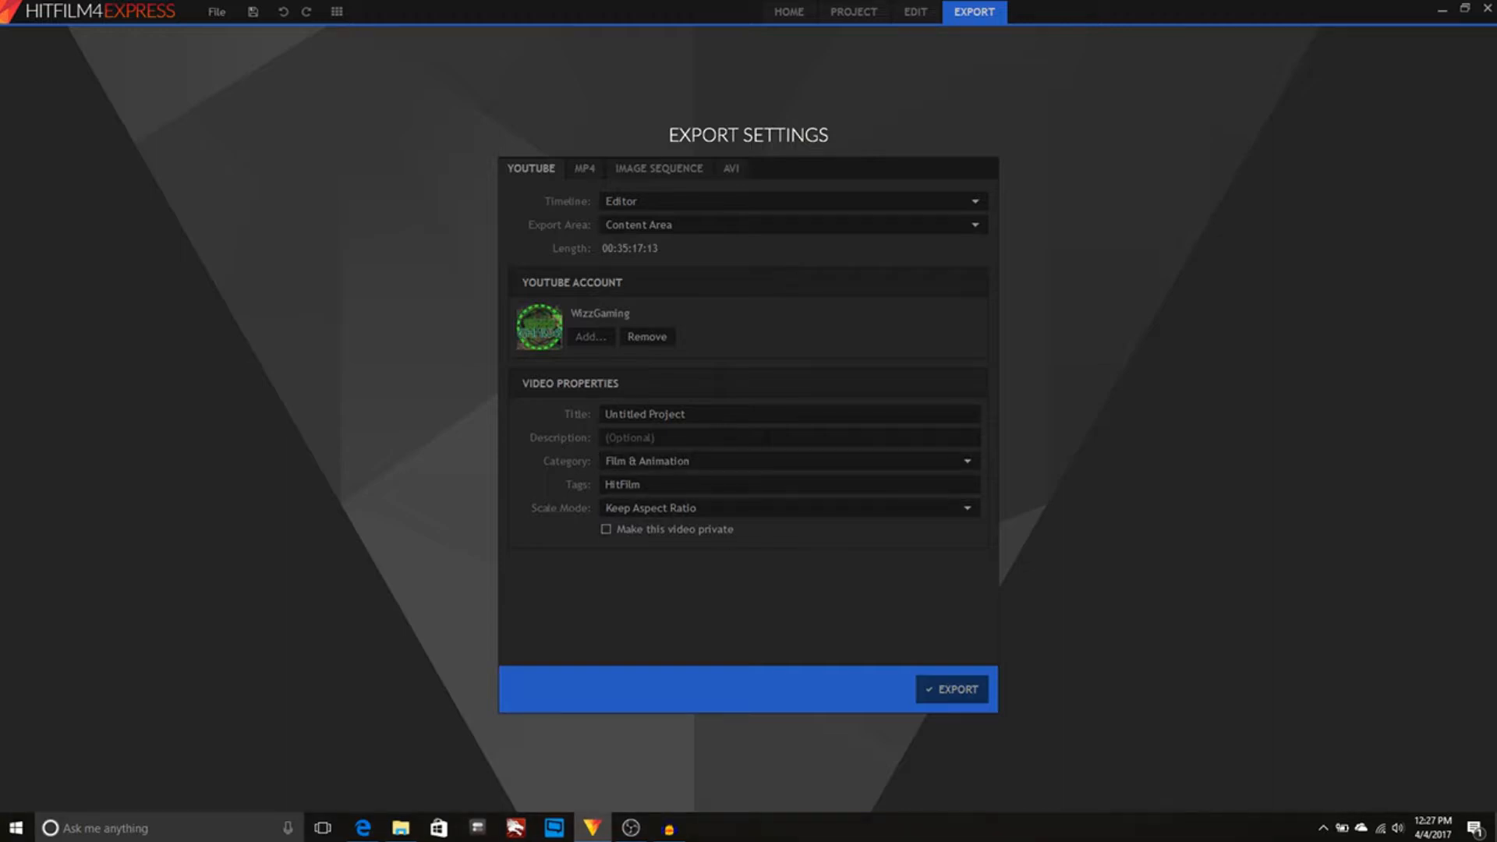
mouse_move(573, 404)
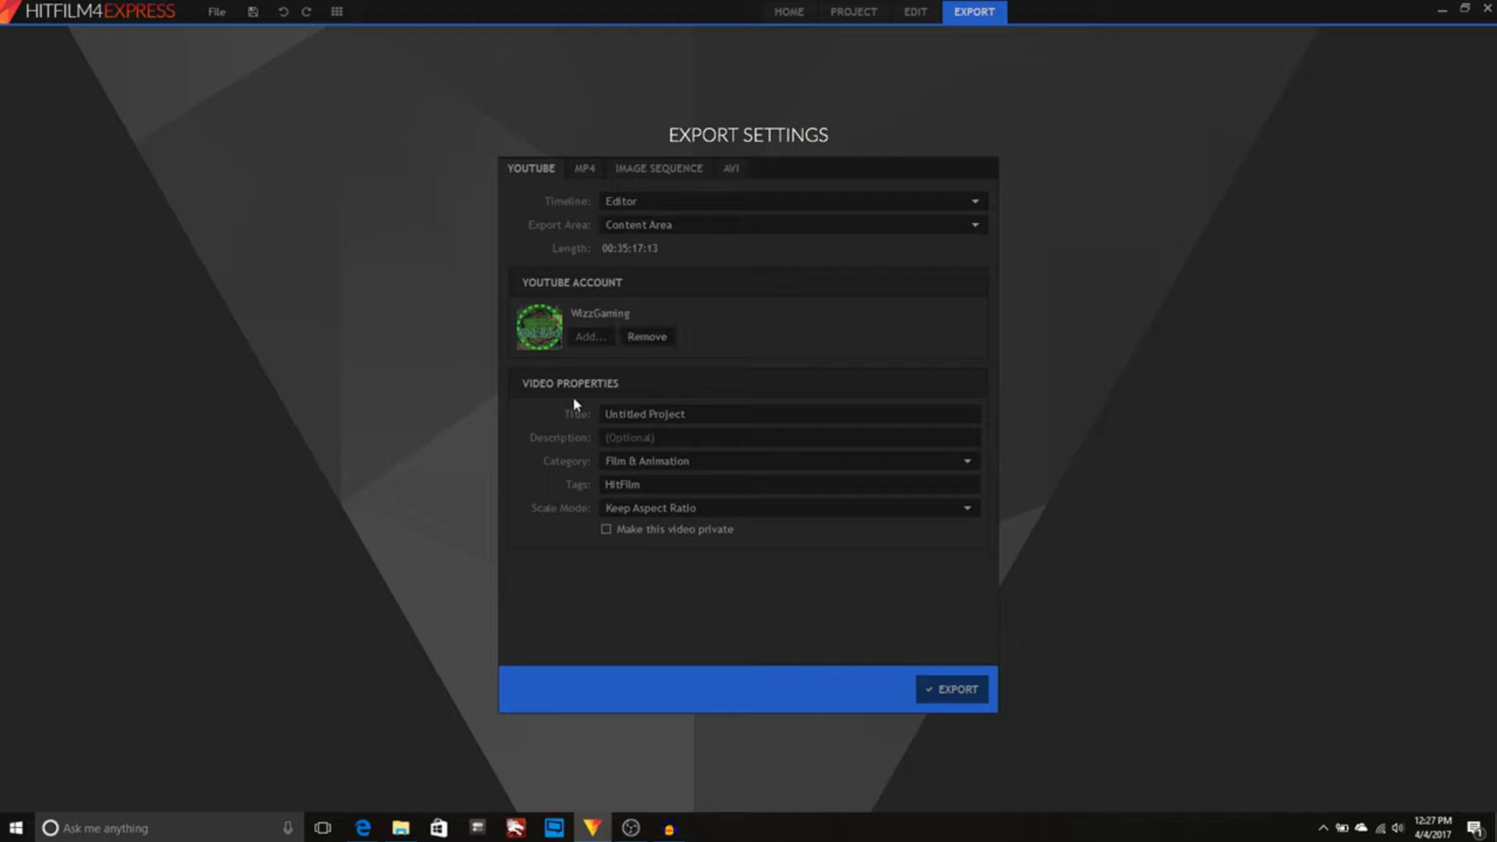
mouse_move(669, 432)
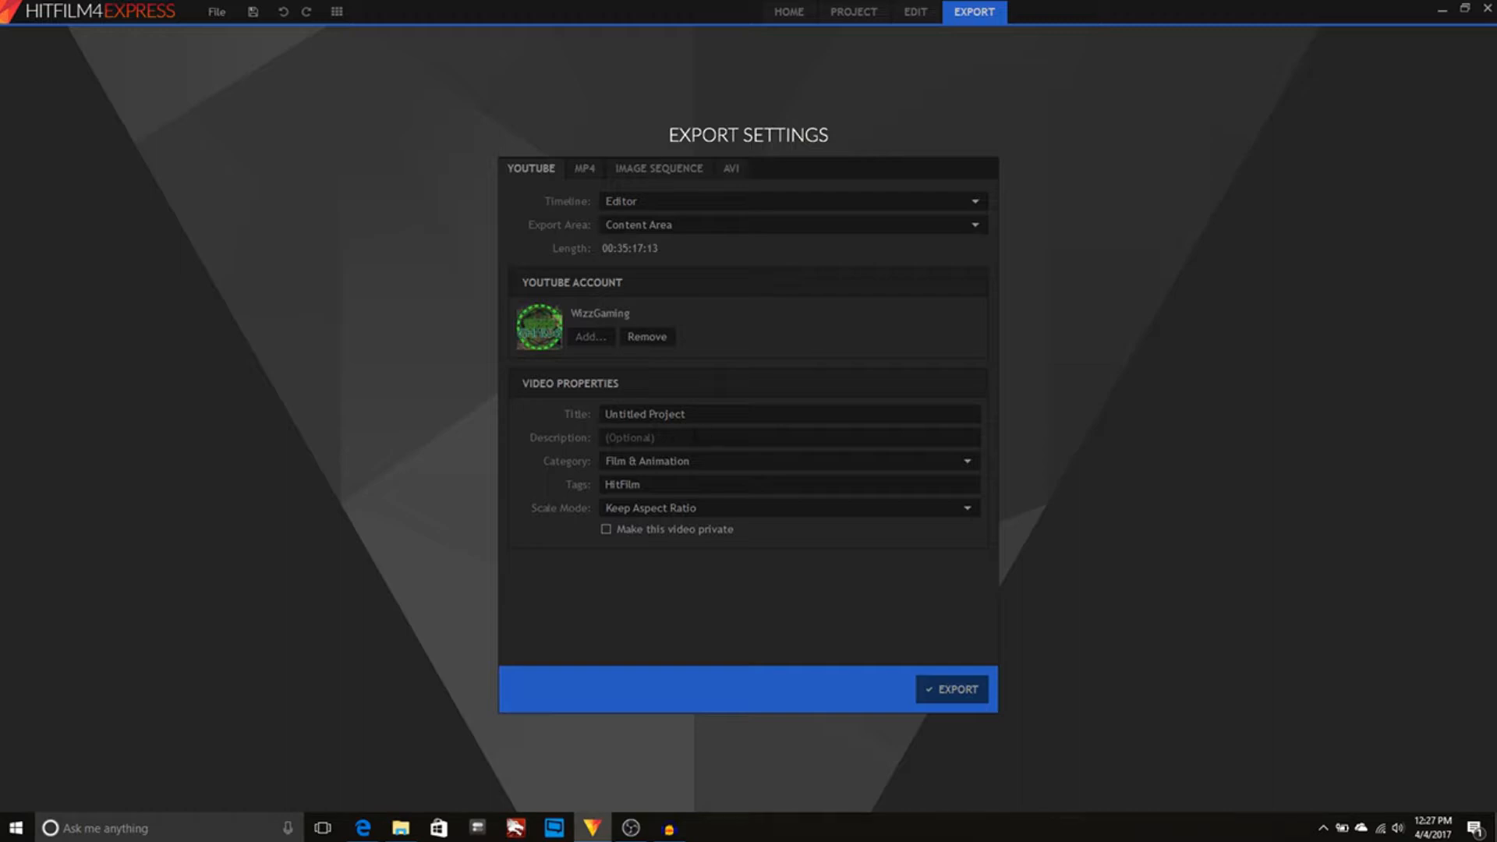
mouse_move(783, 393)
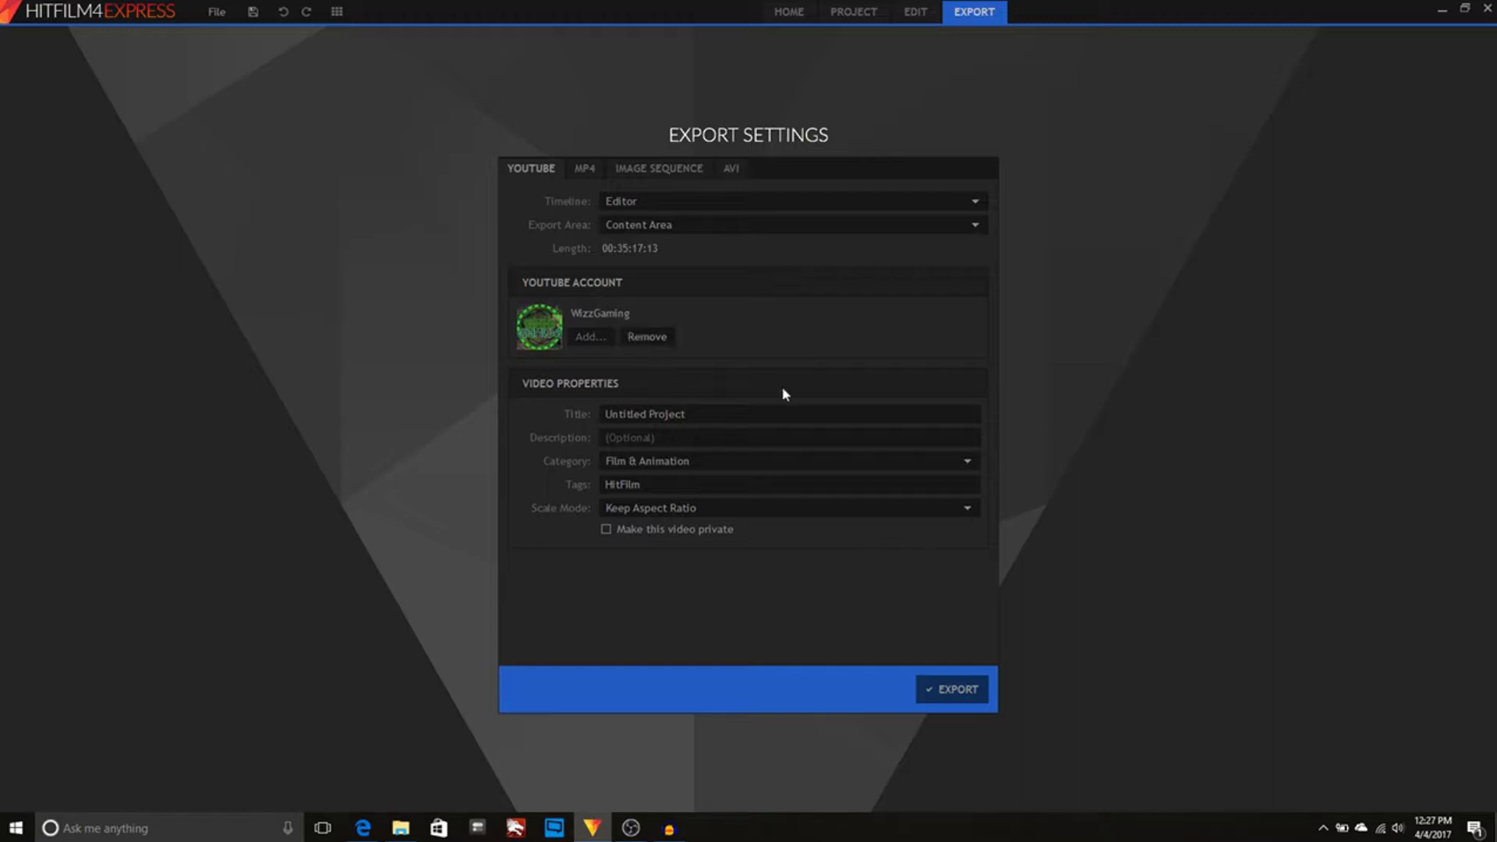
mouse_move(728, 343)
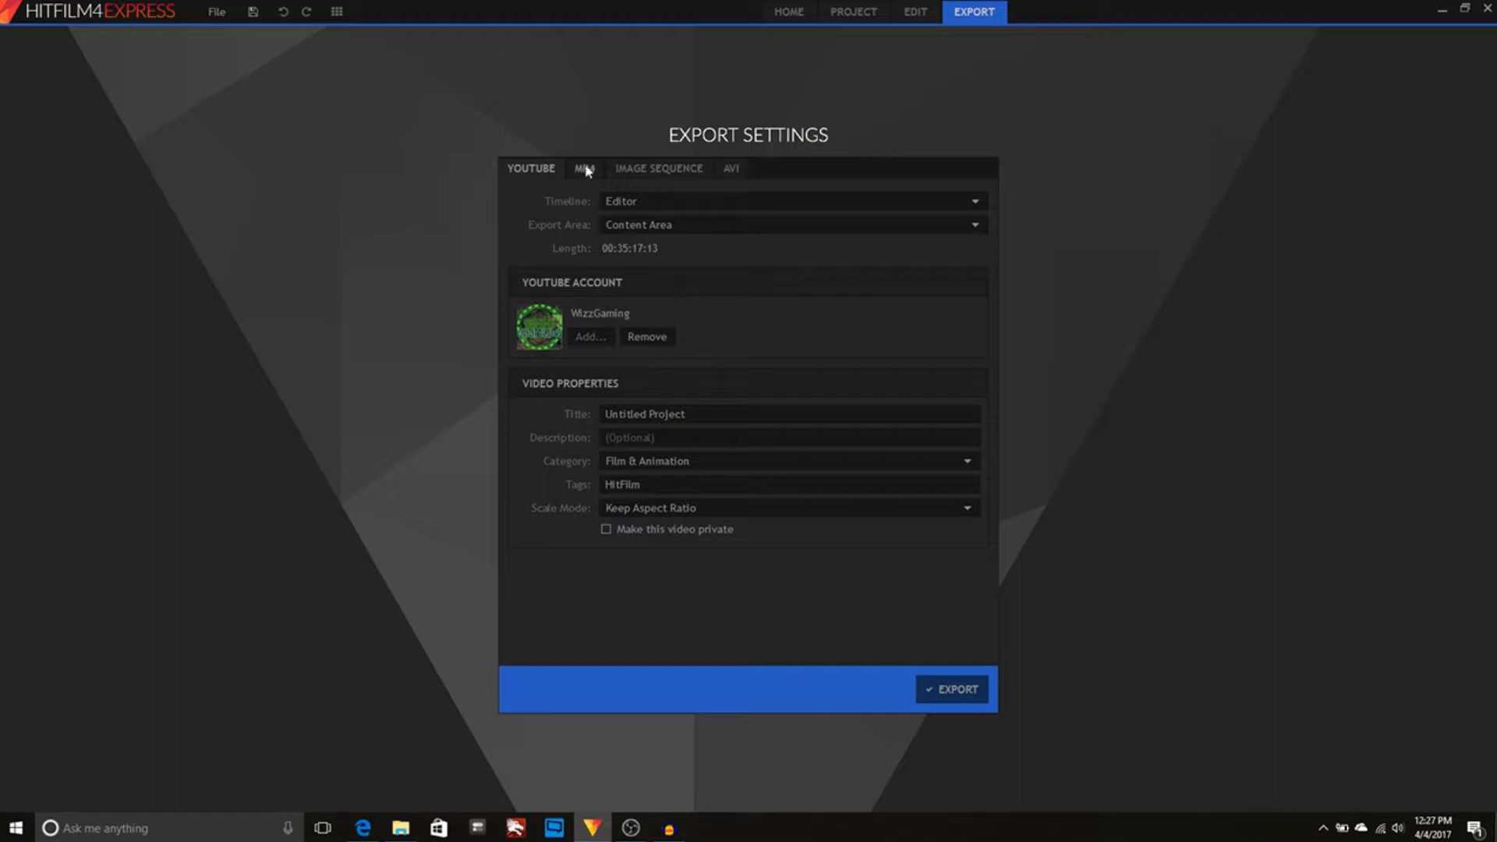
Switch the export settings from the YouTube panel to the MP4 options.
click(584, 169)
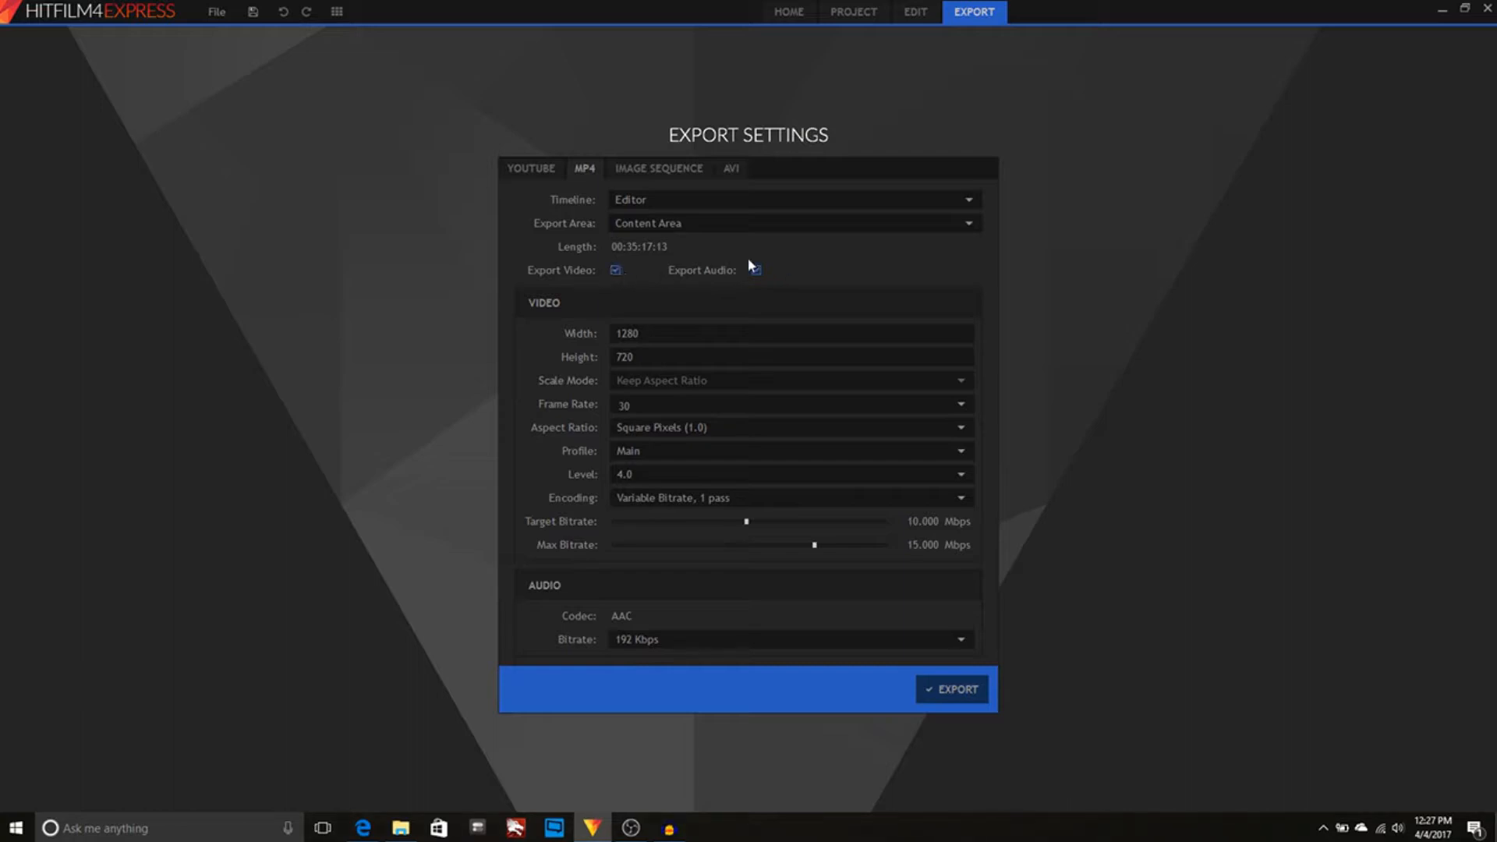
Review MP4 export: 1280×720 at 30 fps, AAC audio, 10 Mbps target with 15 Mbps max.
click(755, 270)
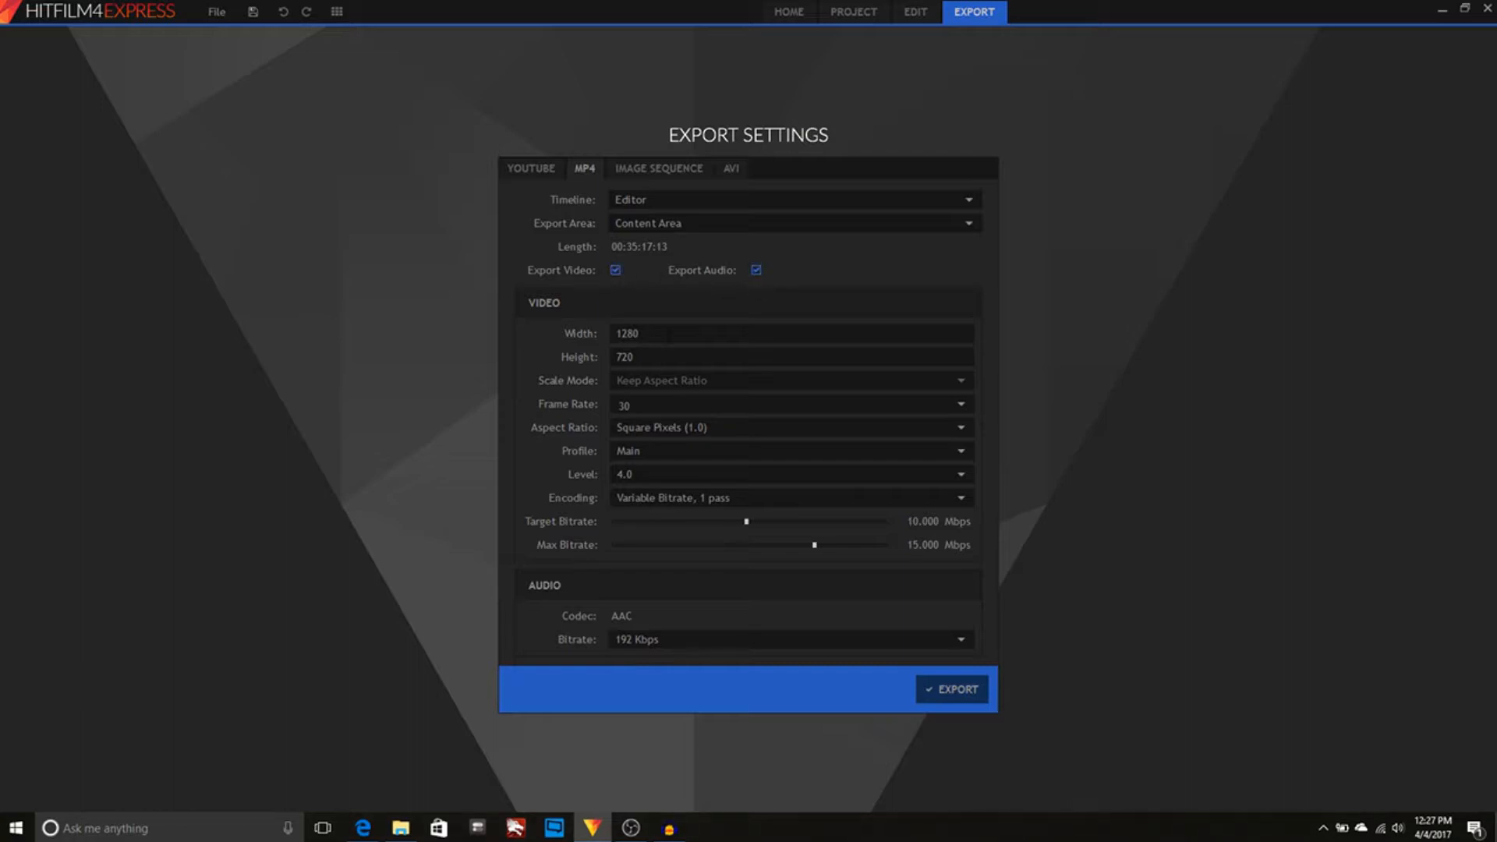
mouse_move(665, 329)
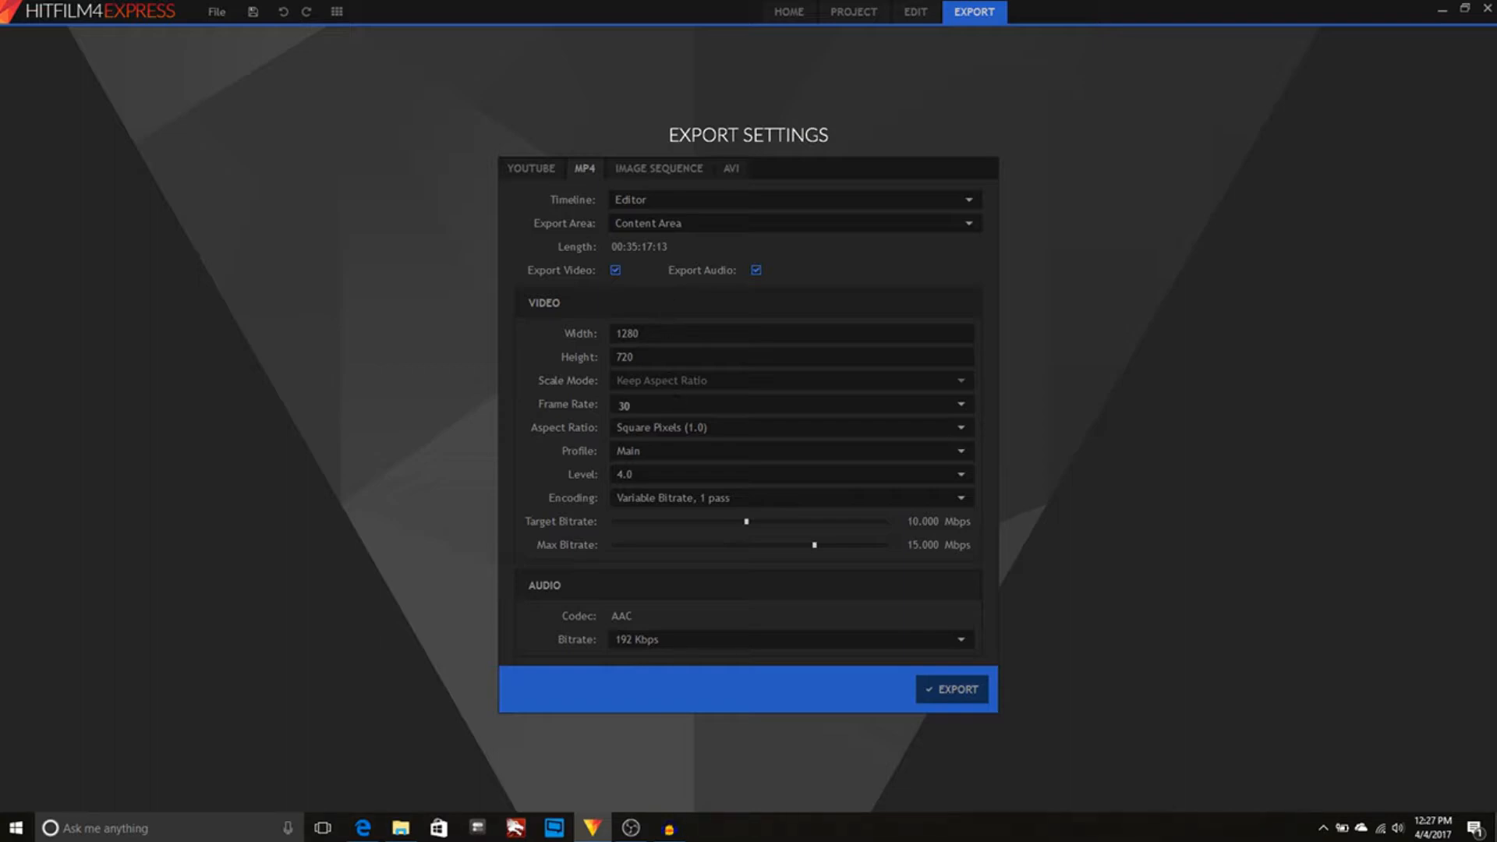
mouse_move(1167, 446)
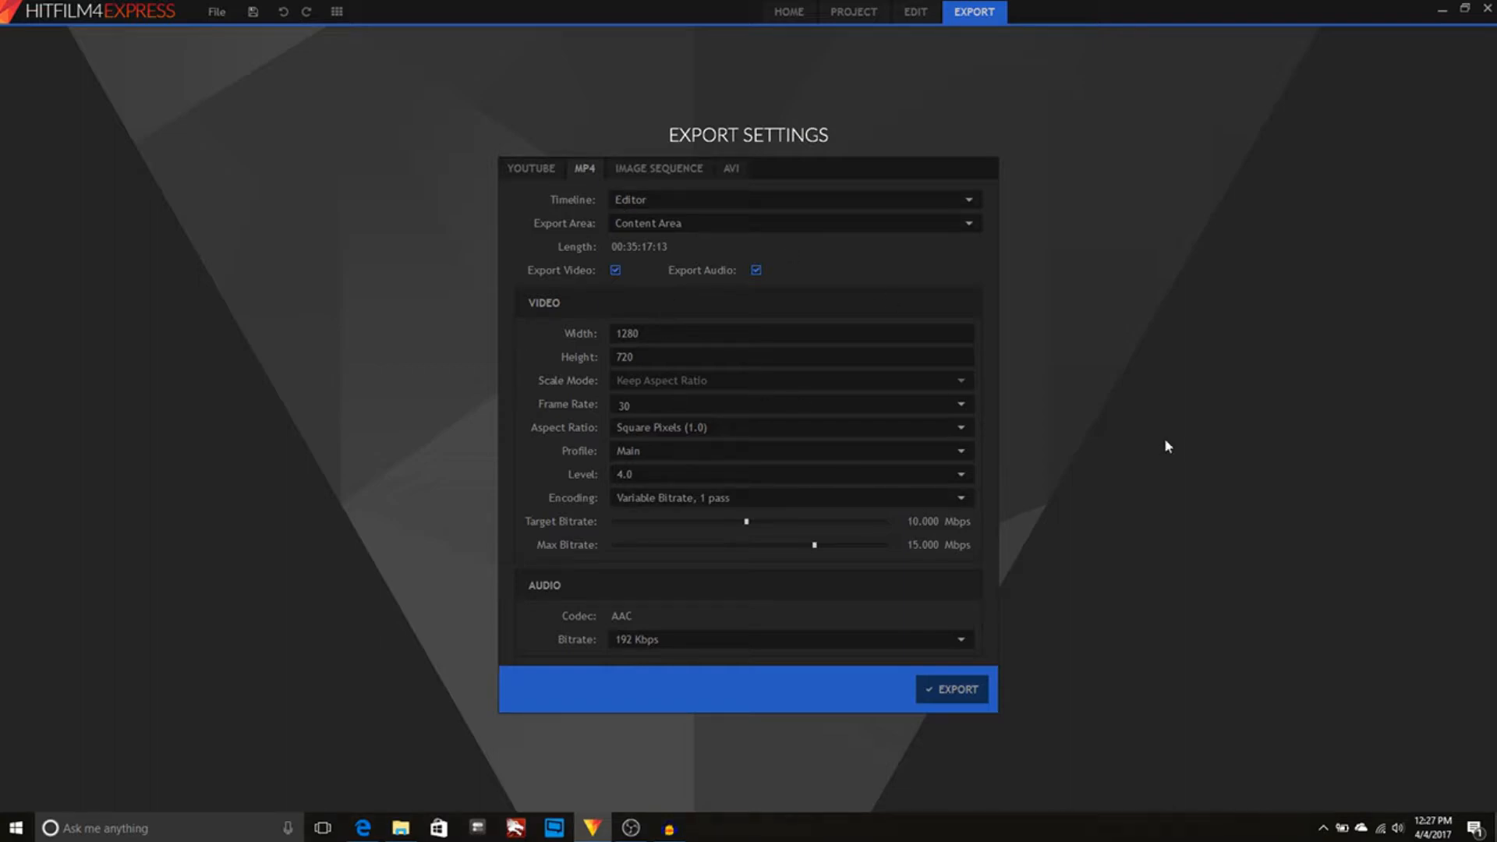
mouse_move(823, 602)
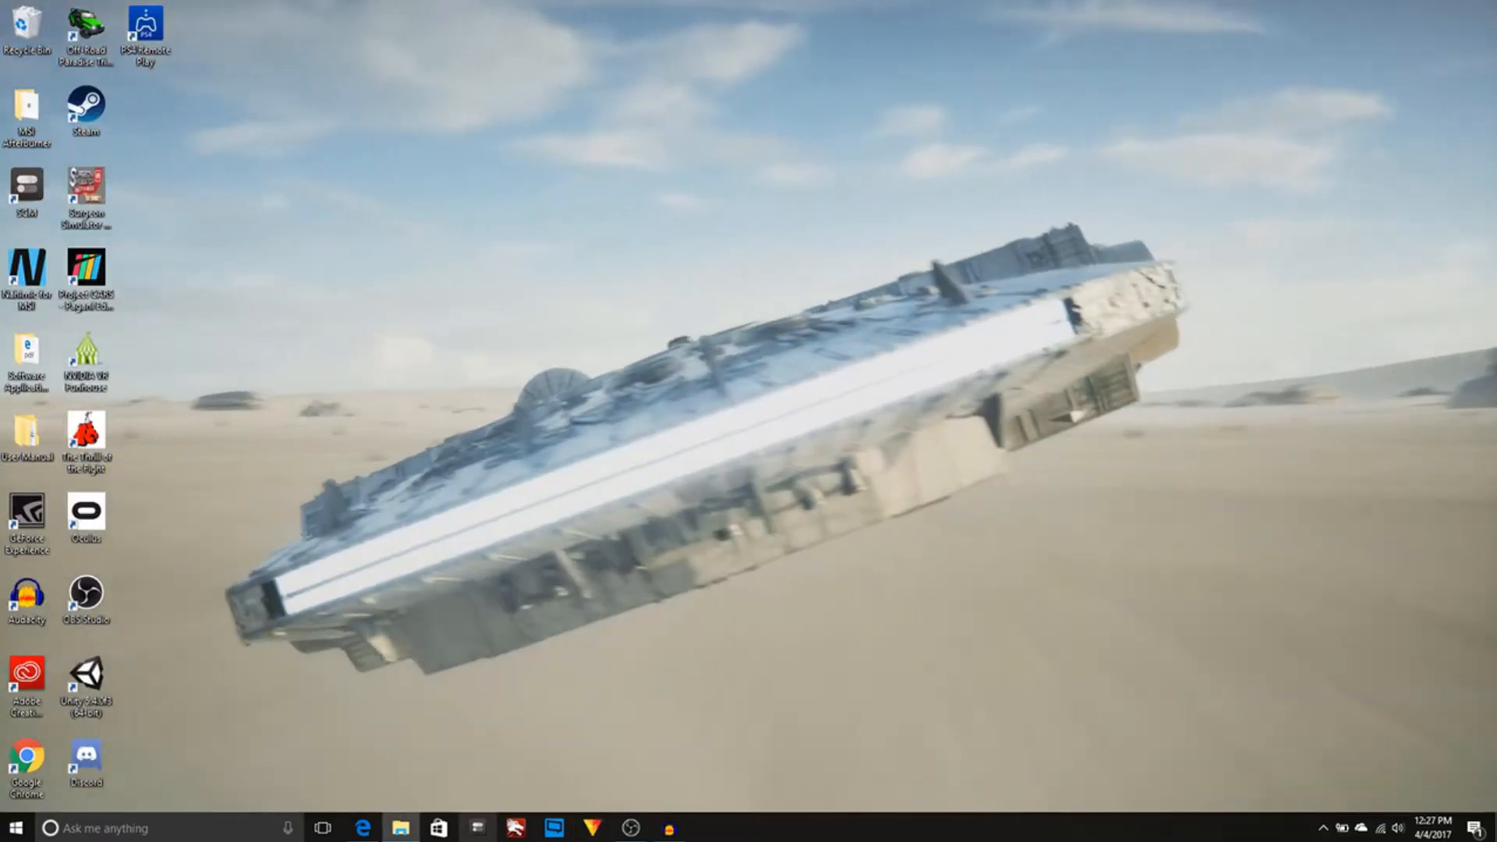
Check the exported clips in the Videos folder, minimize Explorer and switch to YouTube's upload page.
click(399, 829)
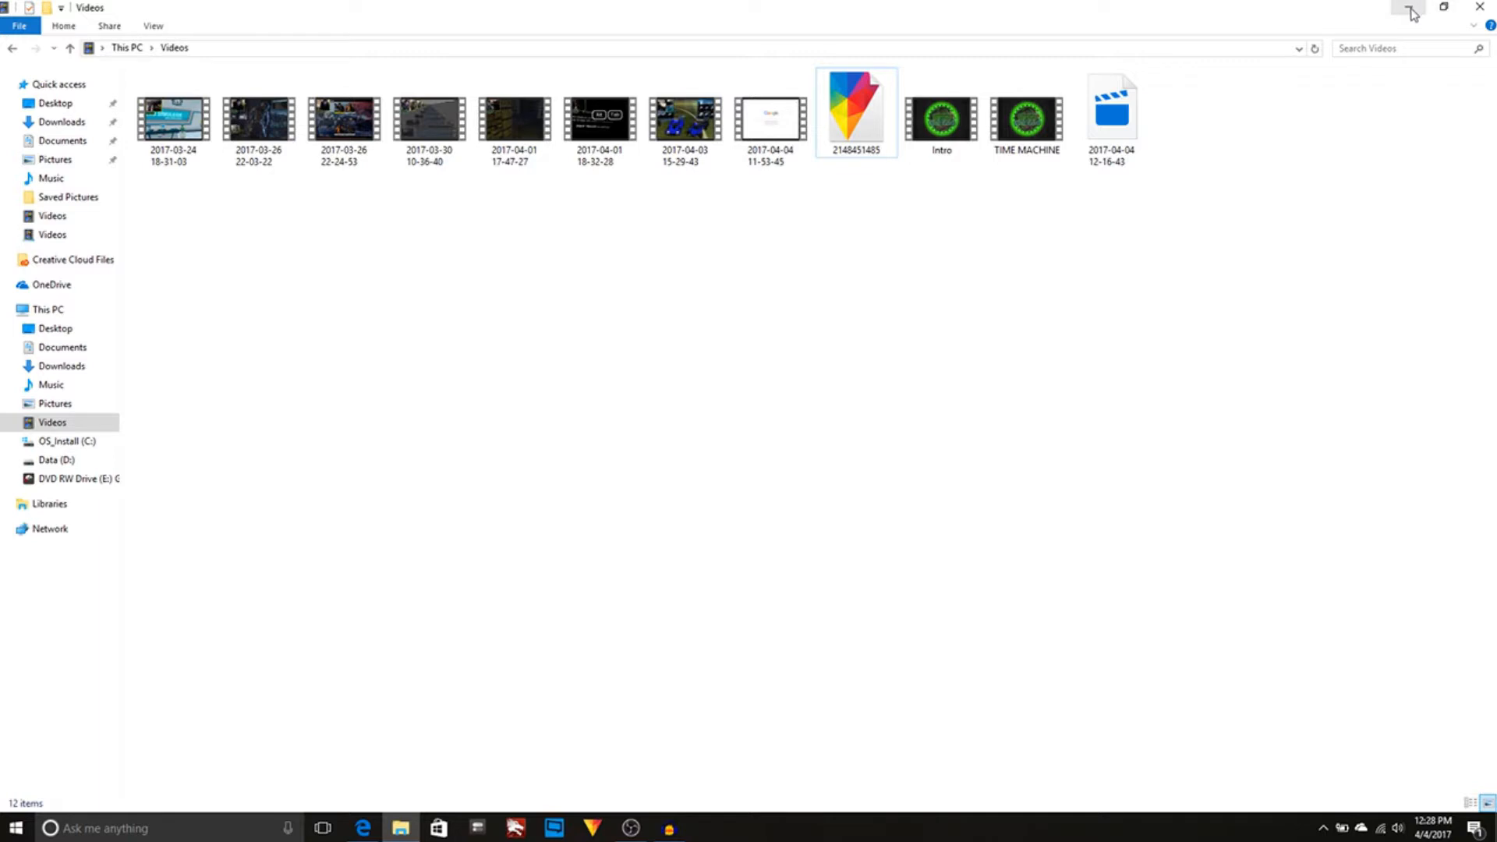
mouse_move(1409, 8)
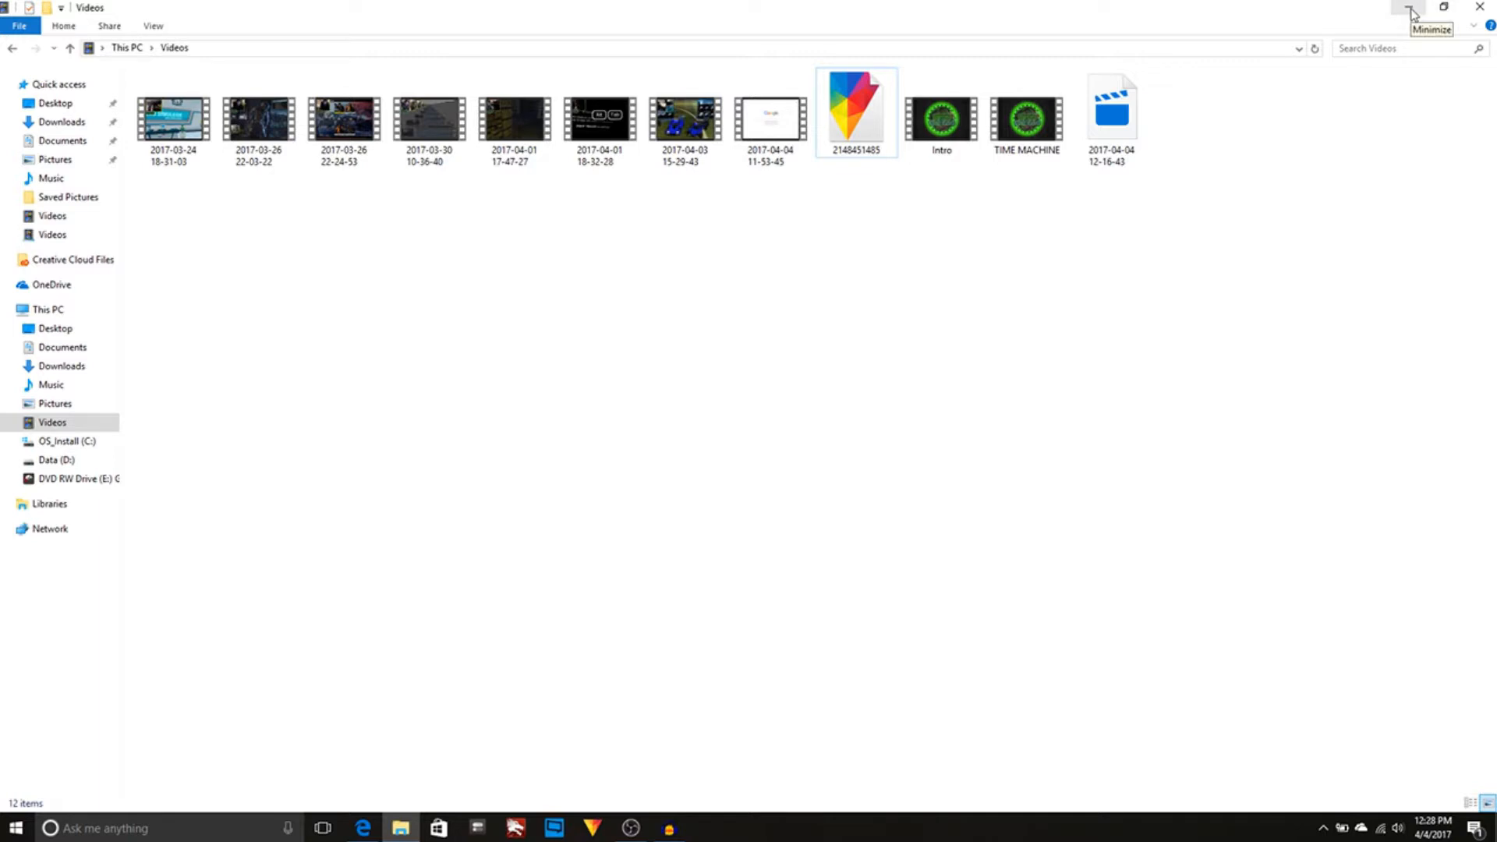
mouse_move(1160, 144)
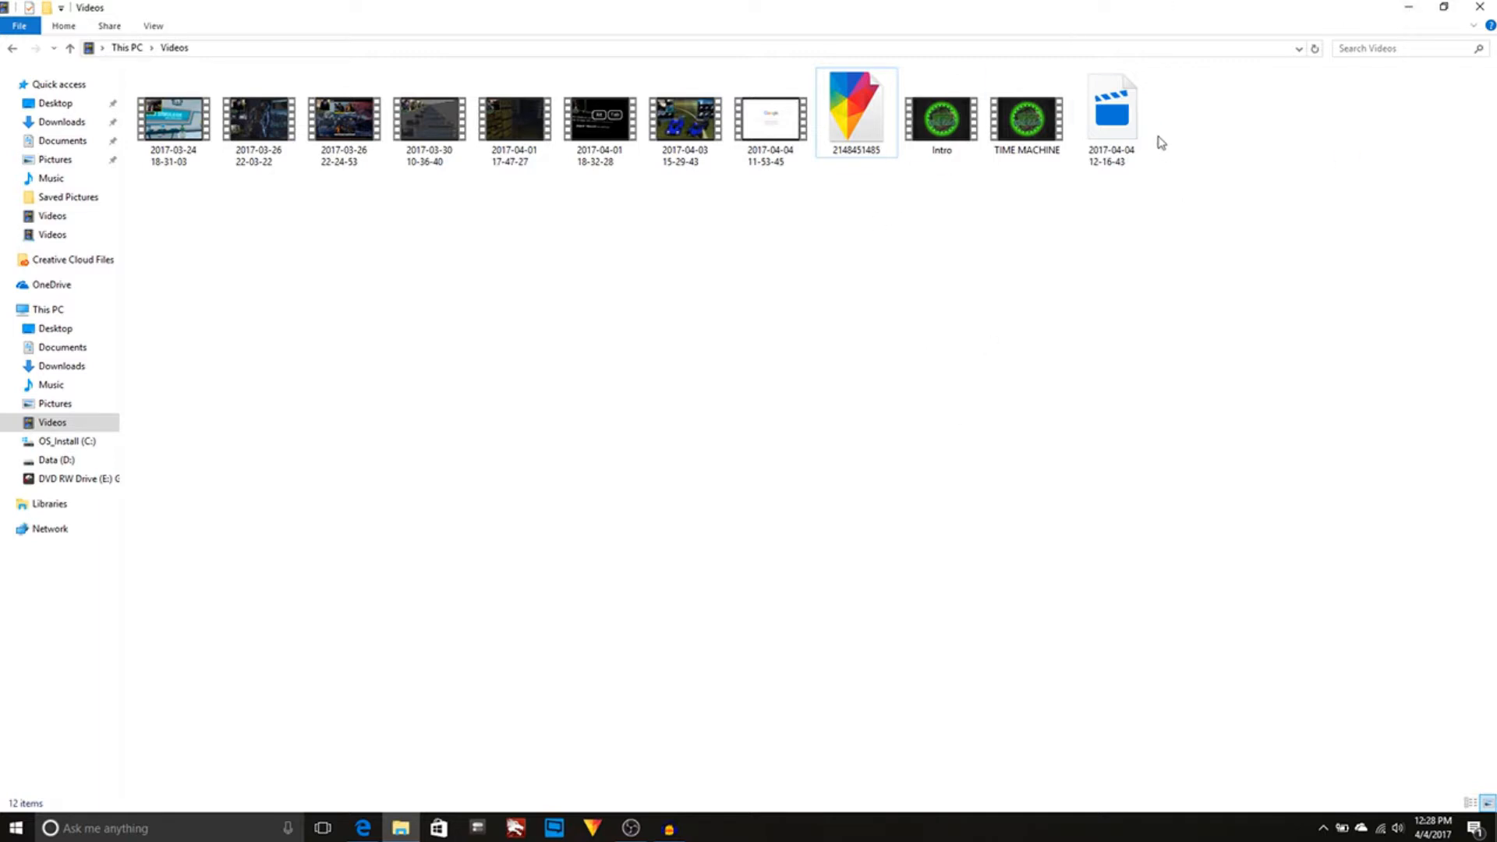
click(1409, 6)
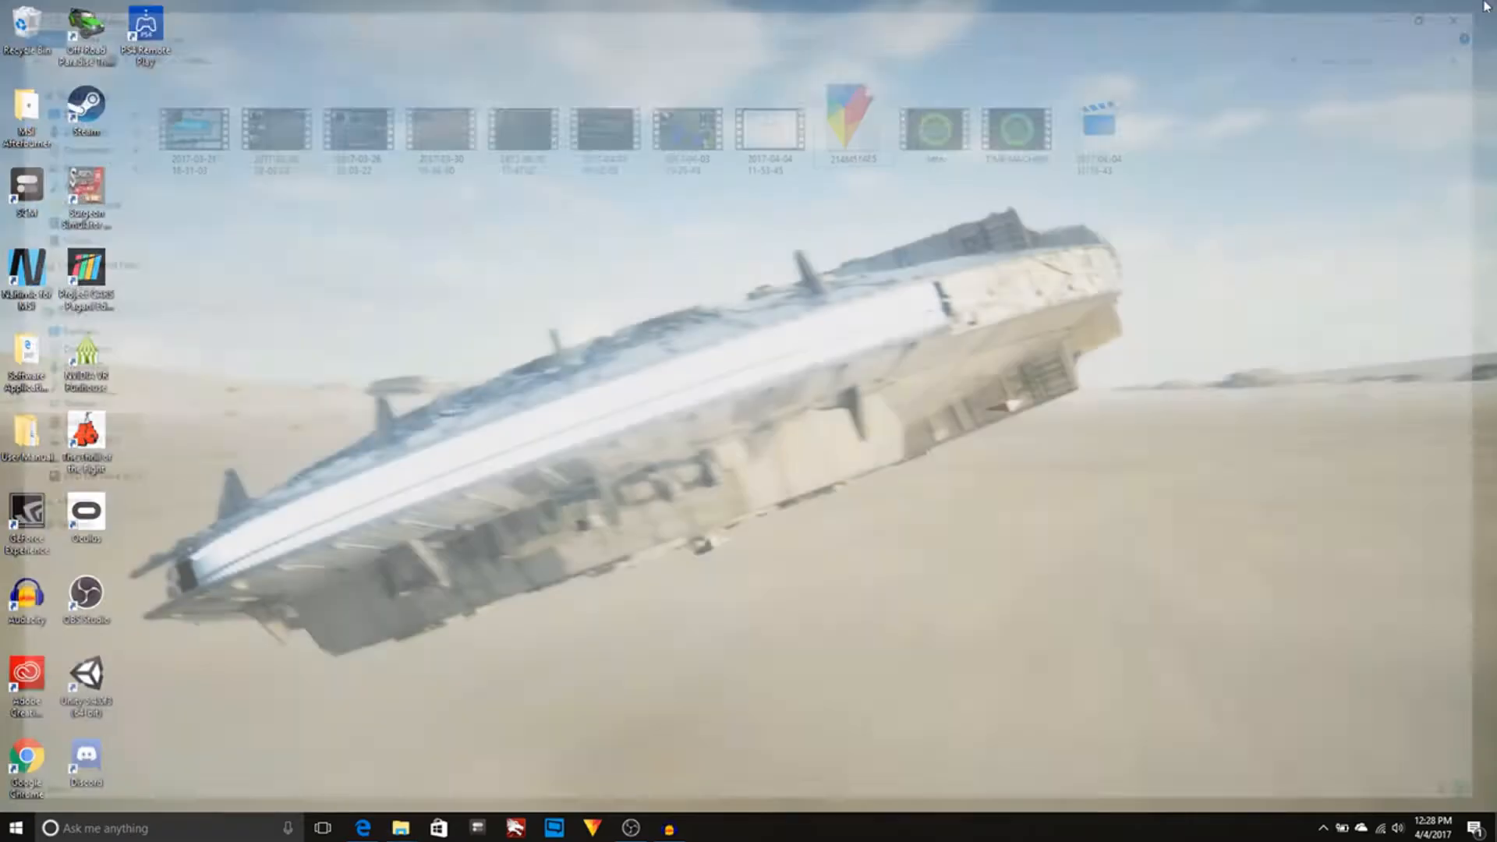
click(363, 828)
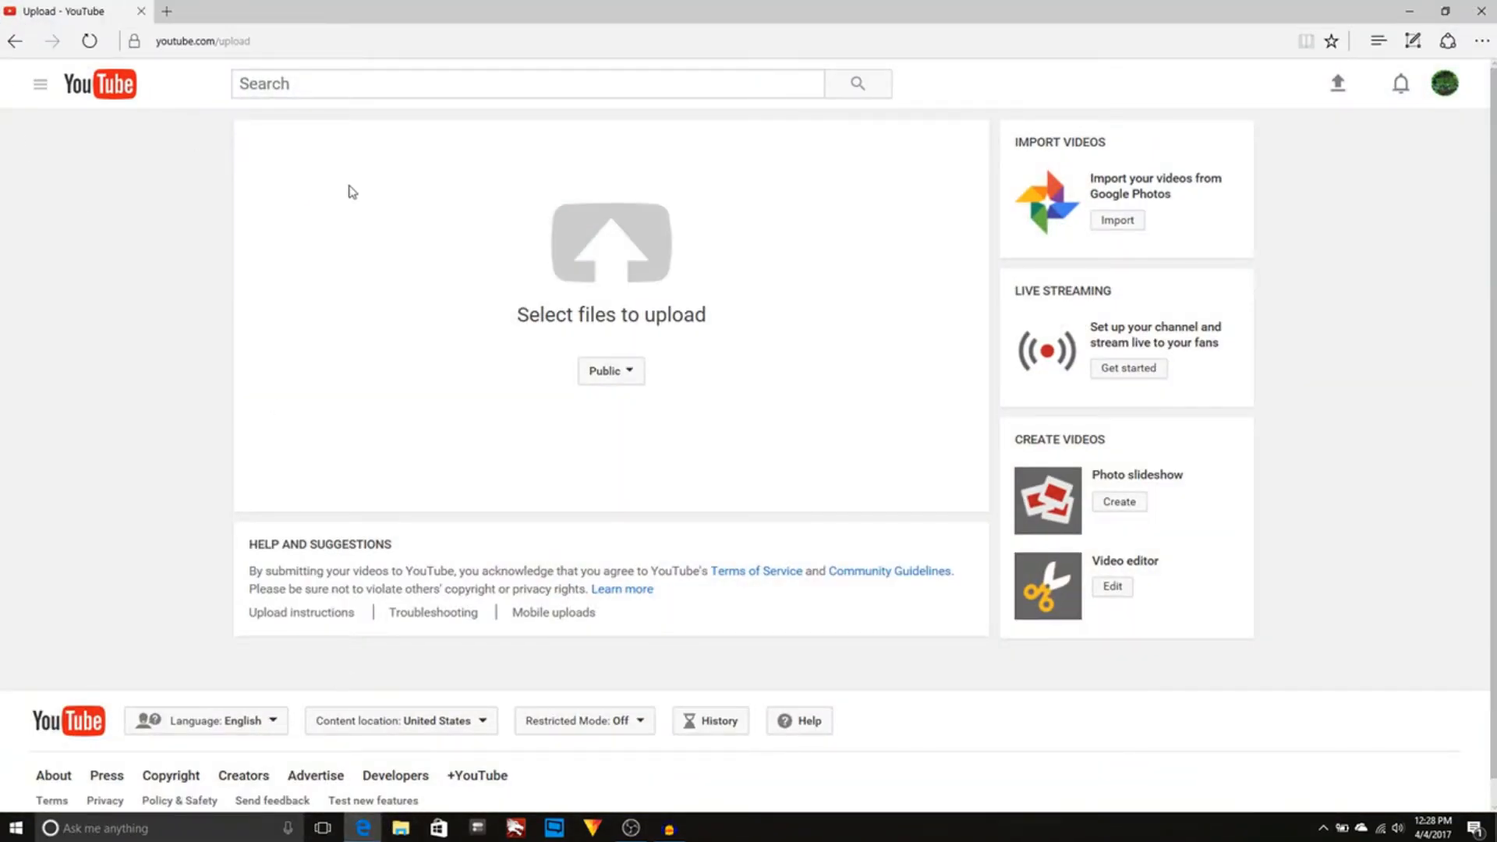
mouse_move(1337, 83)
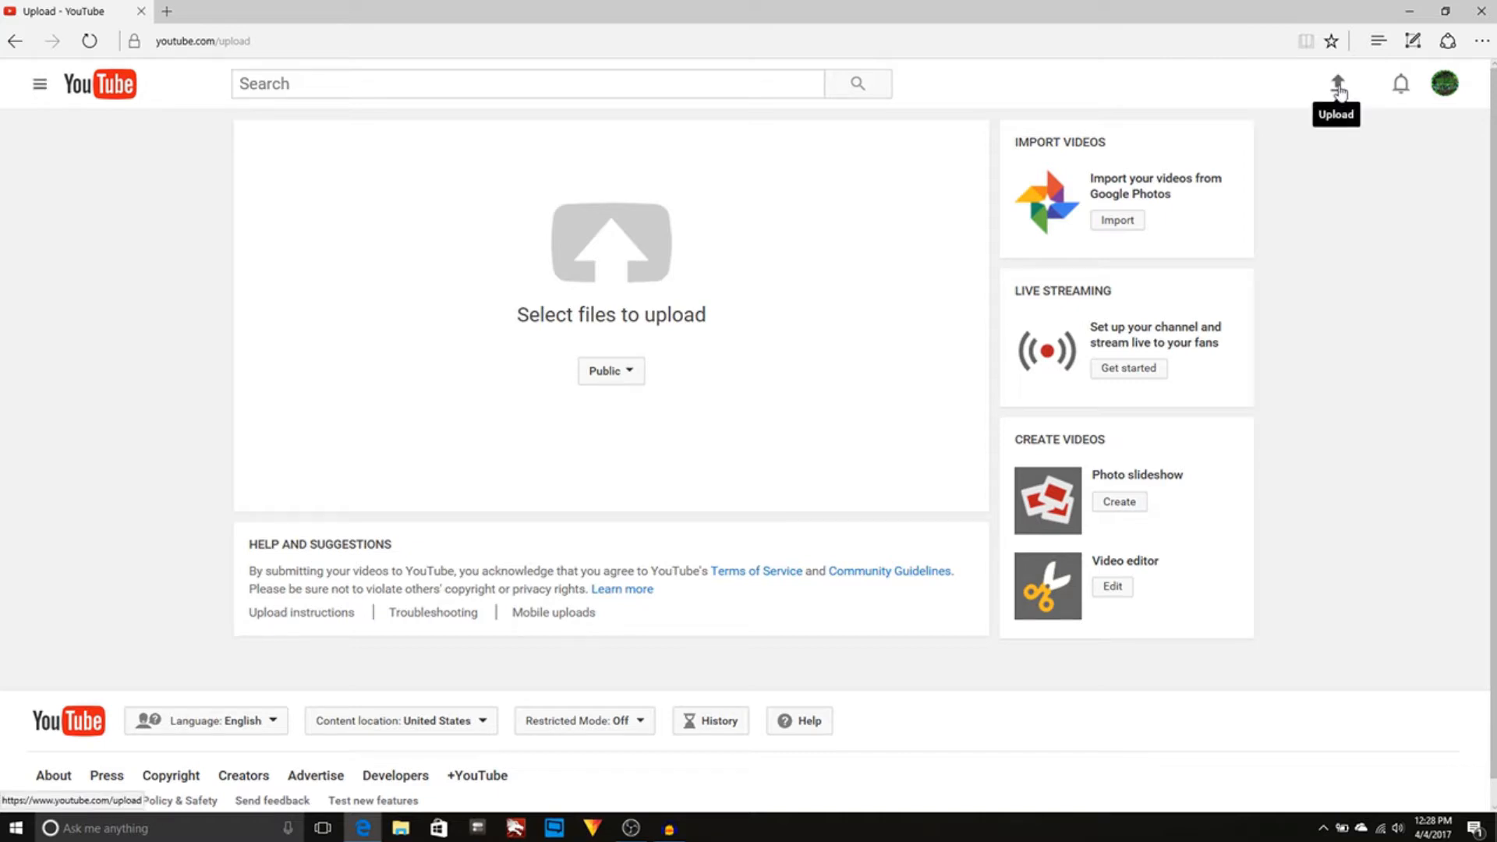
mouse_move(852, 284)
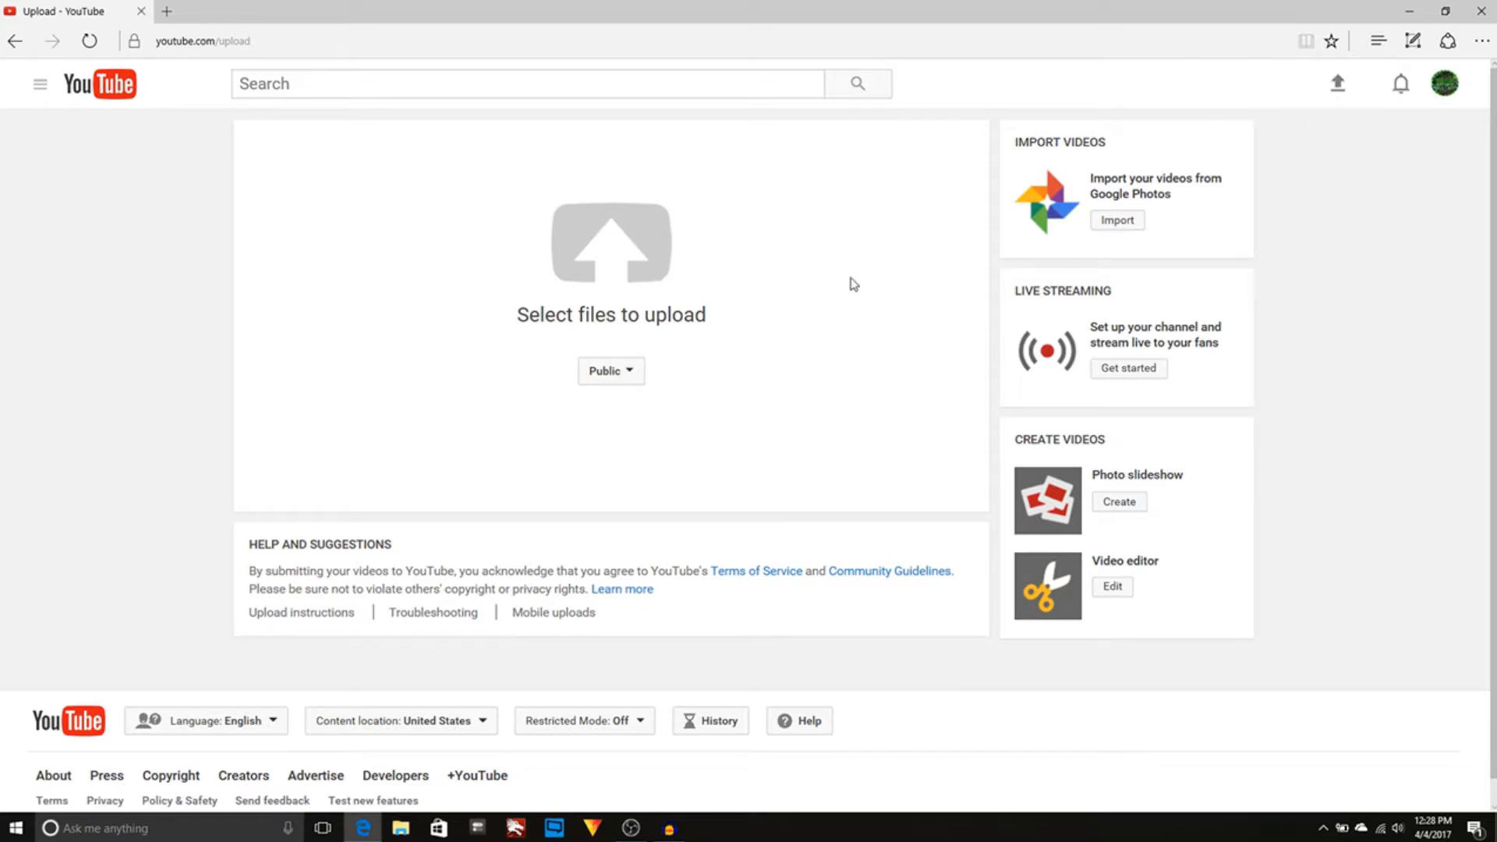
Select the TIME MACHINE video from Libraries > Videos and start its upload.
click(610, 244)
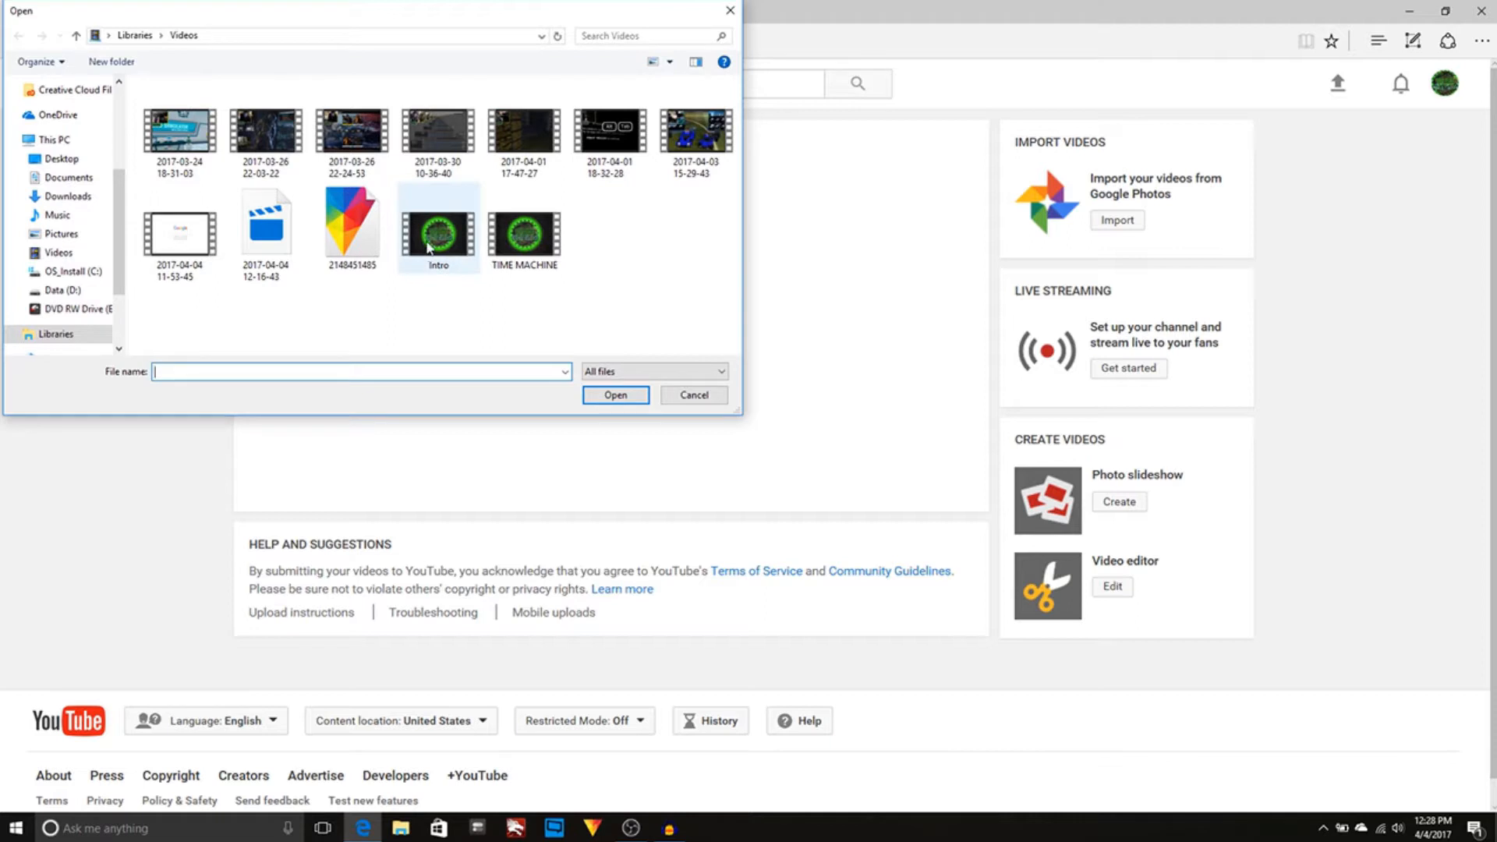
click(692, 395)
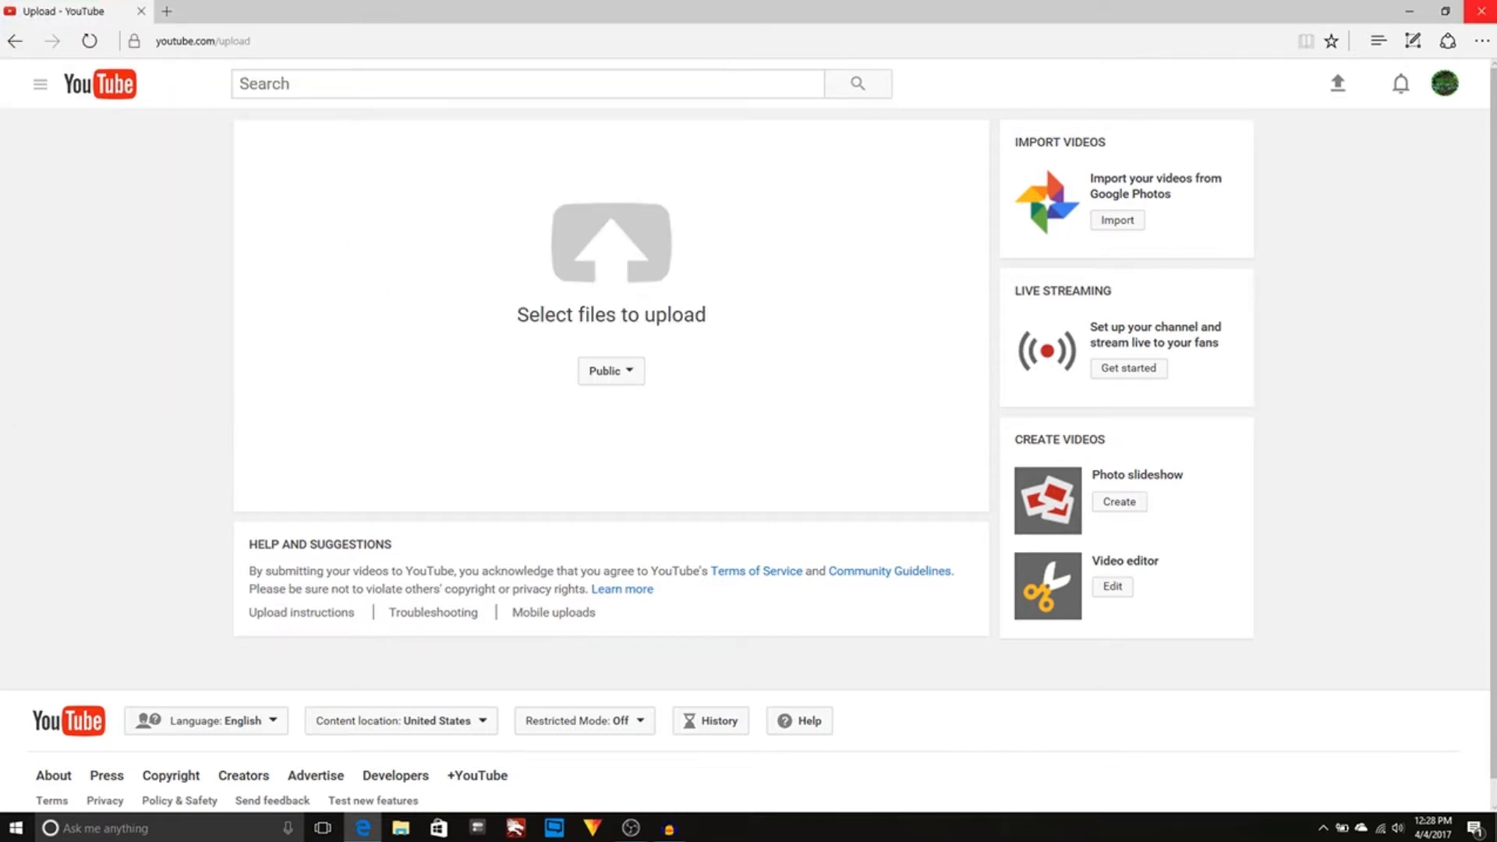
click(1115, 220)
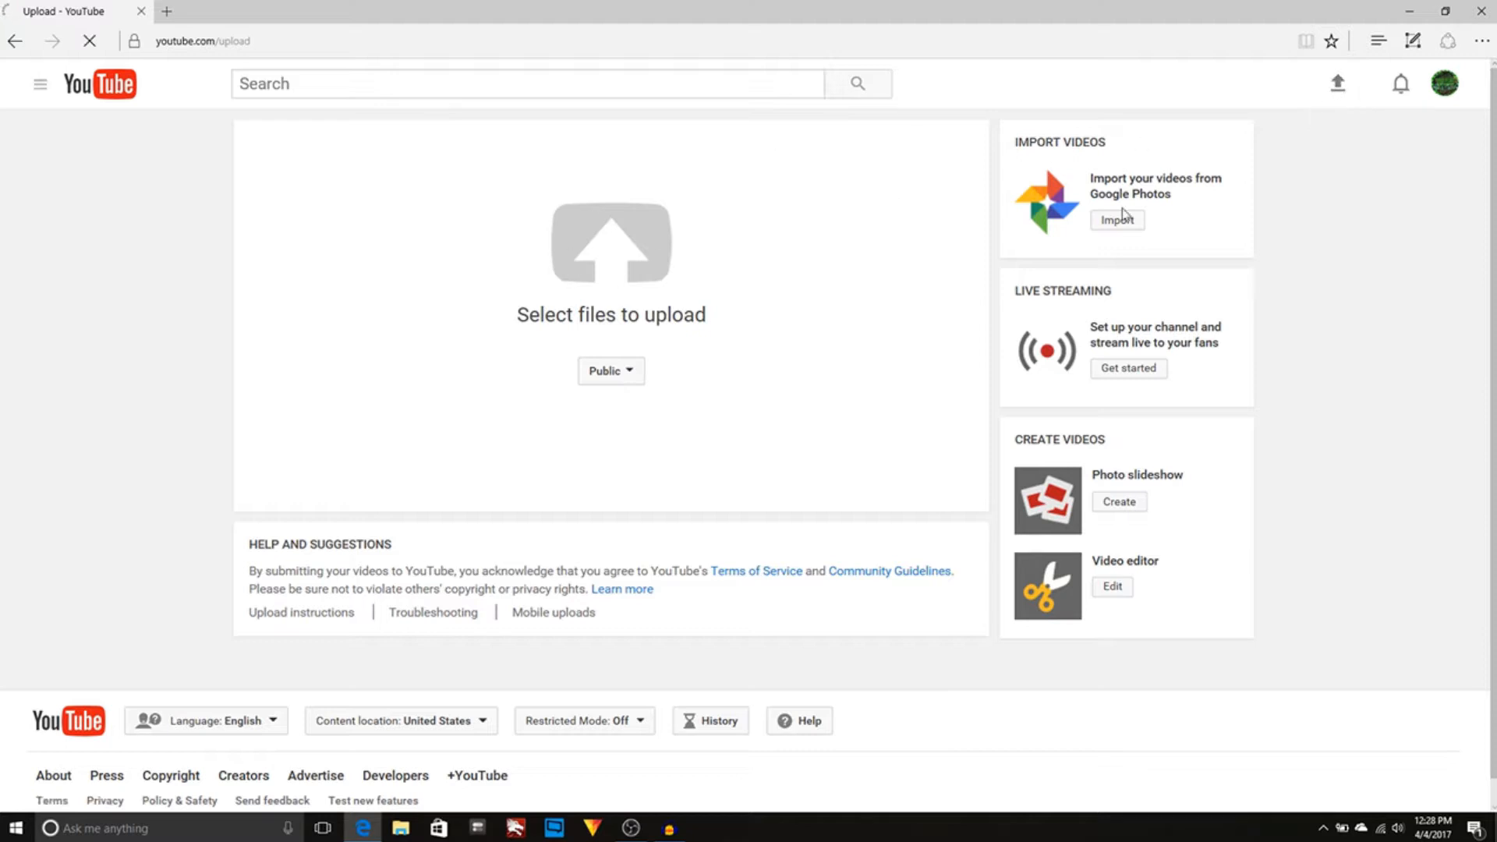
mouse_move(683, 478)
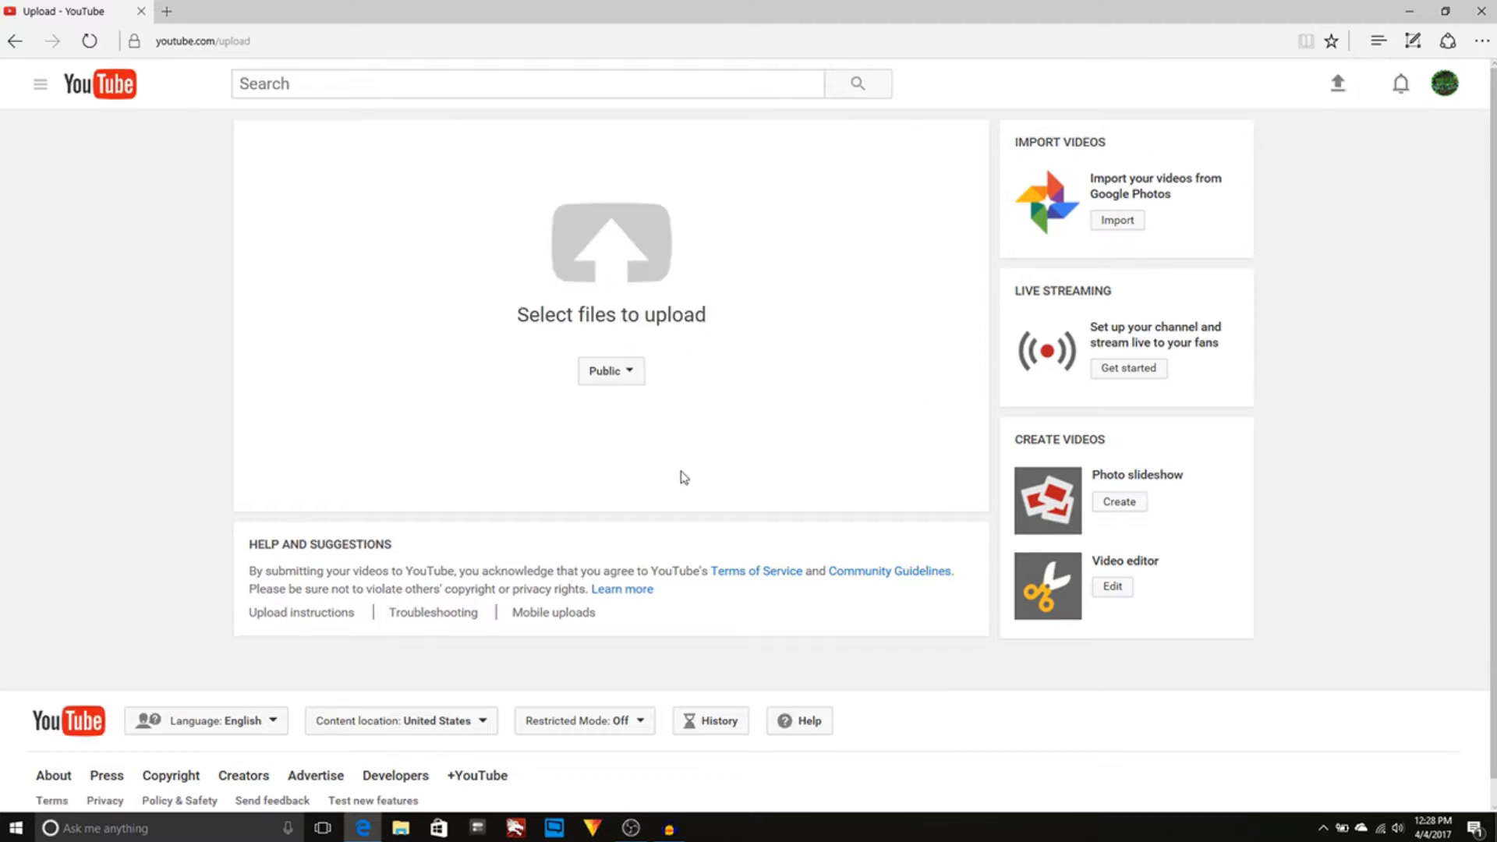
click(610, 244)
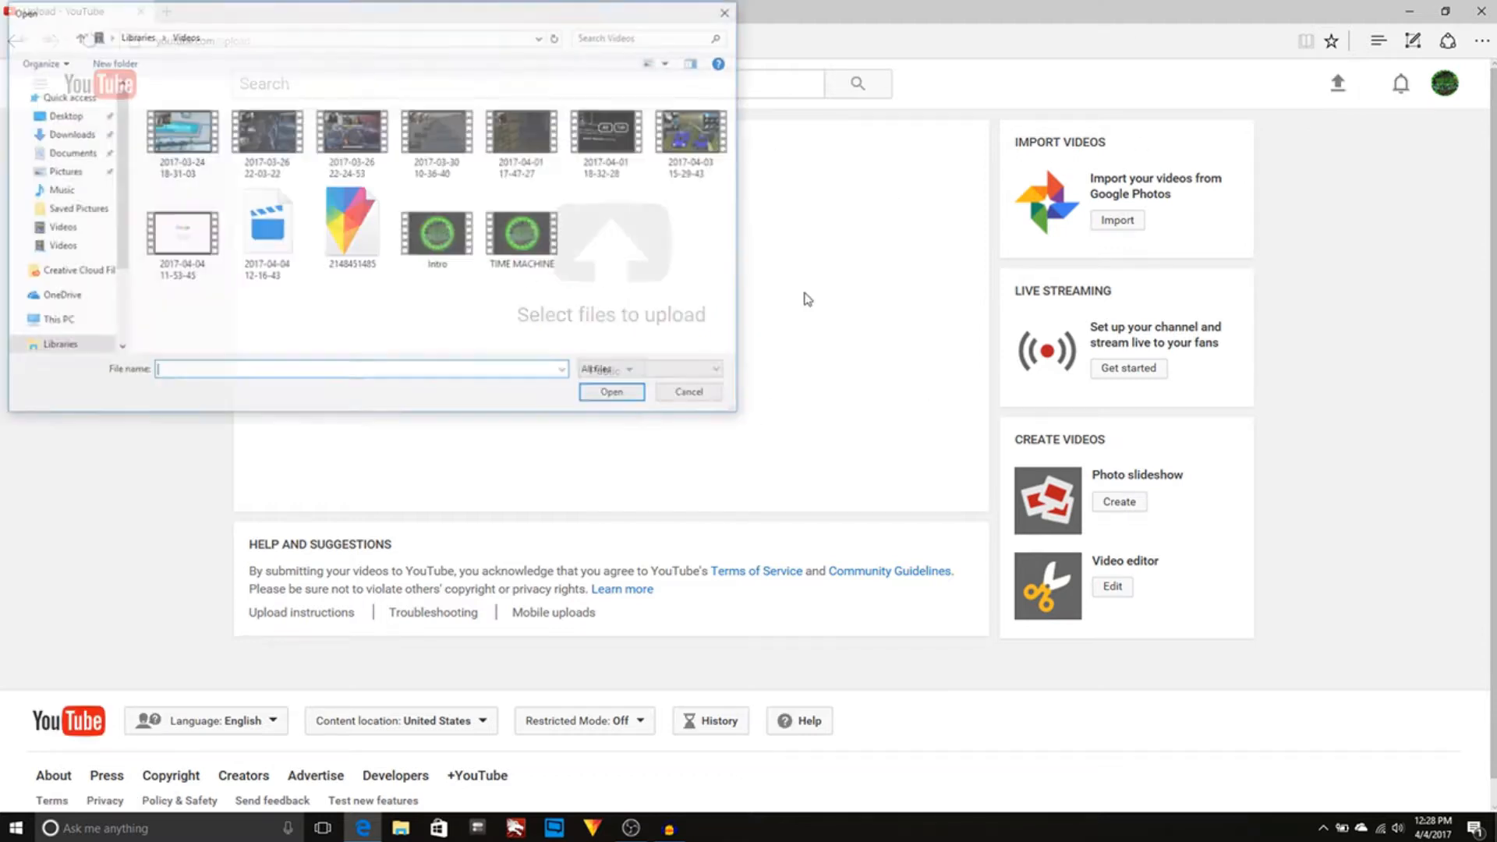
click(610, 391)
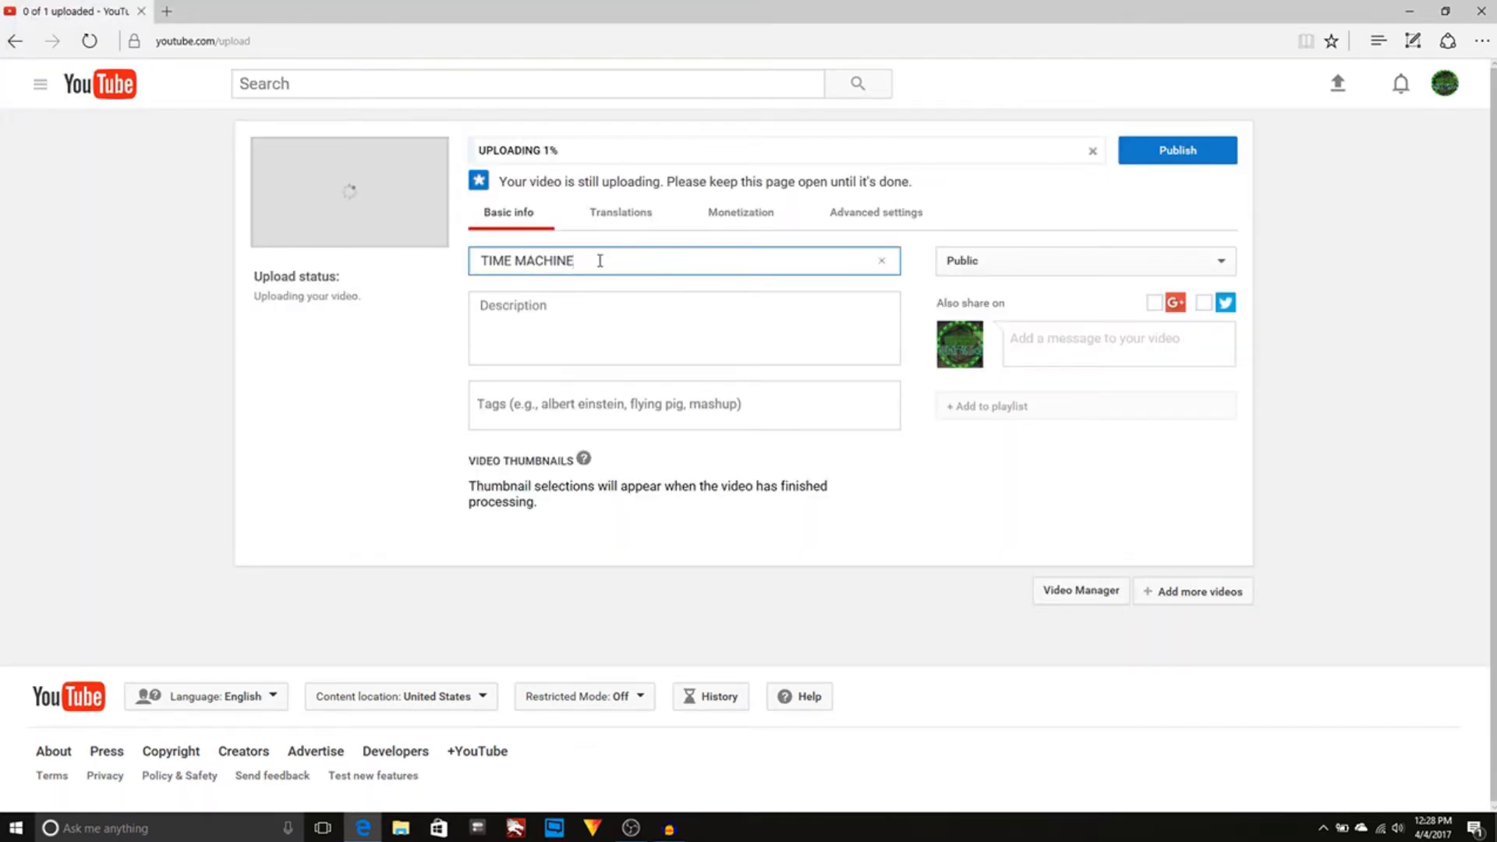
Add the tag TIME MACHINE to the uploading video on the details form.
click(684, 328)
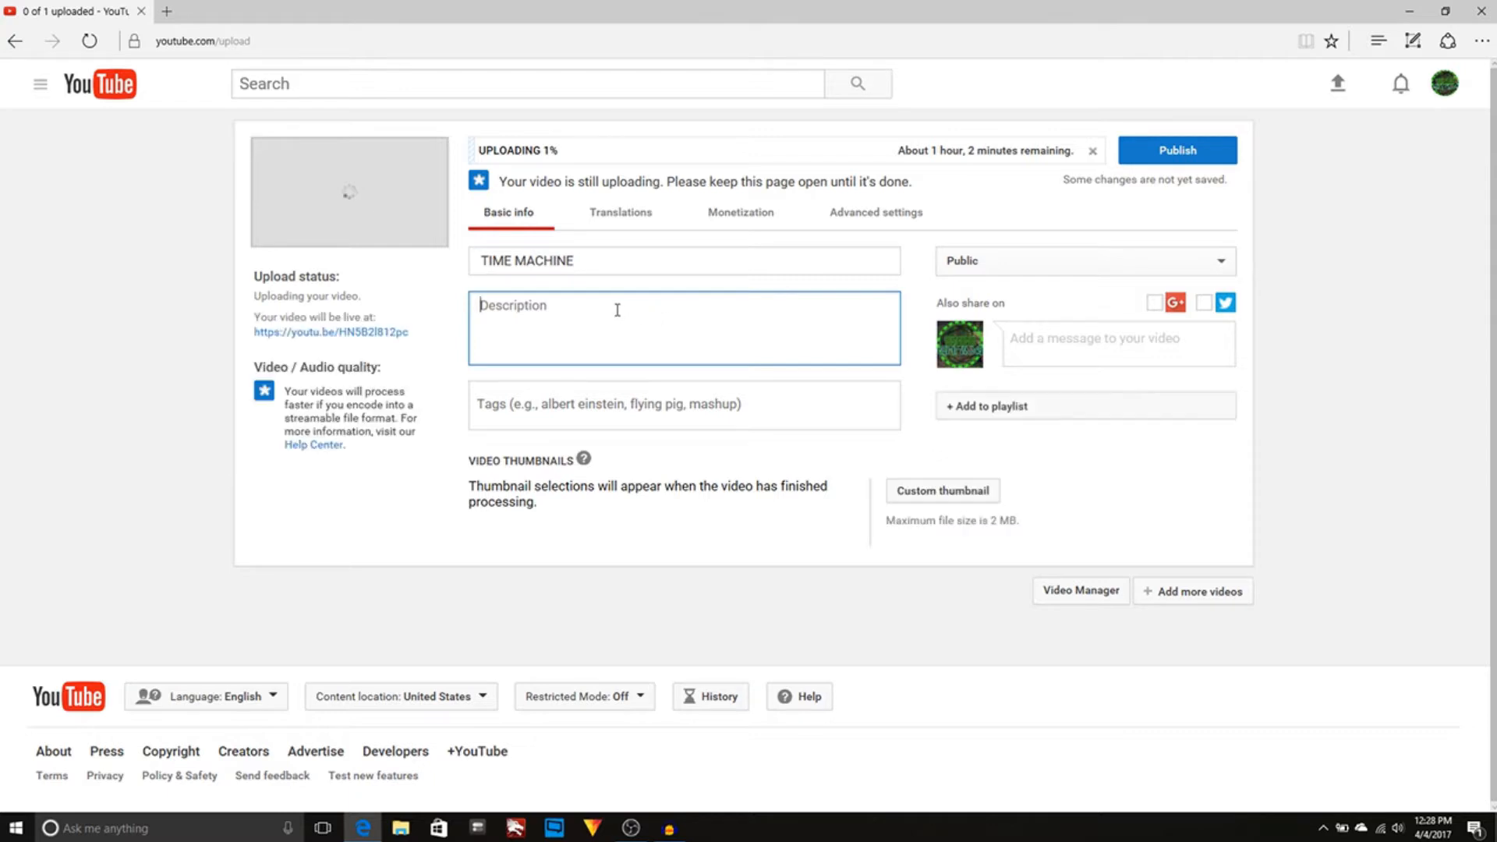
click(680, 403)
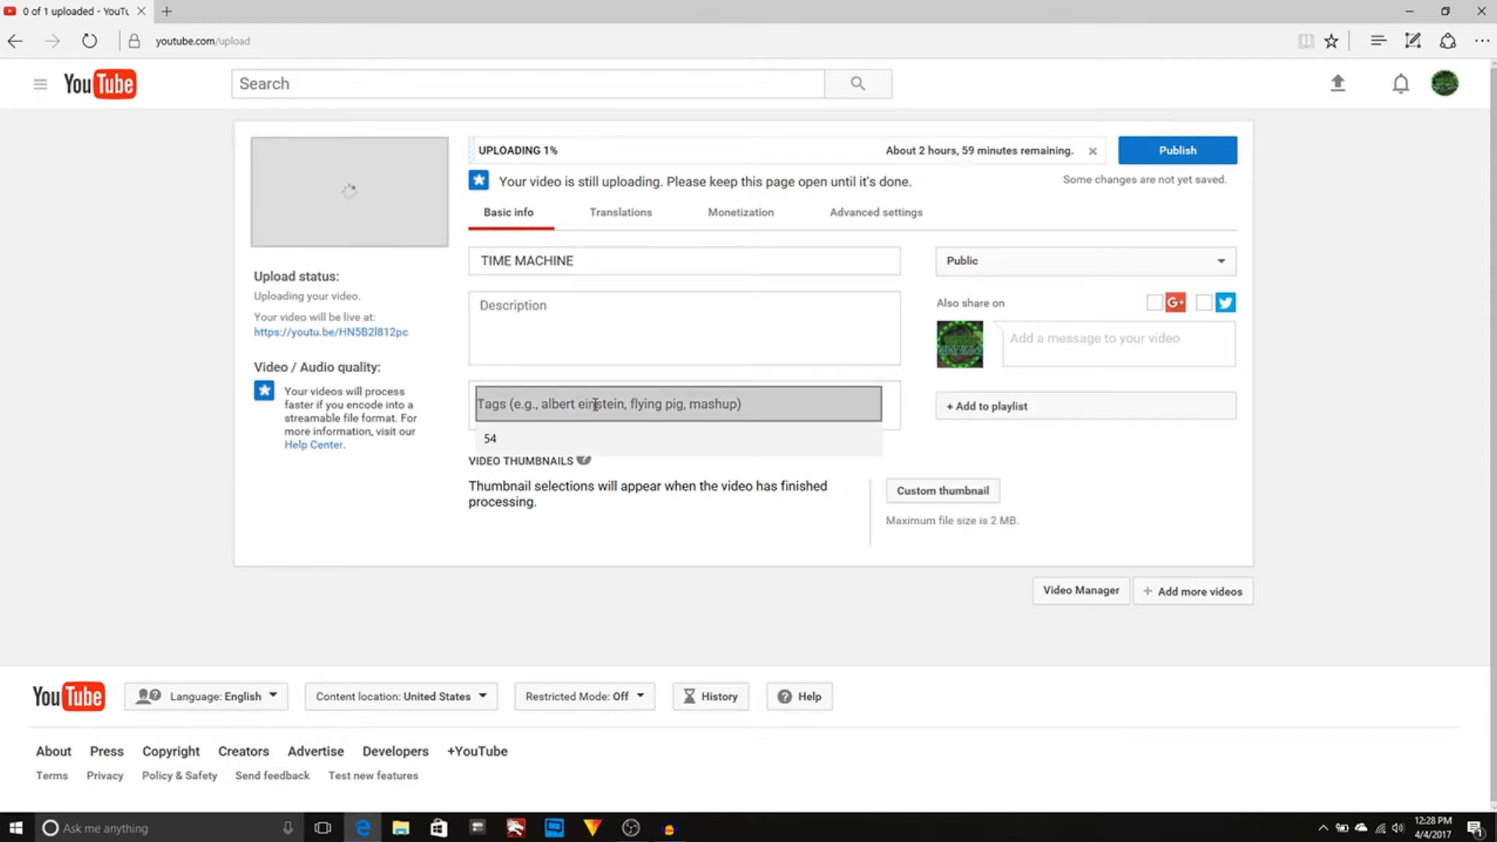
text(TI)
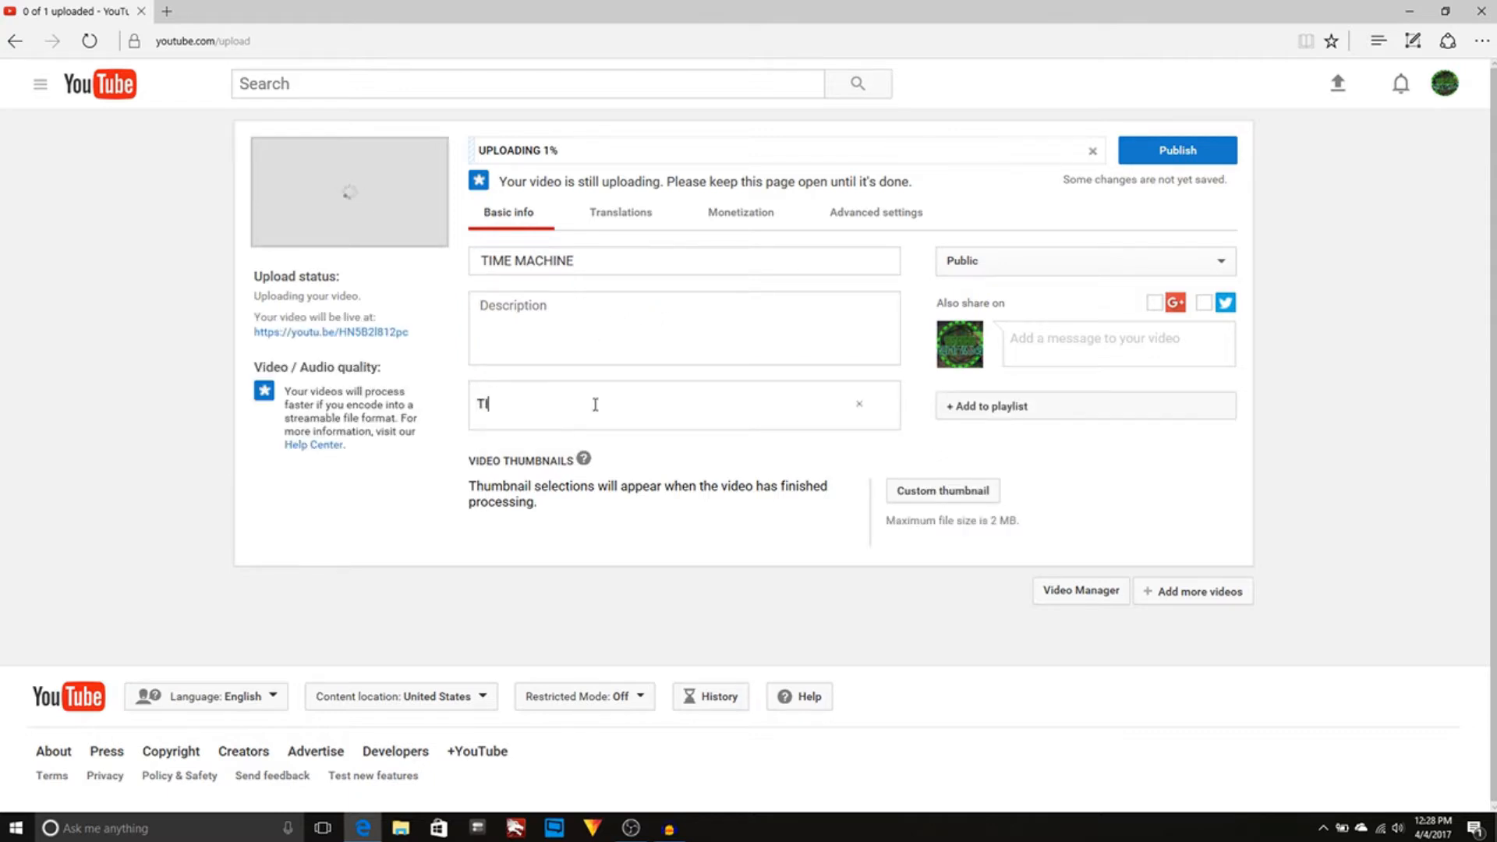
text(IME MACHINE)
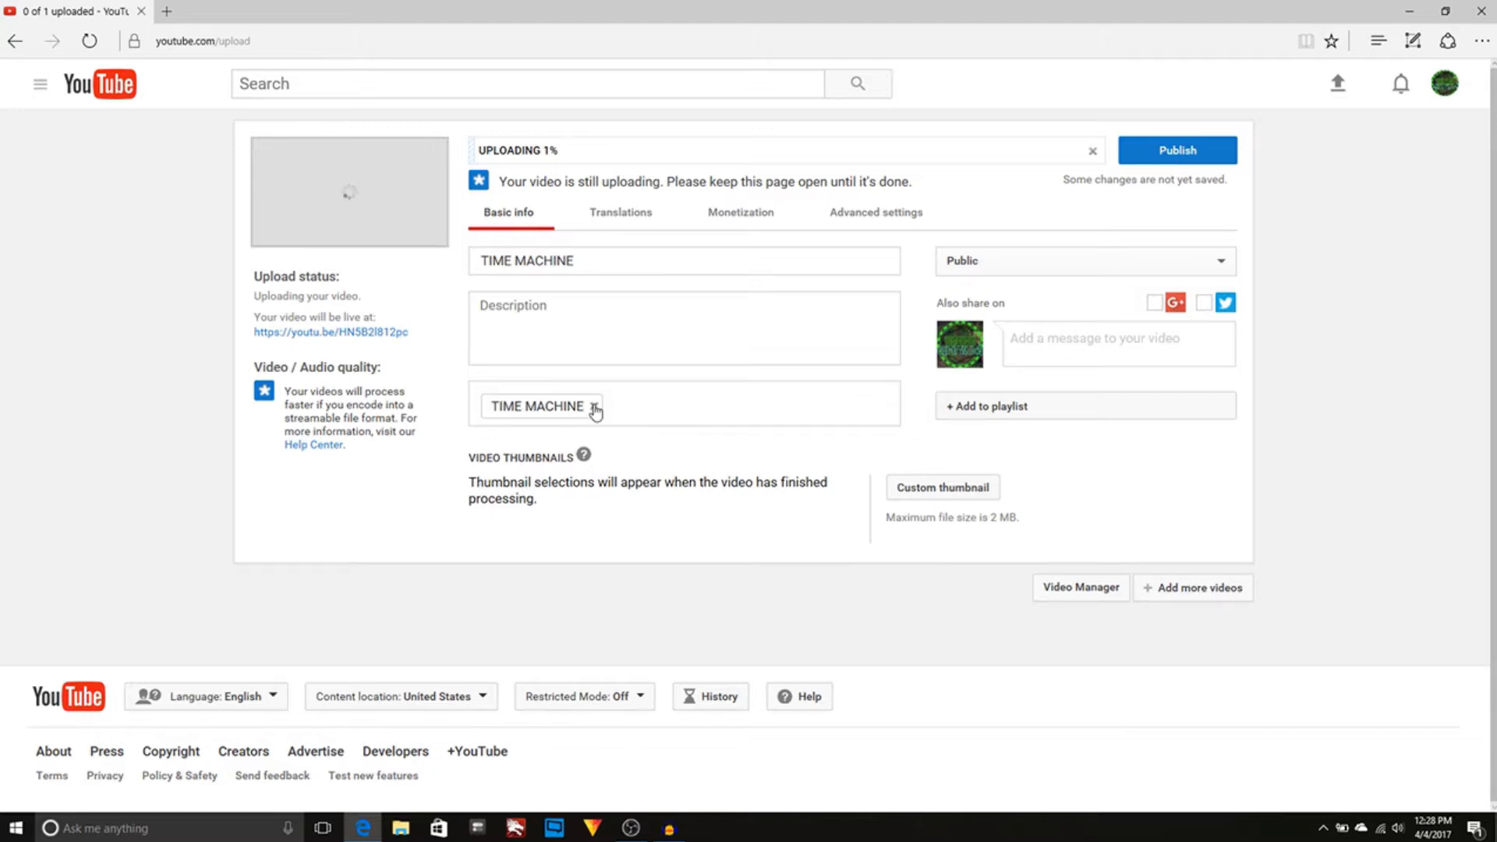
click(611, 406)
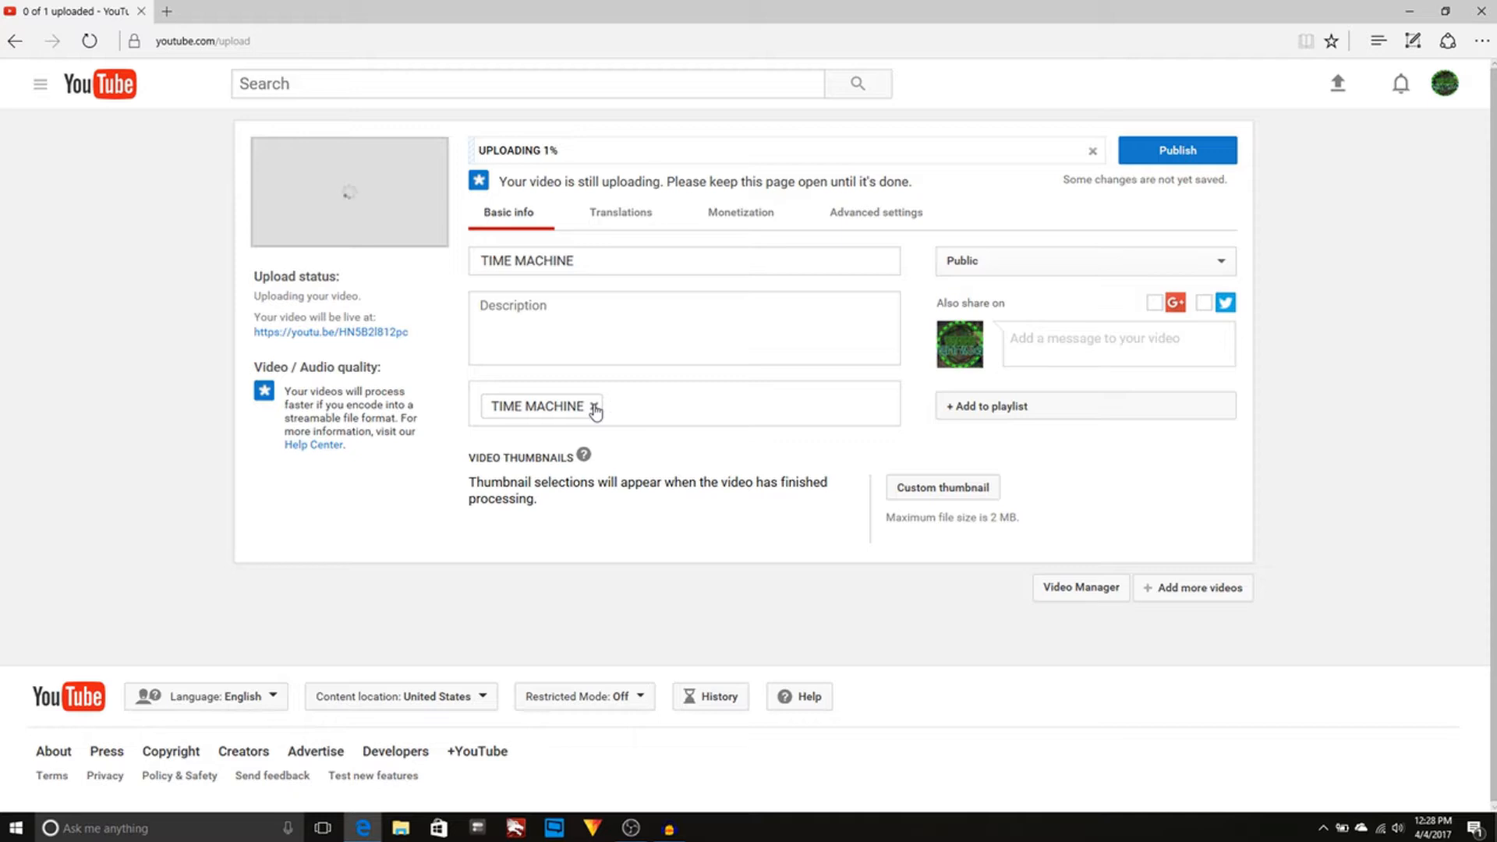
click(608, 405)
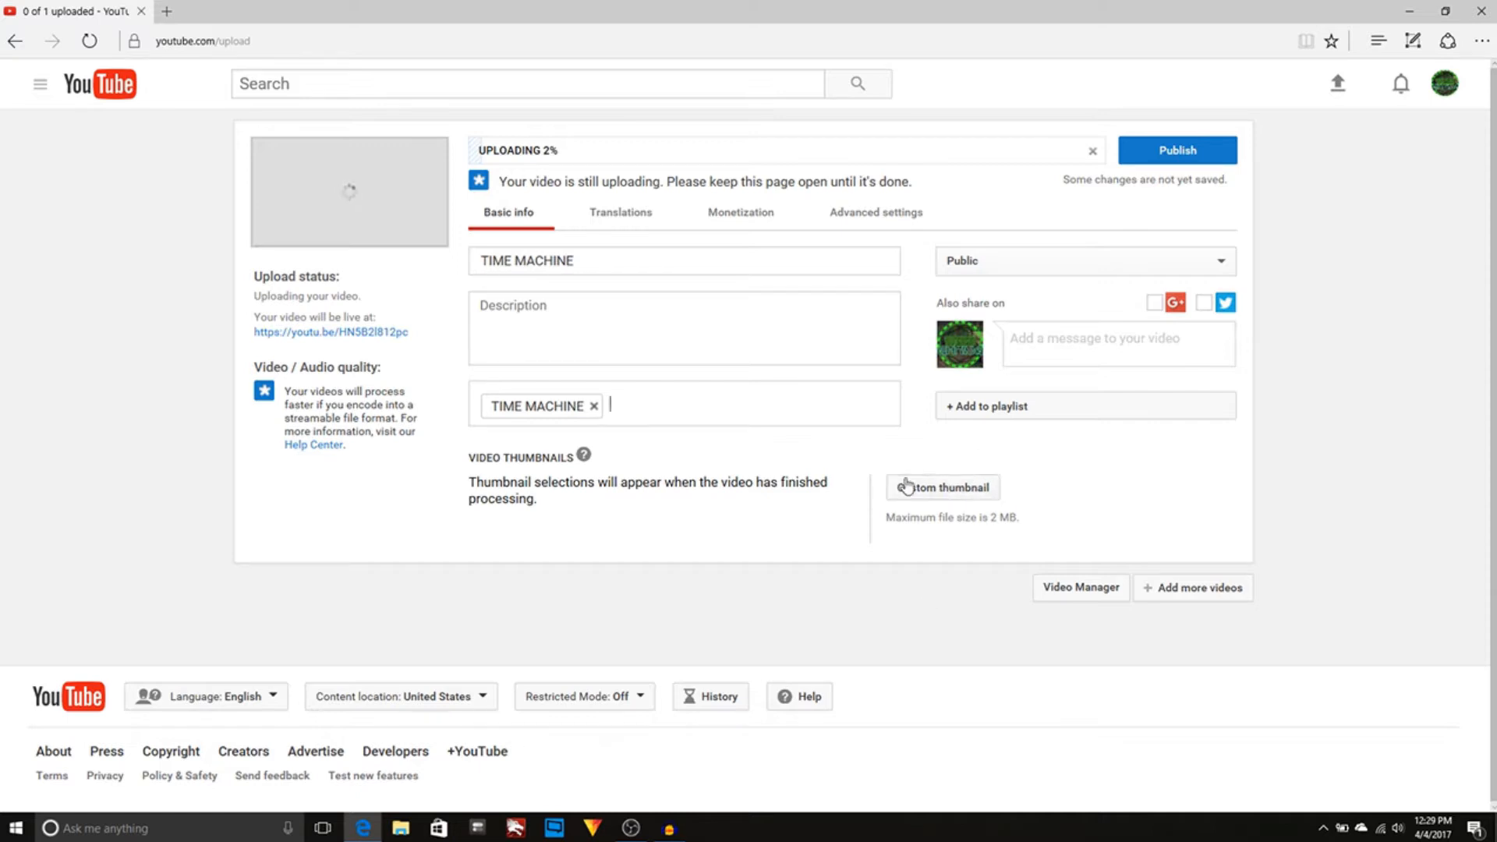
mouse_move(827, 334)
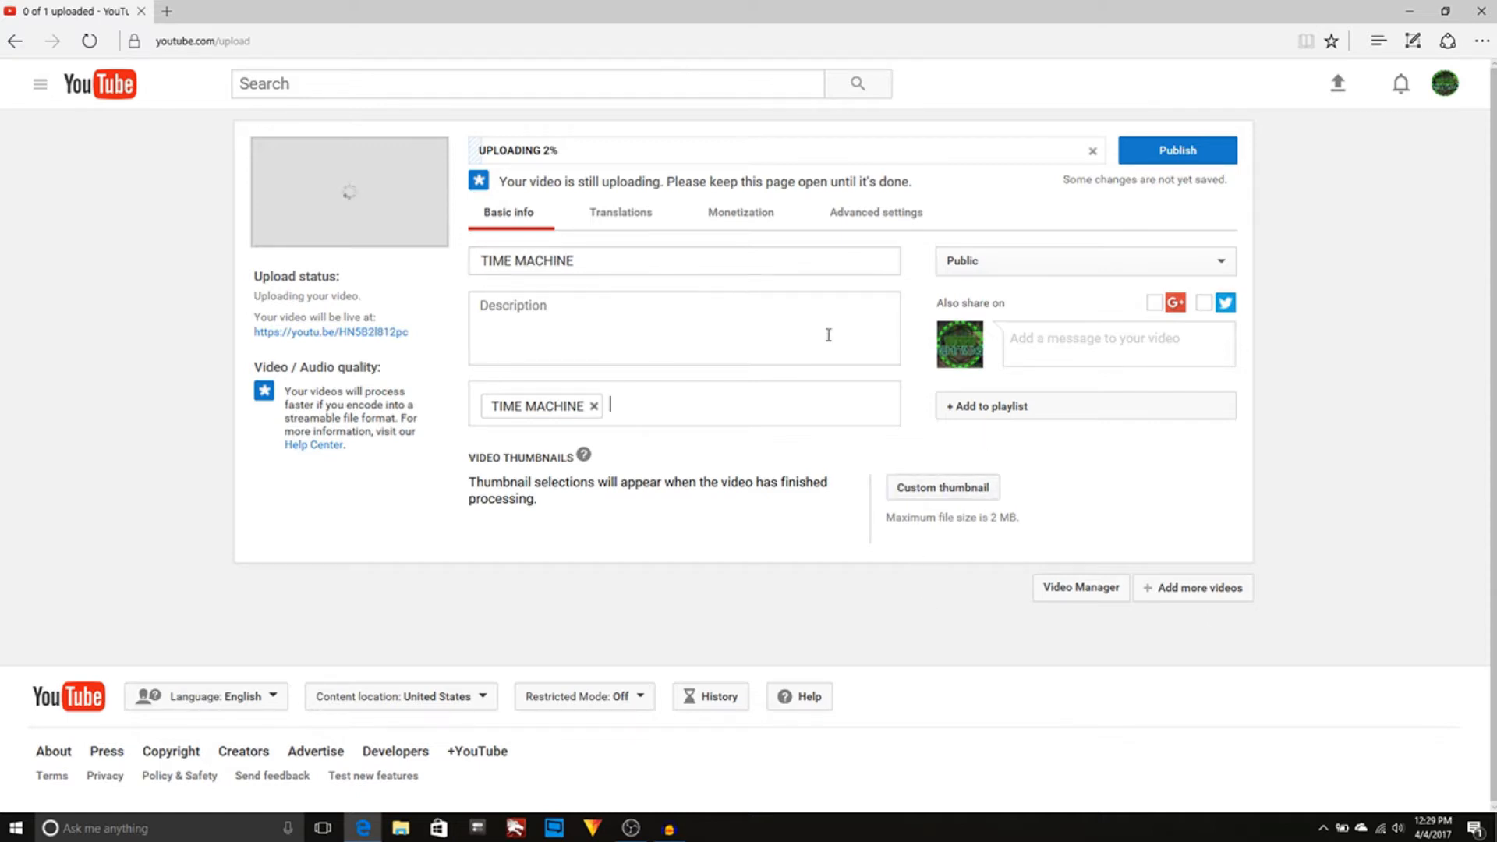
mouse_move(513, 119)
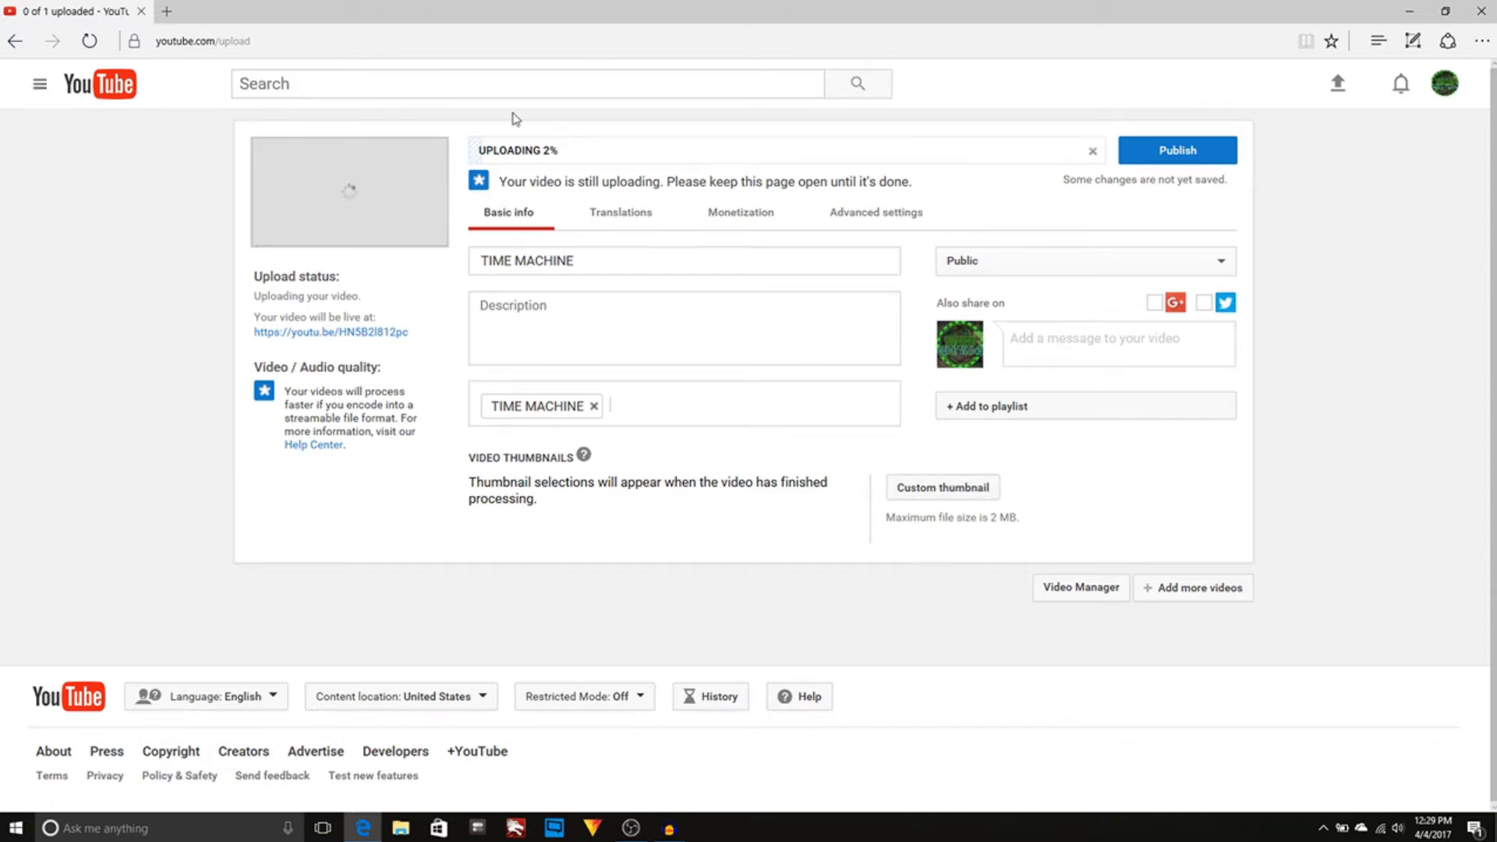
Review Translations and Monetization, toggling 'Monetize with ads' on and back off.
click(620, 213)
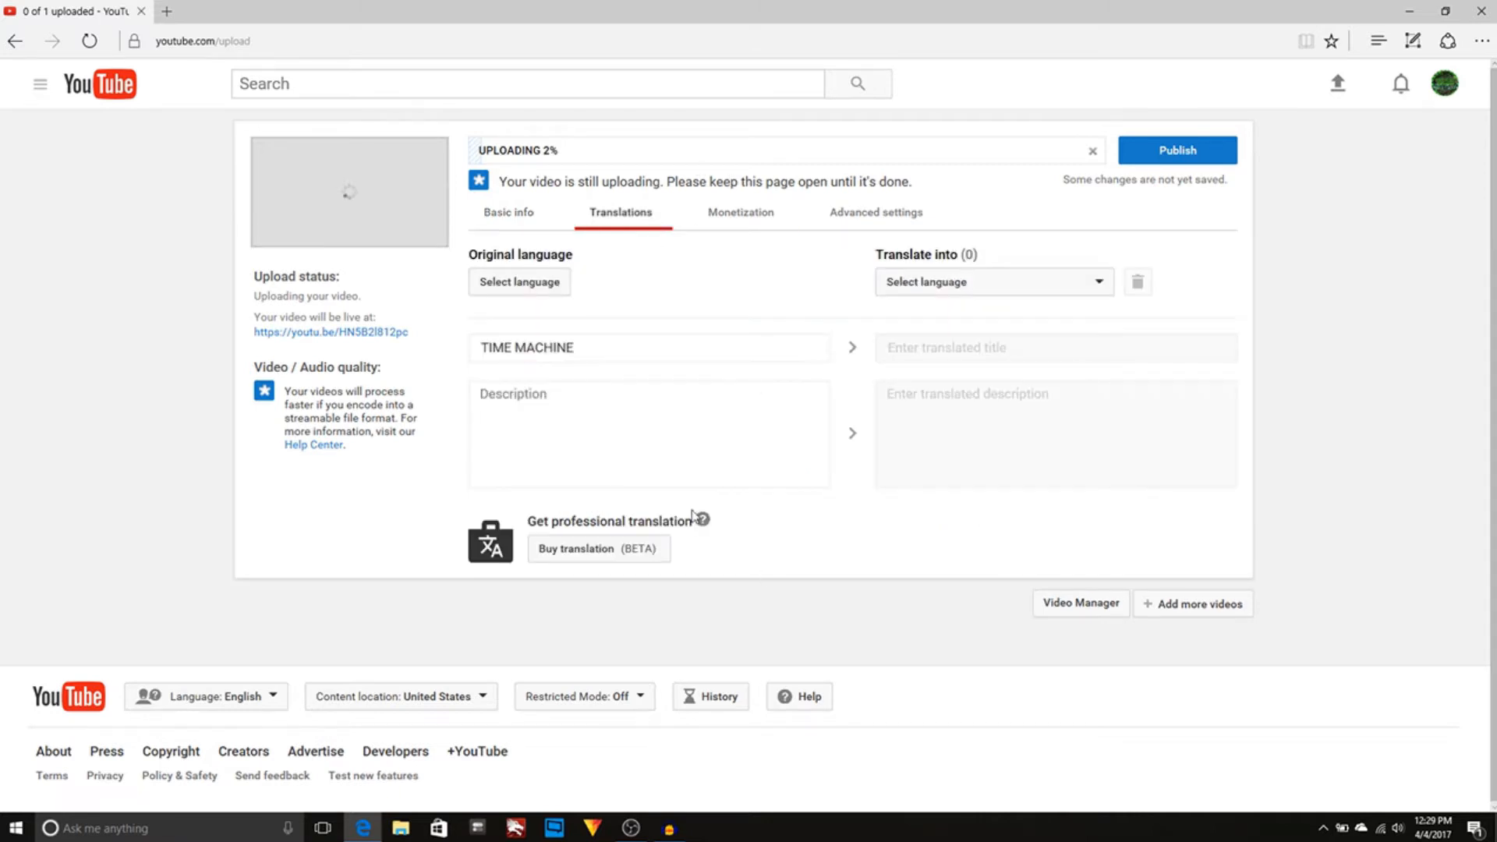
click(739, 212)
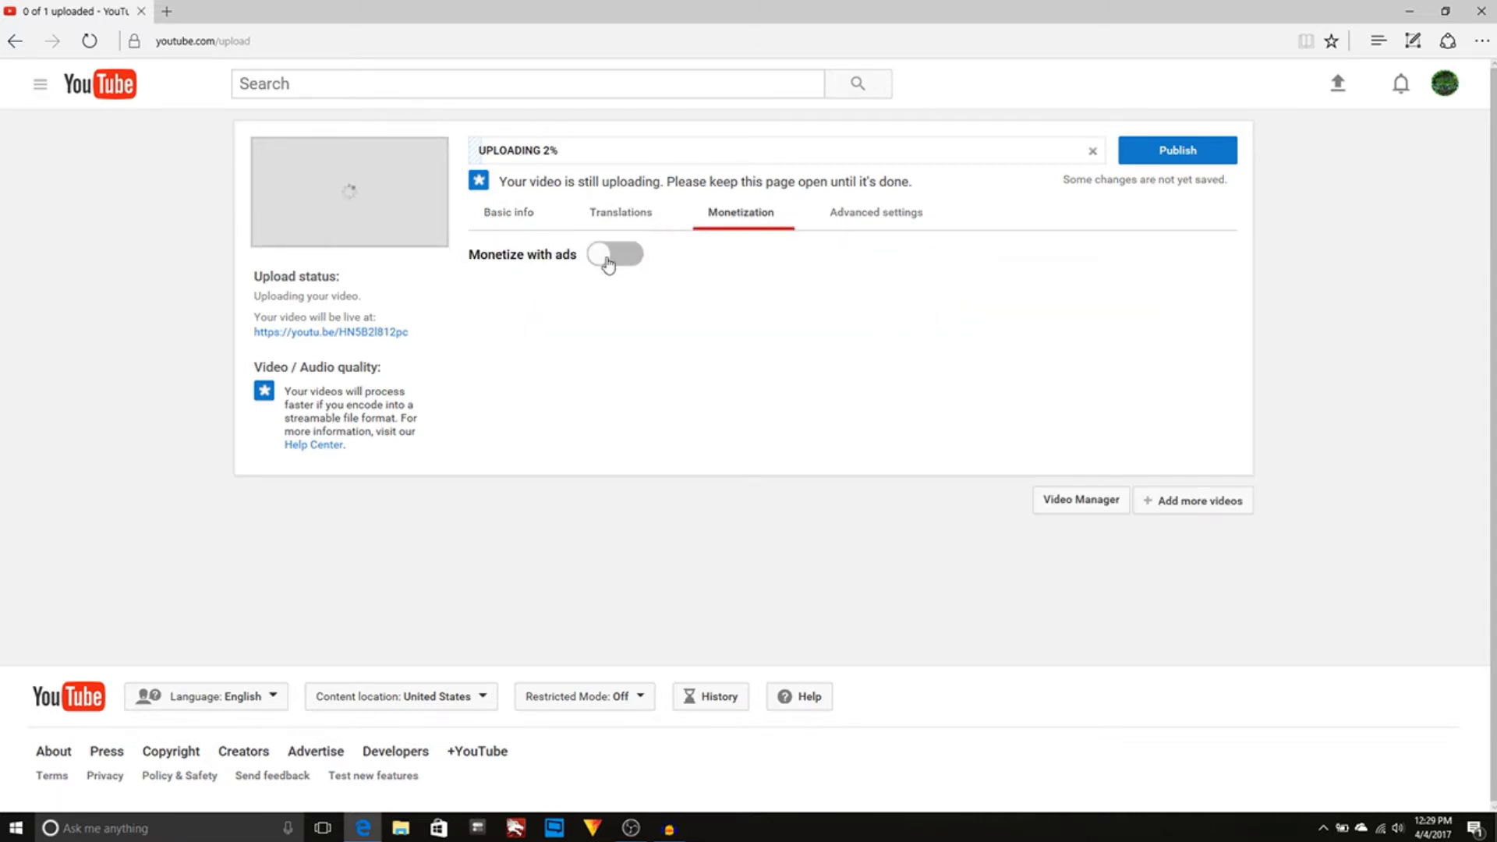
click(613, 255)
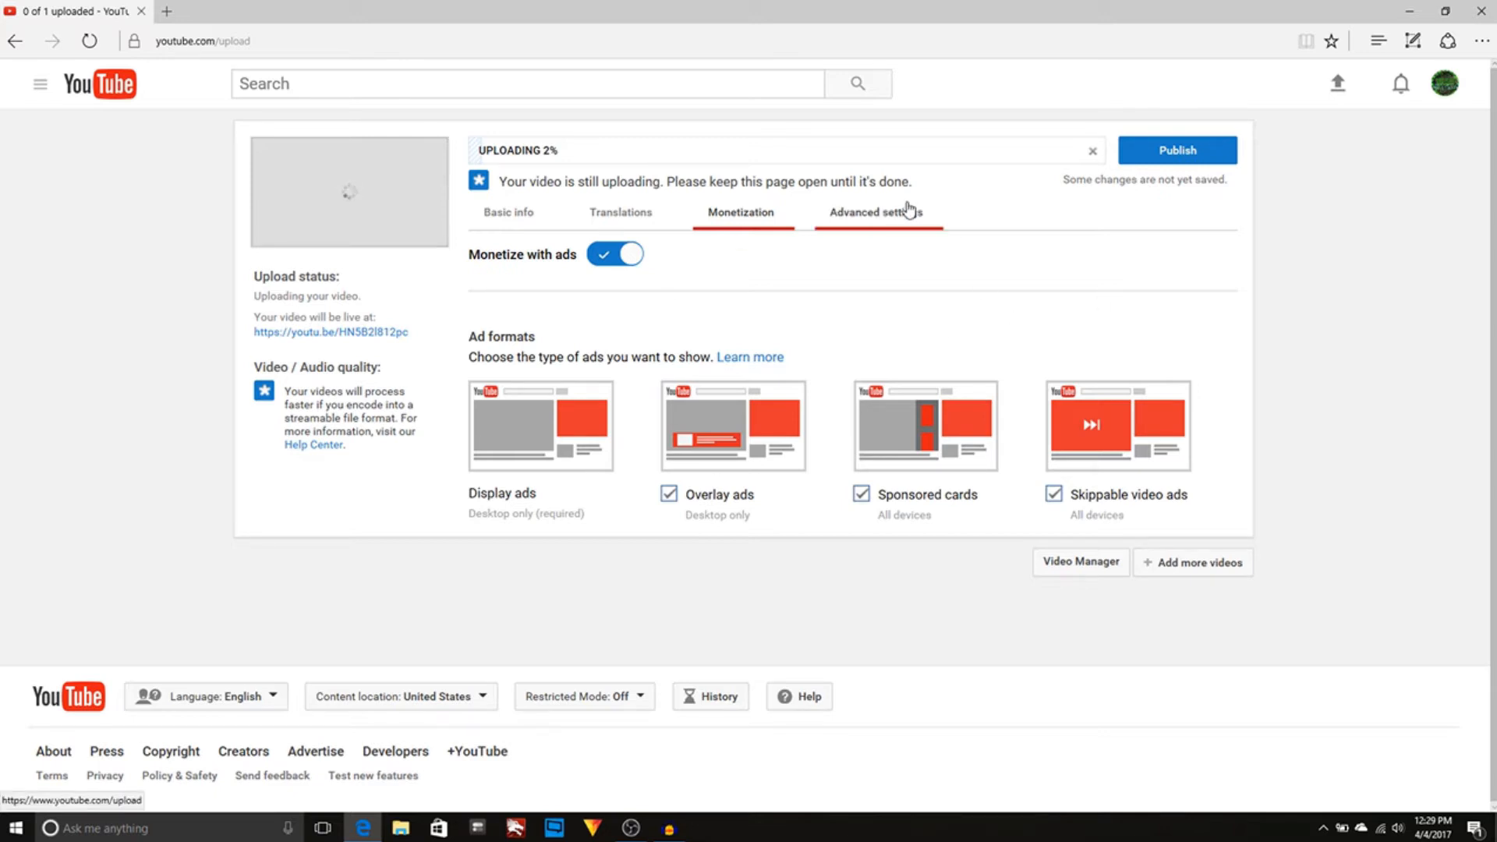
mouse_move(830, 297)
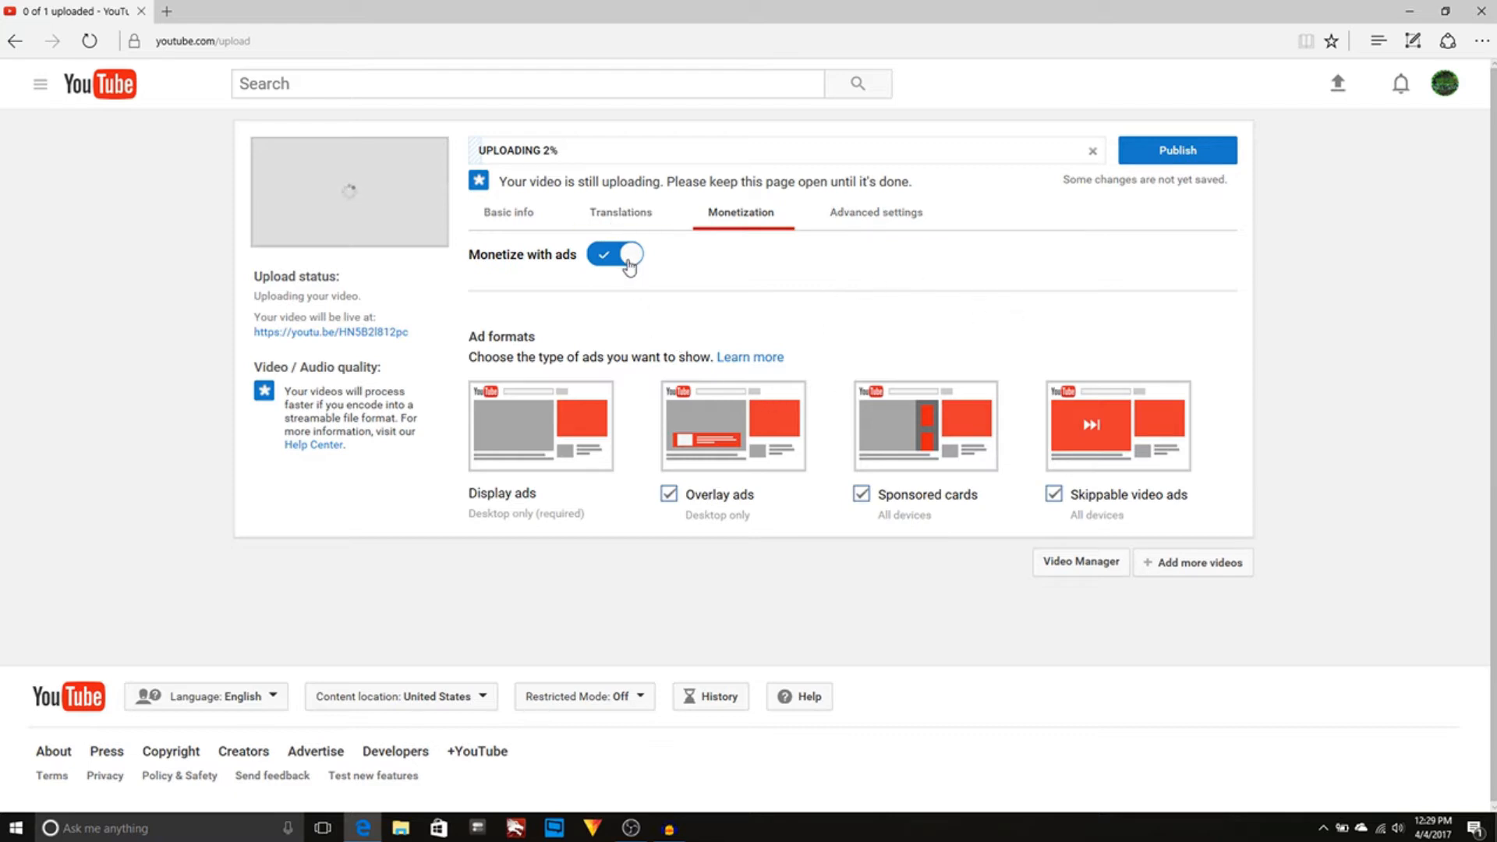
click(615, 254)
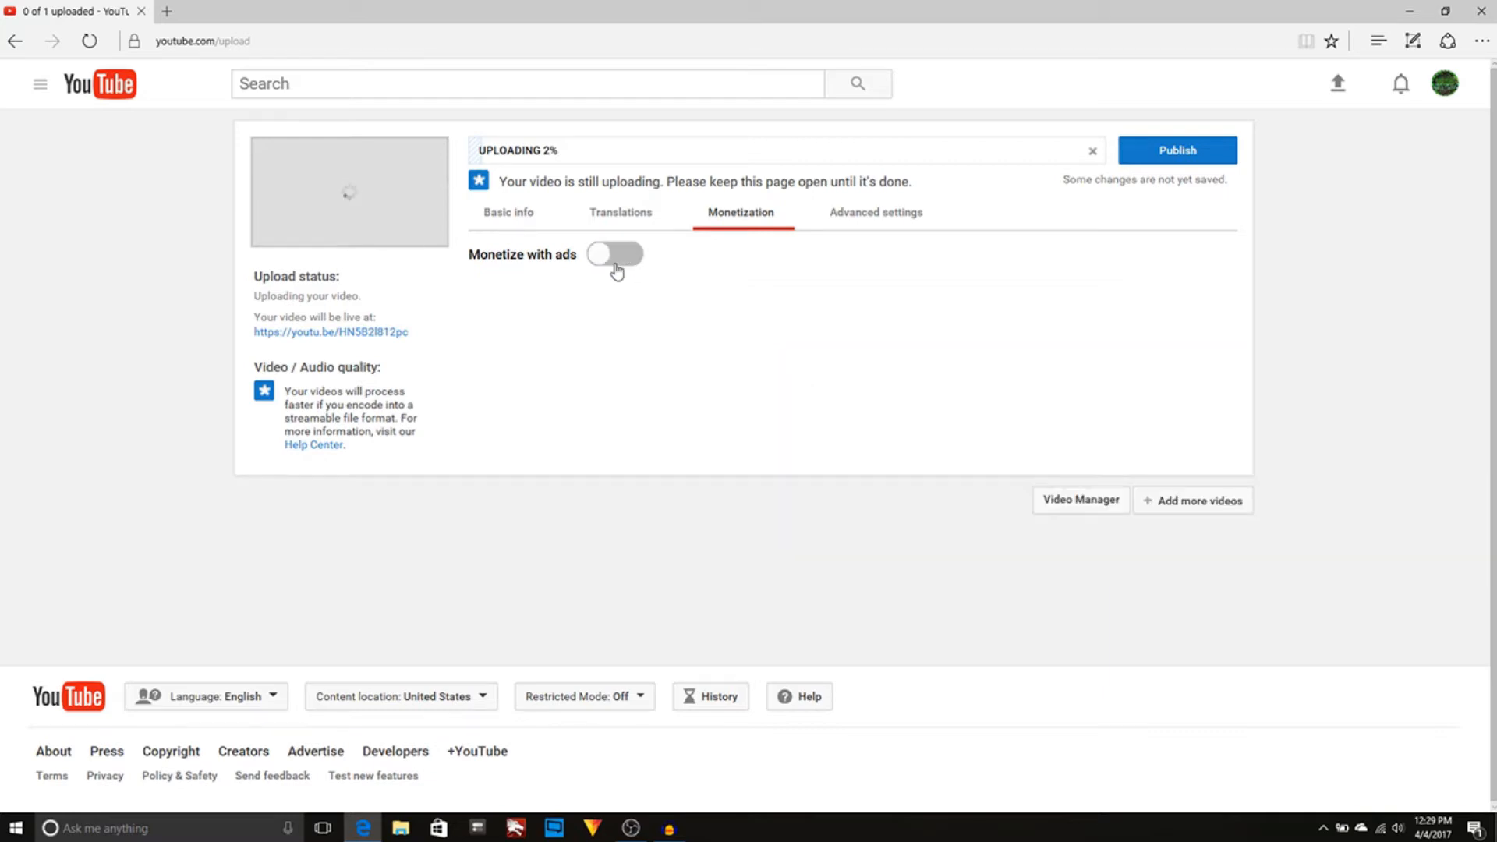
Scroll through Advanced settings: comments allowed, Gaming category, distribution options.
click(875, 213)
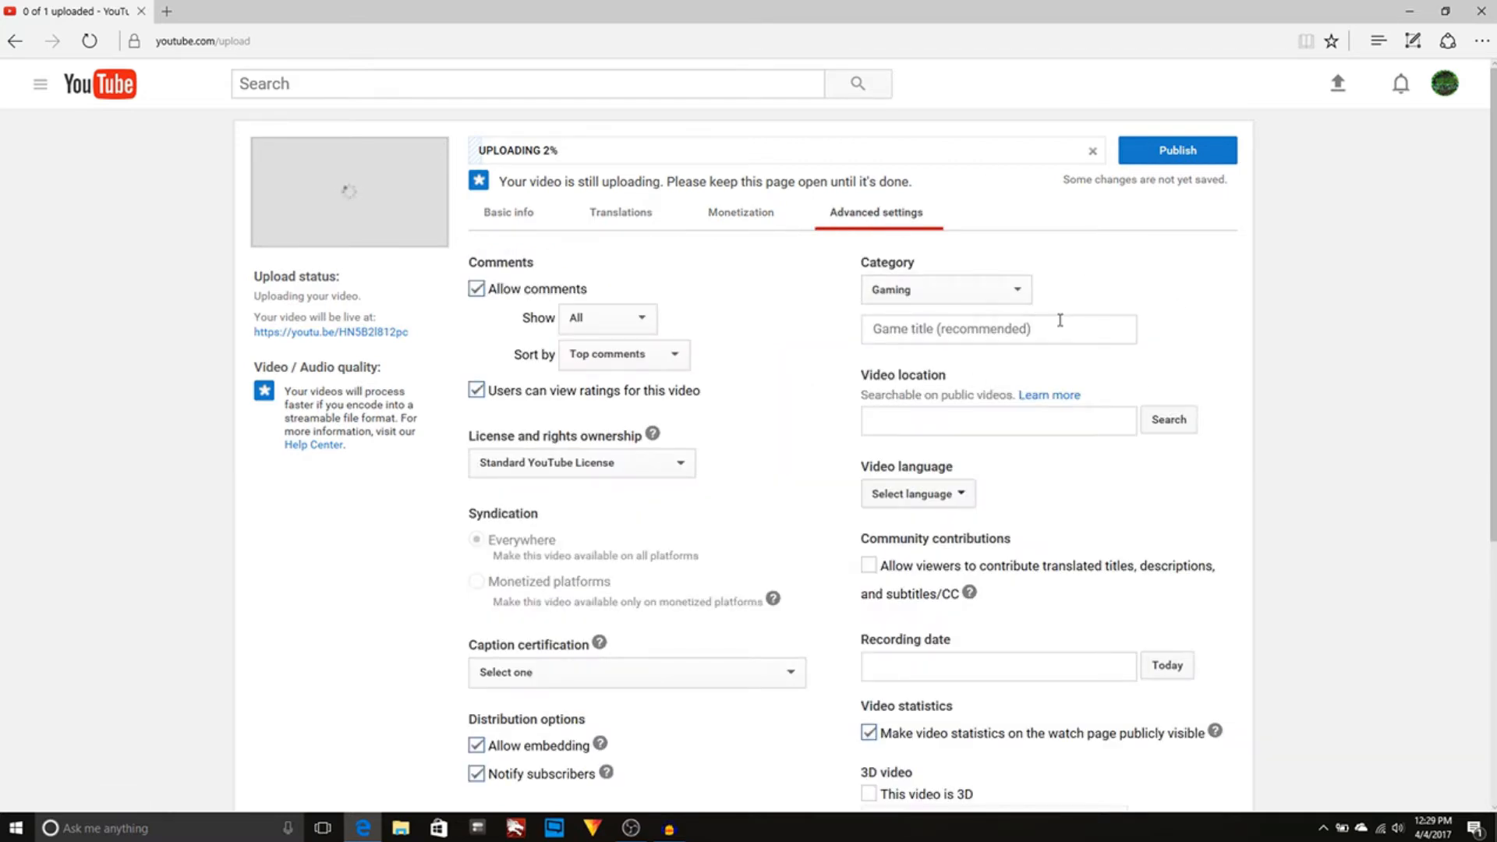
scroll(down, 3)
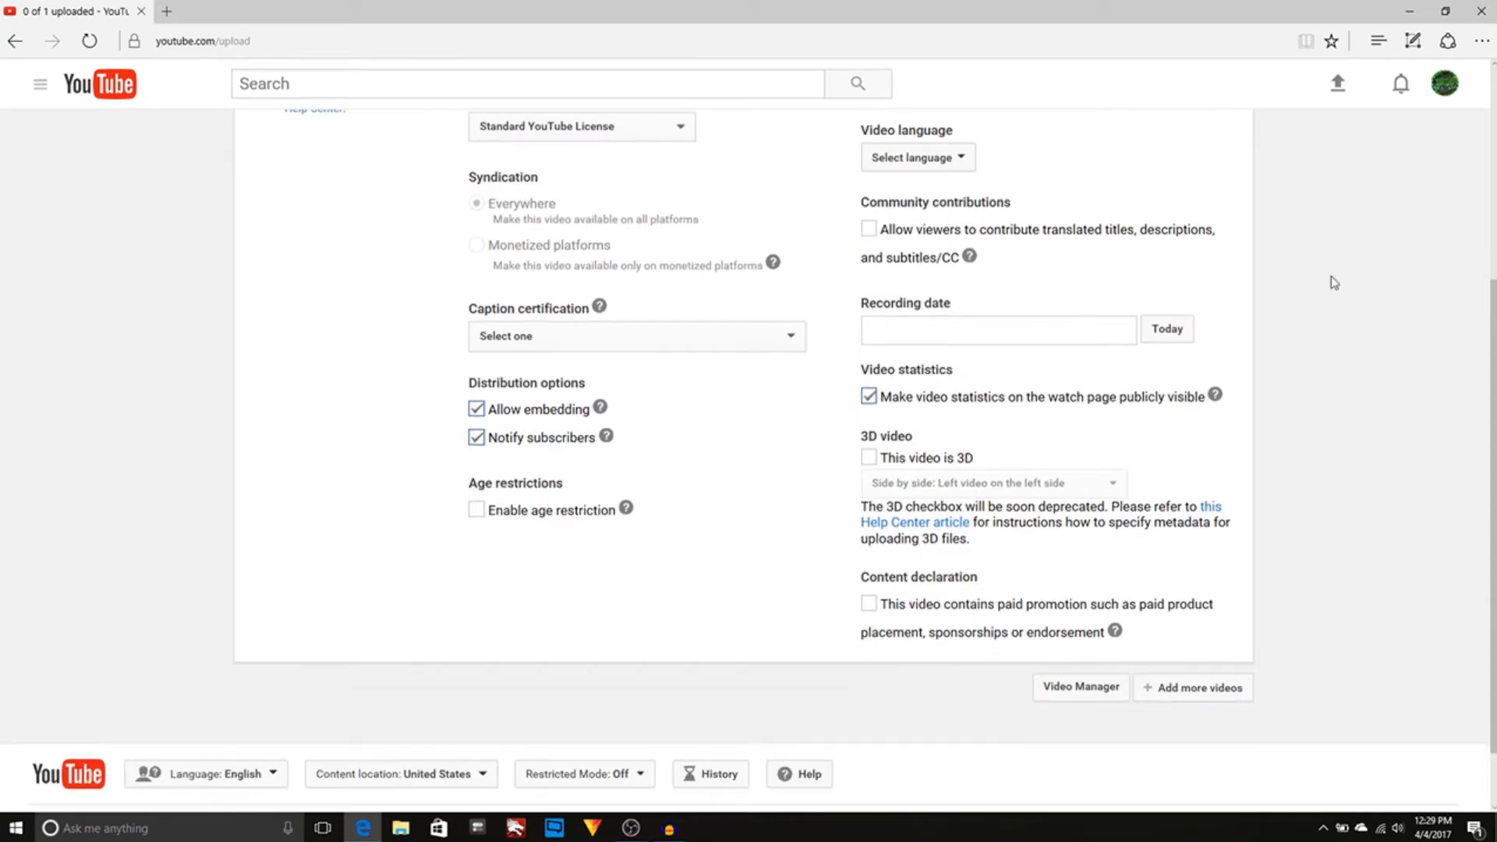
scroll(up, 3)
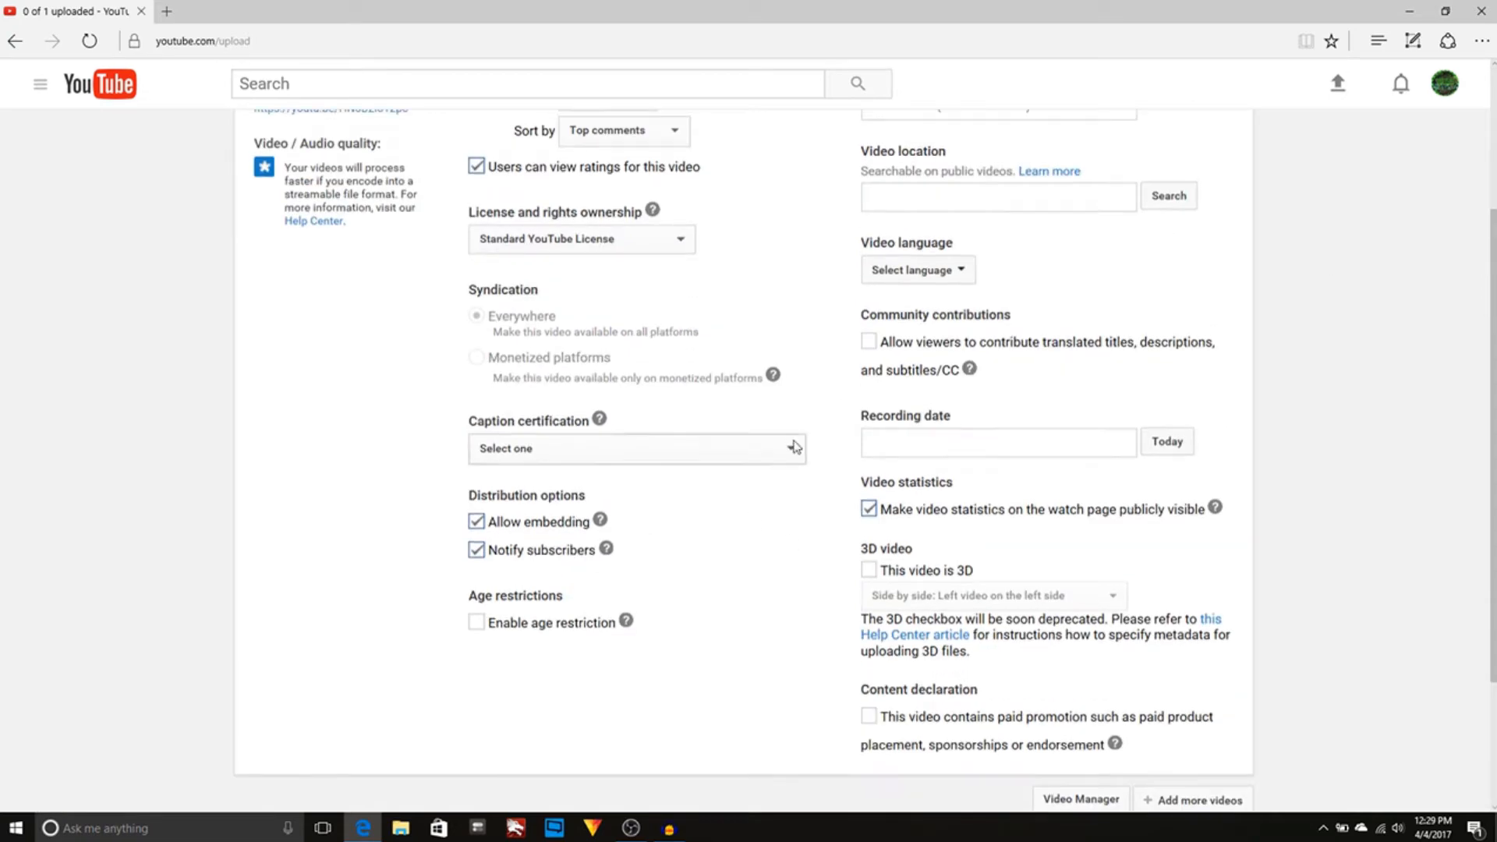
scroll(up, 3)
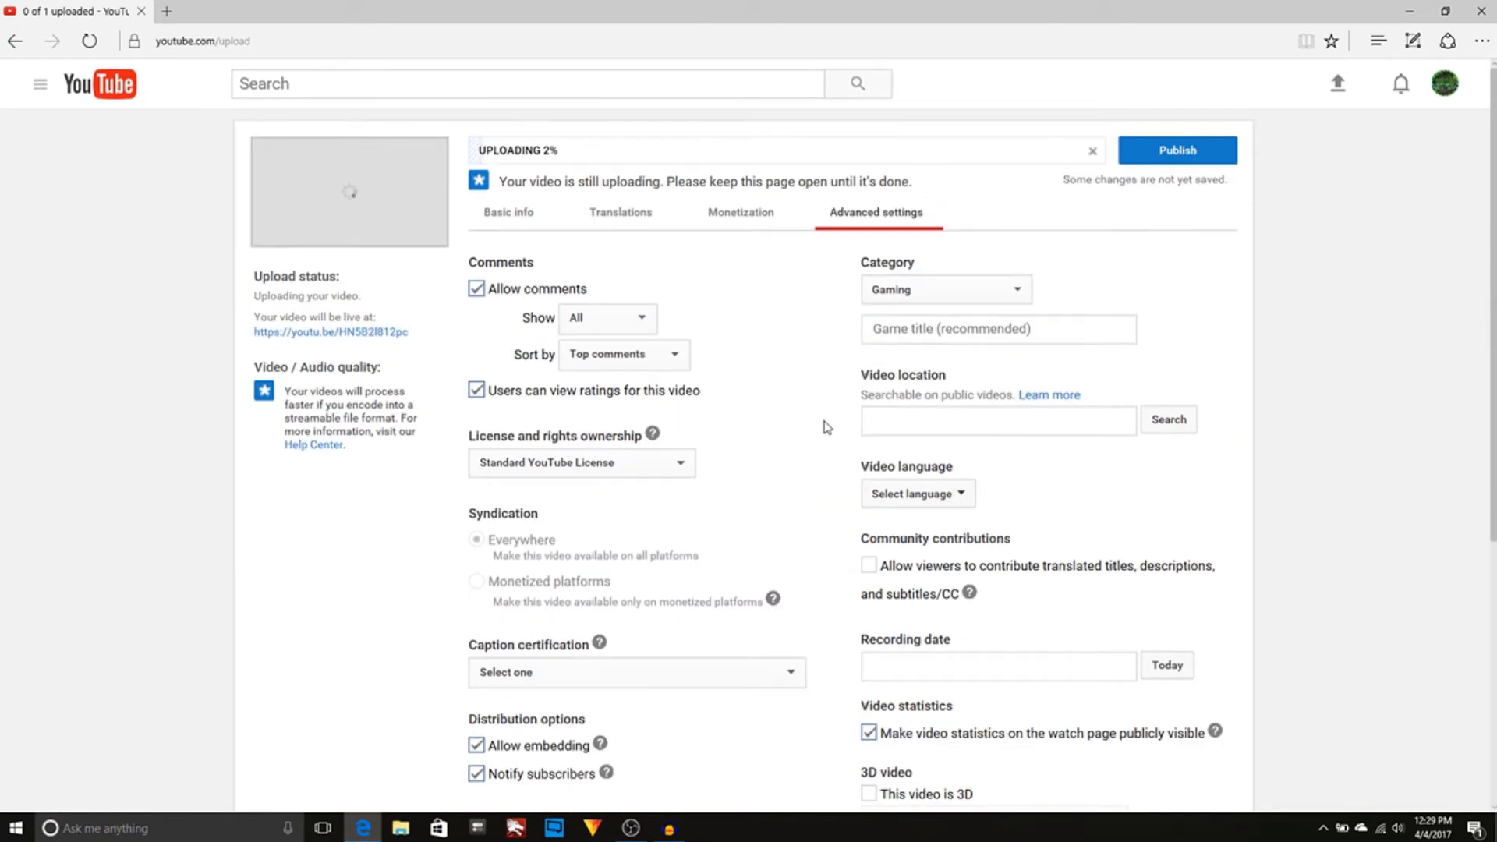
mouse_move(908, 446)
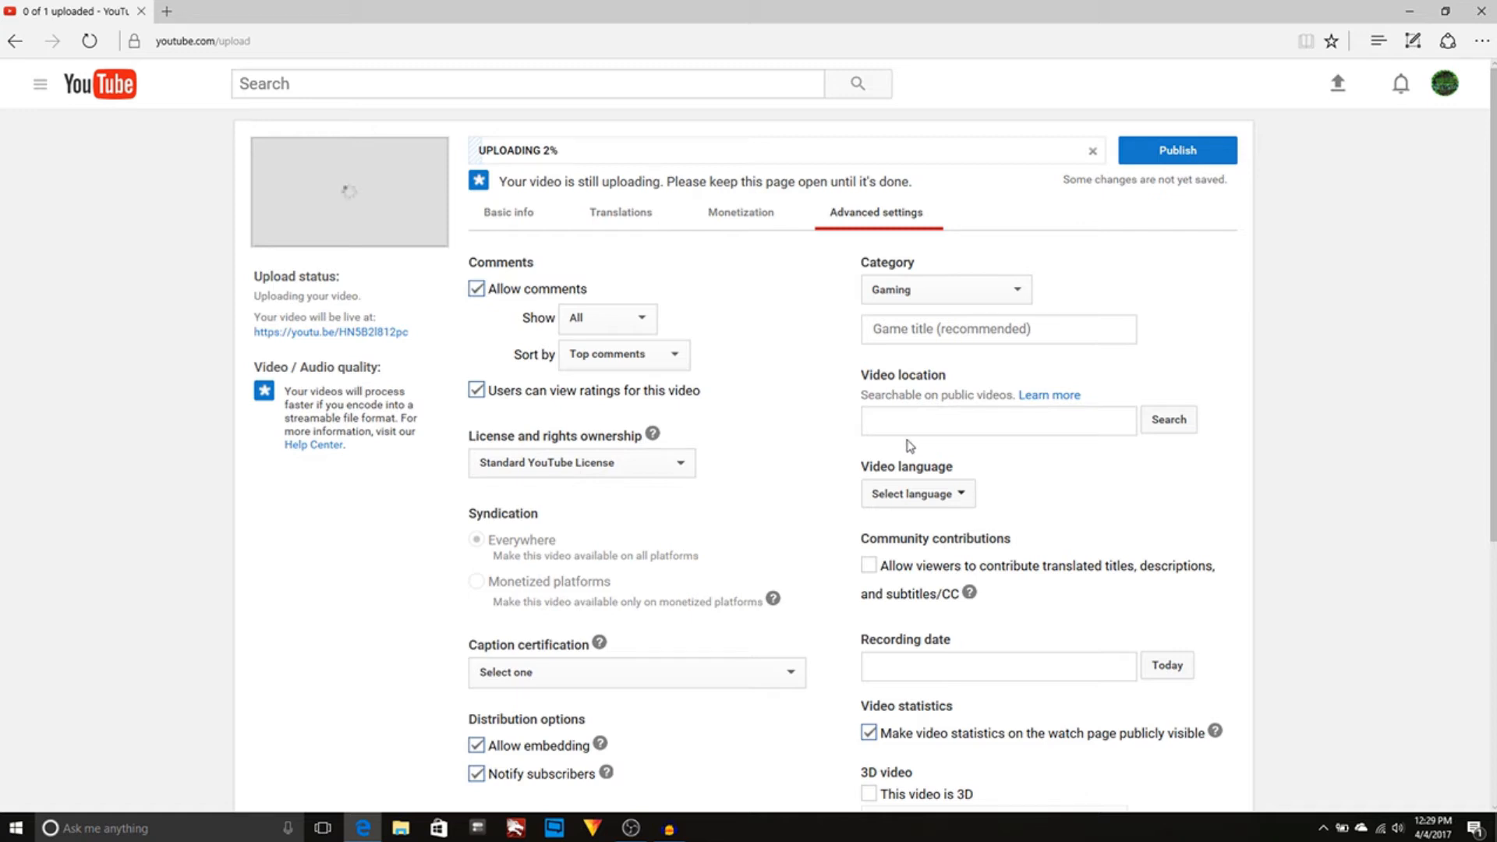
Revisit Basic info and Monetization, then return to Advanced settings.
click(508, 212)
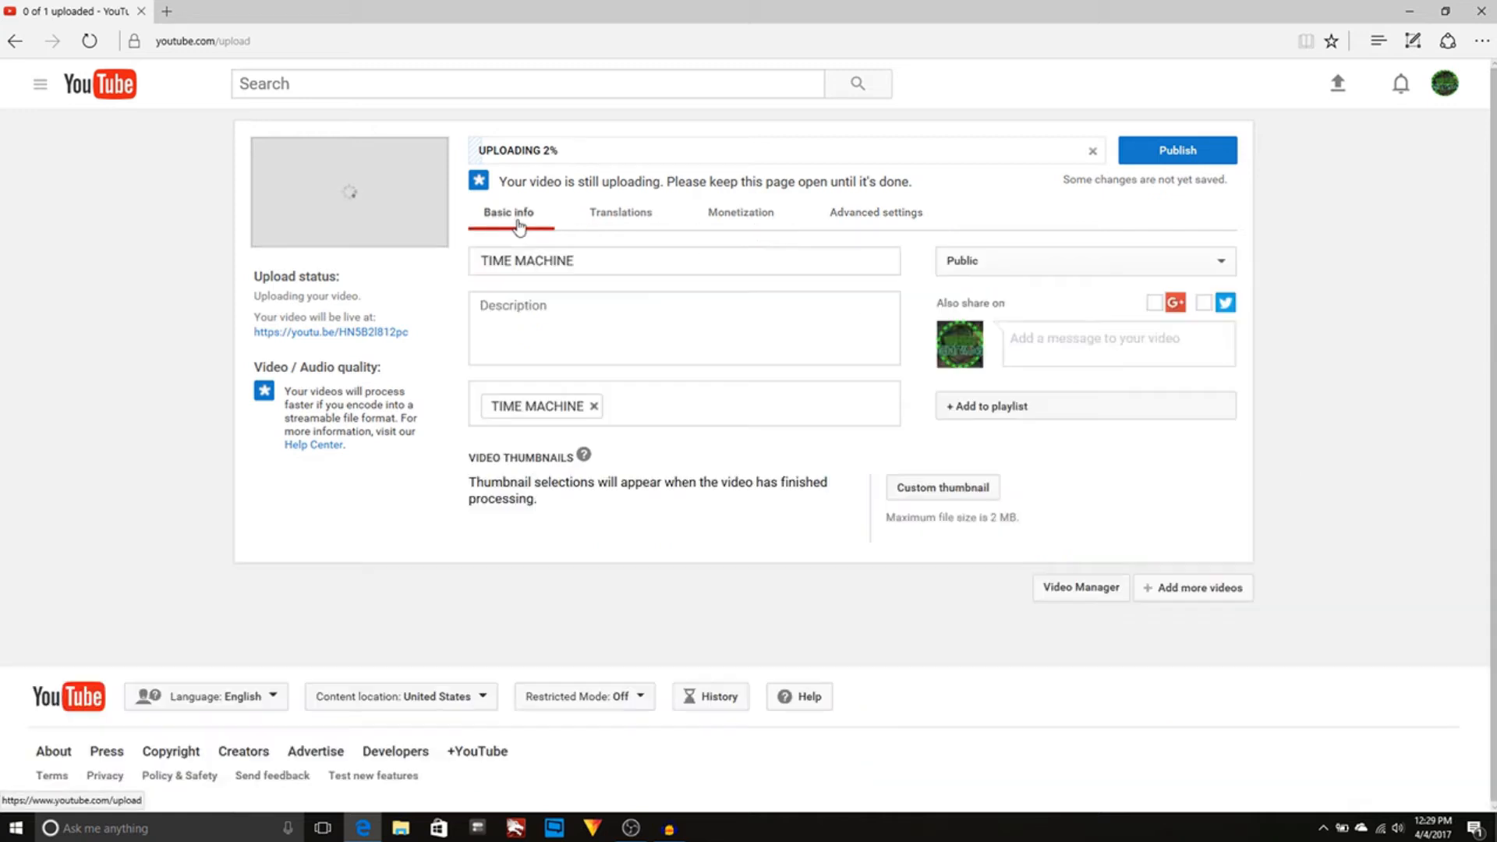
mouse_move(1016, 534)
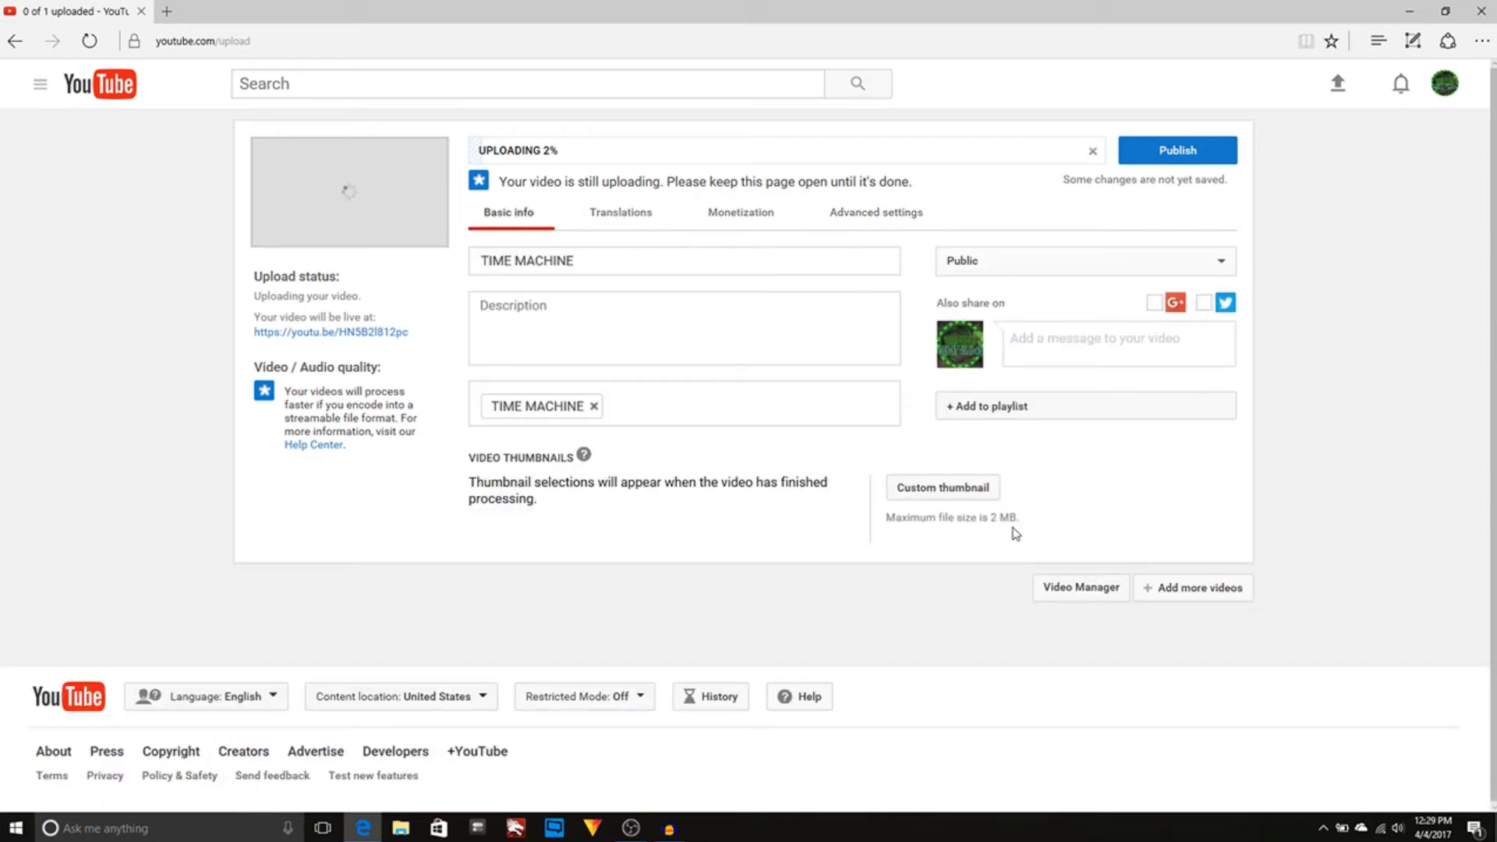
mouse_move(659, 290)
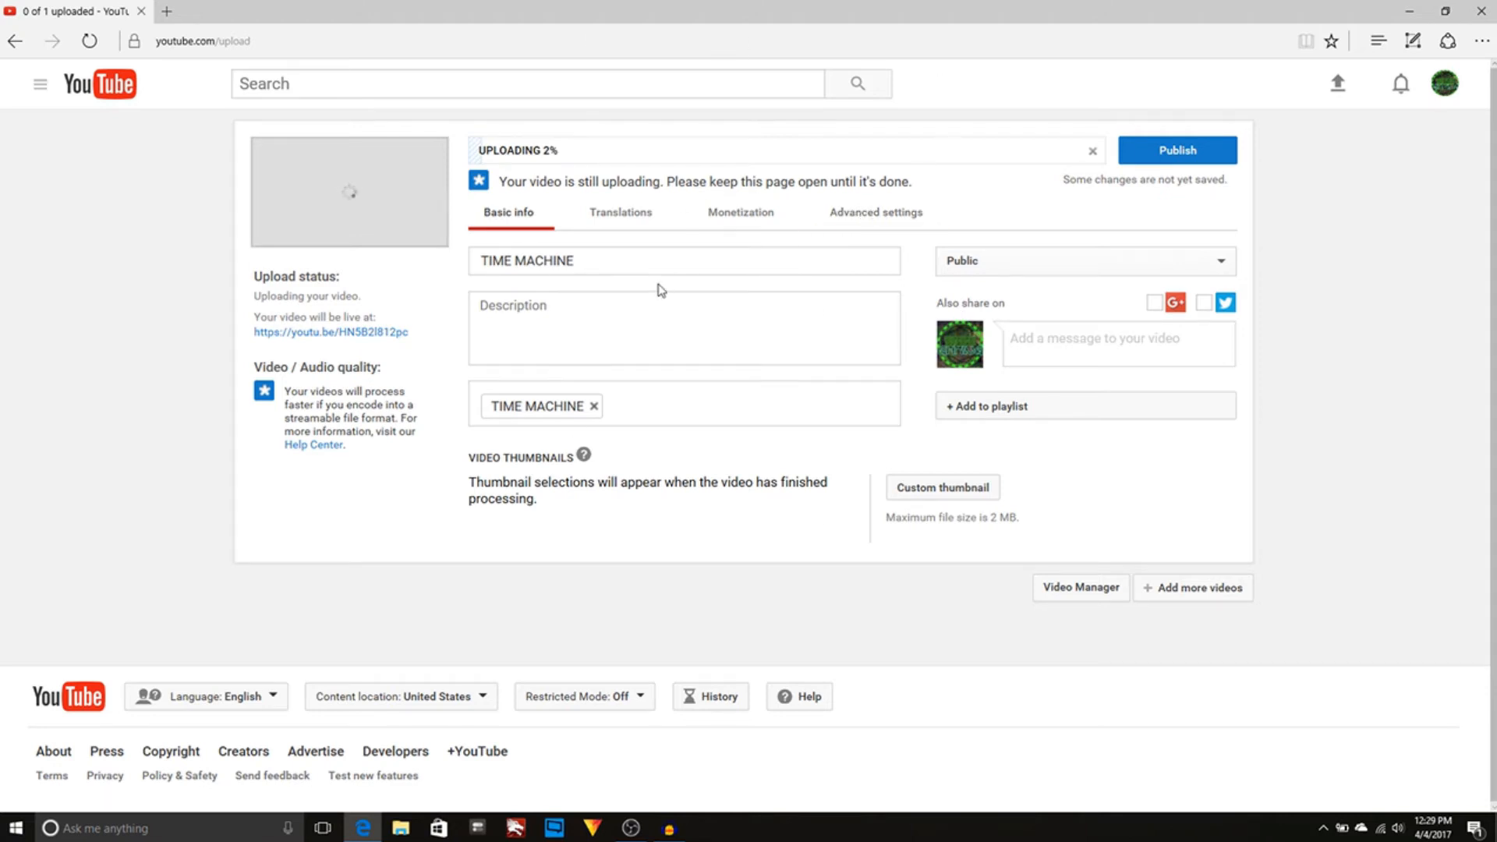
mouse_move(739, 213)
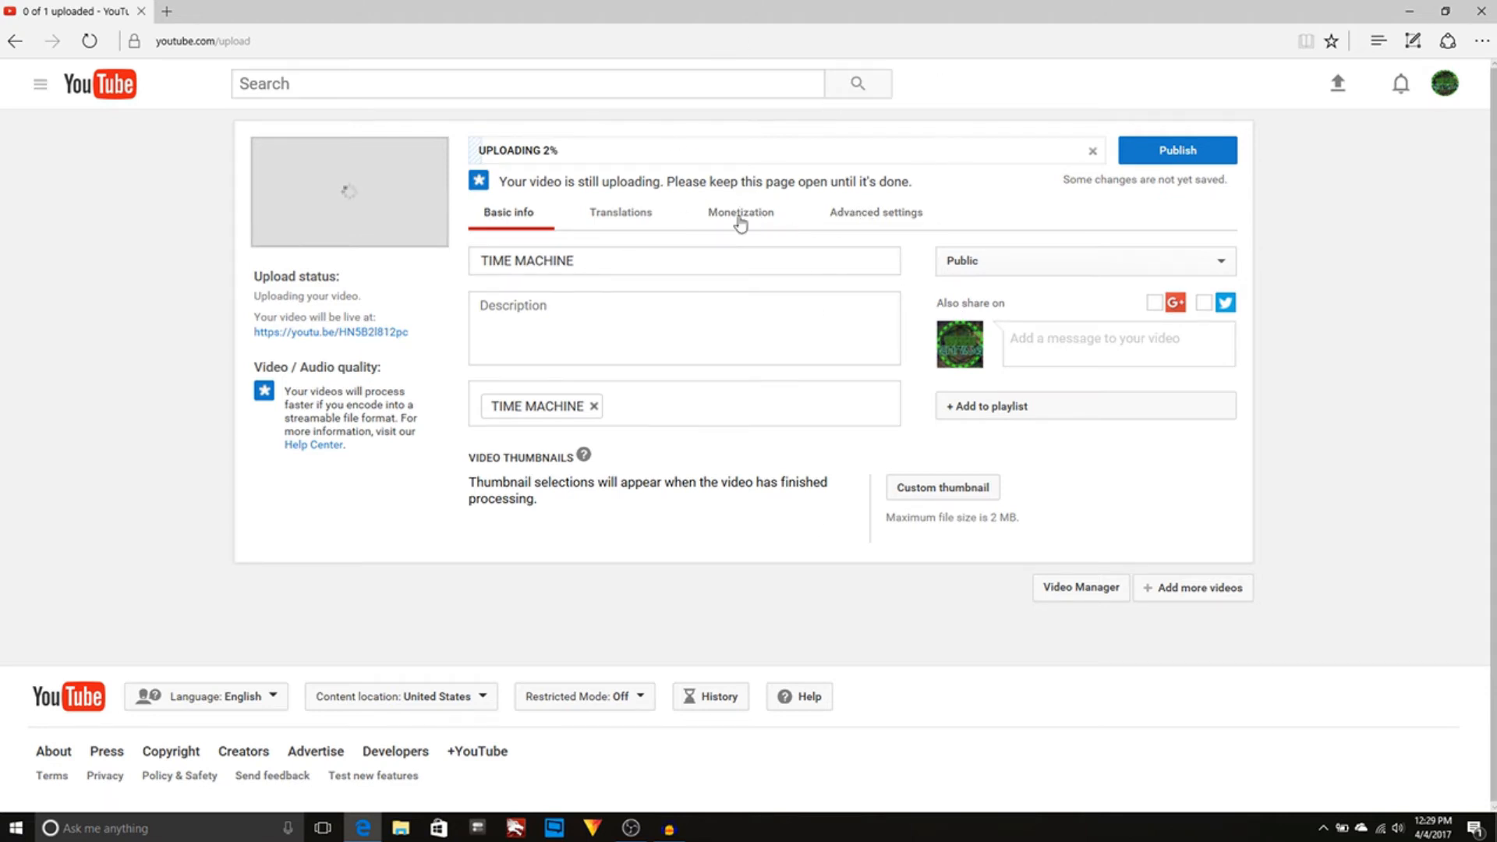
click(739, 212)
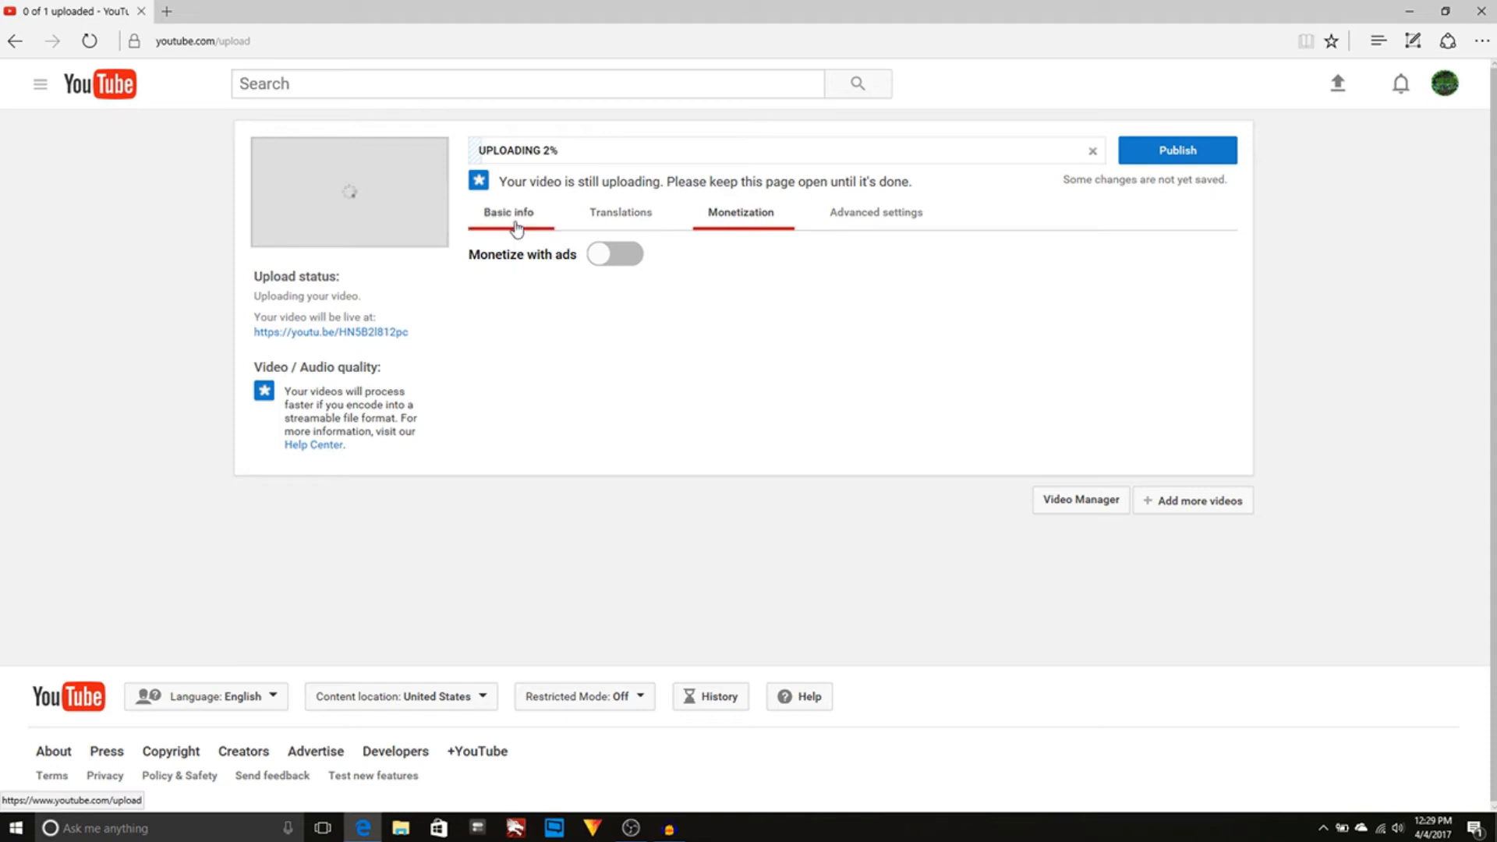
click(875, 212)
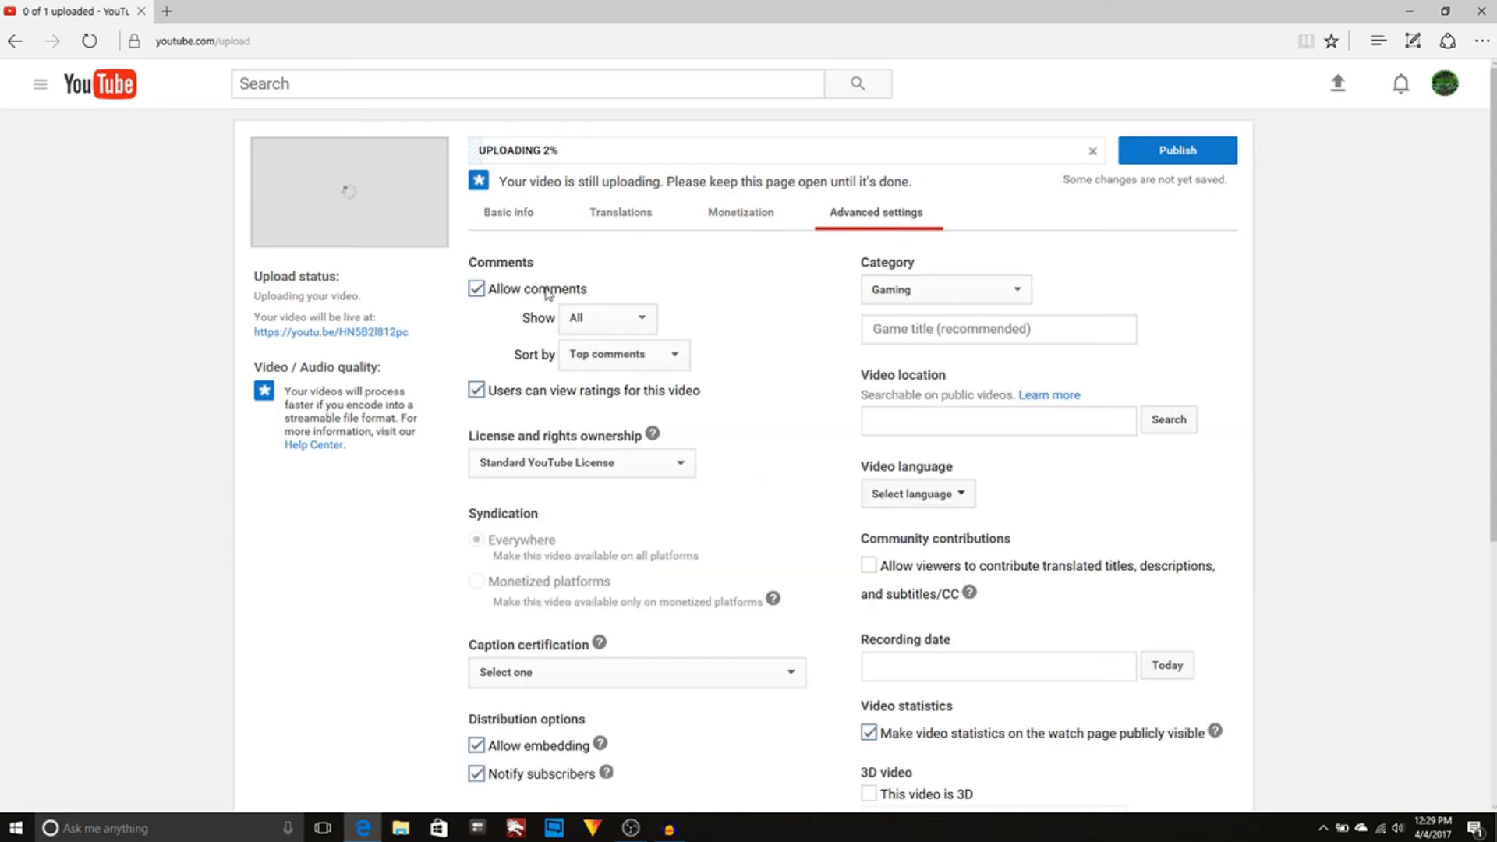
Return to Basic info showing title TIME MACHINE, its tag and Public visibility.
click(509, 212)
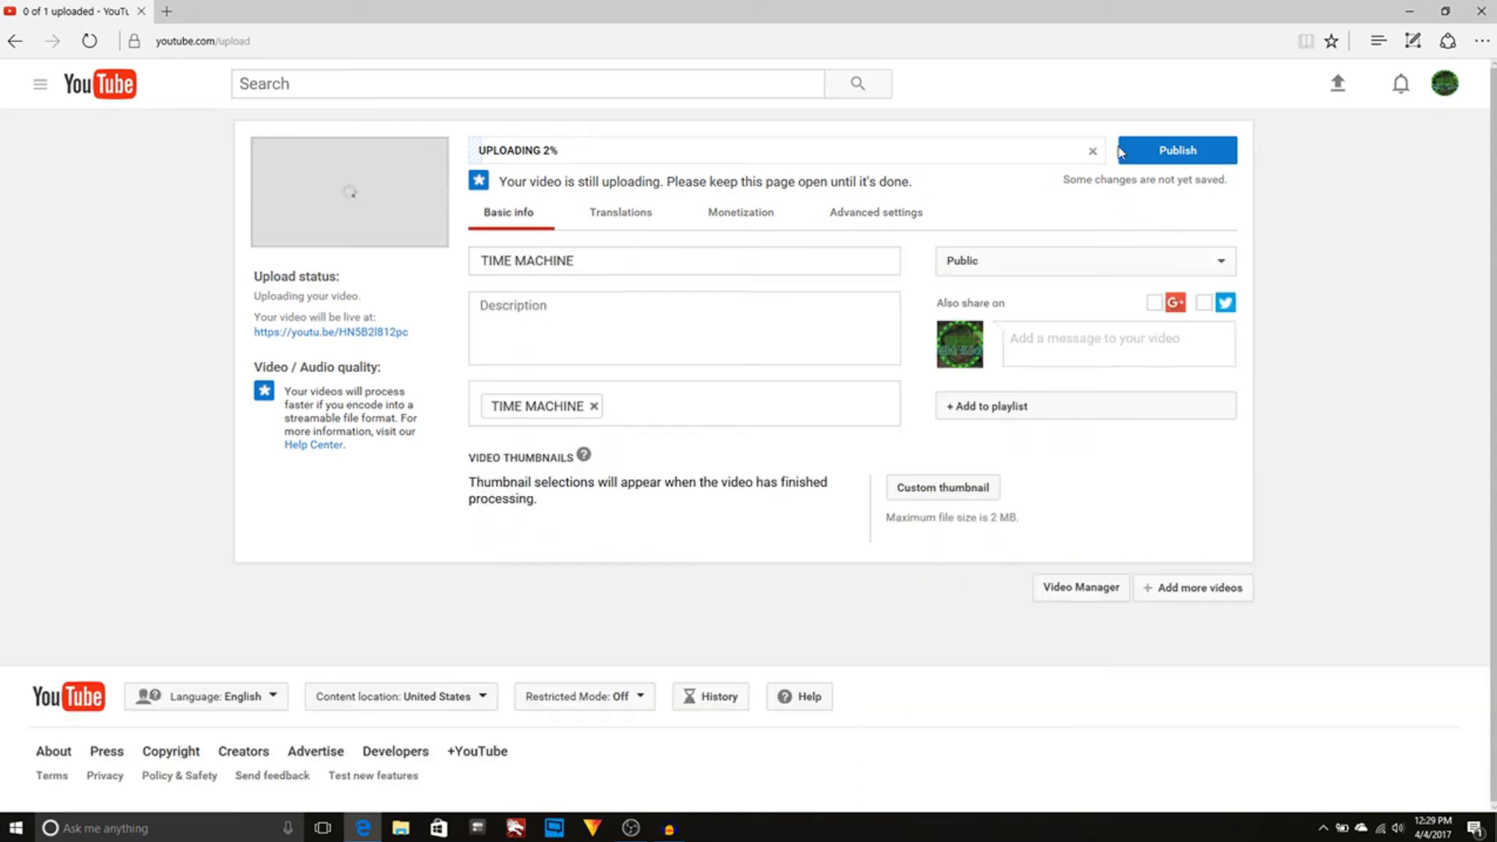
mouse_move(1176, 149)
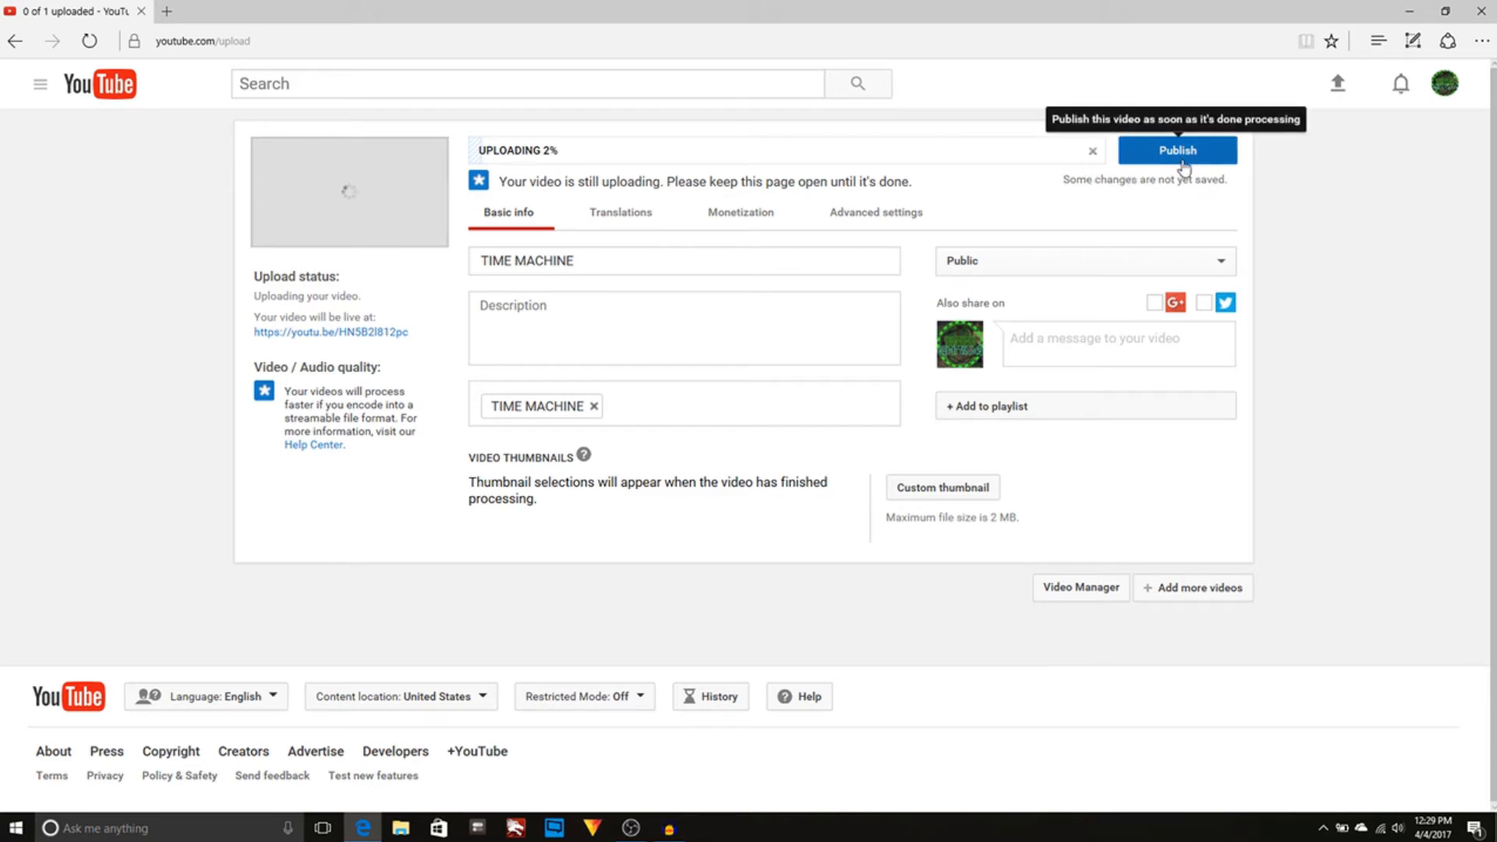
mouse_move(223, 144)
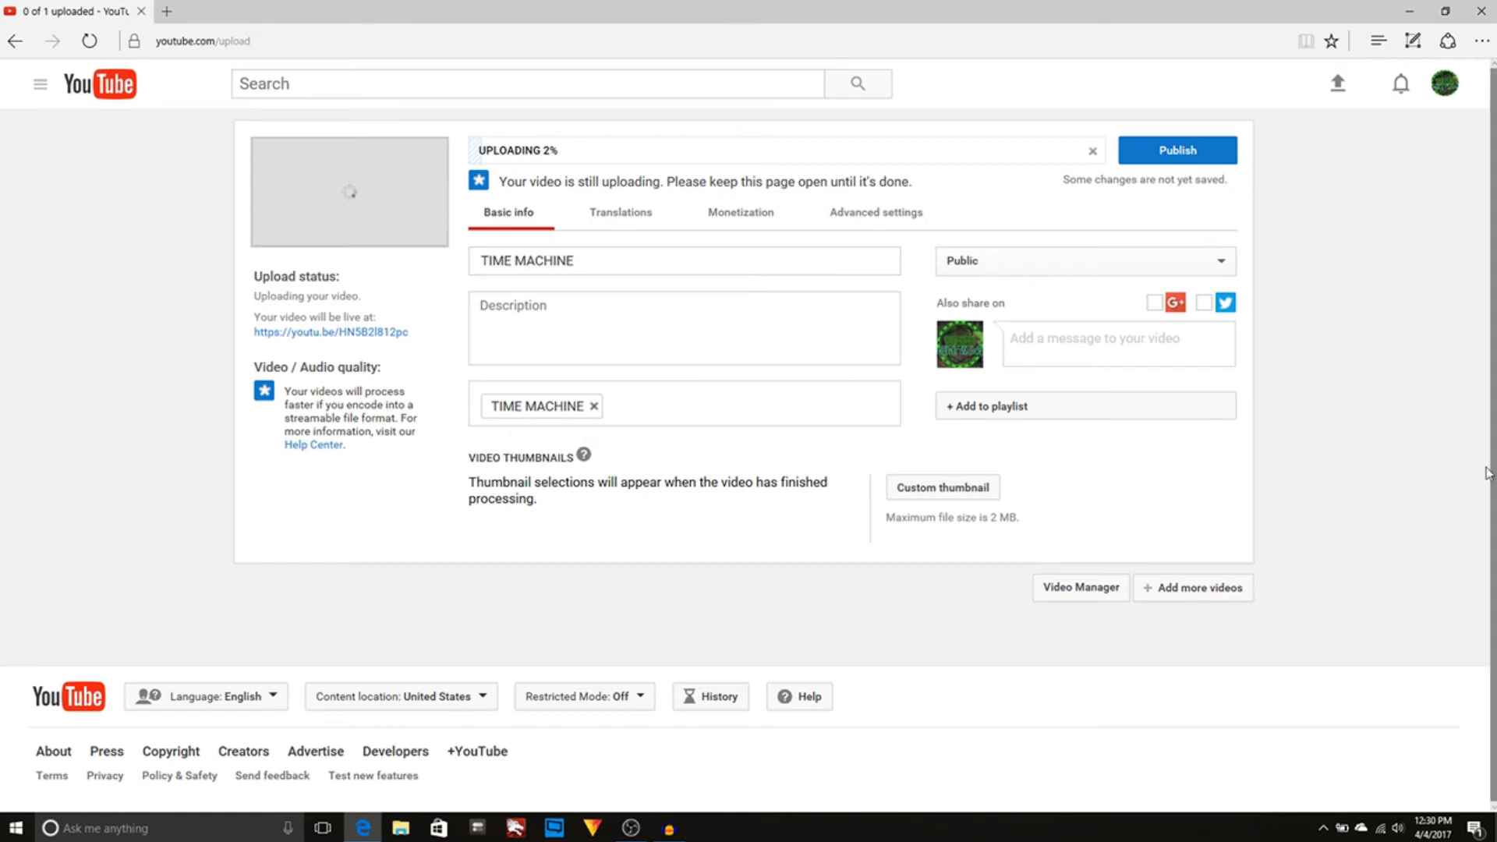
mouse_move(976, 323)
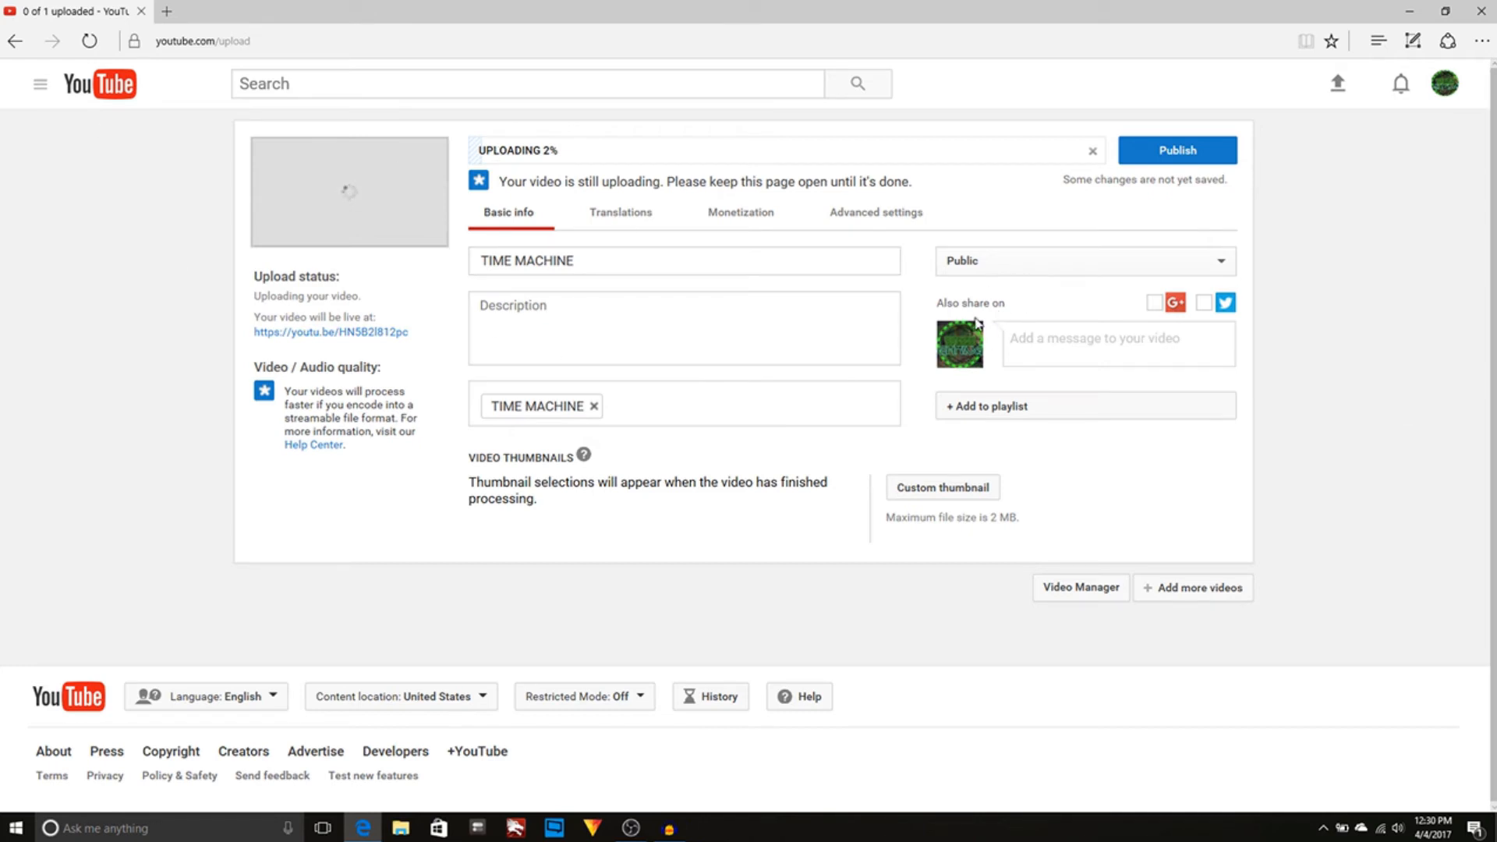
mouse_move(1134, 309)
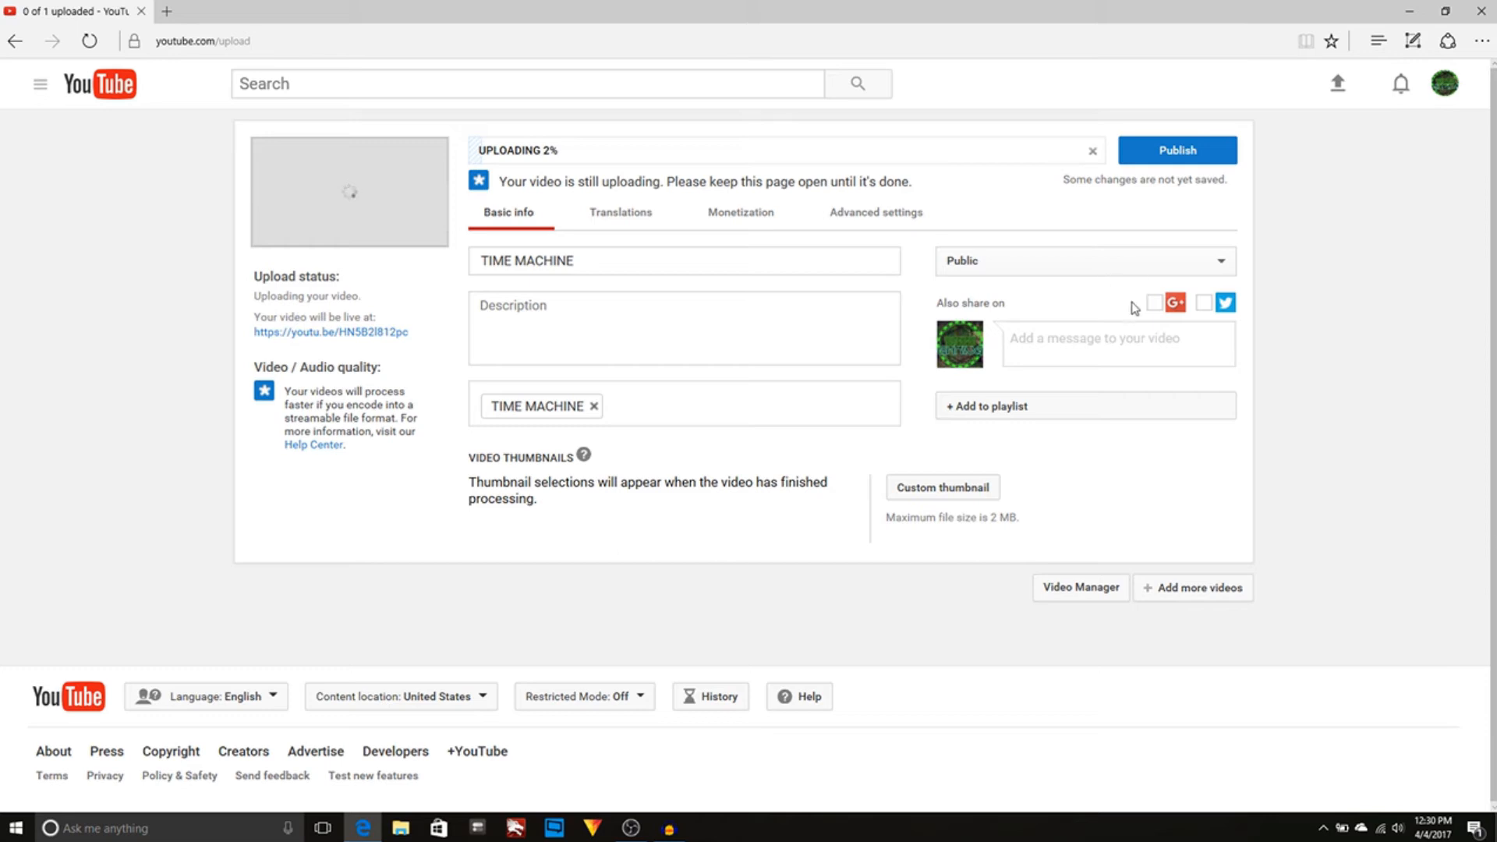
mouse_move(778, 65)
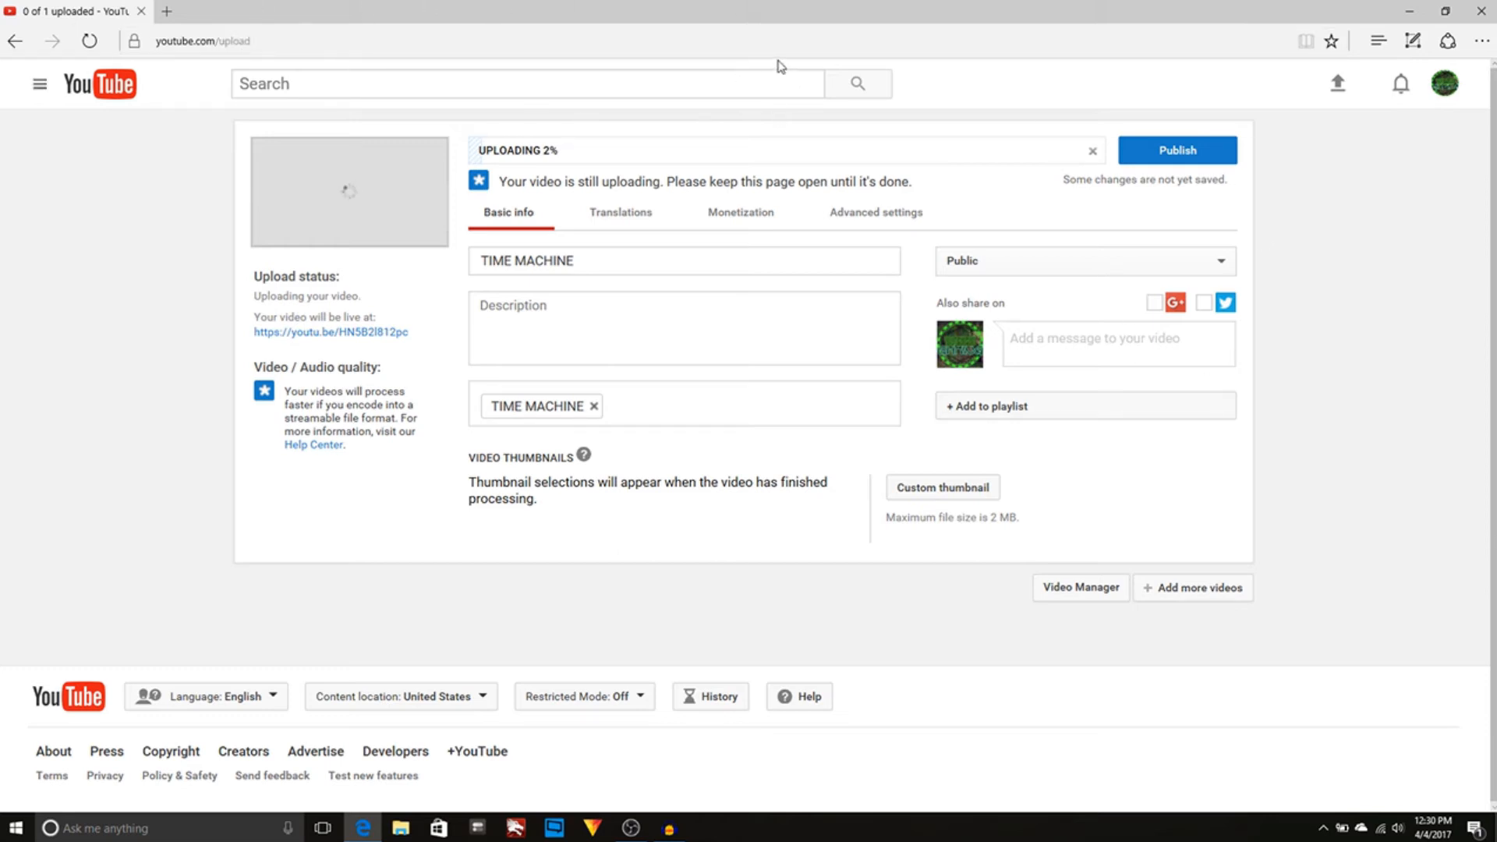
mouse_move(1153, 20)
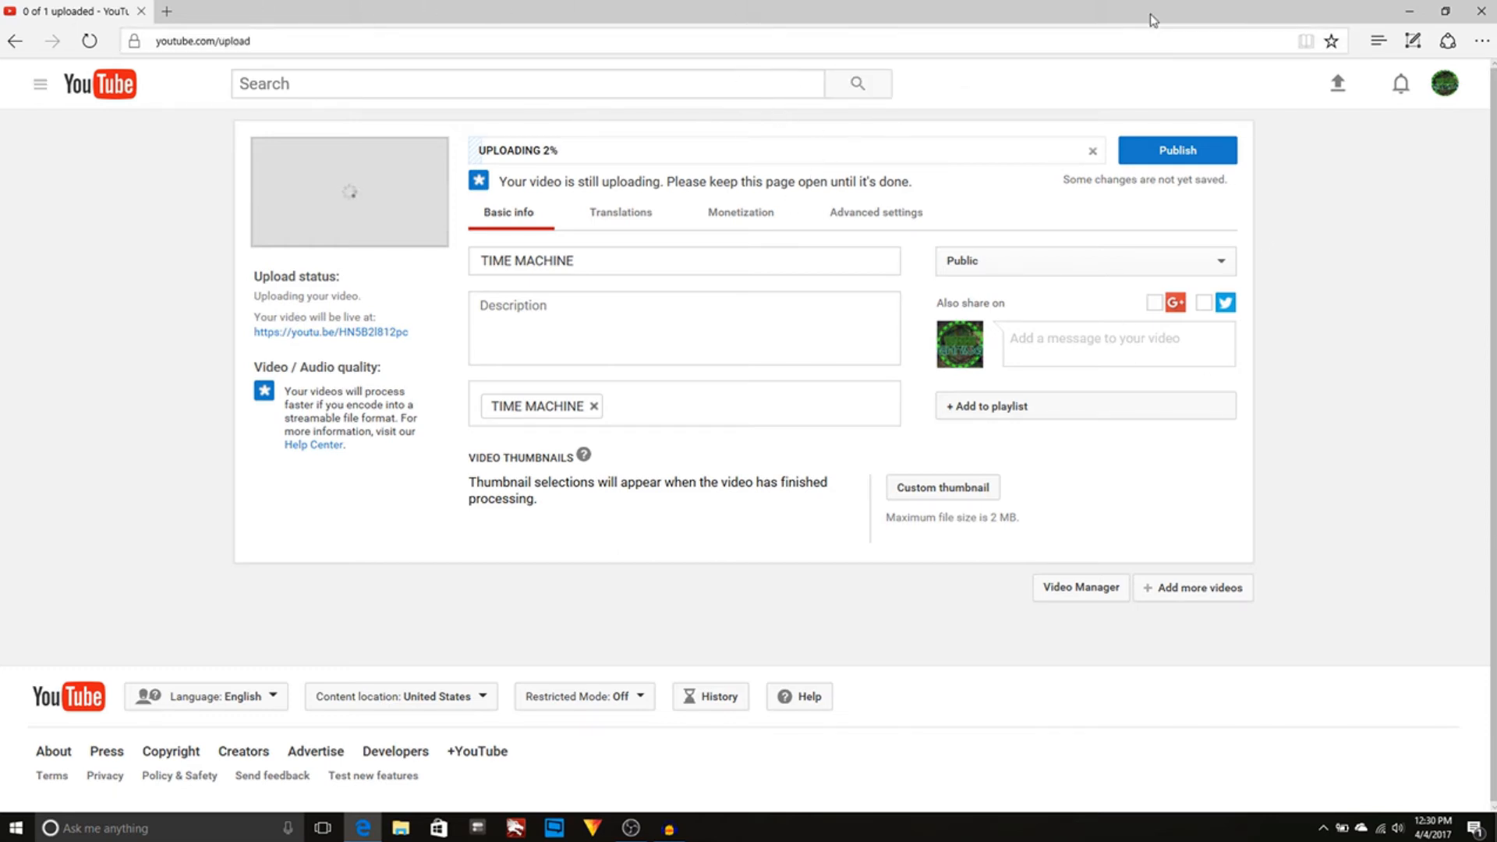